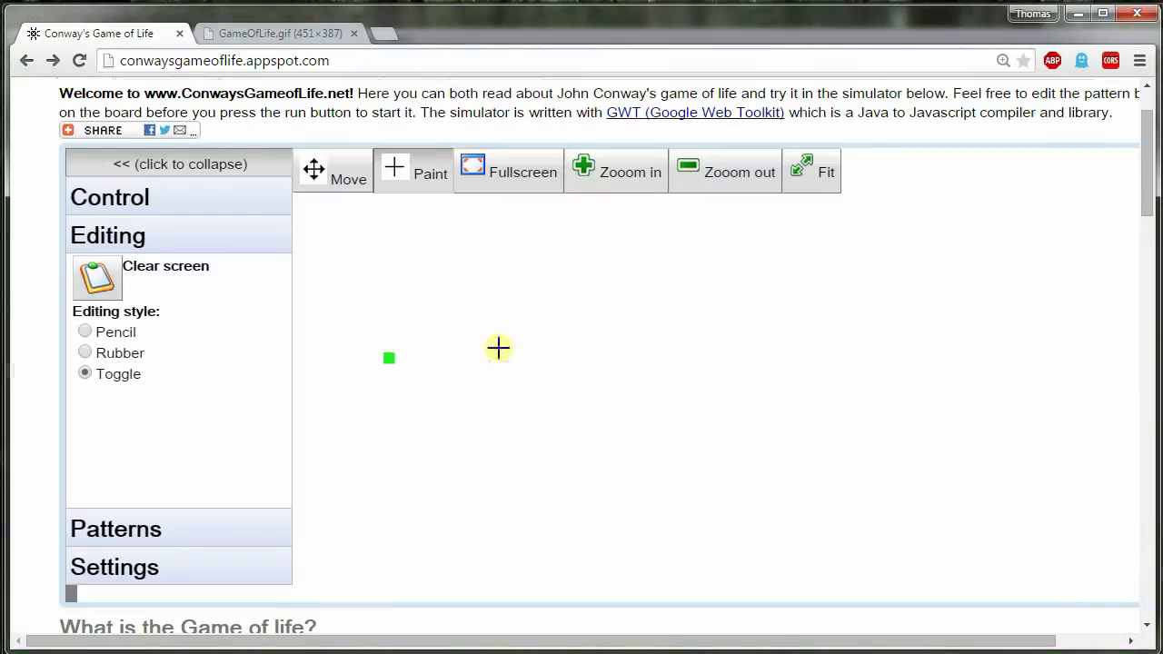
Step: Switch to the GameOfLife.gif tab showing the example pattern image
left_click(273, 33)
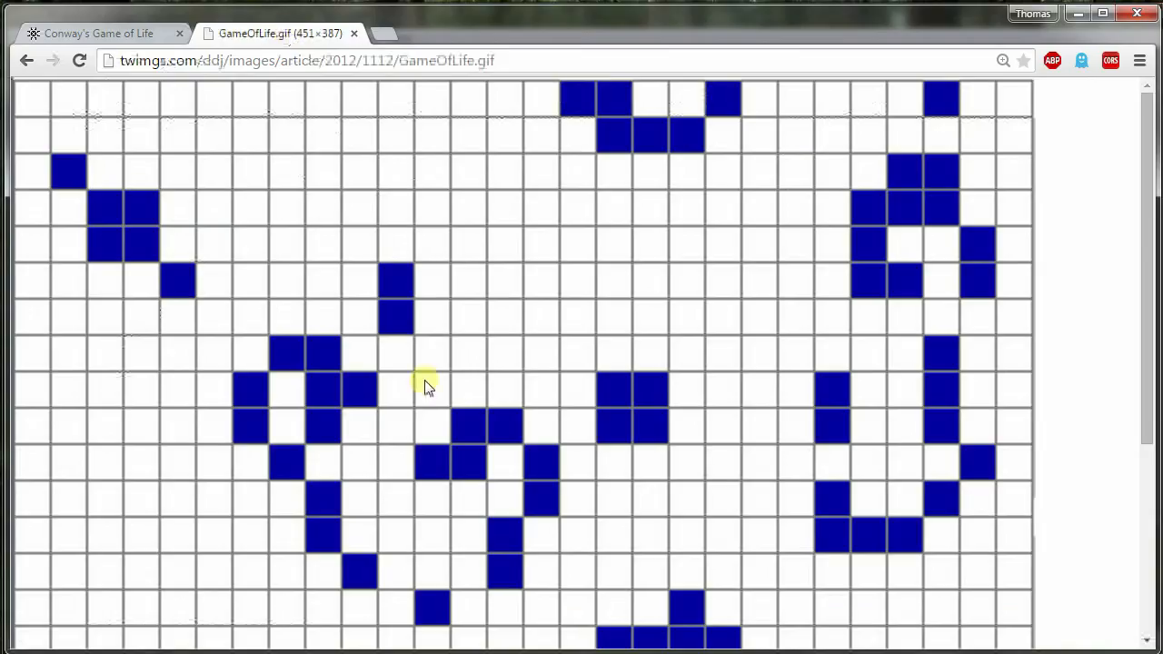
mouse_move(178, 382)
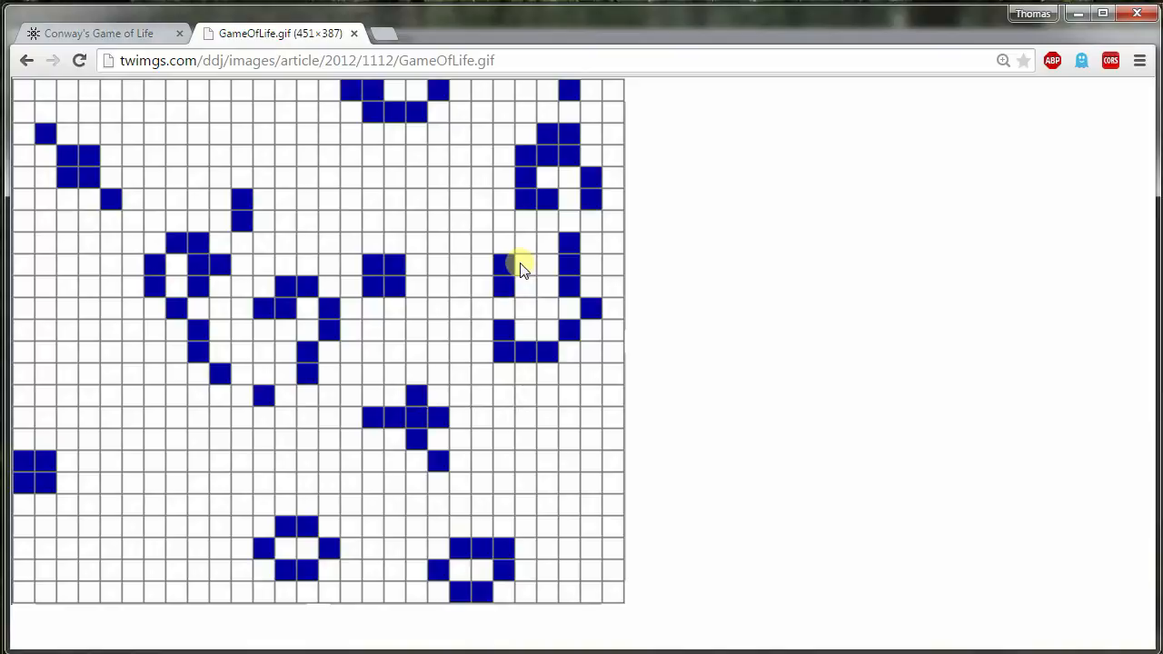
mouse_move(545, 385)
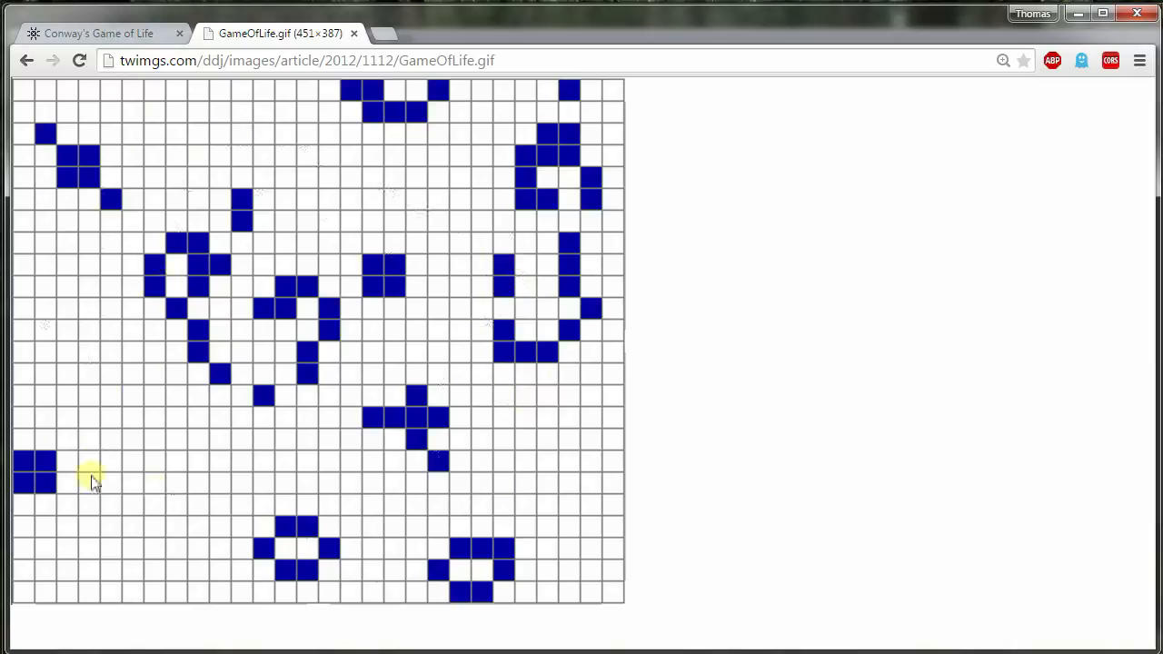
mouse_move(500, 382)
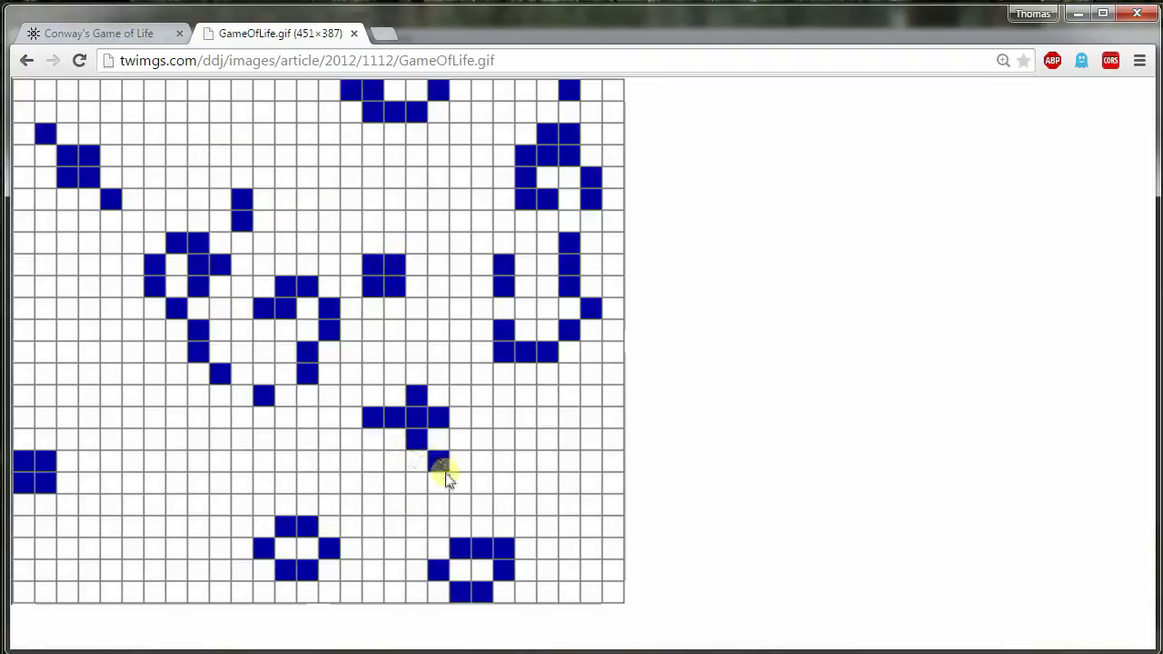
mouse_move(167, 531)
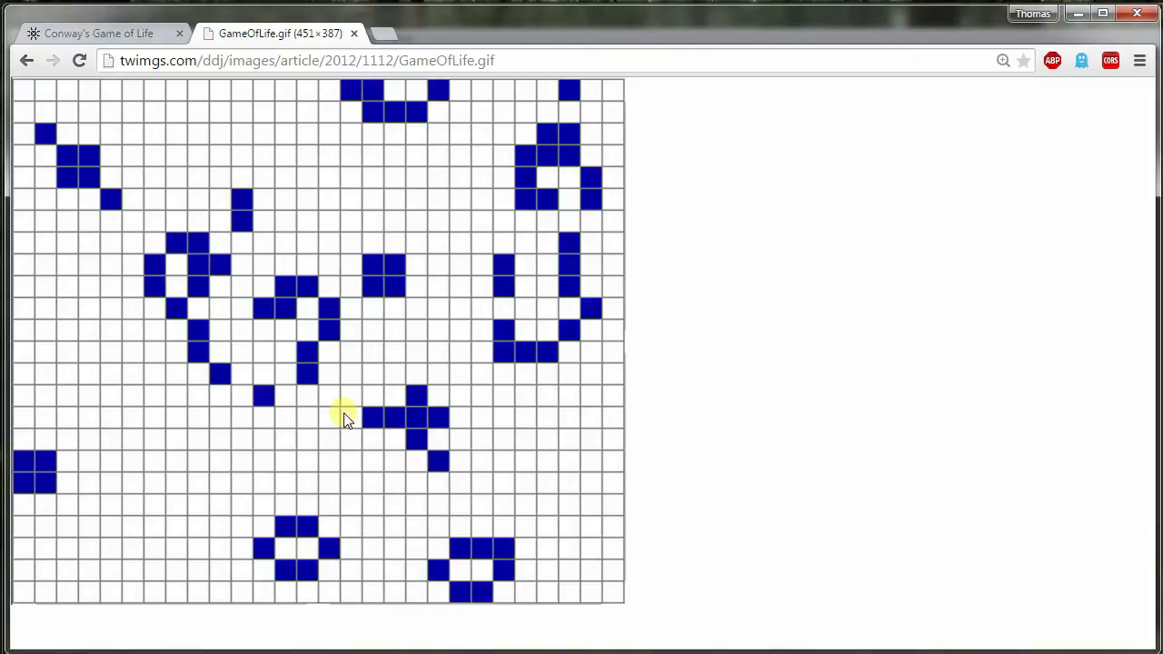
mouse_move(389, 349)
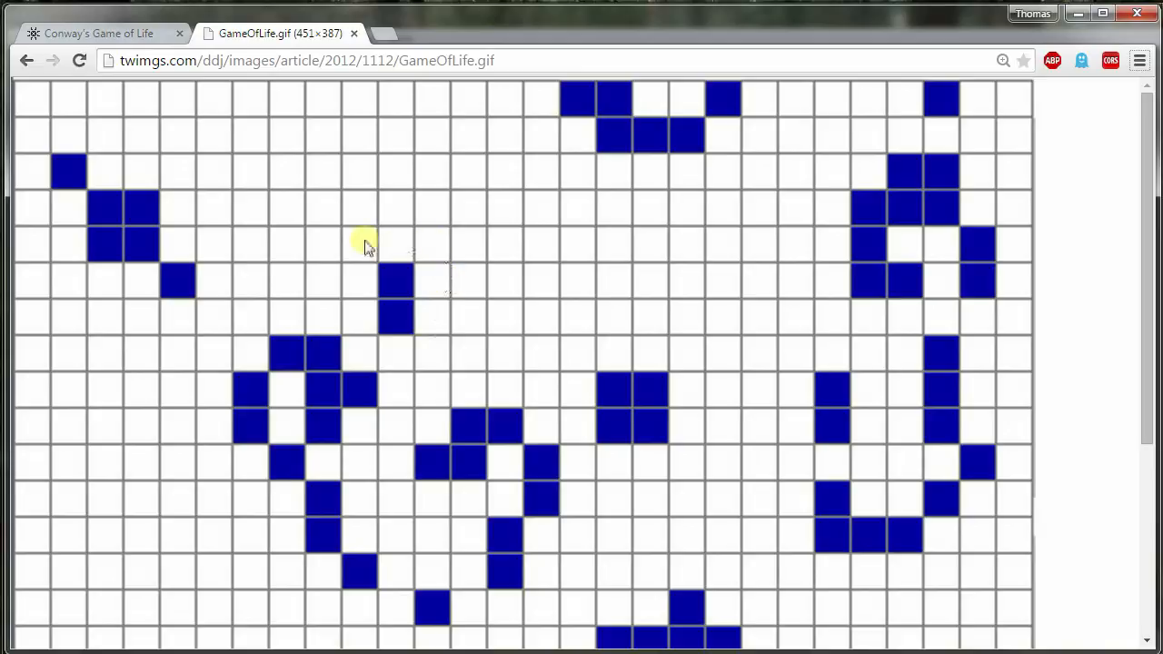
mouse_move(435, 259)
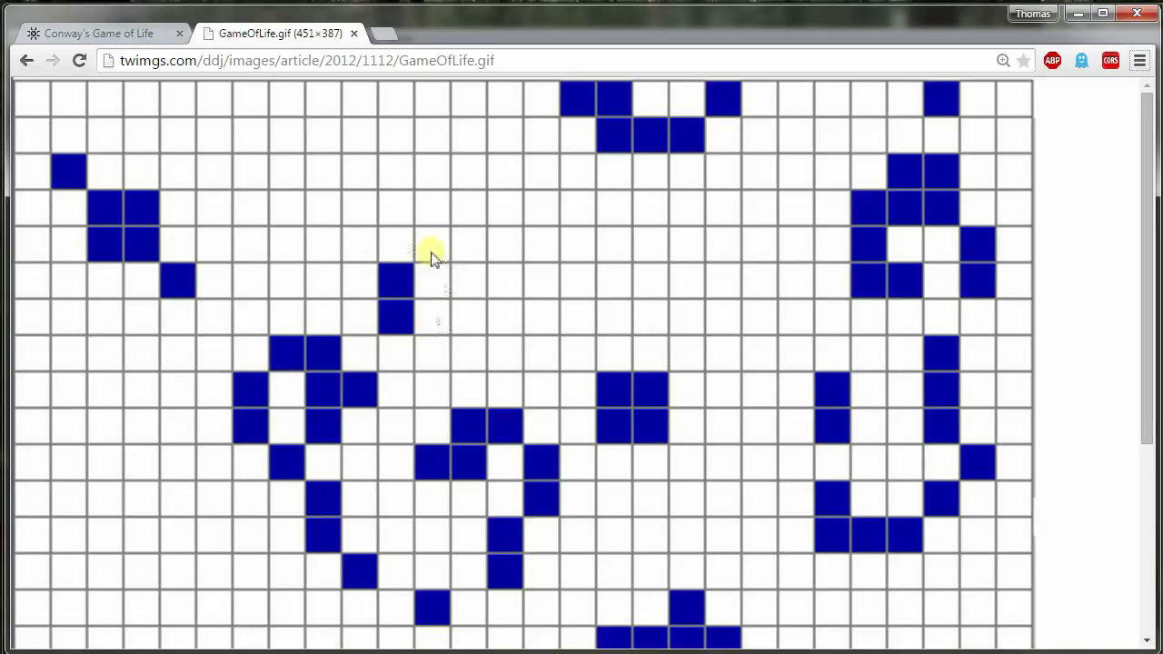
mouse_move(380, 244)
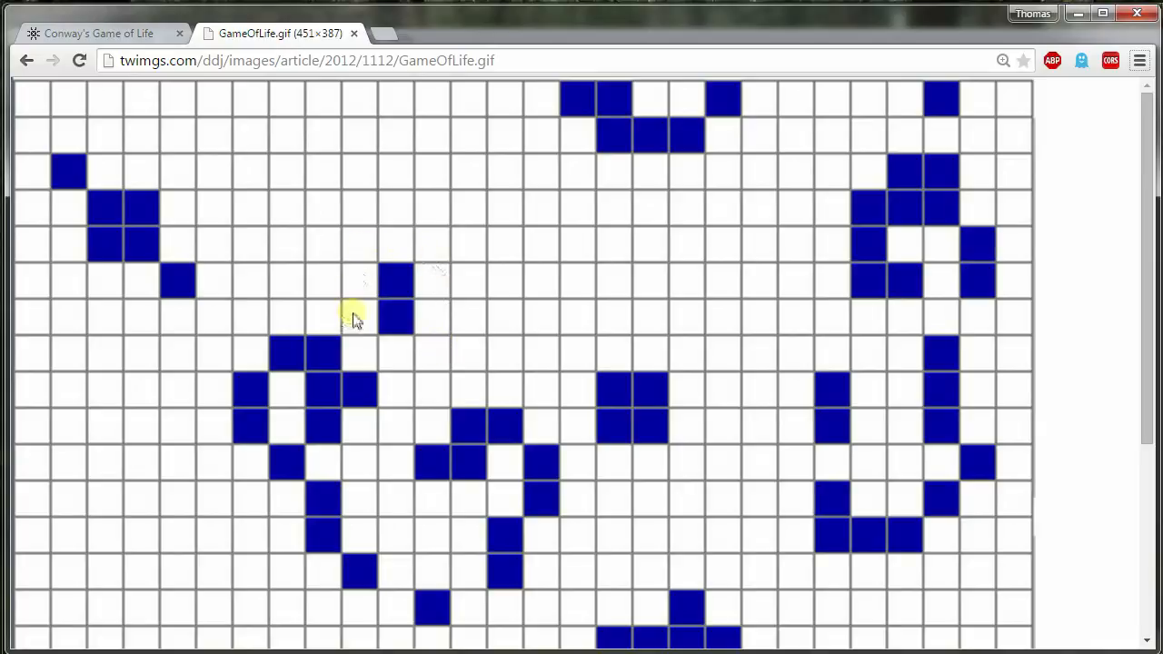
mouse_move(393, 308)
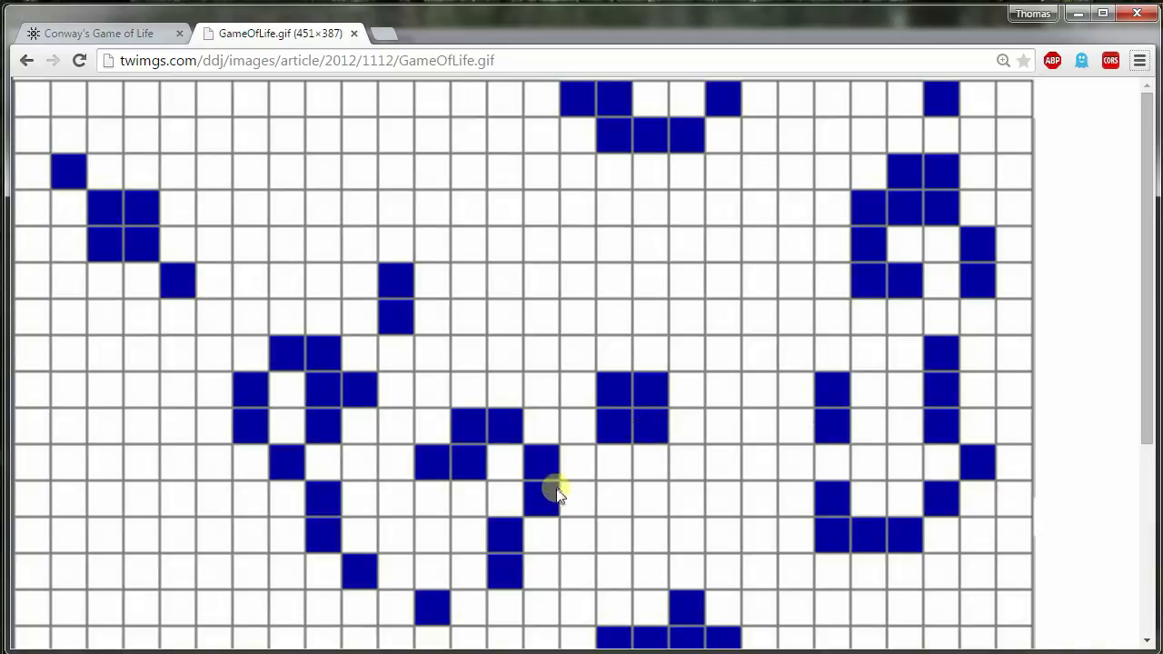
Step: Scroll through the full-size pattern image, then return to the Game of Life simulator tab
scroll("down", 3)
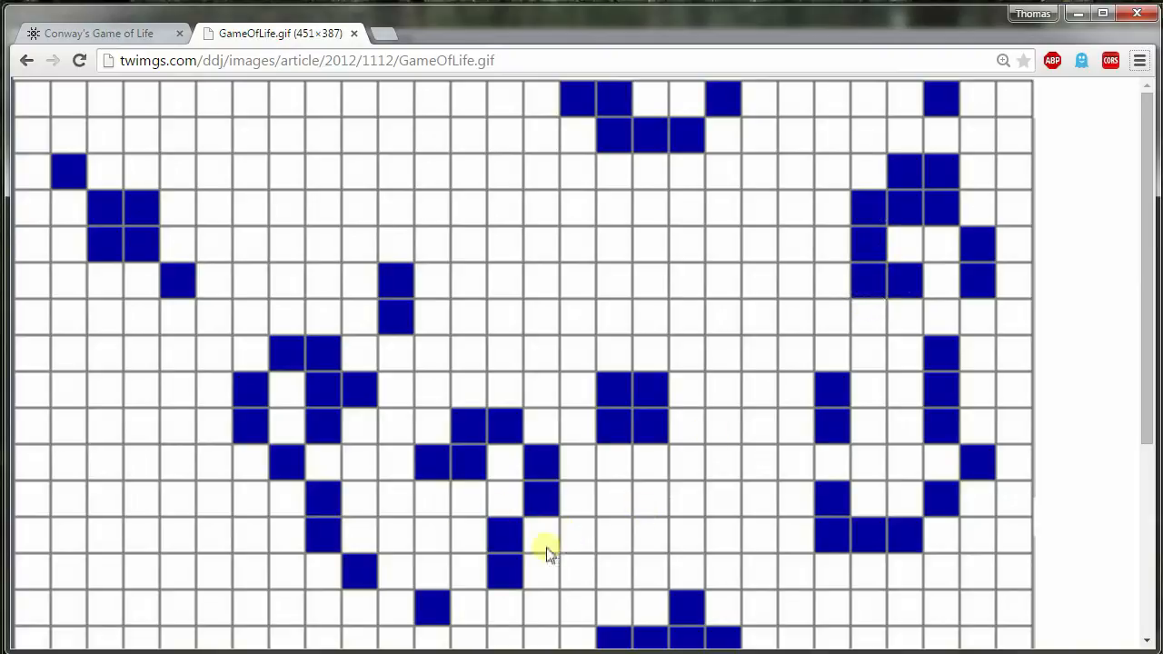
mouse_move(536, 560)
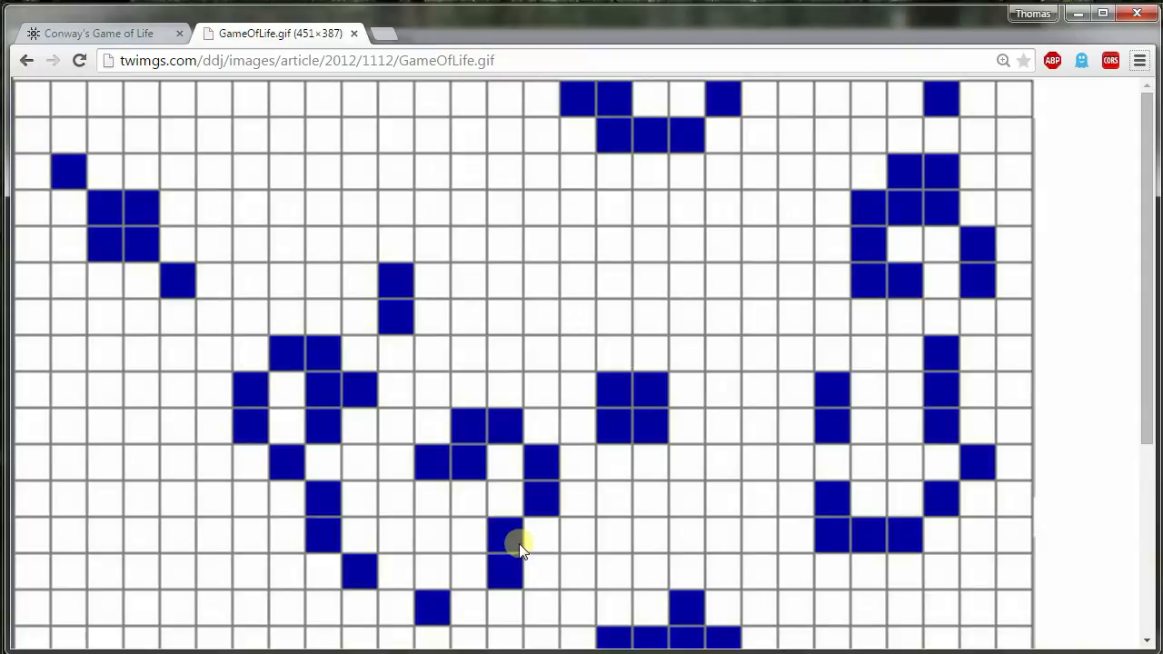
mouse_move(509, 573)
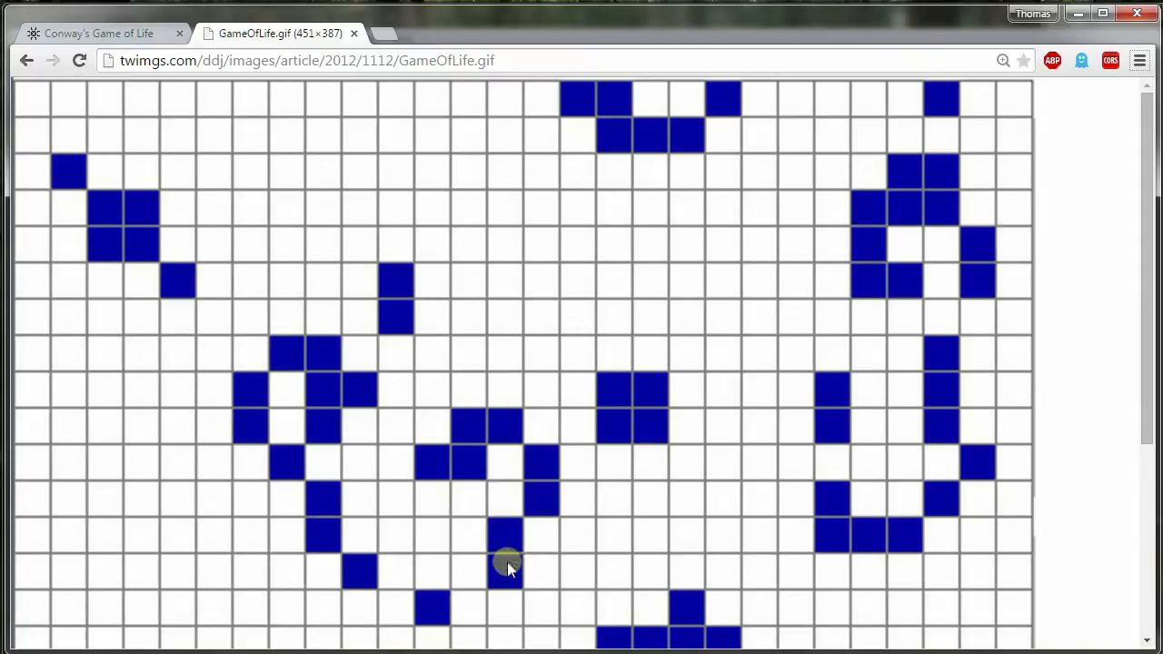
left_click(100, 33)
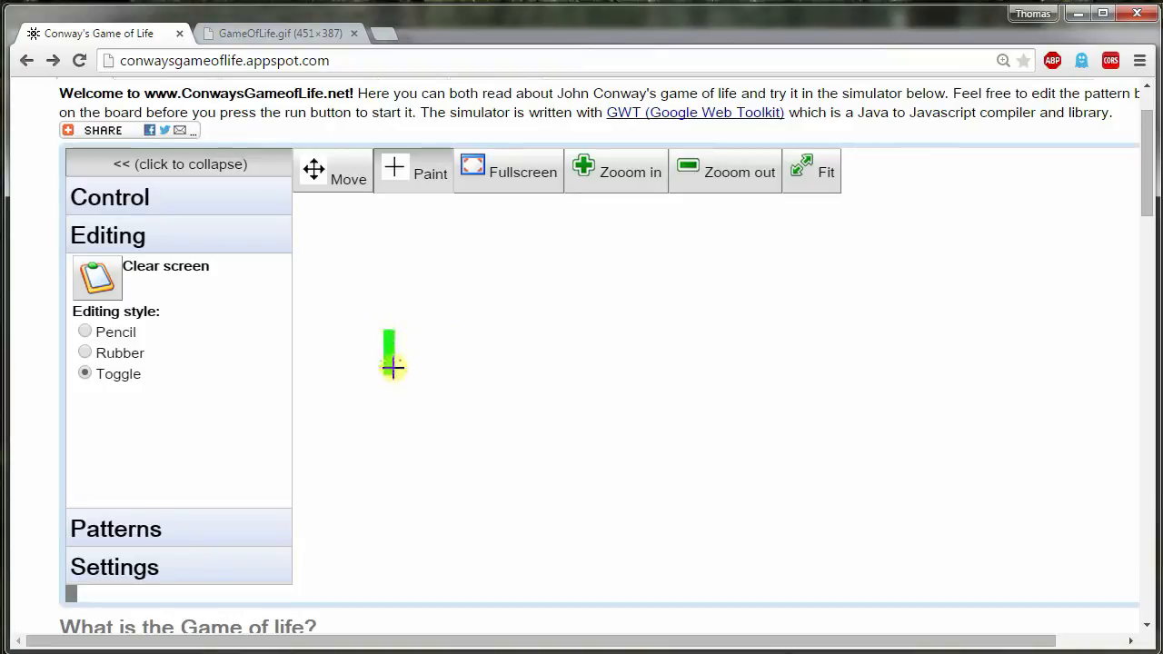
Step: Paint a filled rectangle of live cells and add cells to the lower blob
left_click_drag(391, 355, 432, 437)
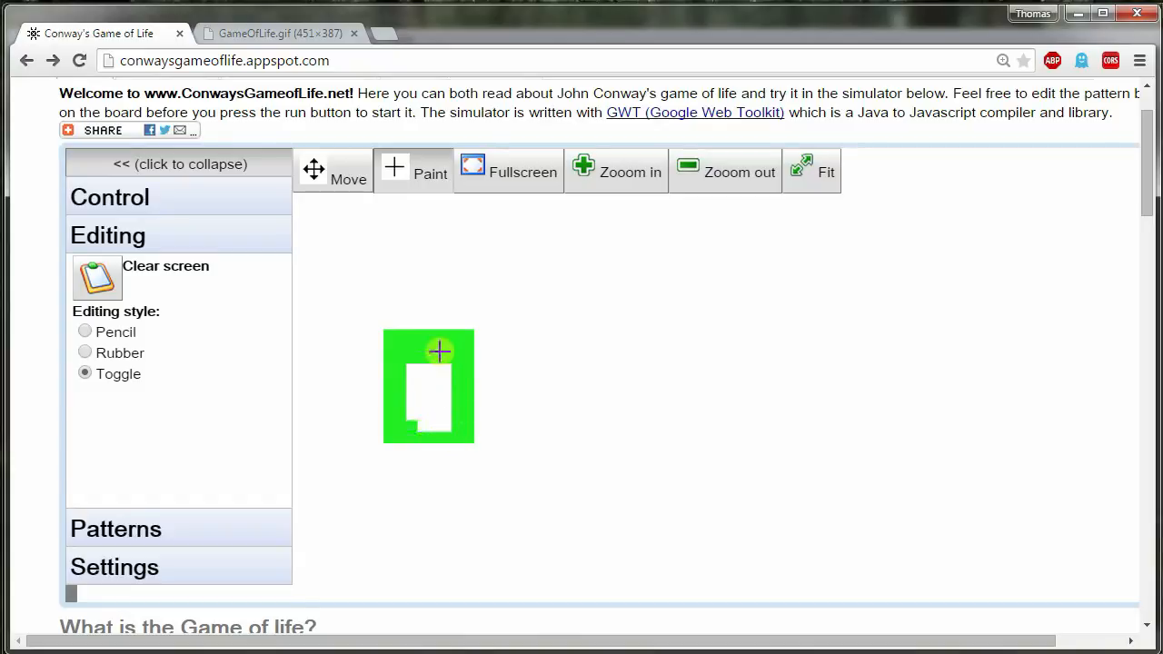
left_click(440, 353)
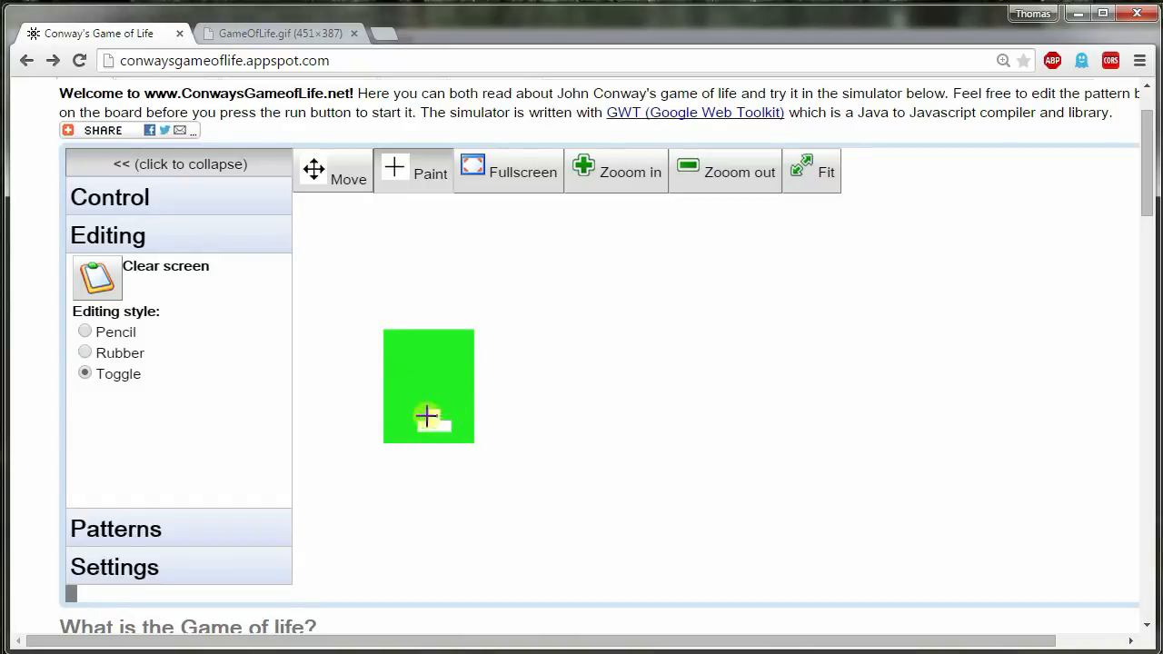
mouse_move(669, 443)
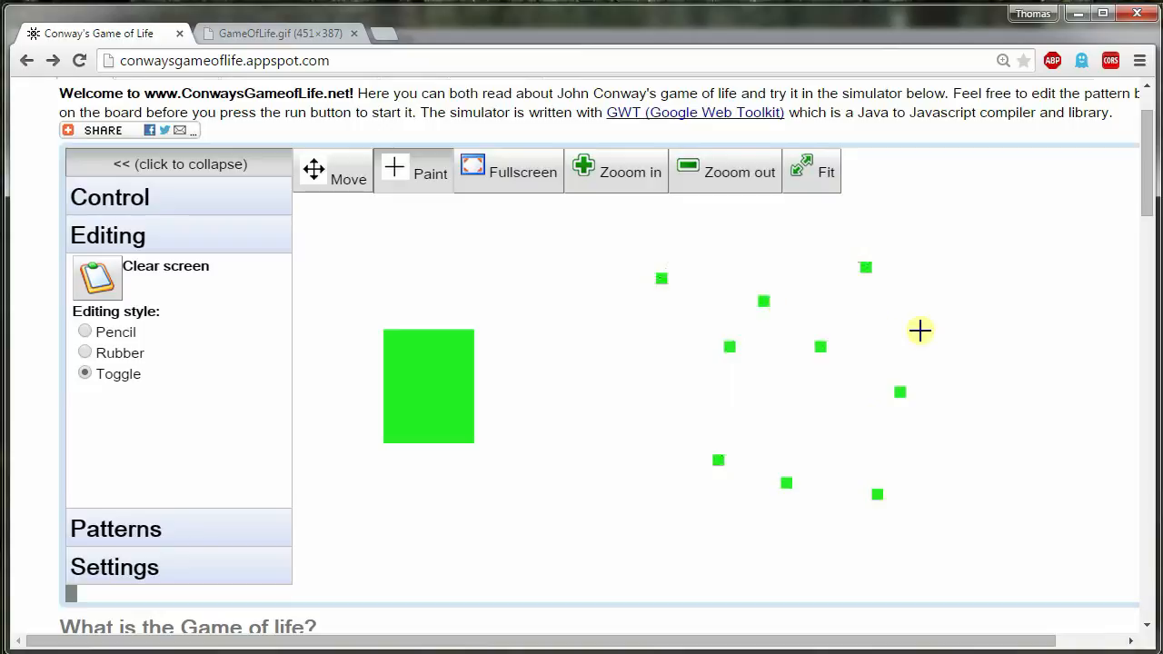
mouse_move(611, 571)
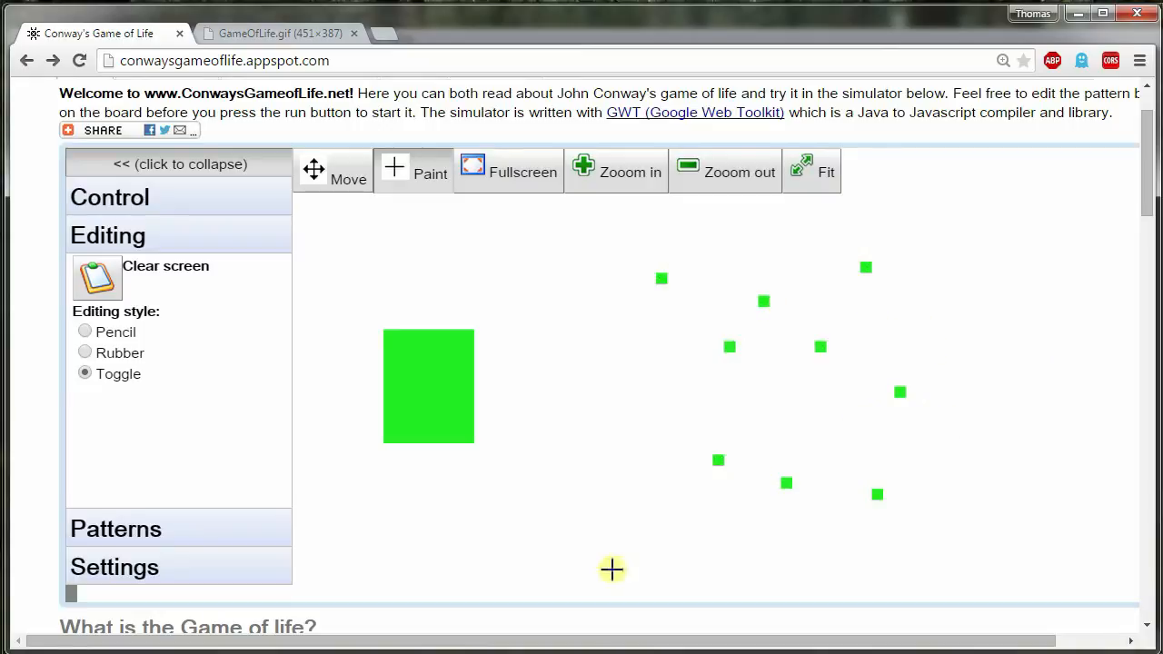
mouse_move(545, 489)
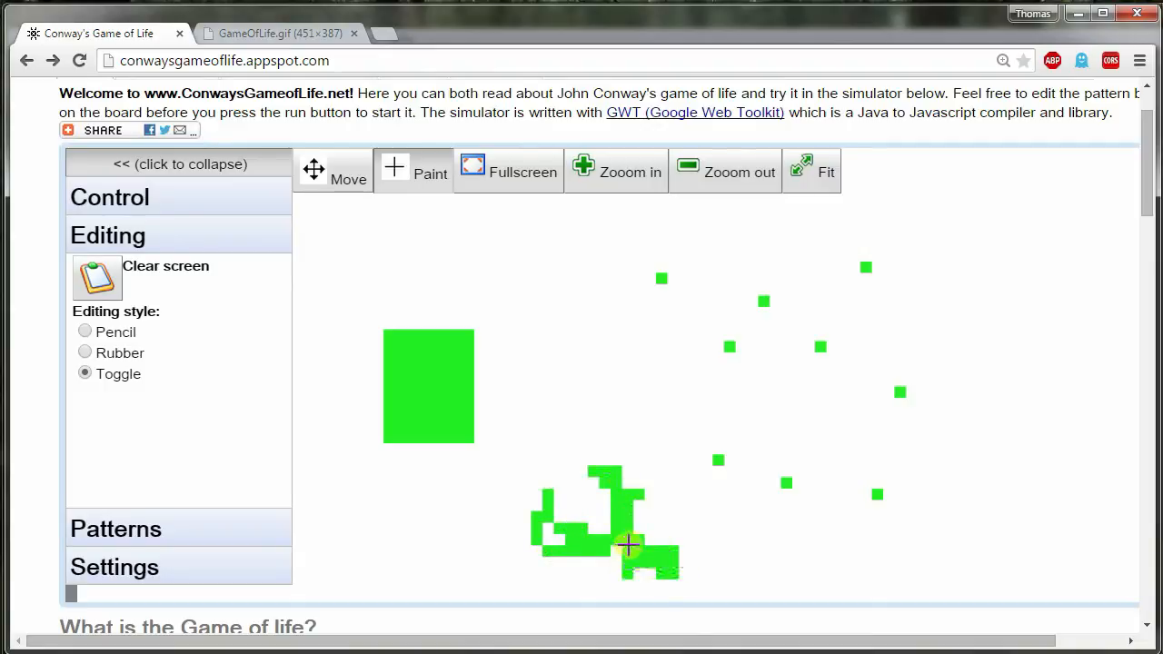
left_click(1000, 367)
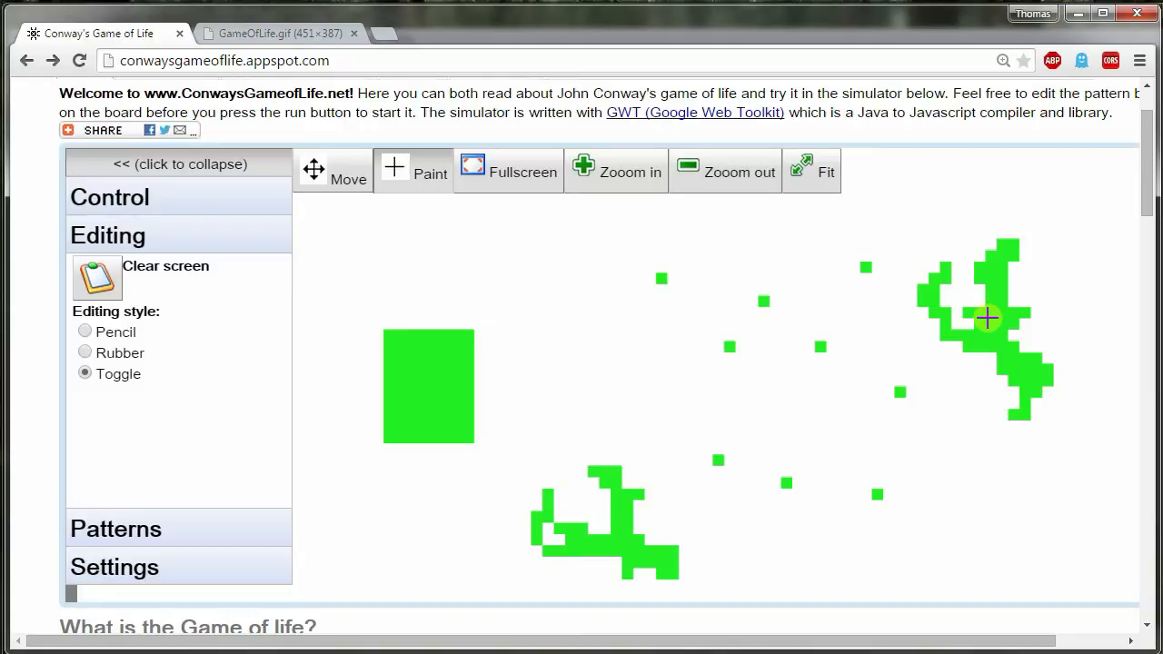
mouse_move(199, 215)
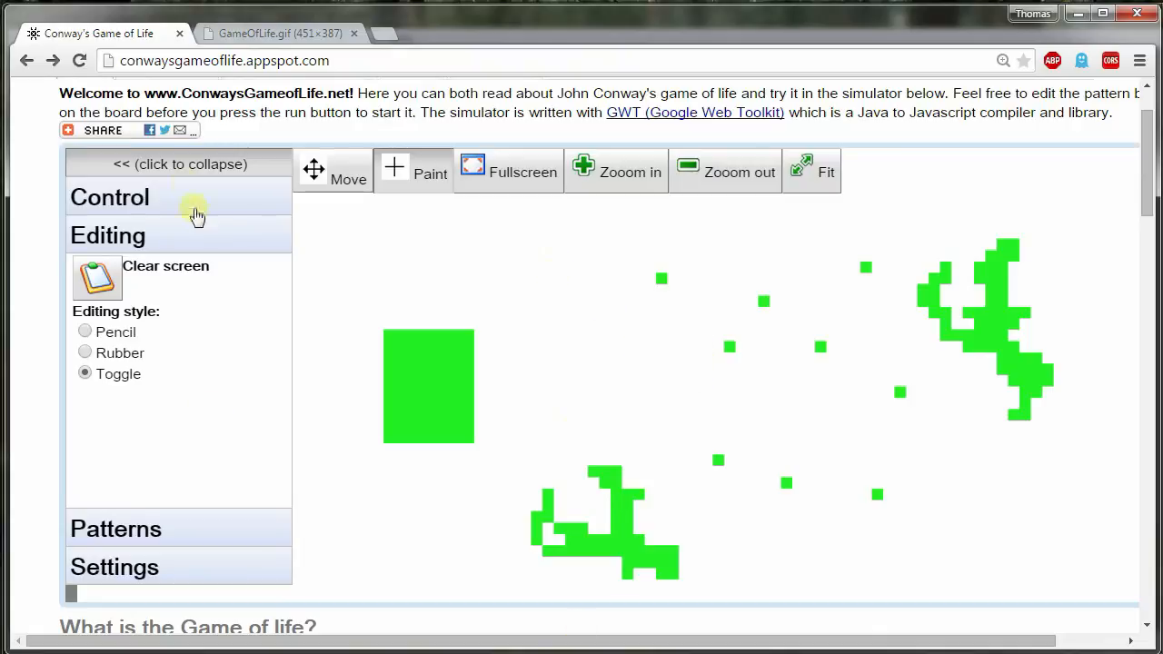
mouse_move(326, 131)
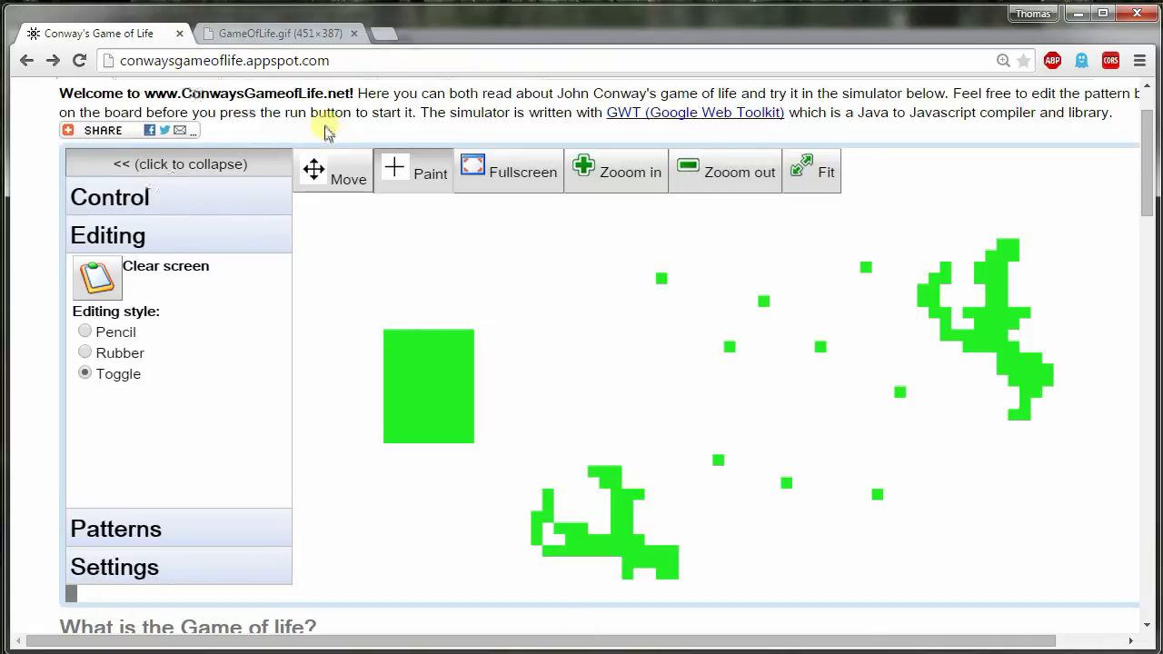
mouse_move(572, 443)
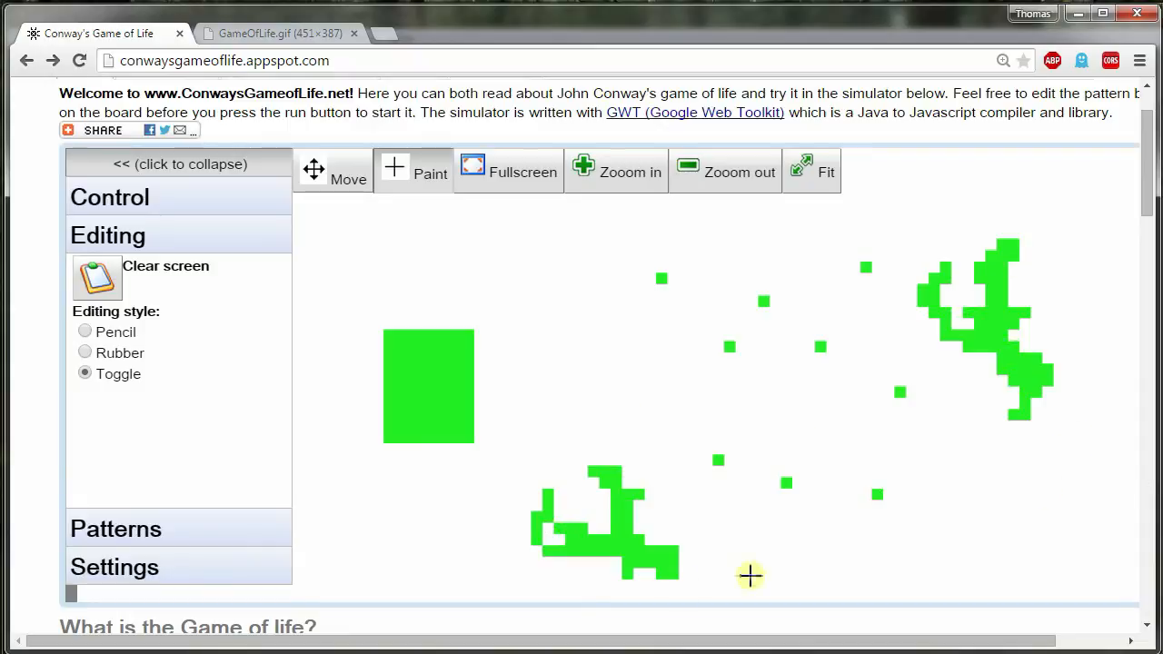
mouse_move(562, 471)
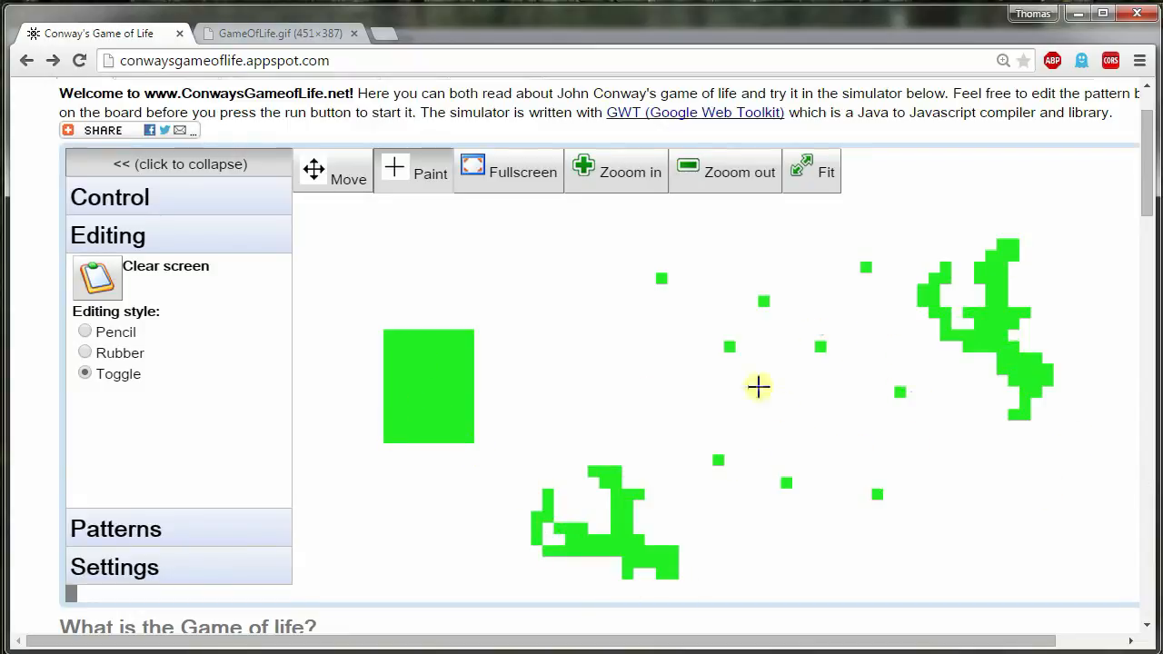
mouse_move(173, 198)
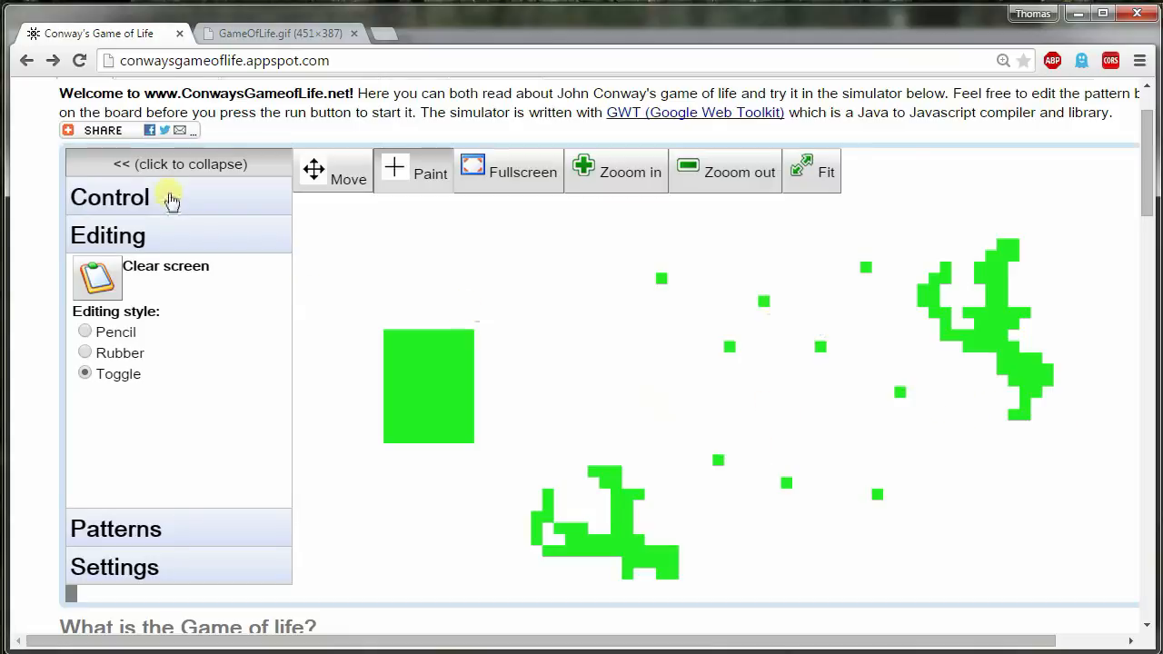
Step: Show the simulation run controls with the 100 ms step delay
left_click(109, 196)
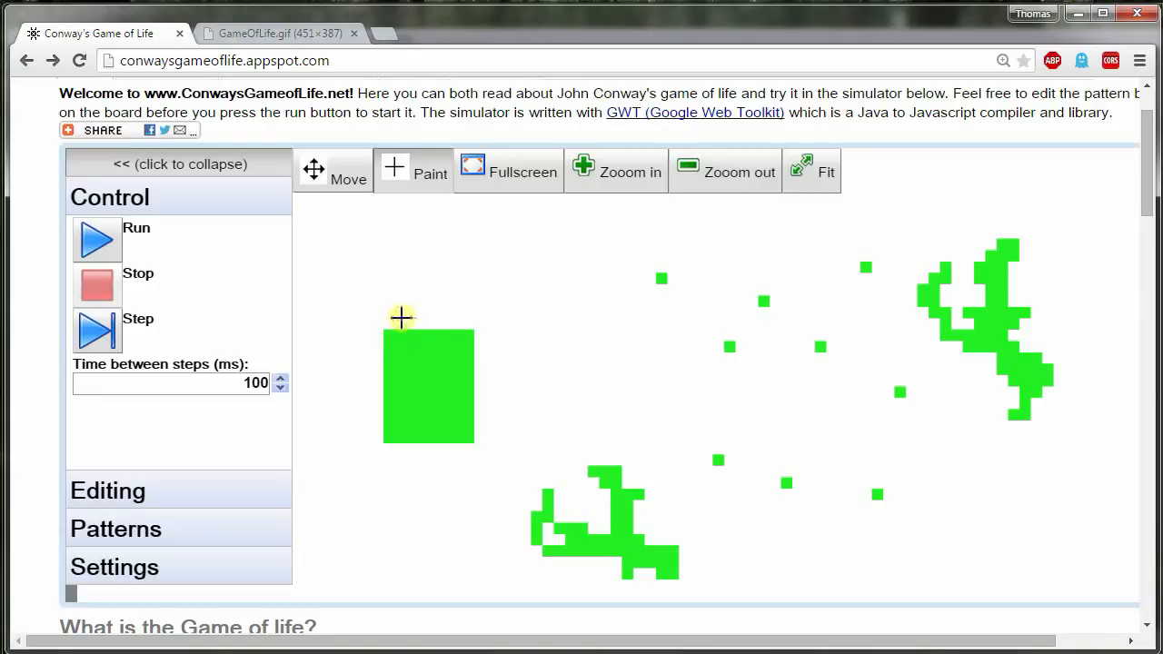
mouse_move(400, 302)
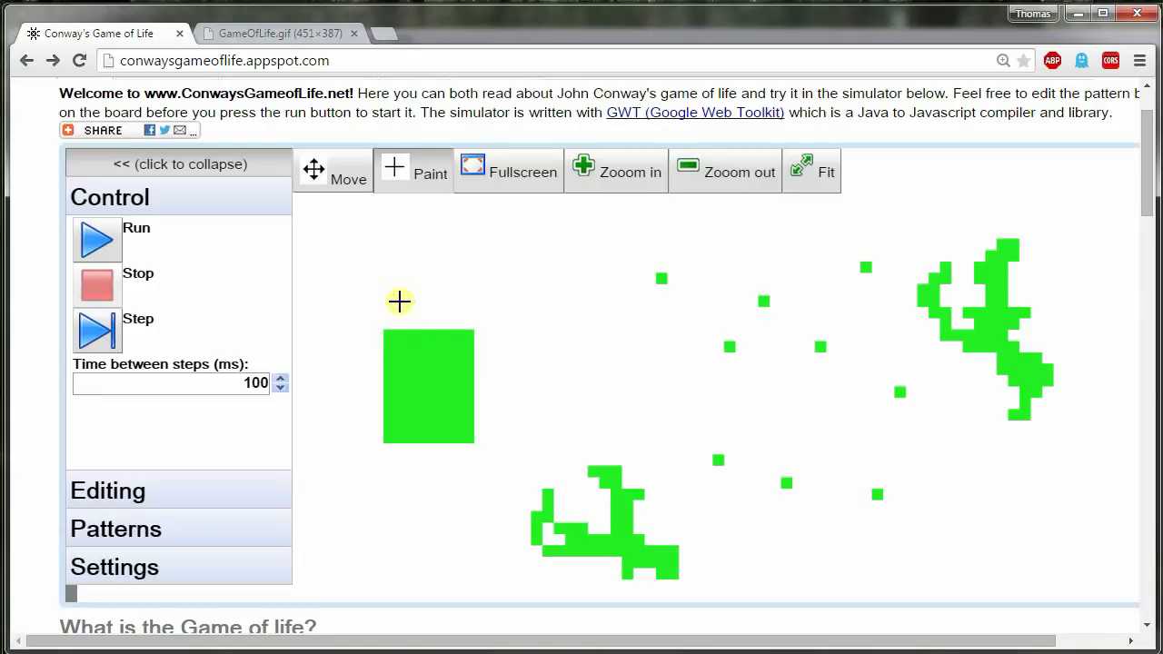
mouse_move(578, 513)
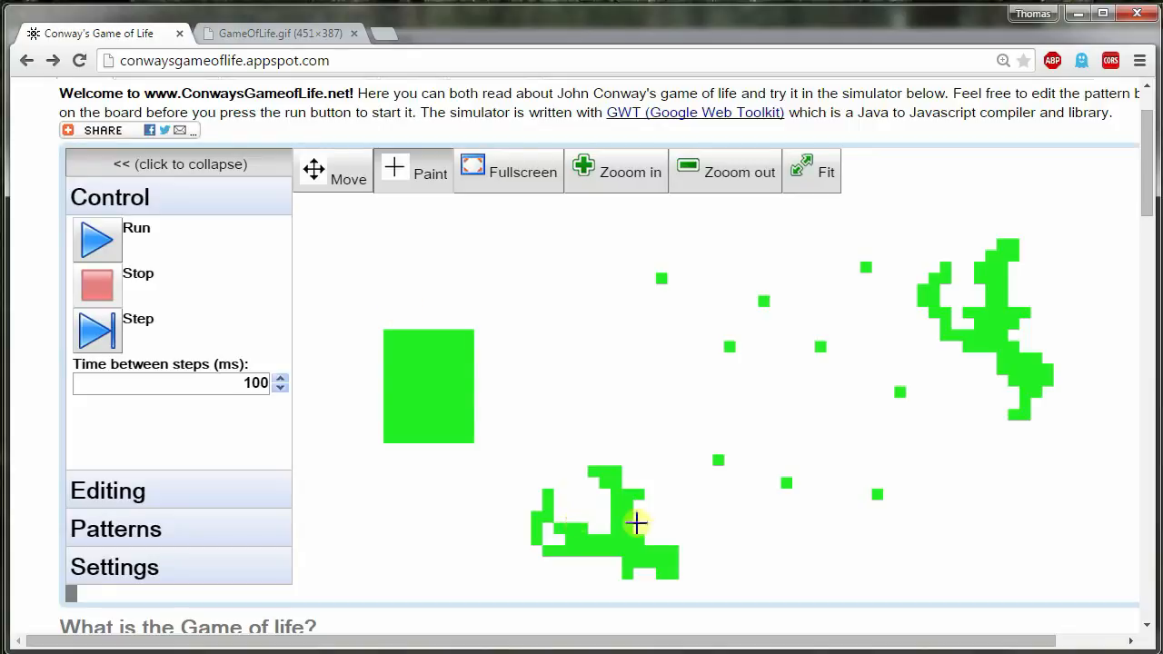
mouse_move(930, 409)
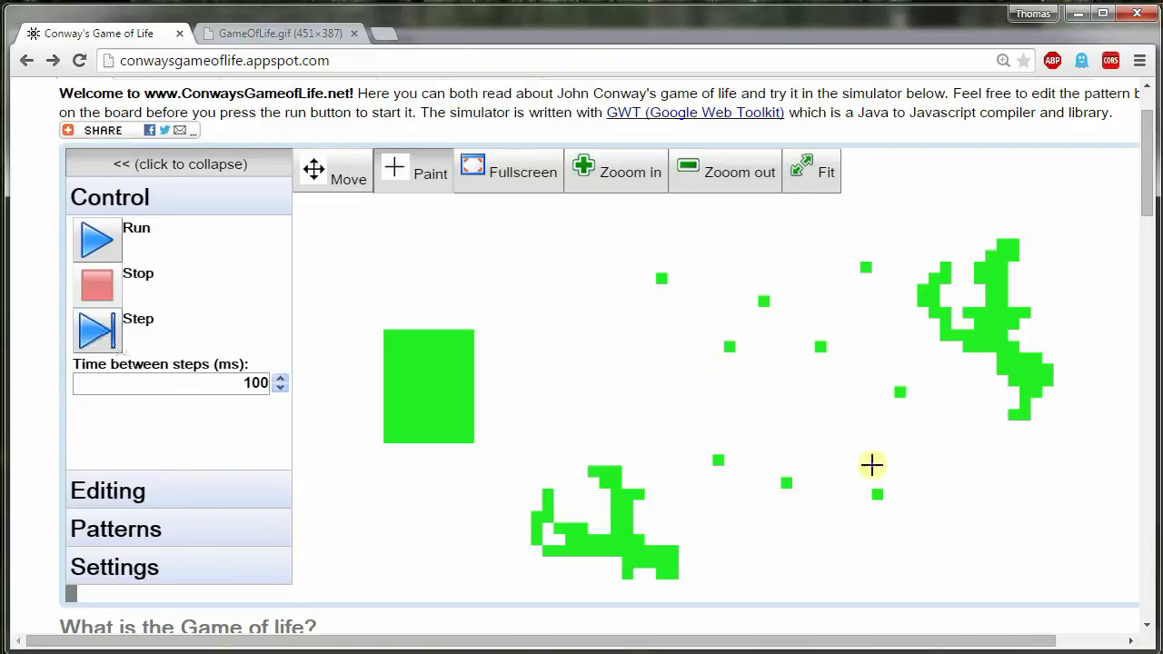
mouse_move(891, 305)
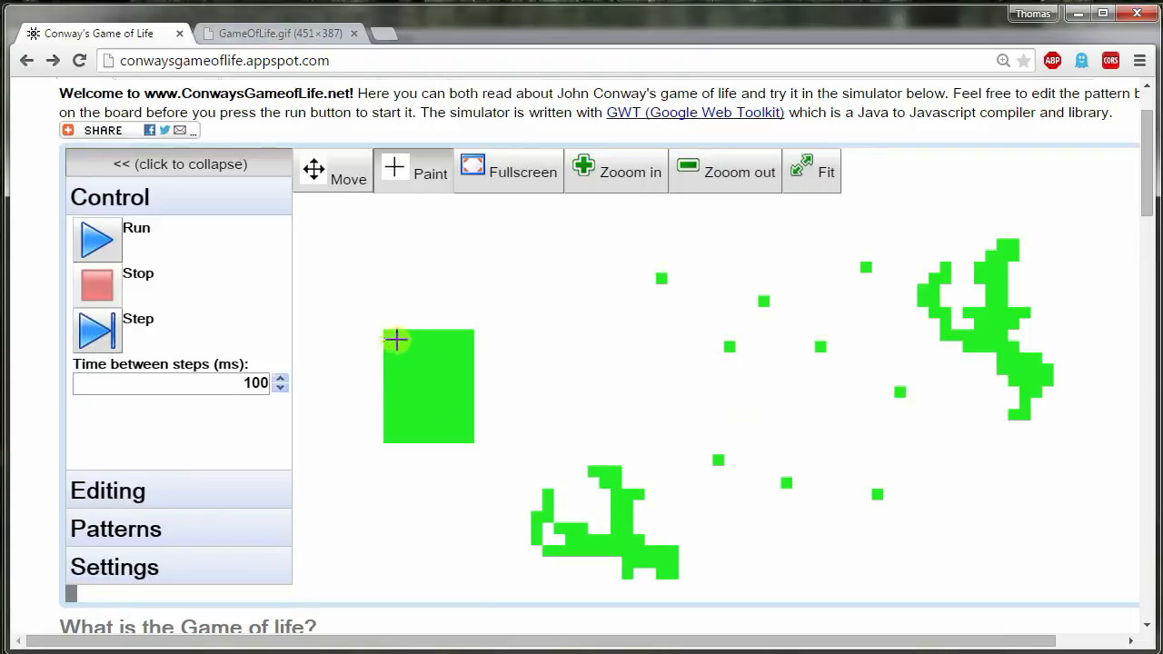
mouse_move(393, 437)
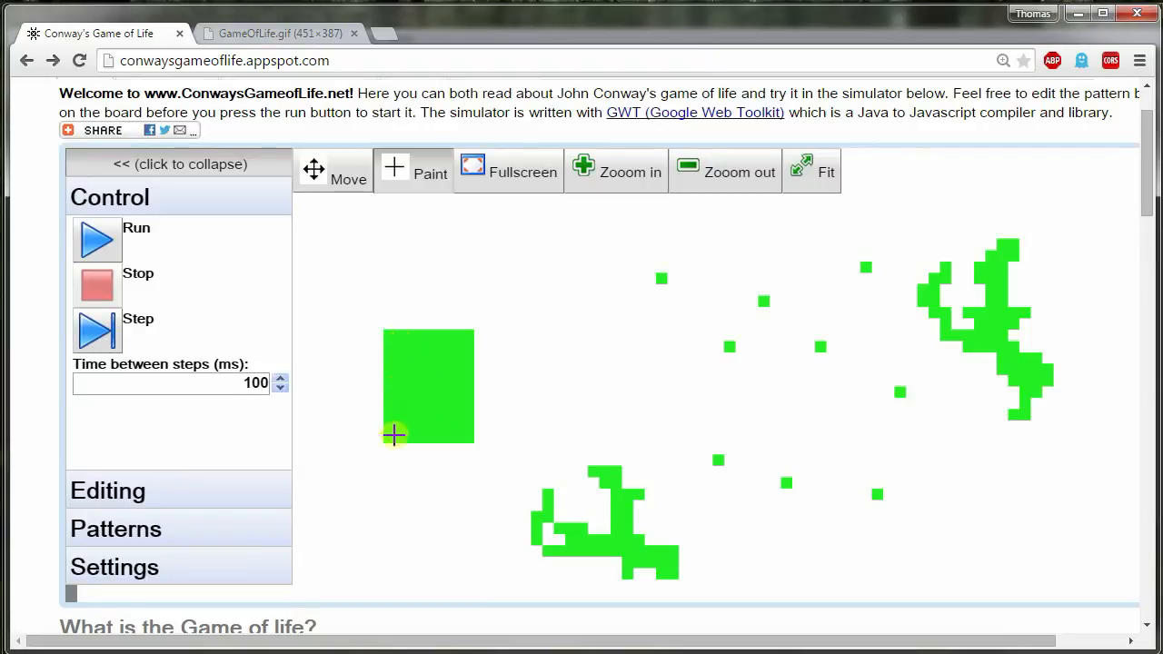
mouse_move(469, 346)
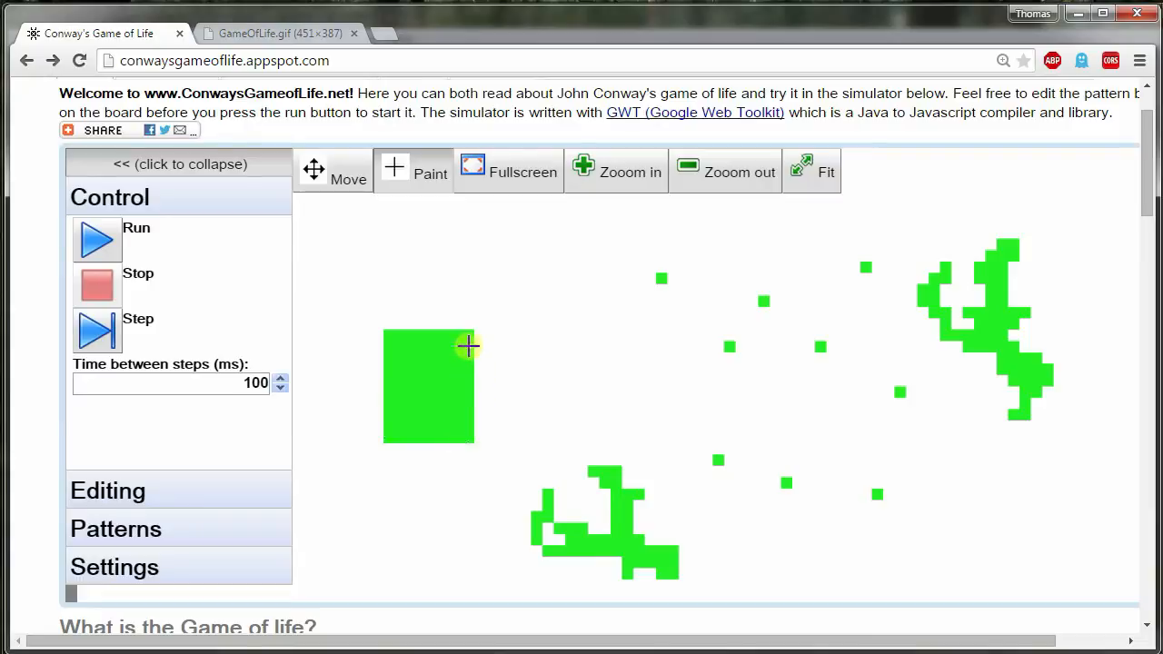
mouse_move(1029, 335)
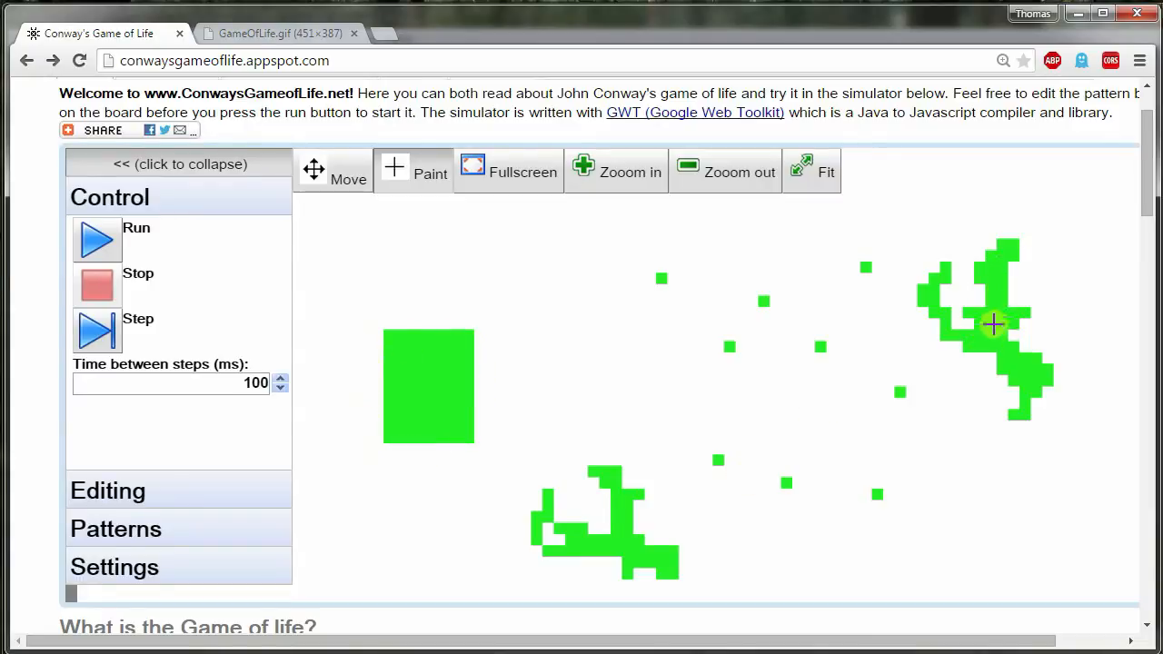
mouse_move(989, 292)
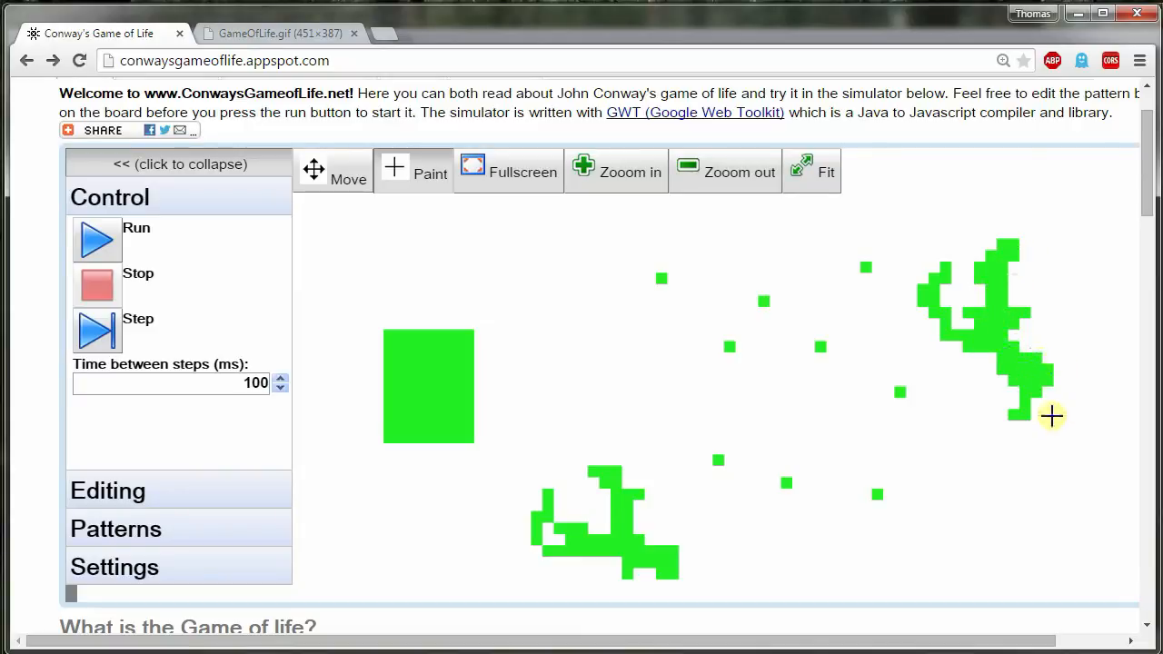
mouse_move(1002, 466)
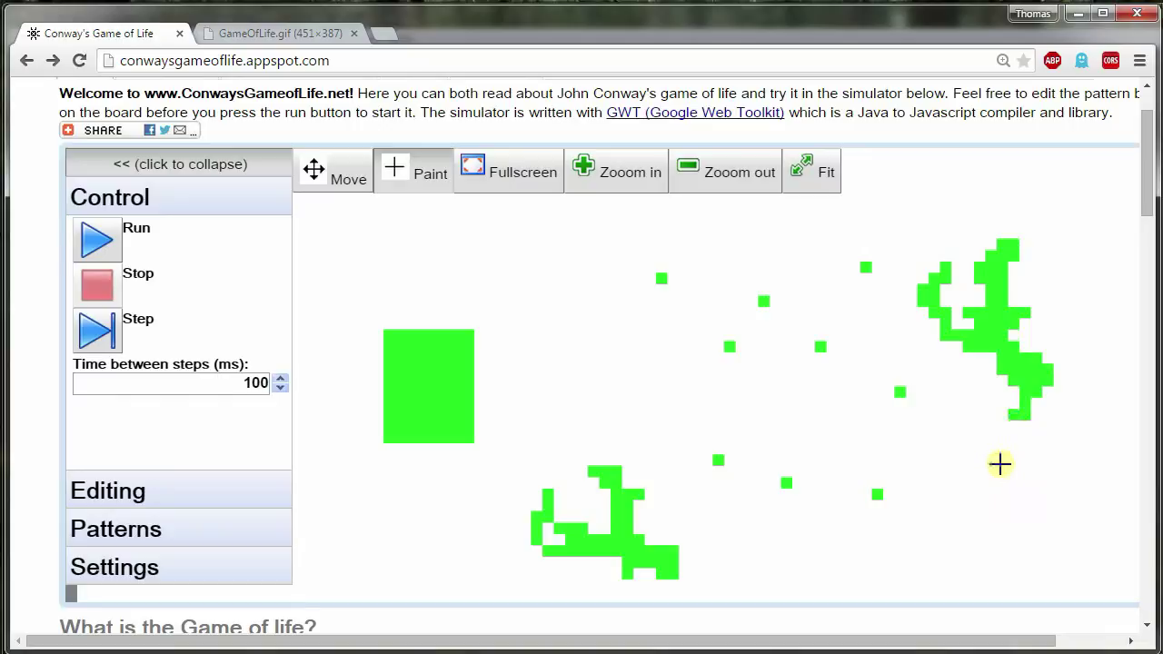
mouse_move(1072, 517)
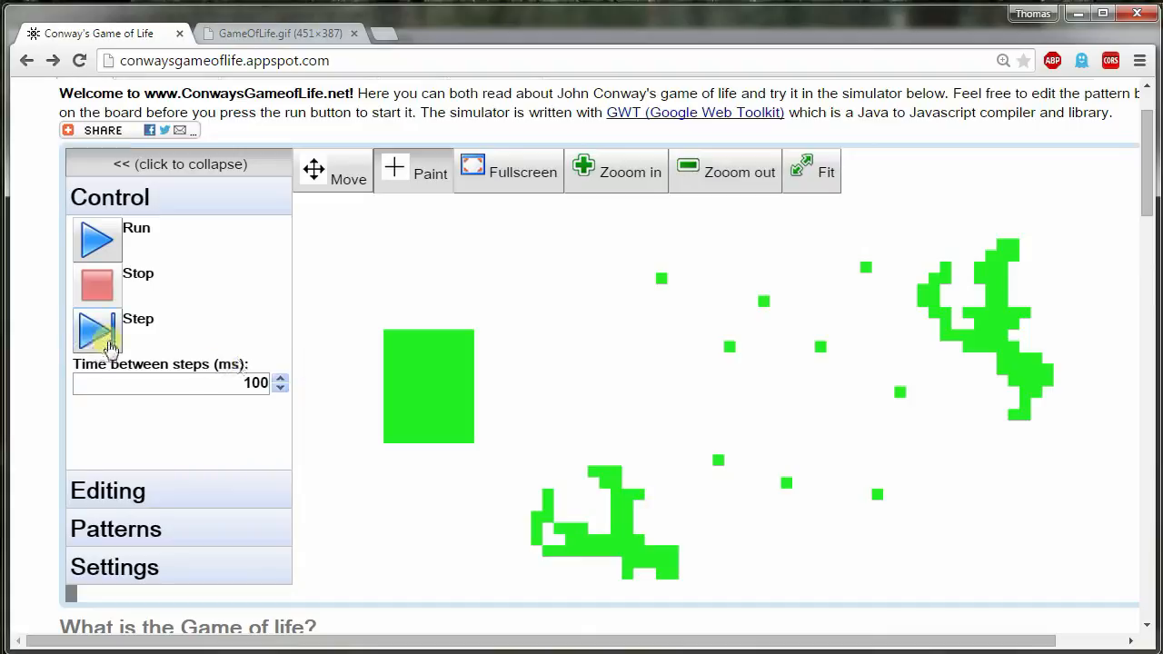
Step: Advance the board one generation, then start it running continuously
left_click(98, 331)
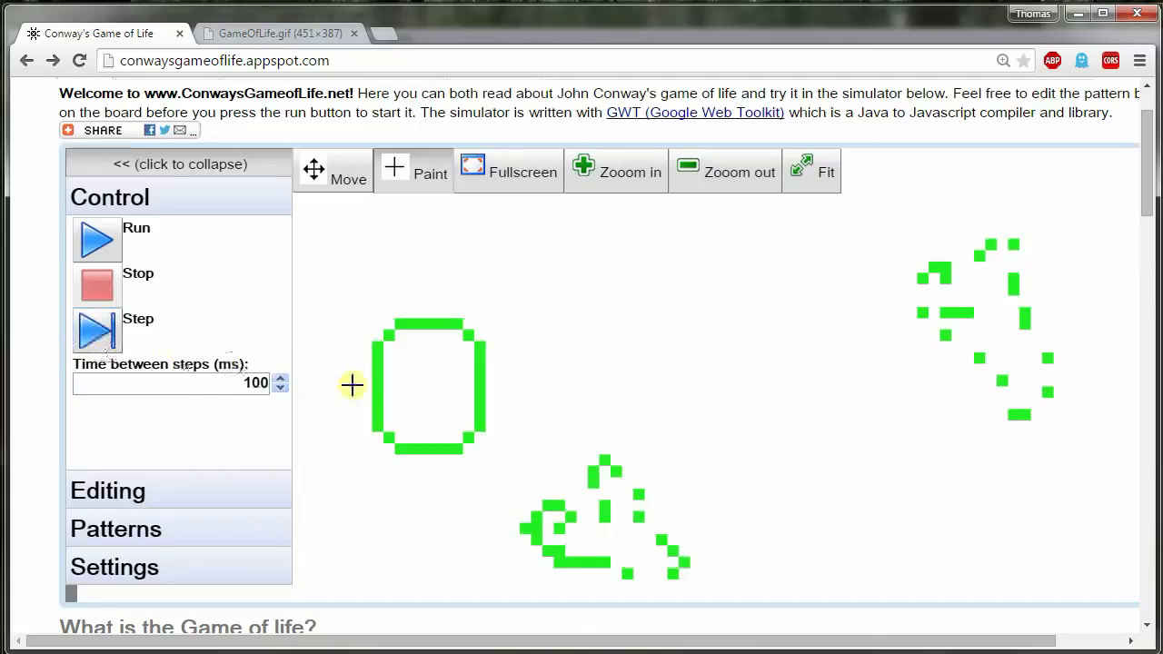
mouse_move(1022, 398)
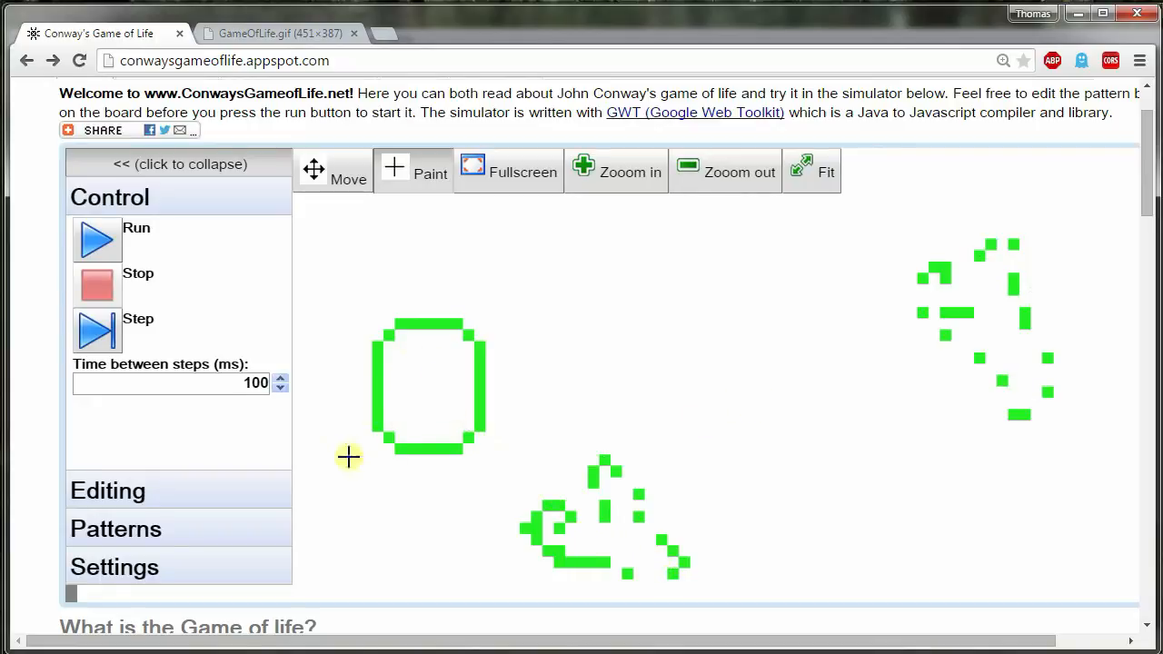
mouse_move(91, 251)
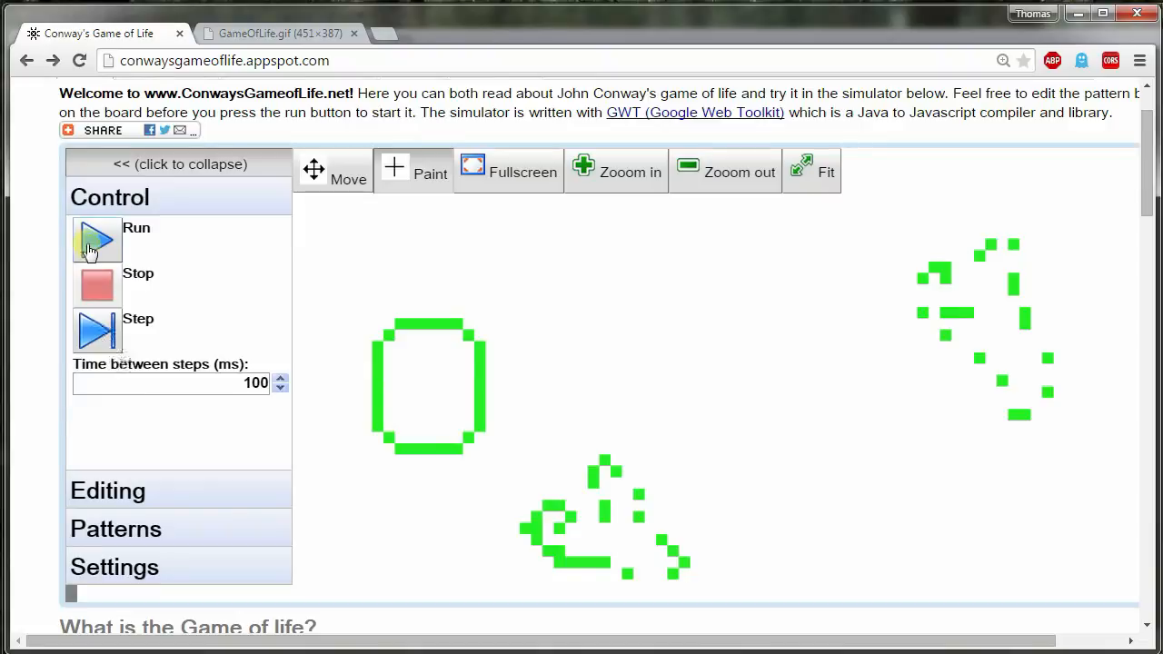
left_click(98, 240)
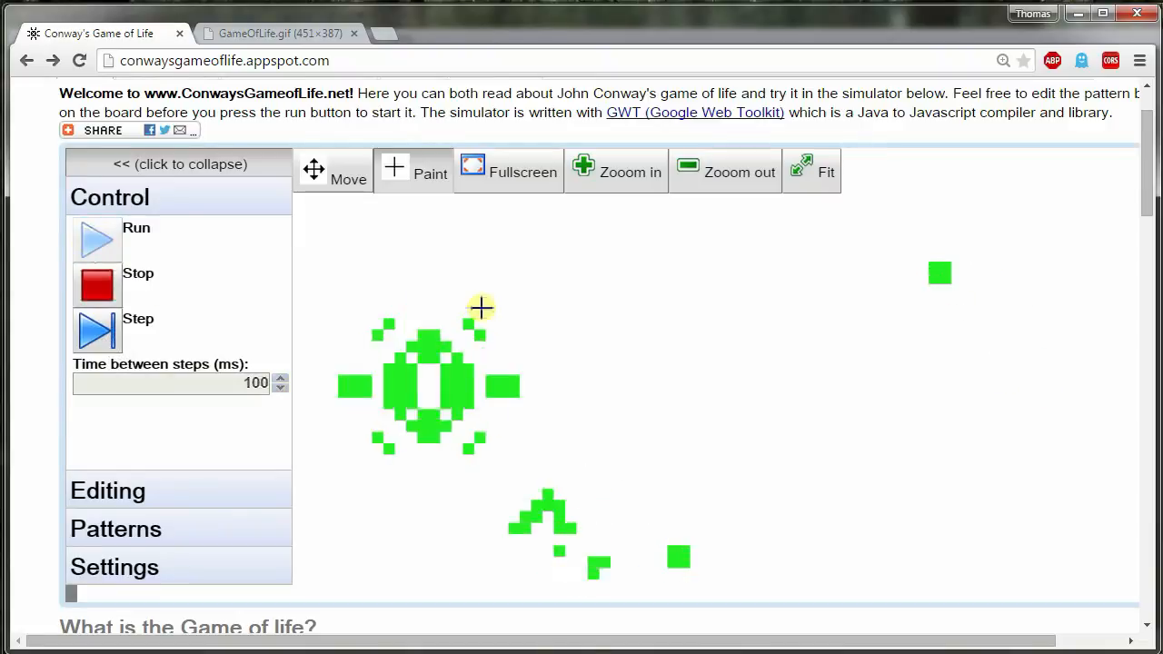
left_click(97, 331)
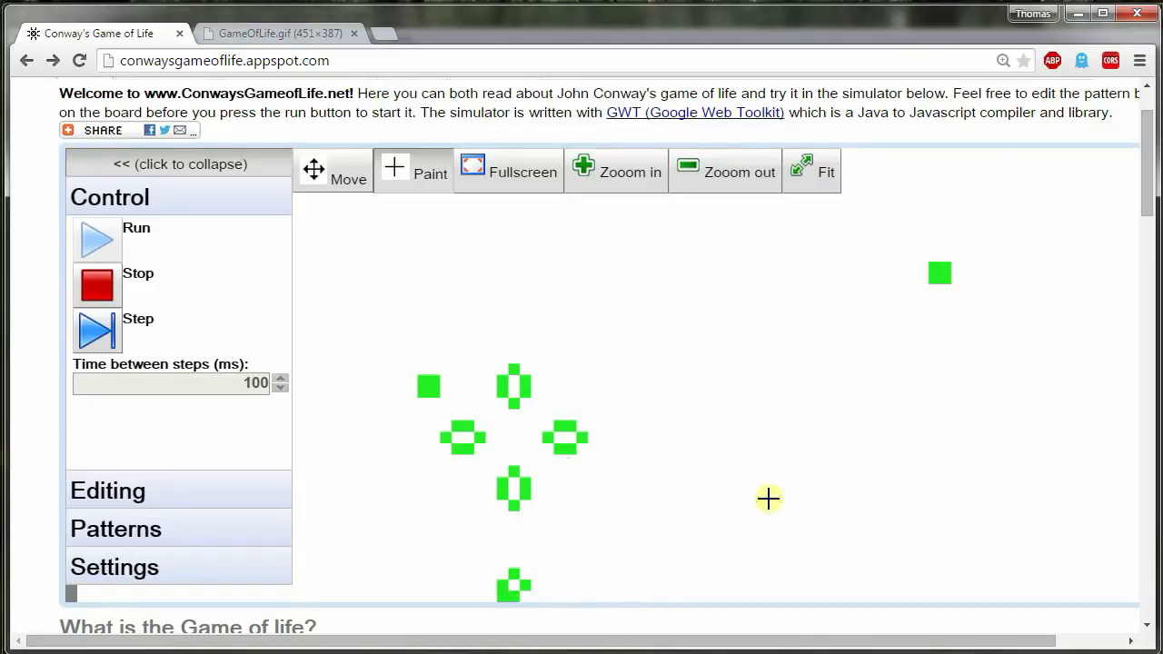
Step: Add extra live cells onto the board while the simulation keeps running
left_click(778, 294)
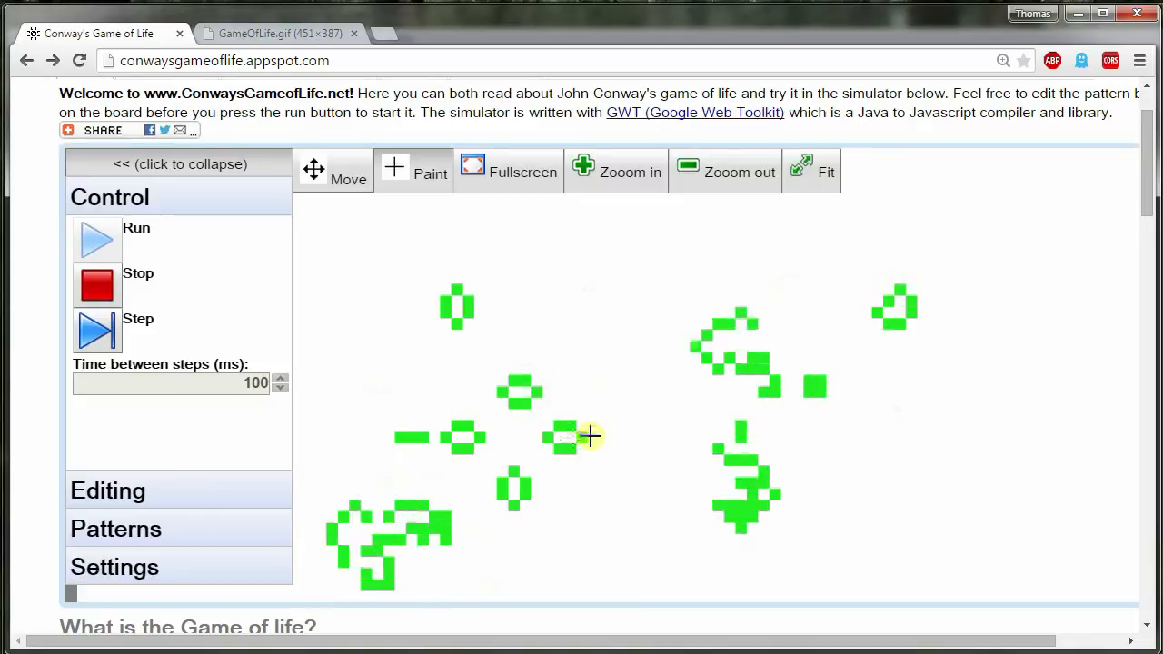
left_click(99, 330)
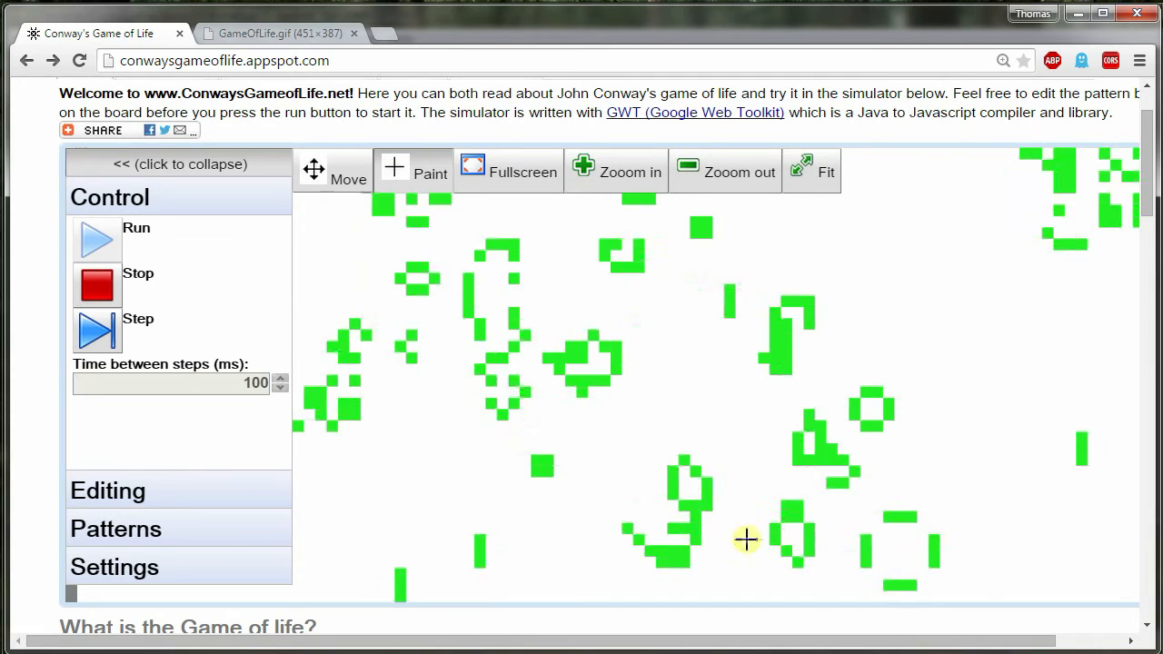
Step: Load the Lightweight Spaceship from the Patterns list, zoom out and set it running
left_click(116, 529)
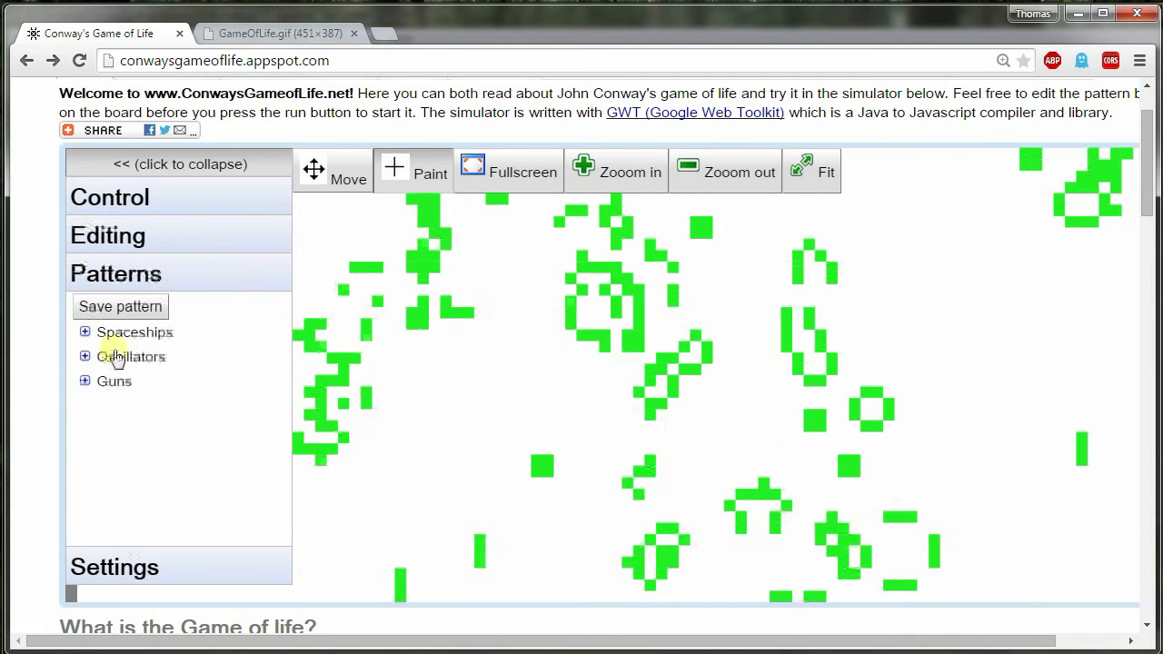
left_click(84, 331)
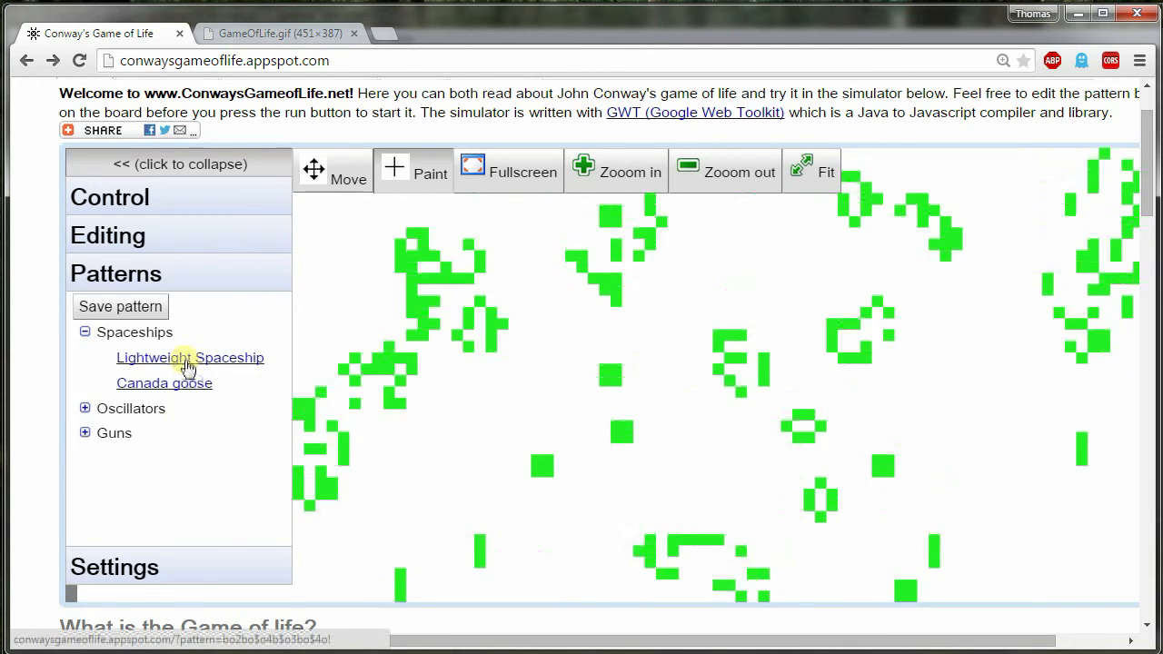
left_click(83, 409)
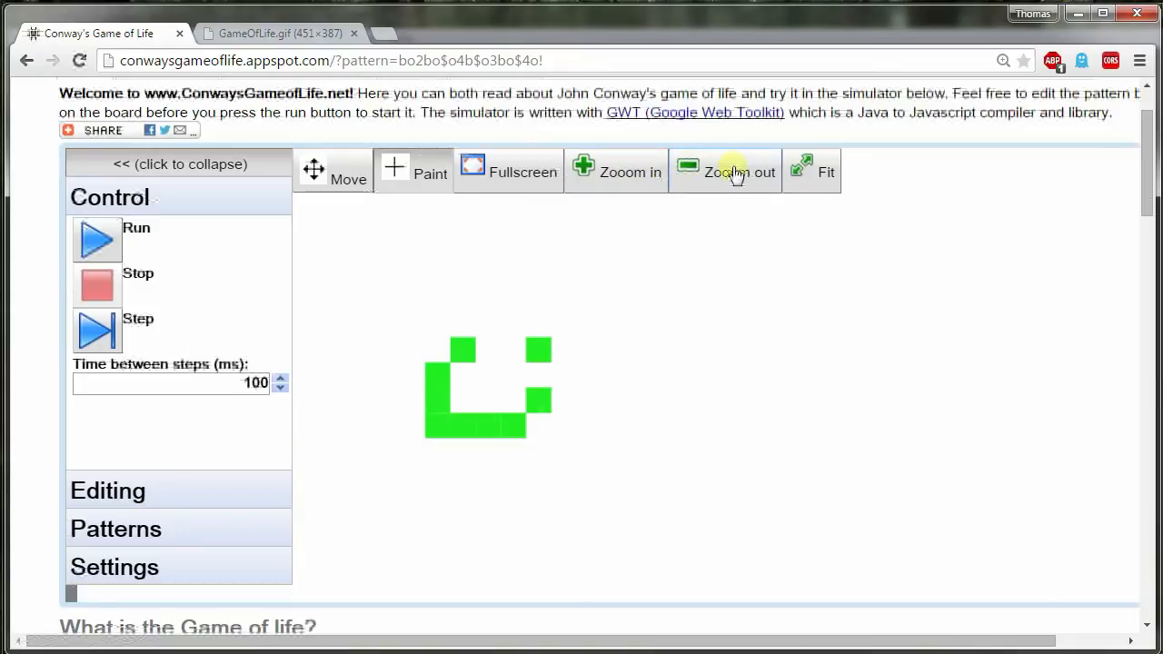
left_click(726, 171)
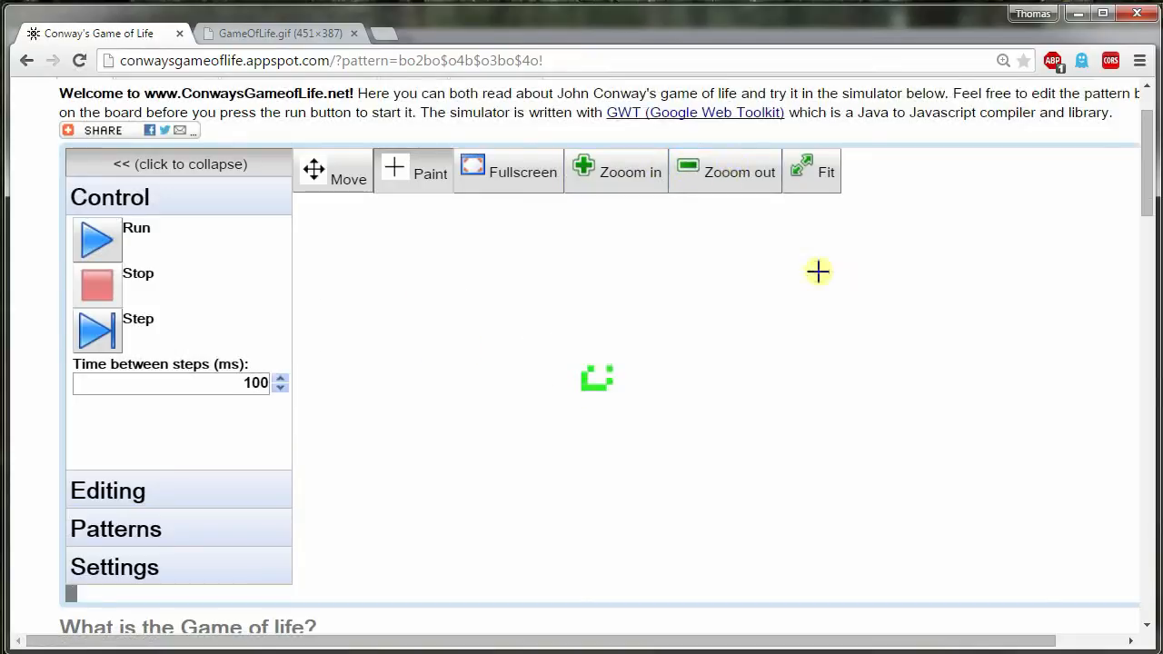
left_click(99, 240)
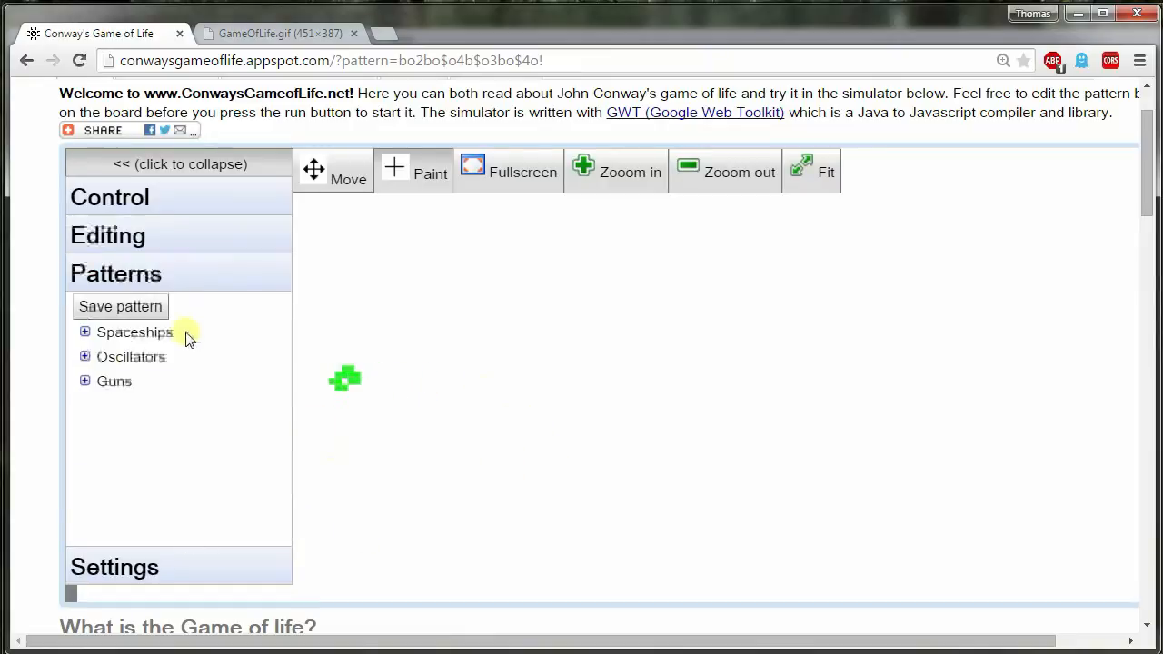
Step: Load the Gosper glider gun from the Guns patterns, zoom out and run it, then leave the browser
left_click(84, 382)
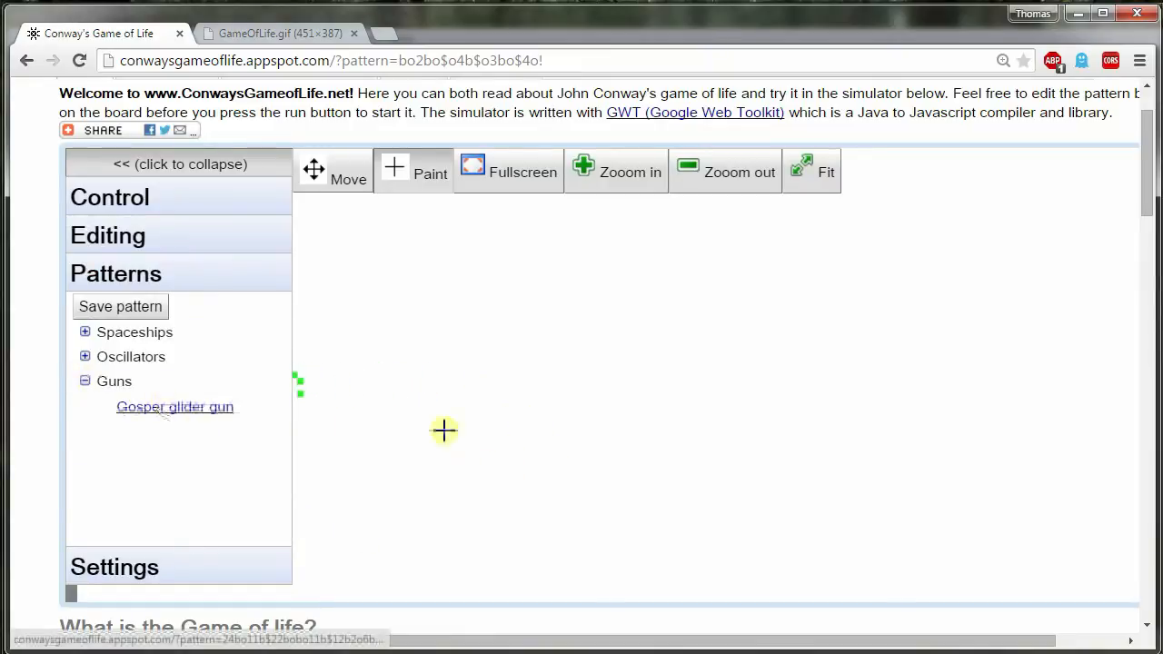
left_click(174, 408)
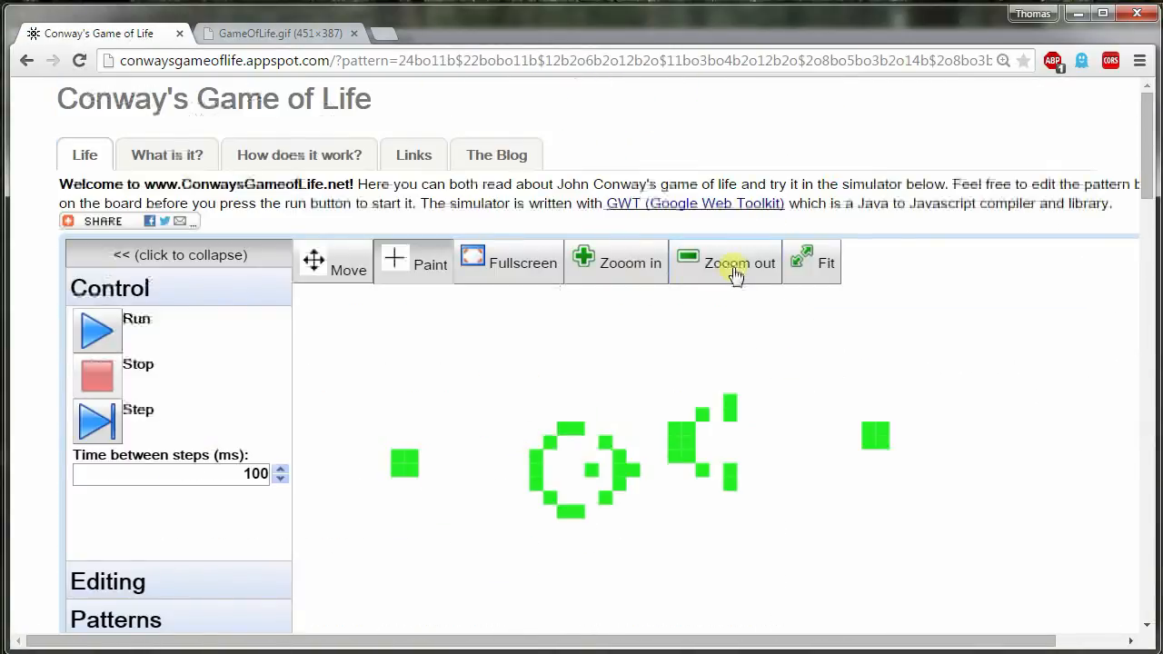
left_click(99, 331)
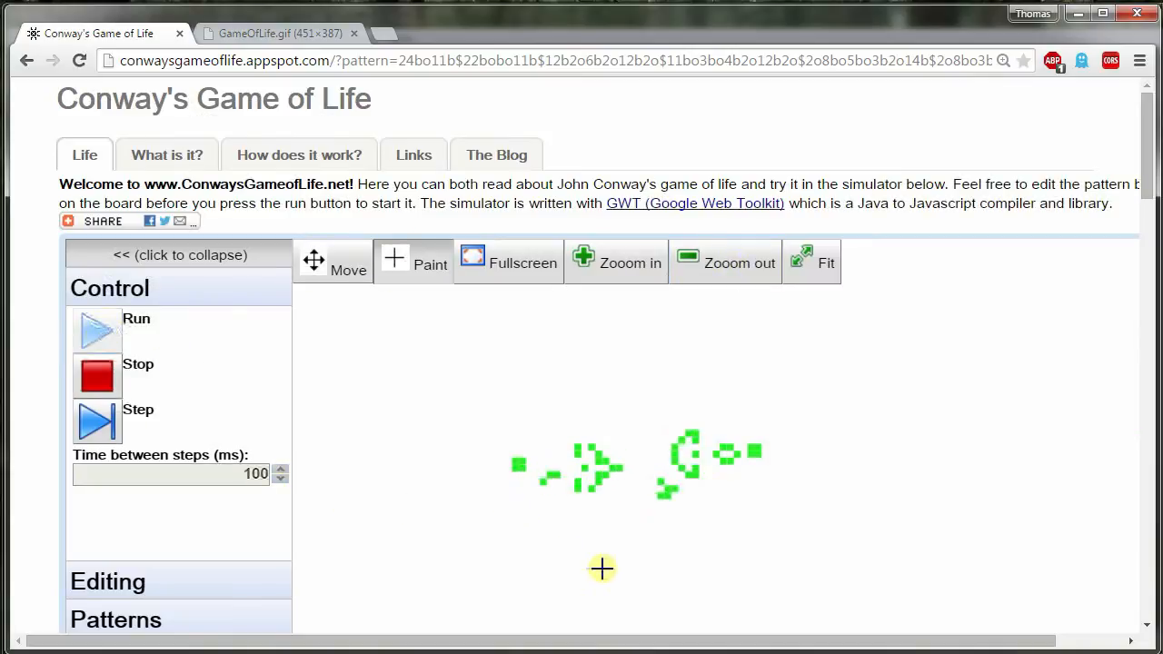
scroll("down", 3)
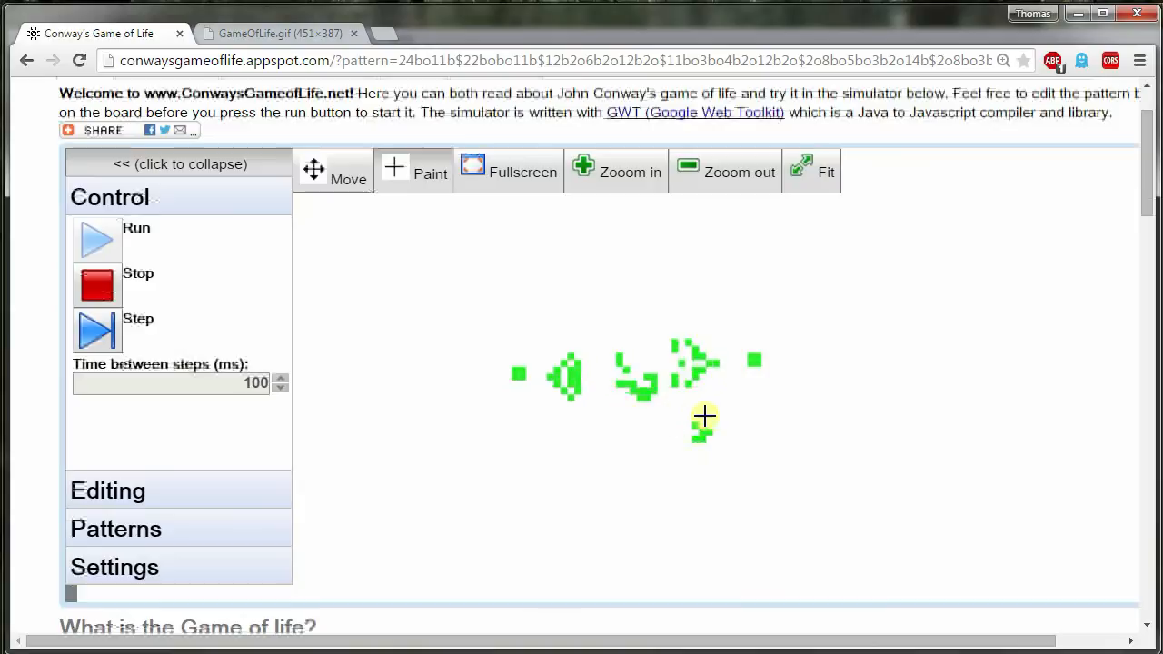
left_click(99, 331)
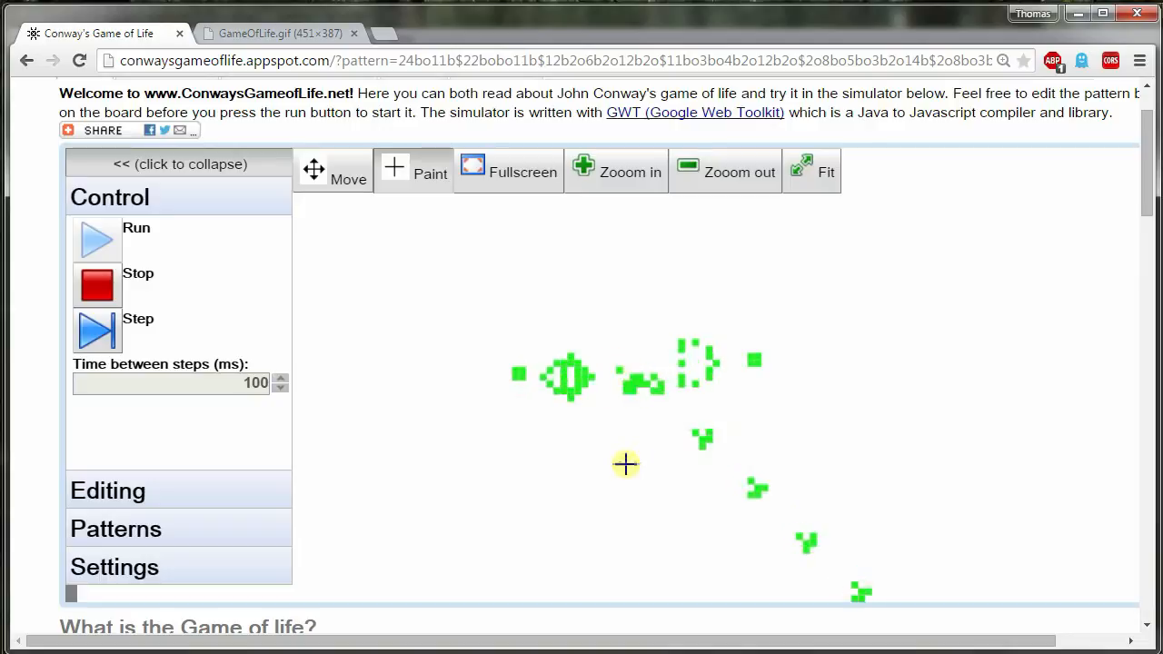
key("alt+tab")
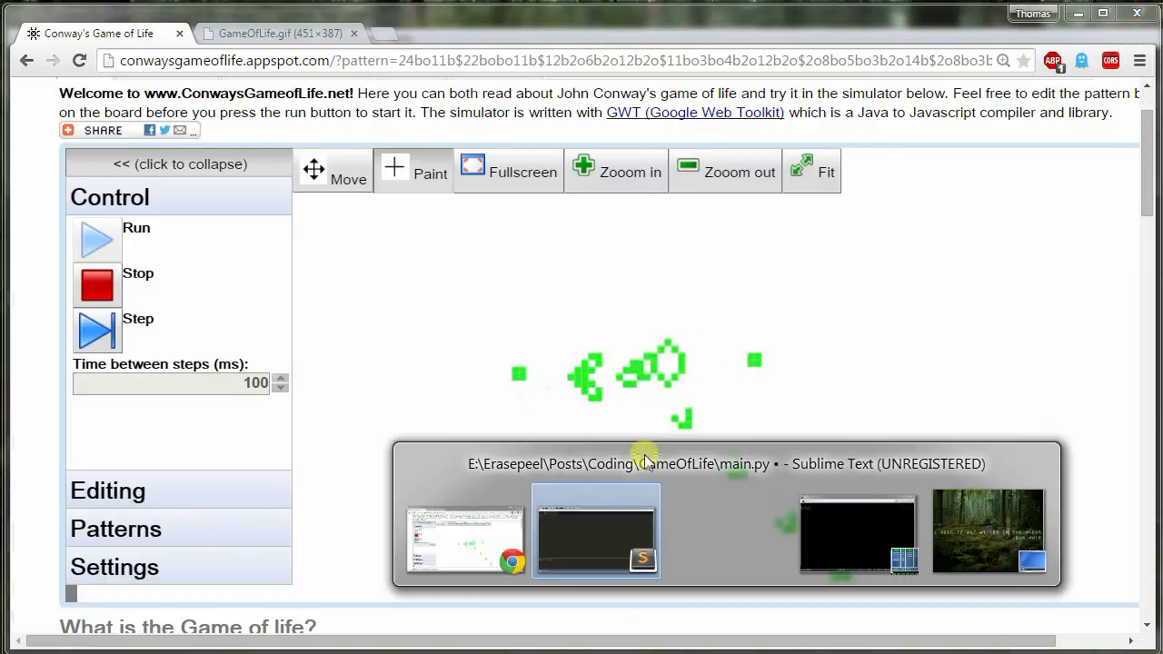
Step: Bring the Sublime Text window with main.py to the front
left_click(596, 533)
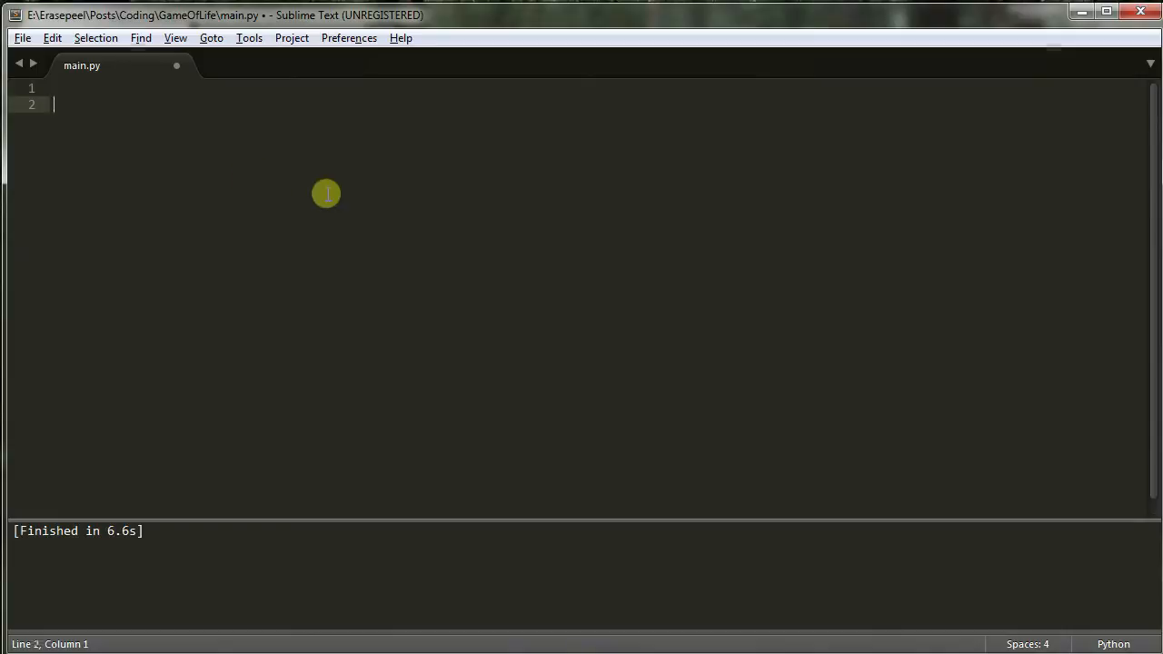
mouse_move(324, 204)
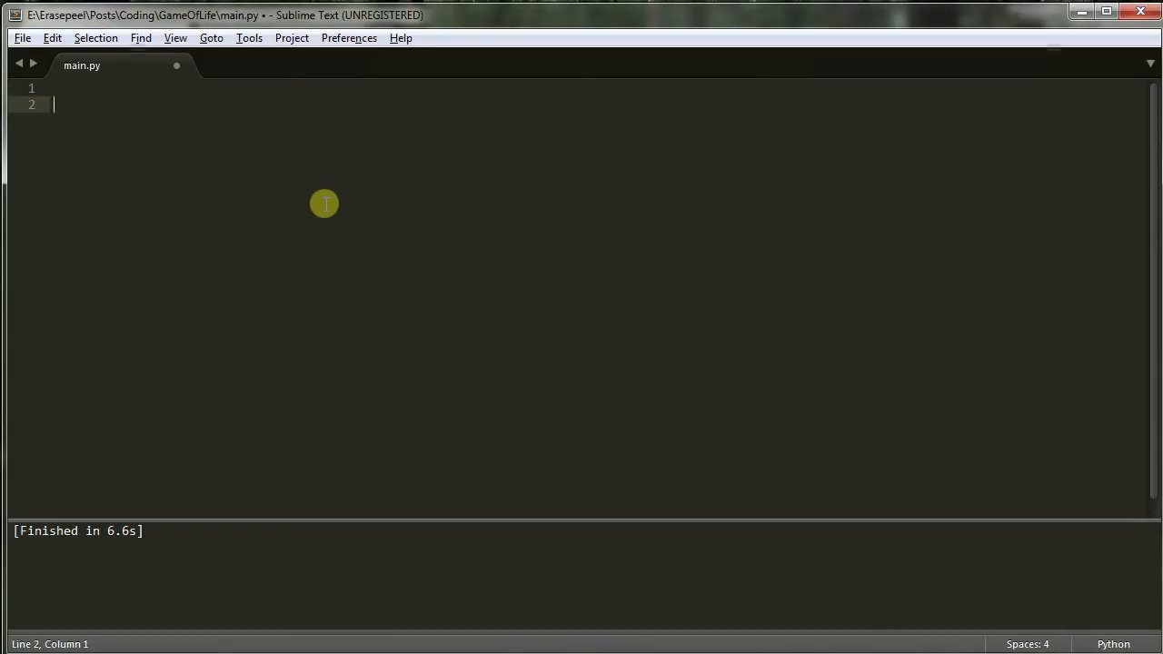
mouse_move(449, 233)
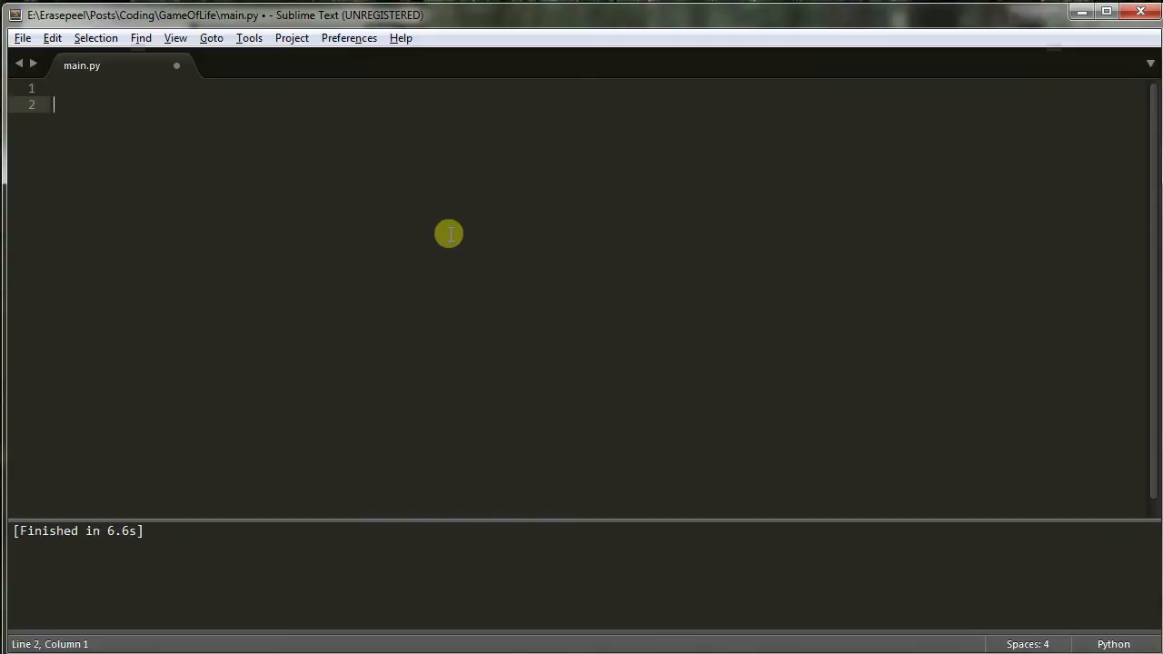
mouse_move(542, 305)
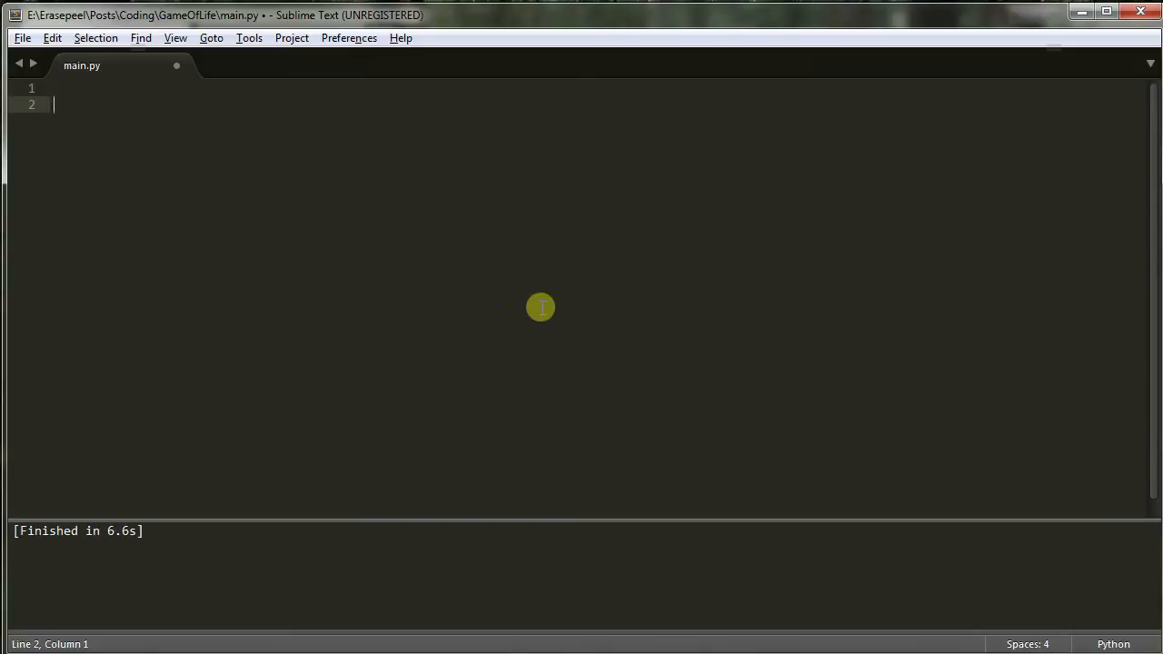
mouse_move(598, 397)
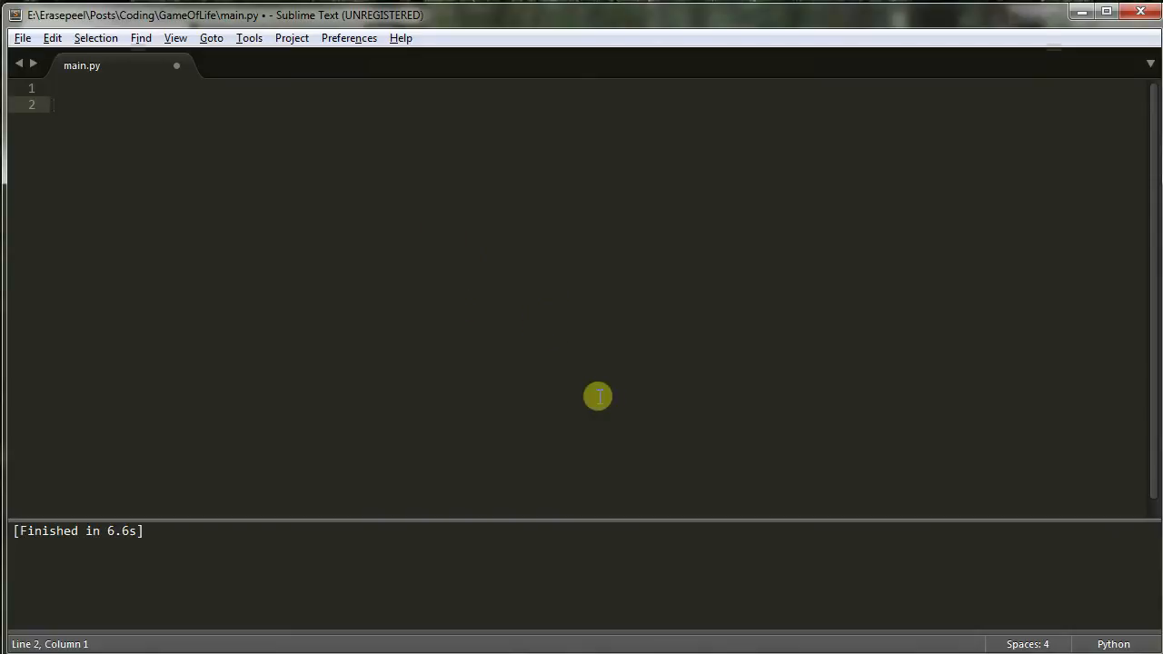
mouse_move(593, 397)
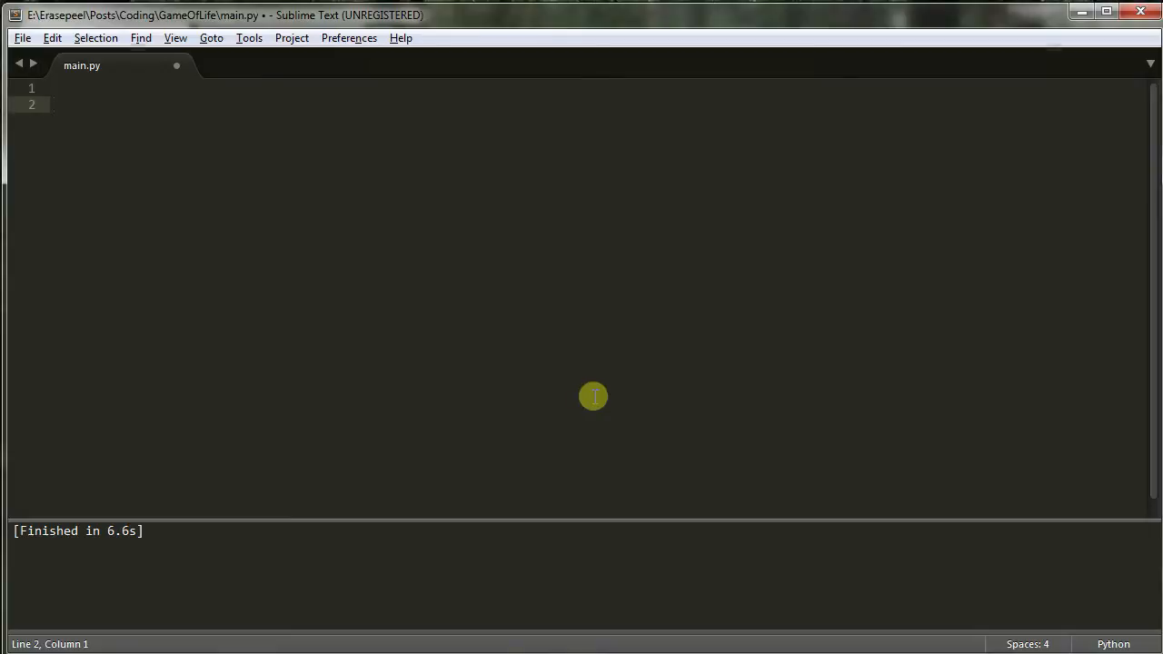
mouse_move(658, 456)
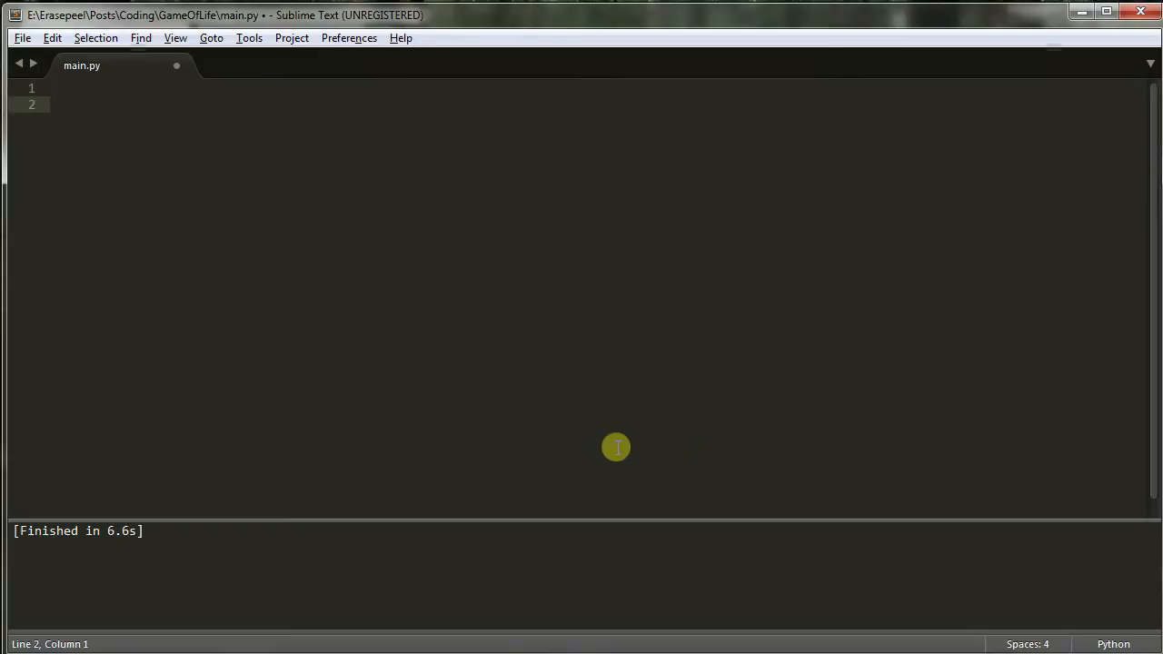
mouse_move(565, 384)
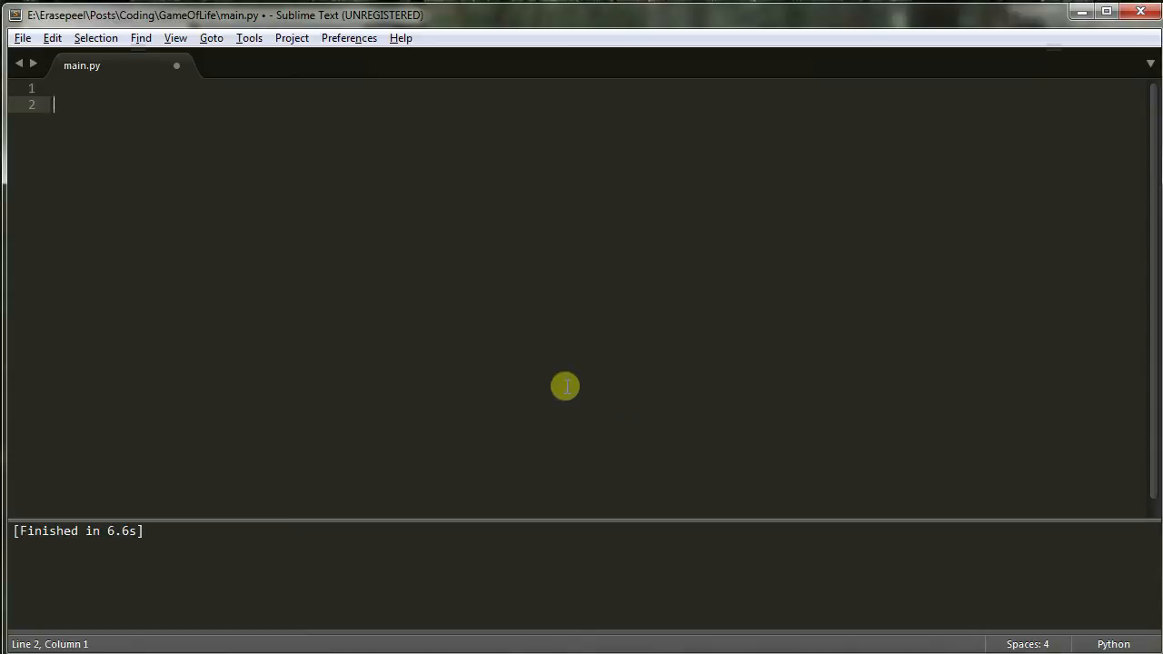
Step: Bring up a ConEmu cmd prompt holding the command pip install pyglet
key("alt+tab")
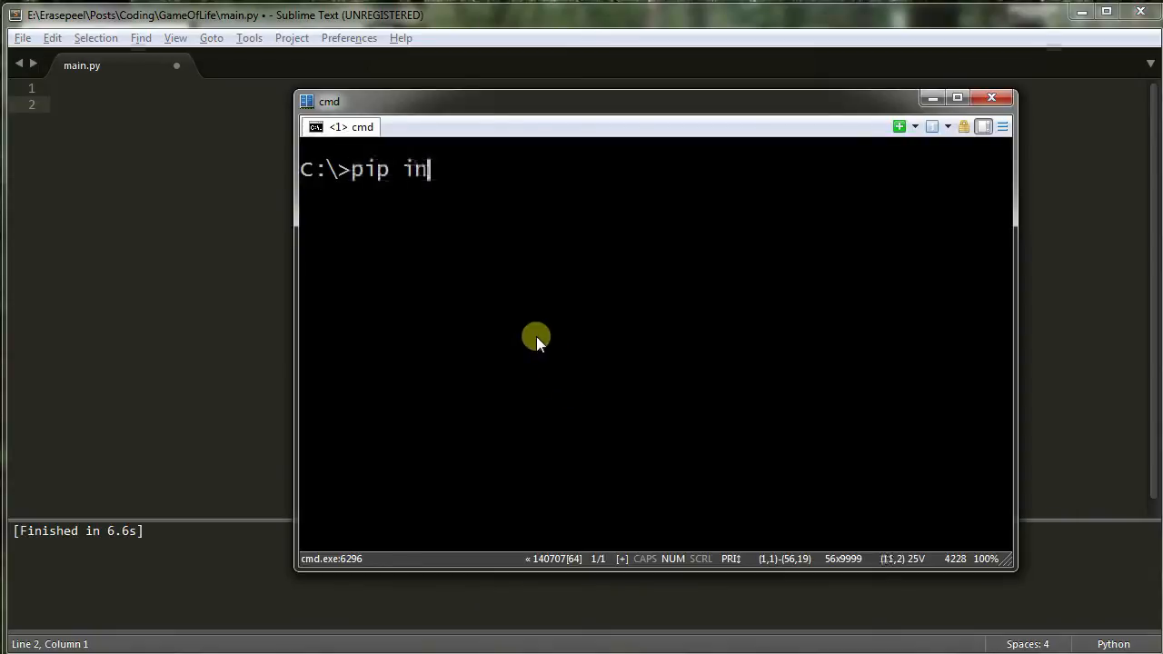
type("stall pyglet")
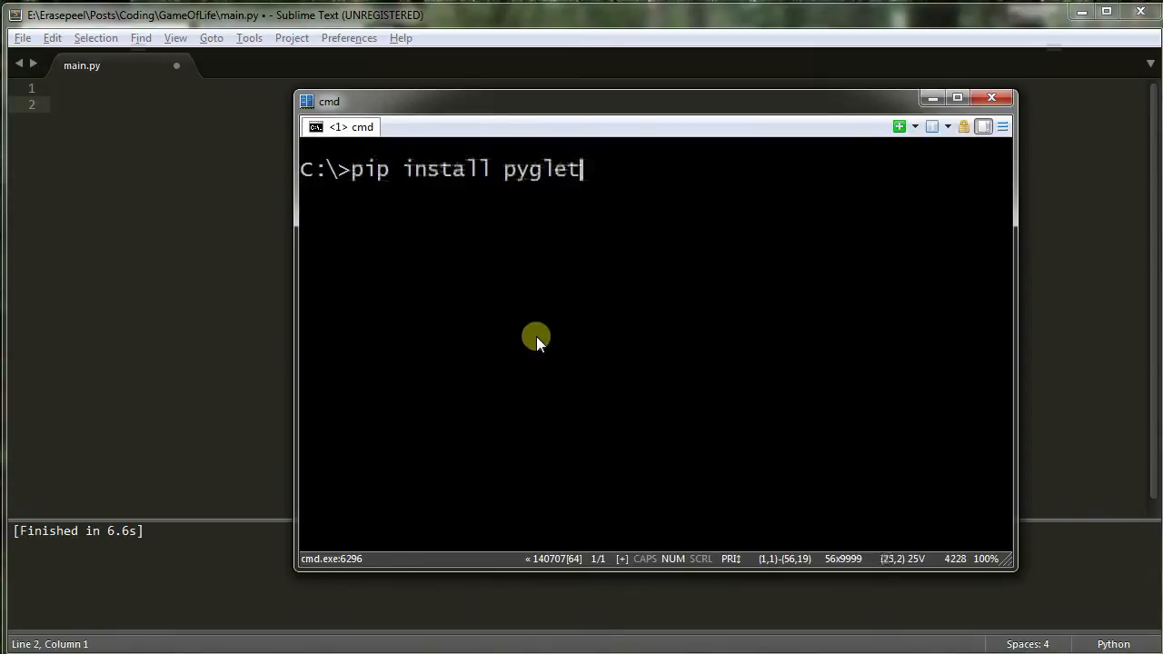
mouse_move(174, 284)
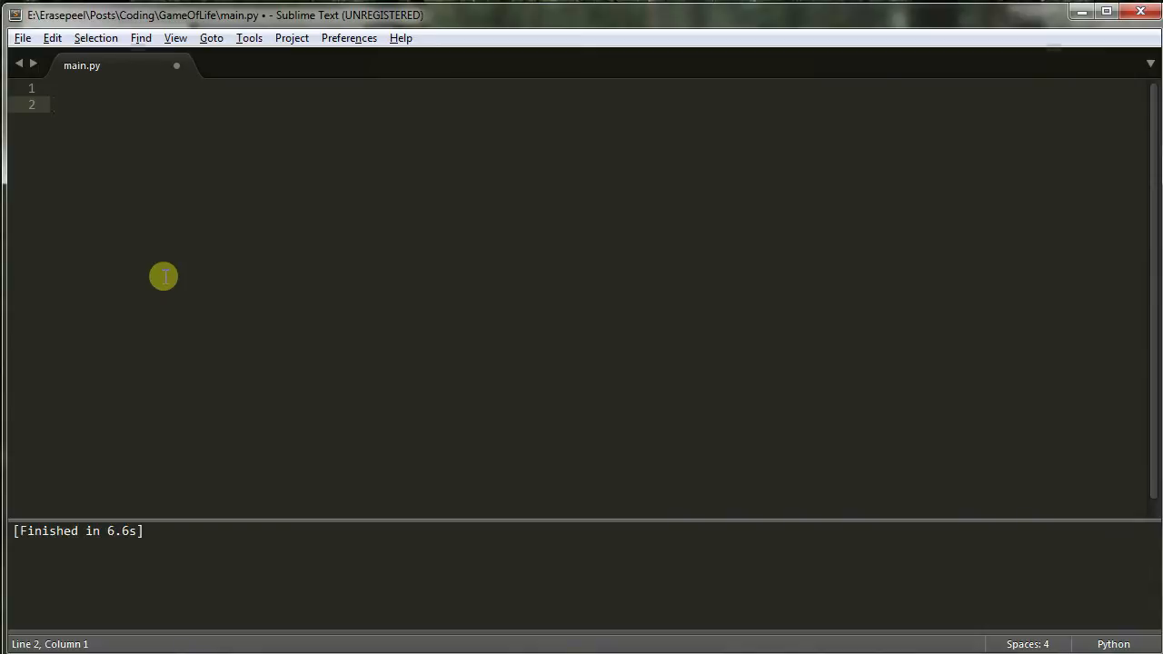
mouse_move(186, 348)
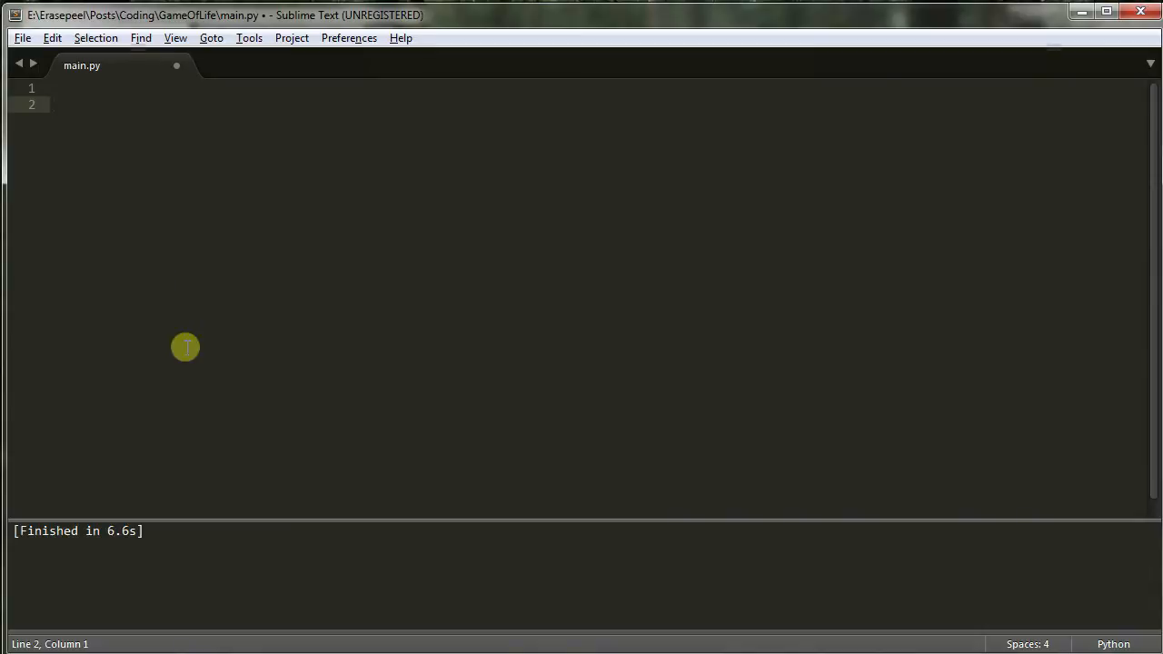
mouse_move(169, 271)
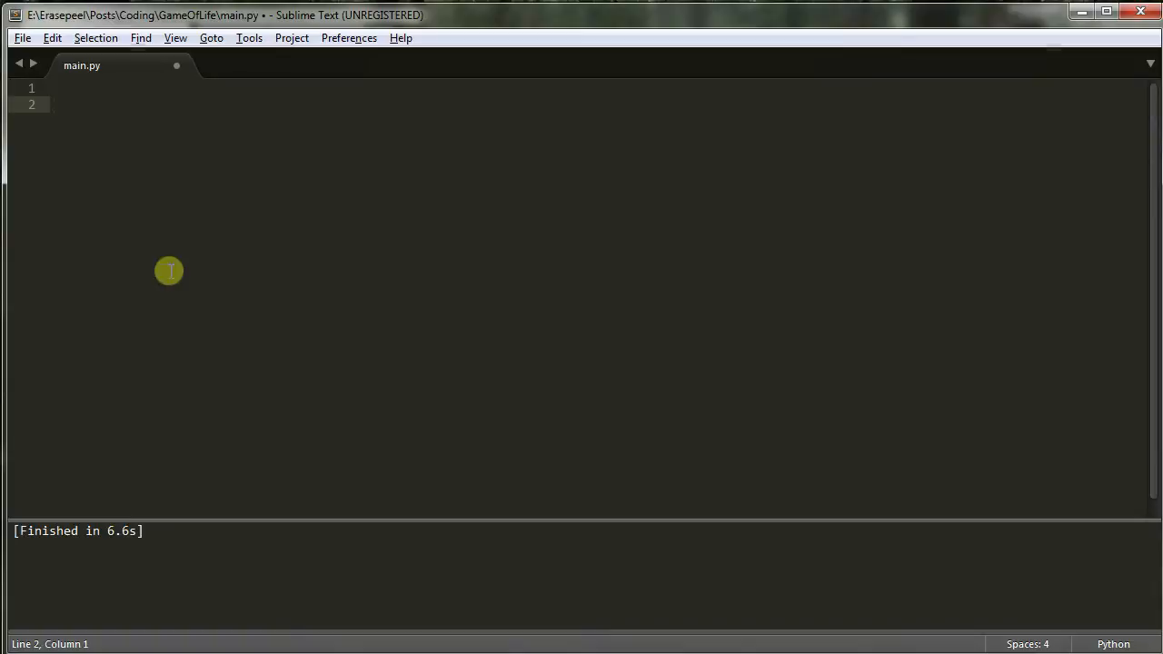
Step: Add 'import pyglet' at the top of main.py followed by blank lines
type("1")
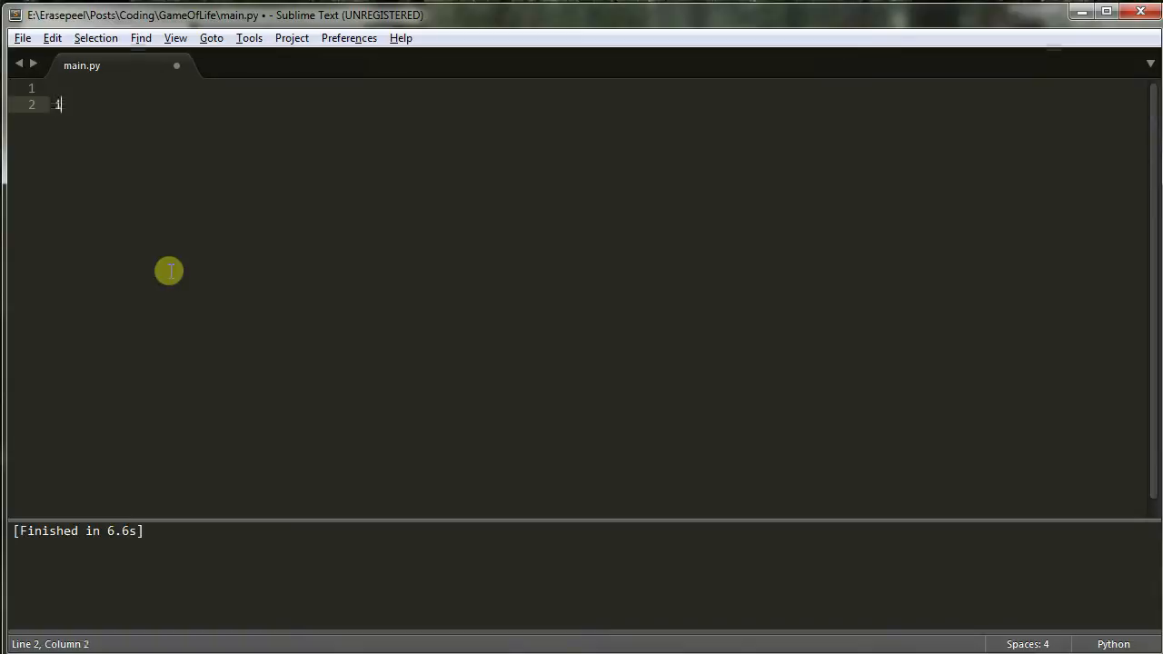
type("import")
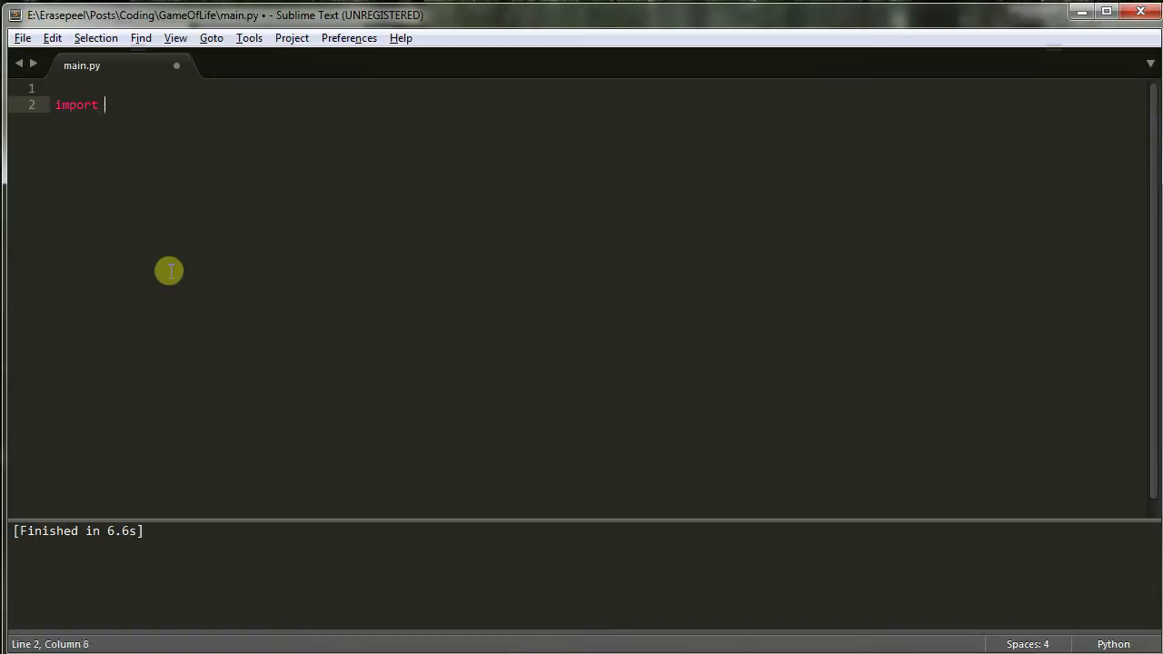
type("pyglet")
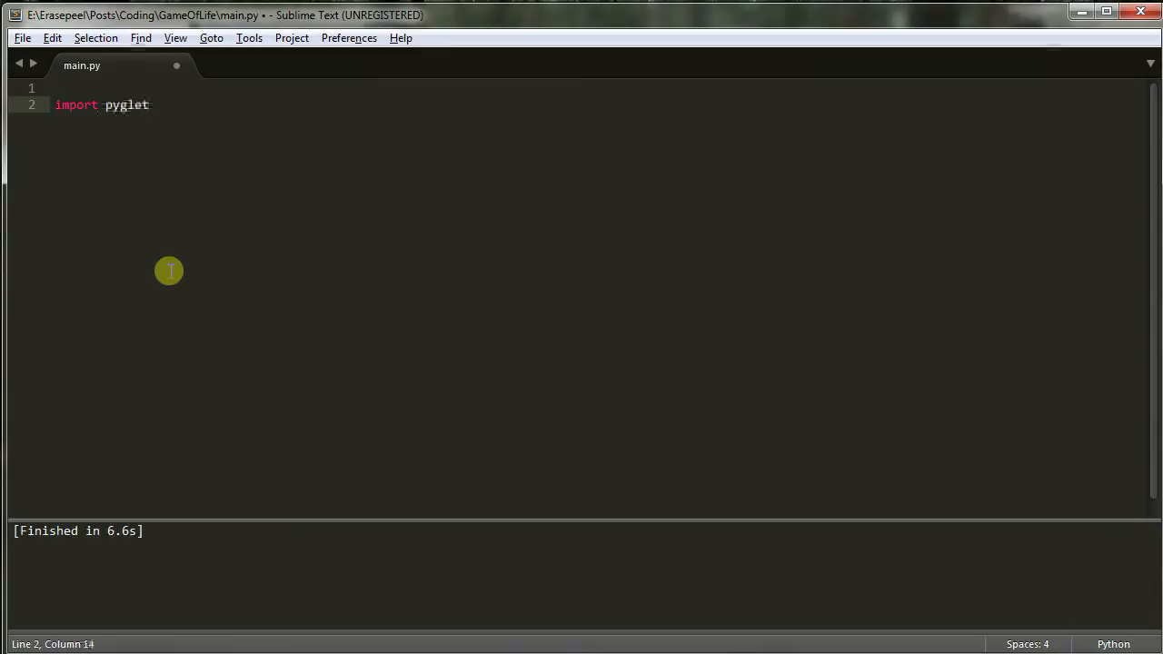
key("Enter")
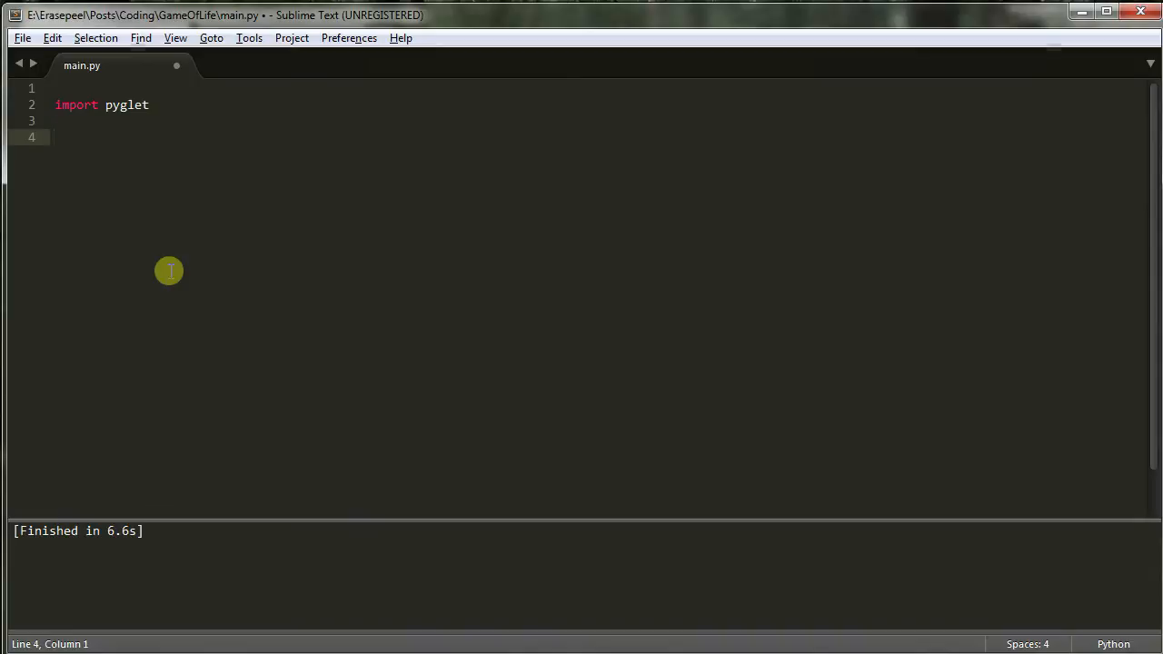
Step: Declare 'class Window(pyglet.window.Window):' and start its indented body
type("c")
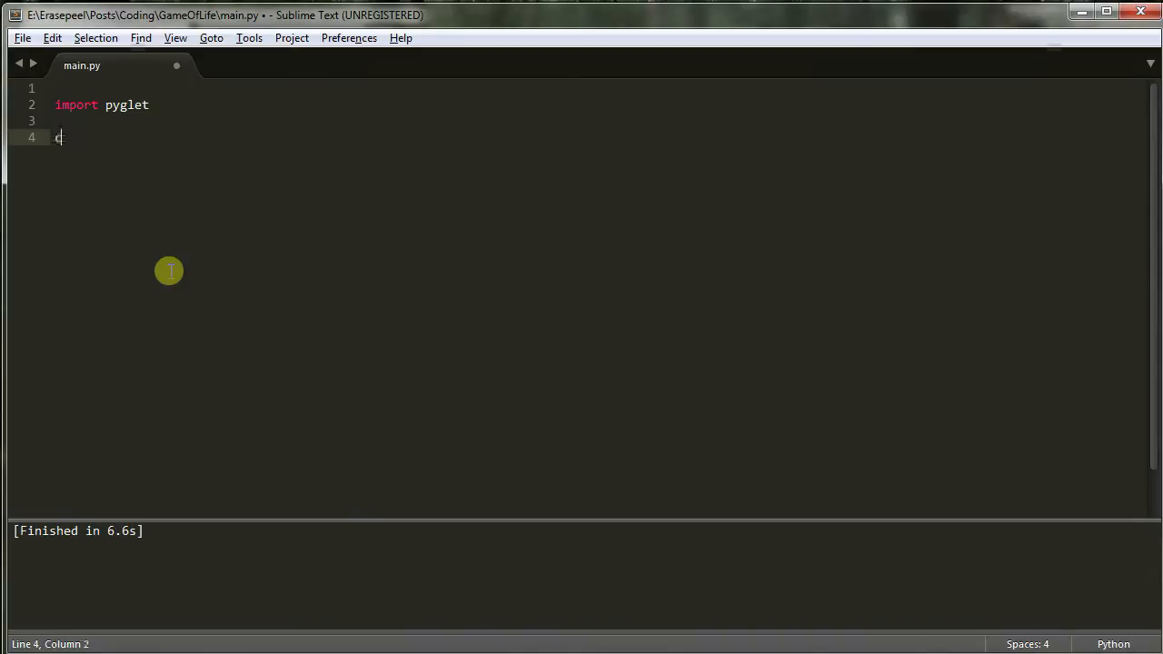
type("class Window")
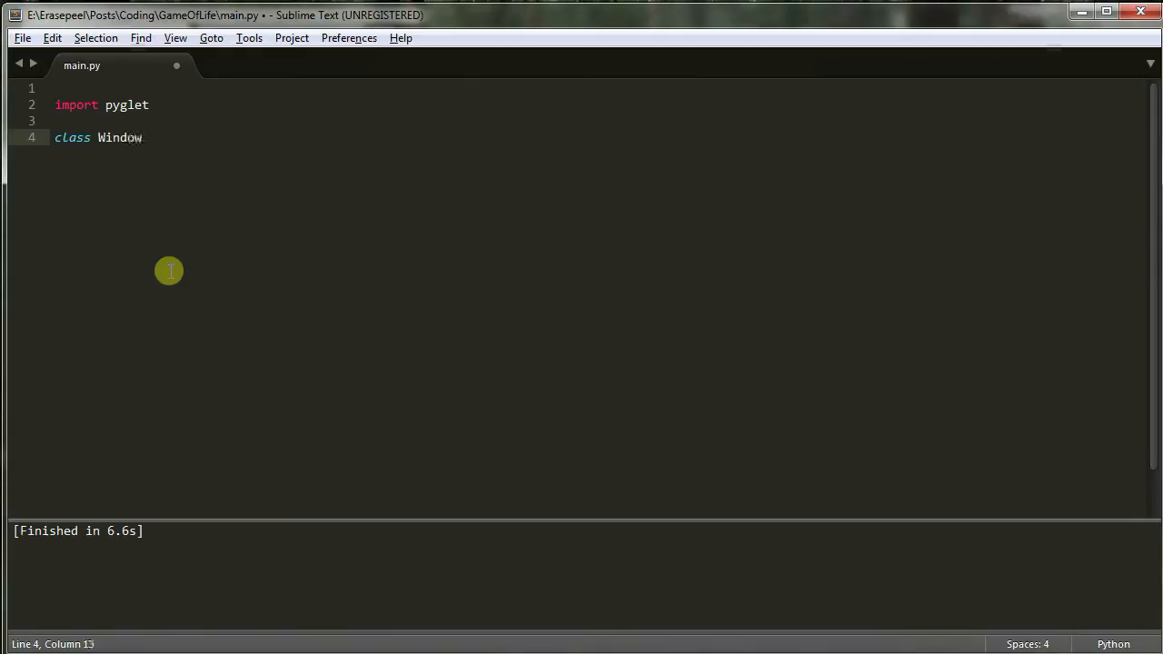
type("(pyglet)")
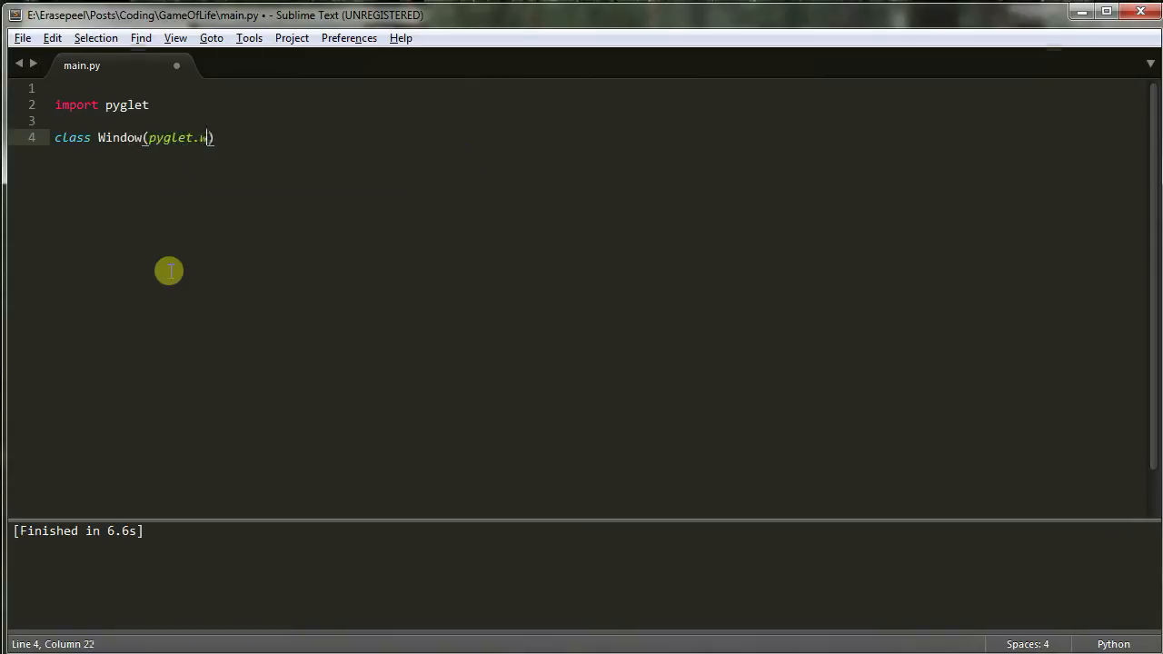
type("indow.Window")
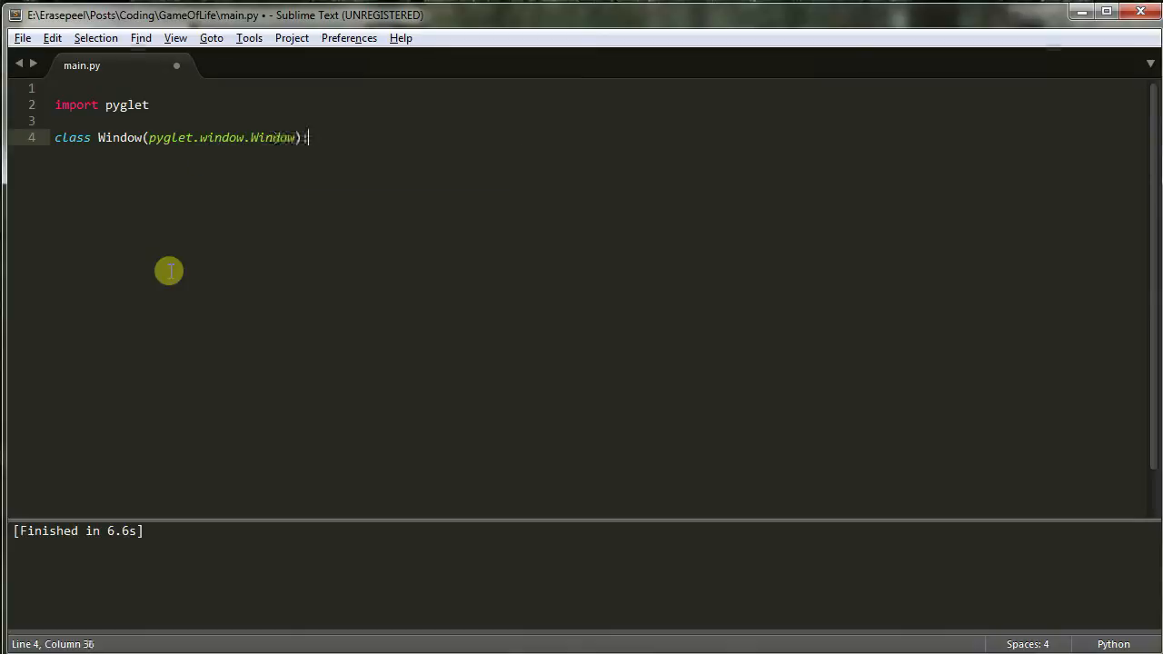
key("Enter")
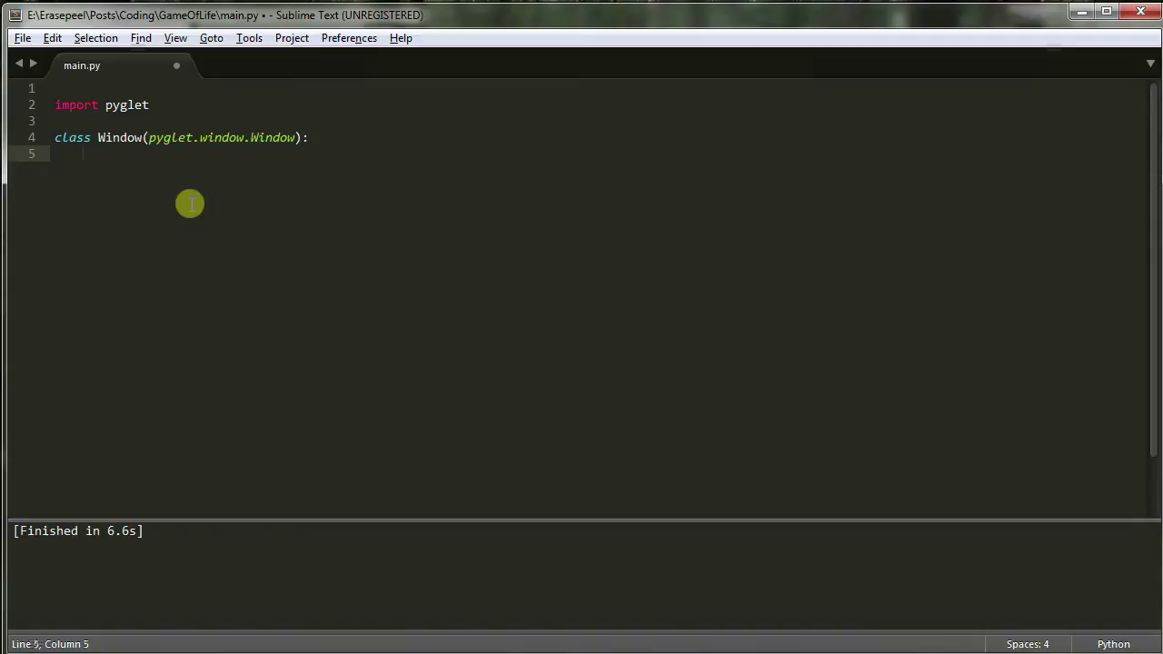
mouse_move(262, 139)
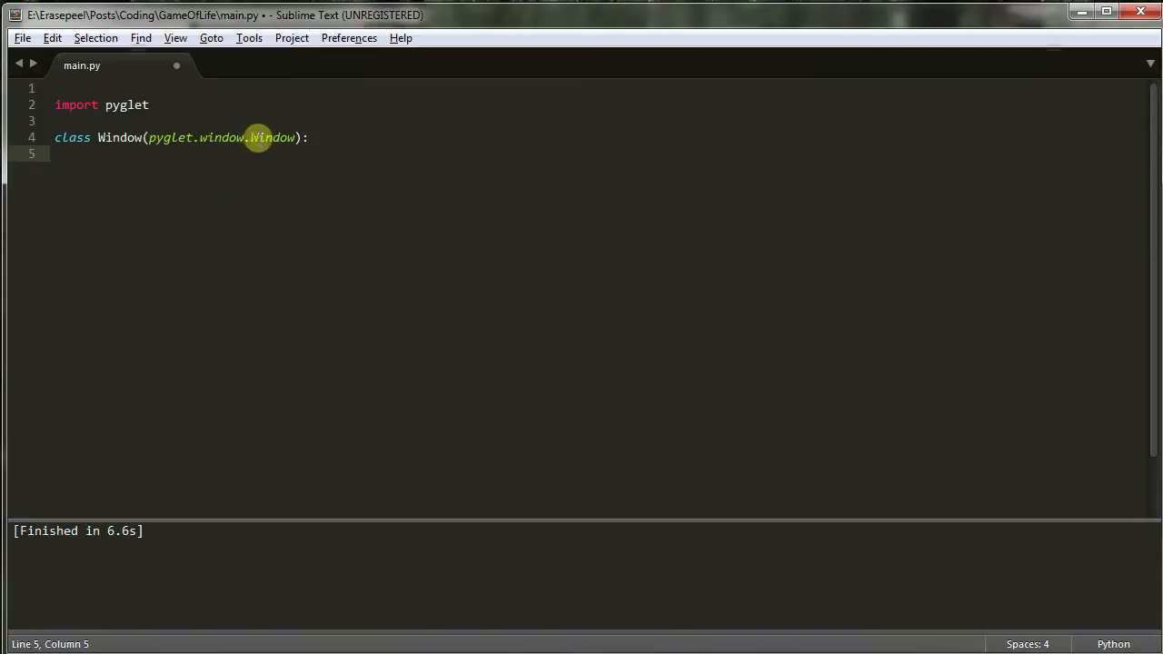
mouse_move(250, 138)
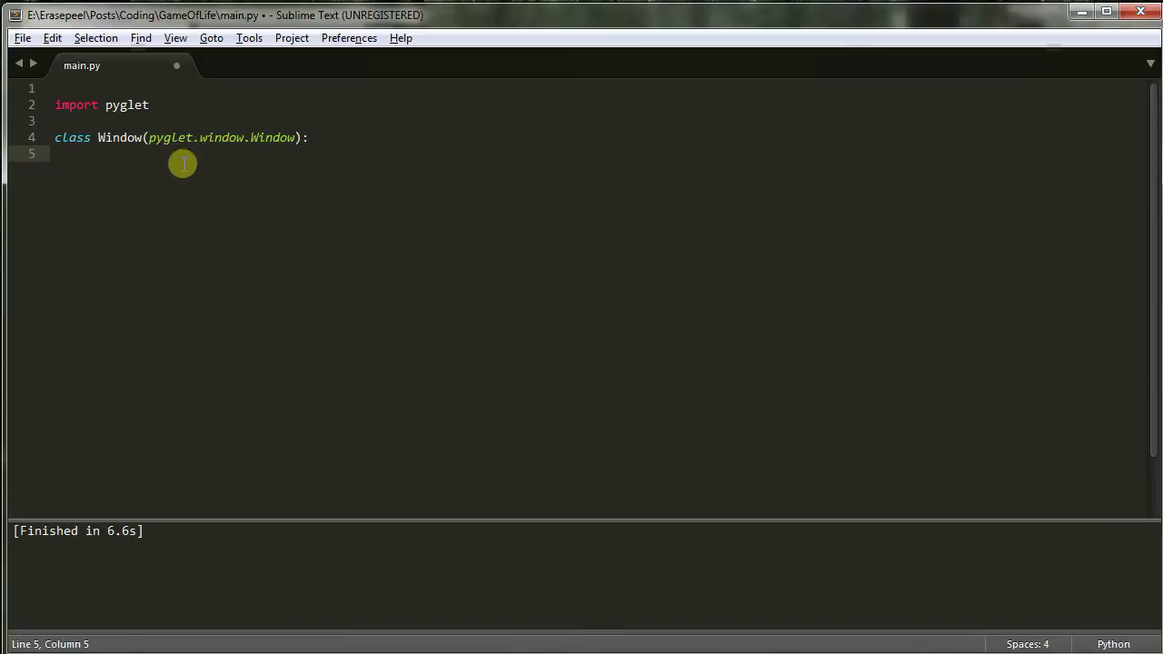
Step: Define the 'def __init__(self):' method header inside the Window class
type("def")
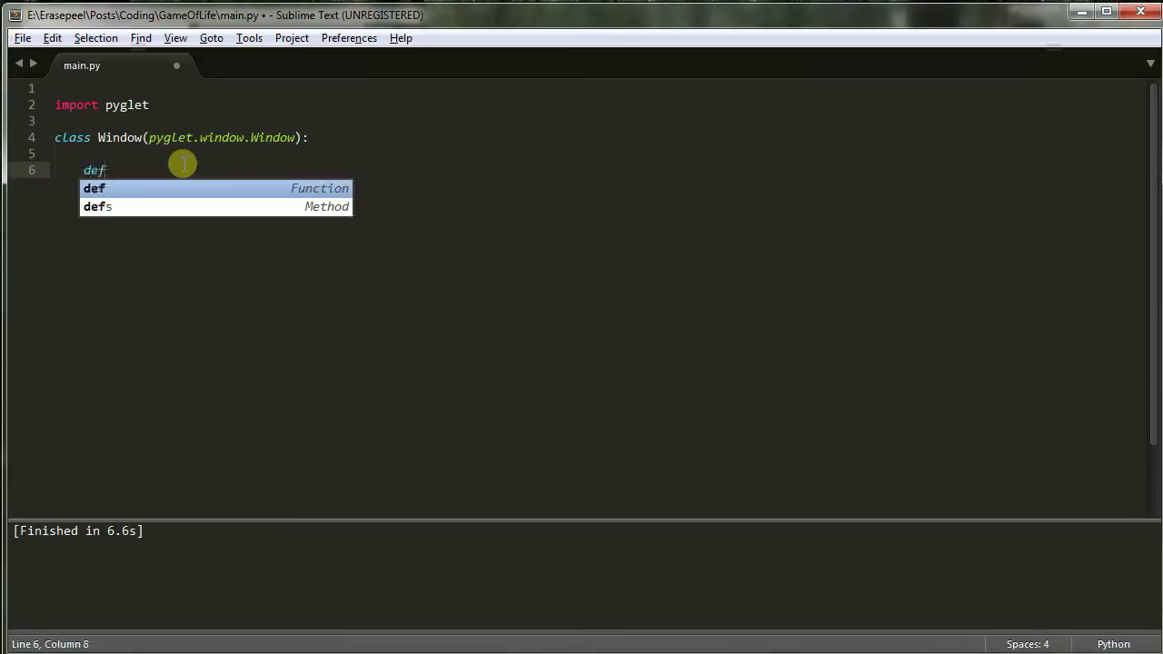
type("__int")
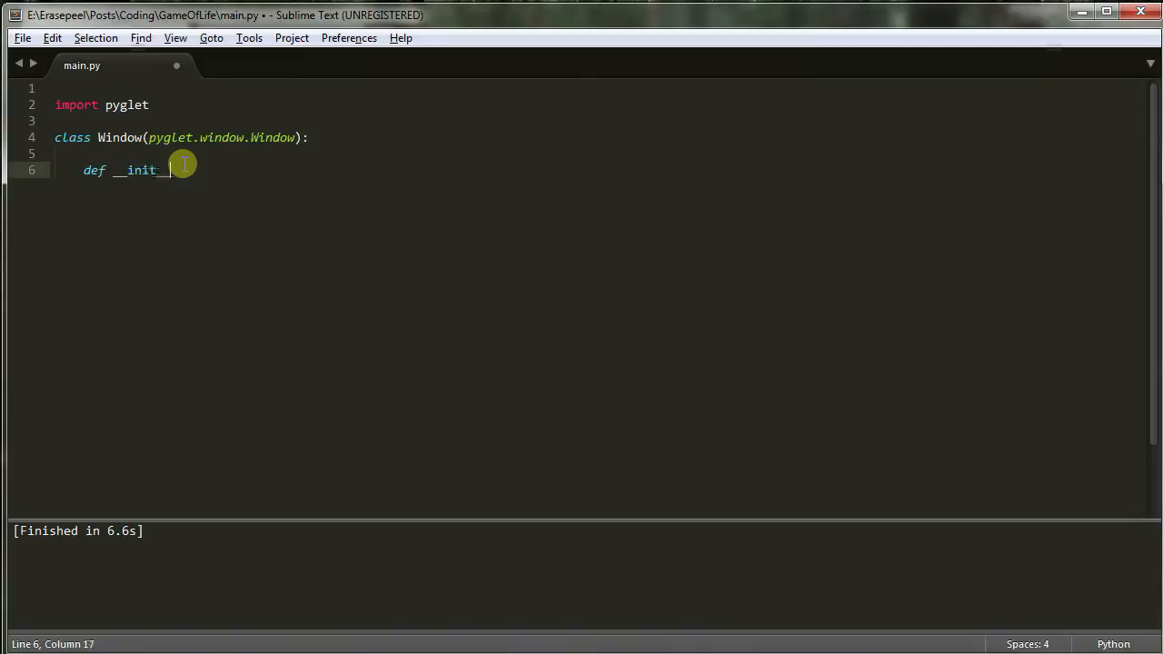
type("(self):")
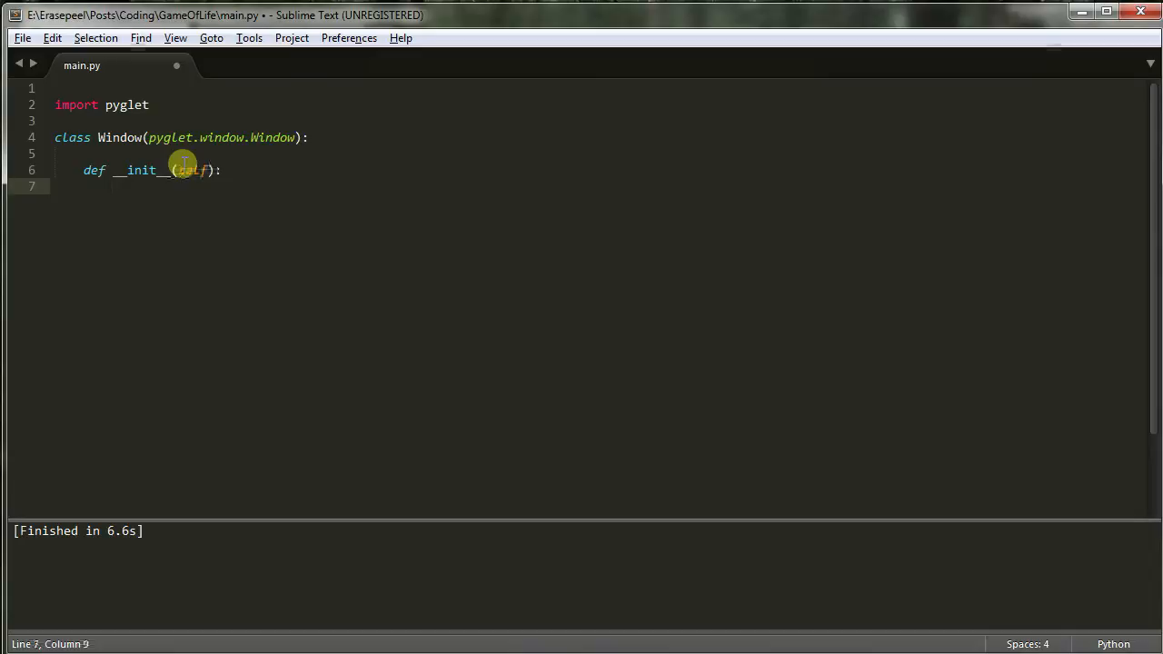
Step: Call 'super(Window, self).__init__()' as the constructor's first line
type("supe")
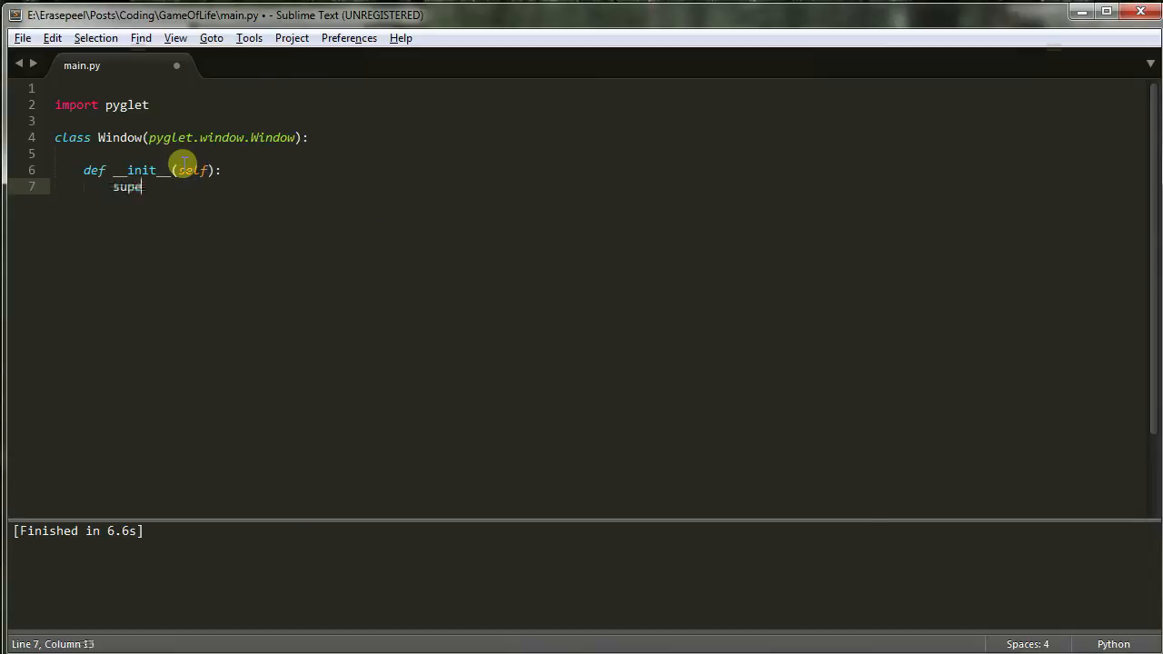
type("()")
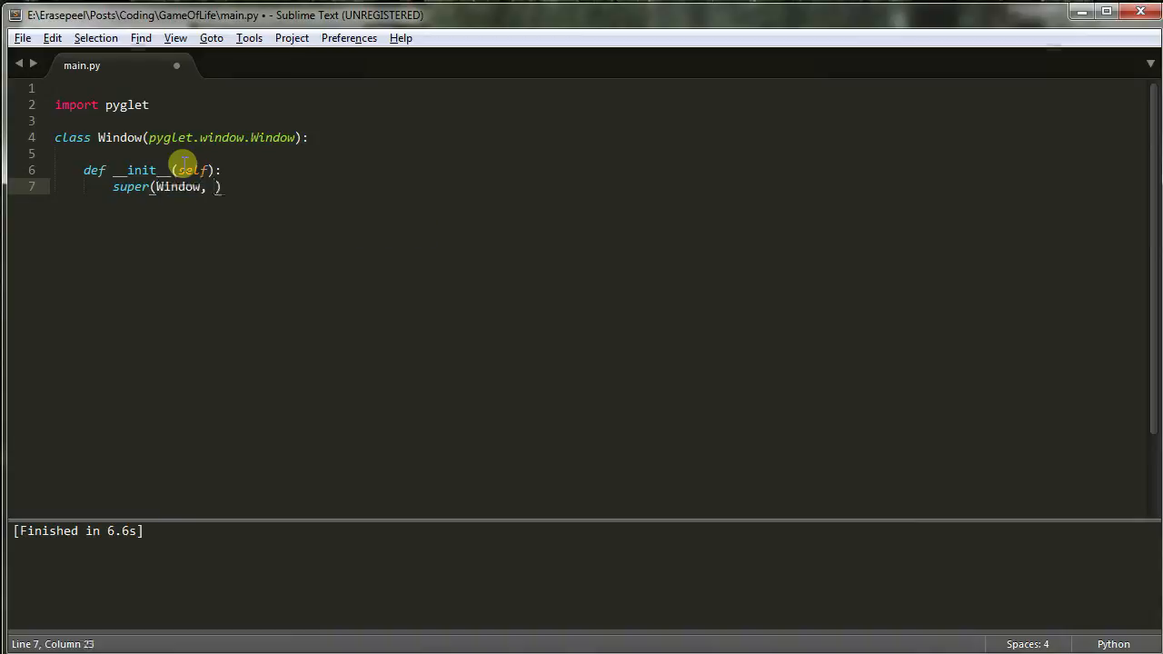
type("self")
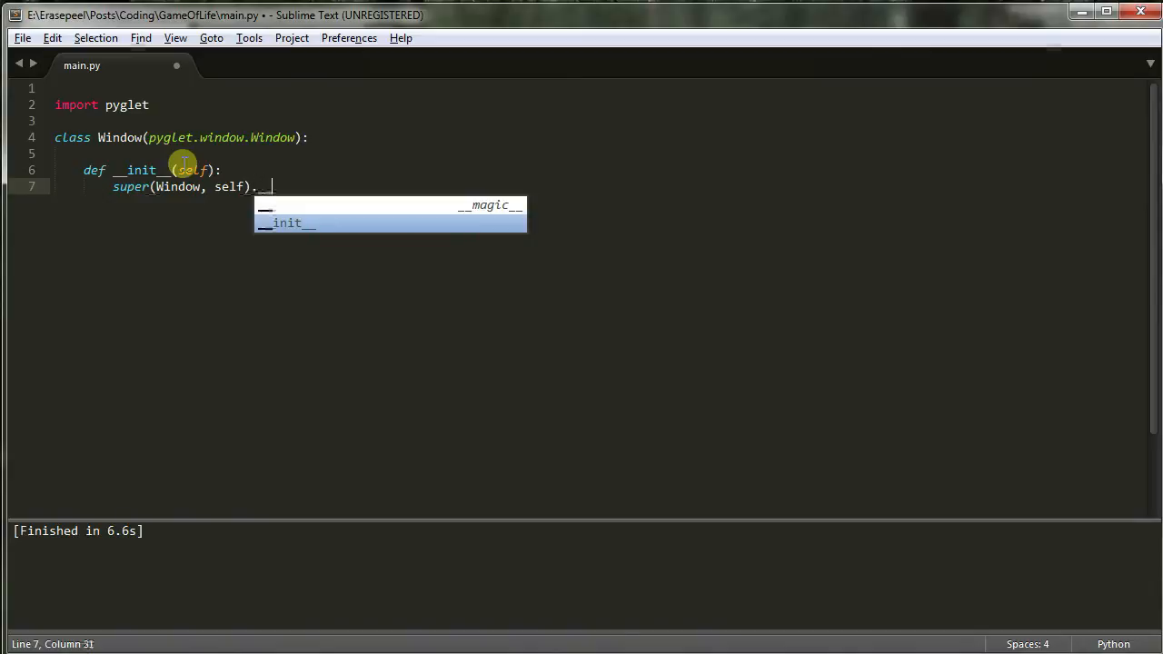
type("__init")
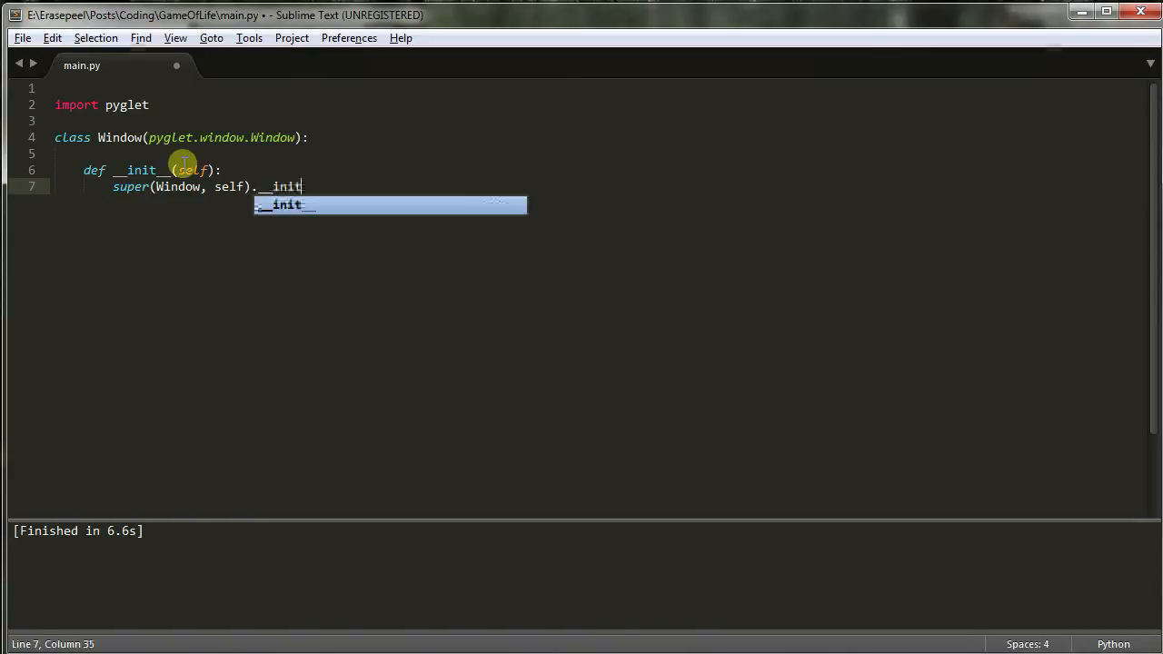
key("Tab")
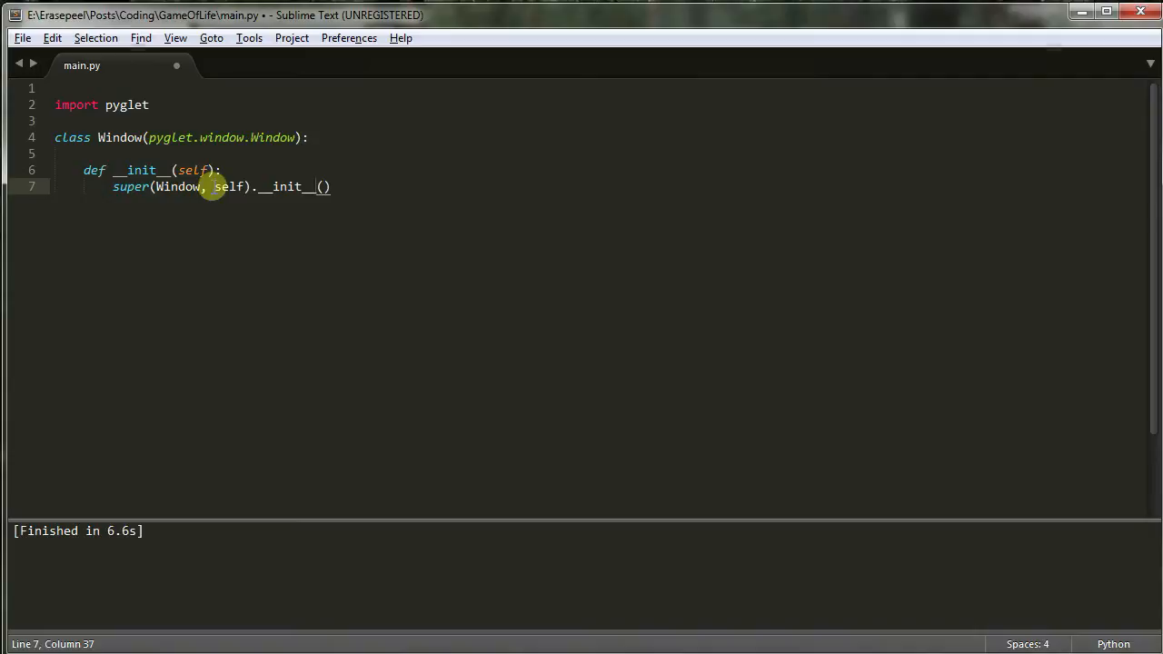
mouse_move(166, 193)
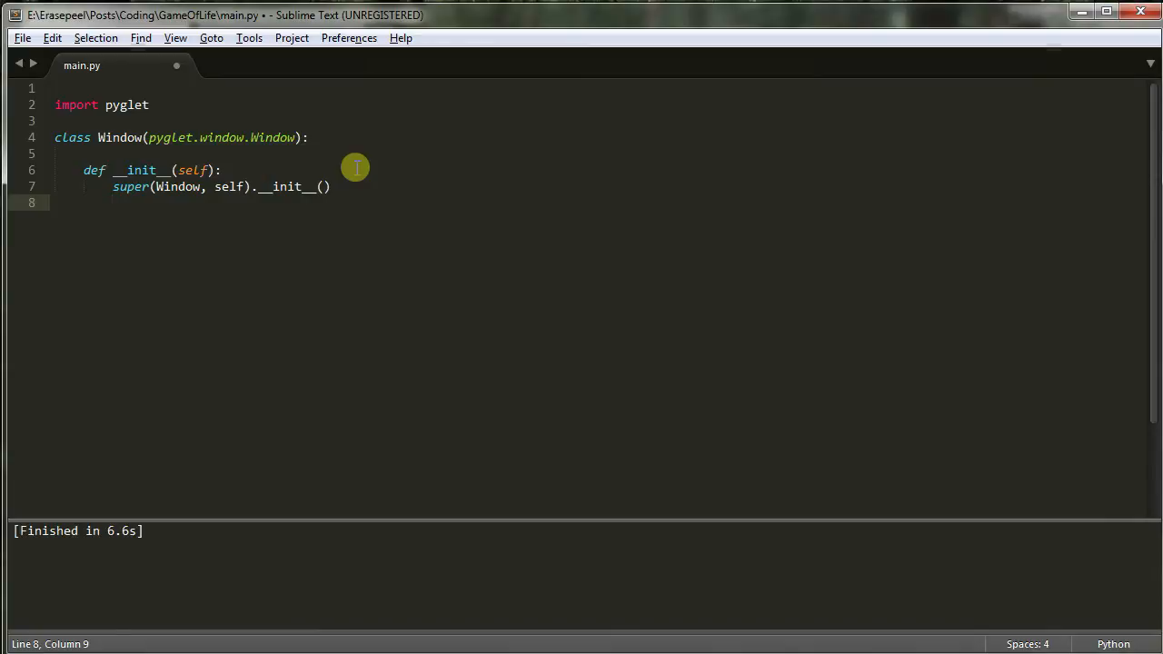
Step: Start an "if __name__ == '__main__':" block after the class
key("Enter")
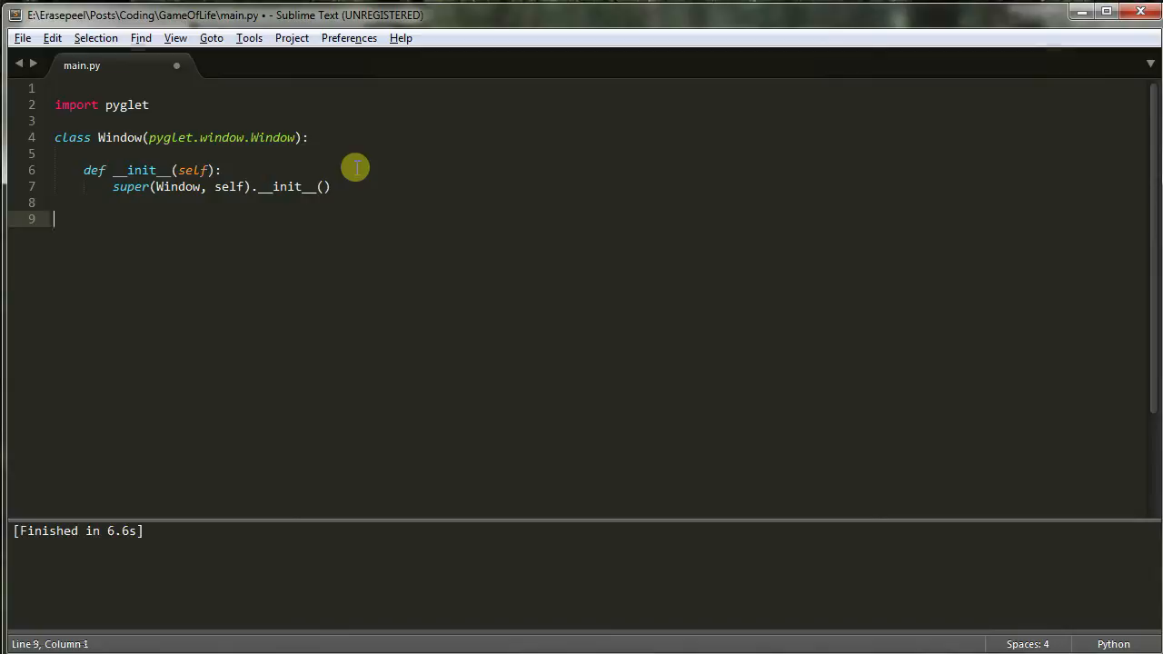
key("enter")
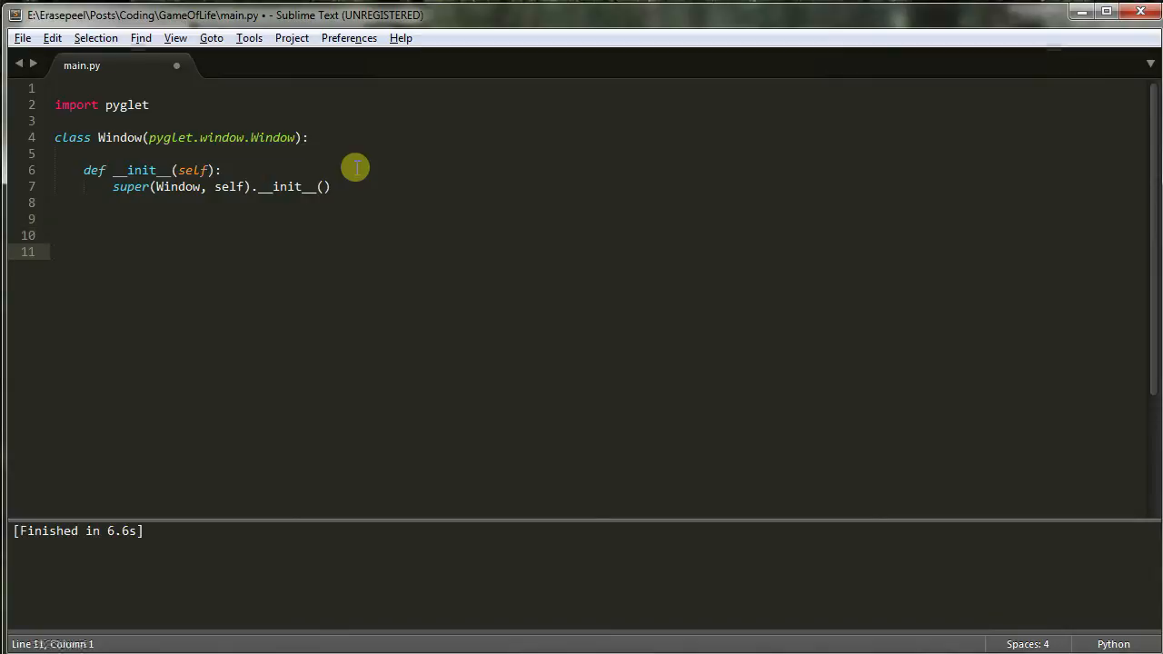
type("if")
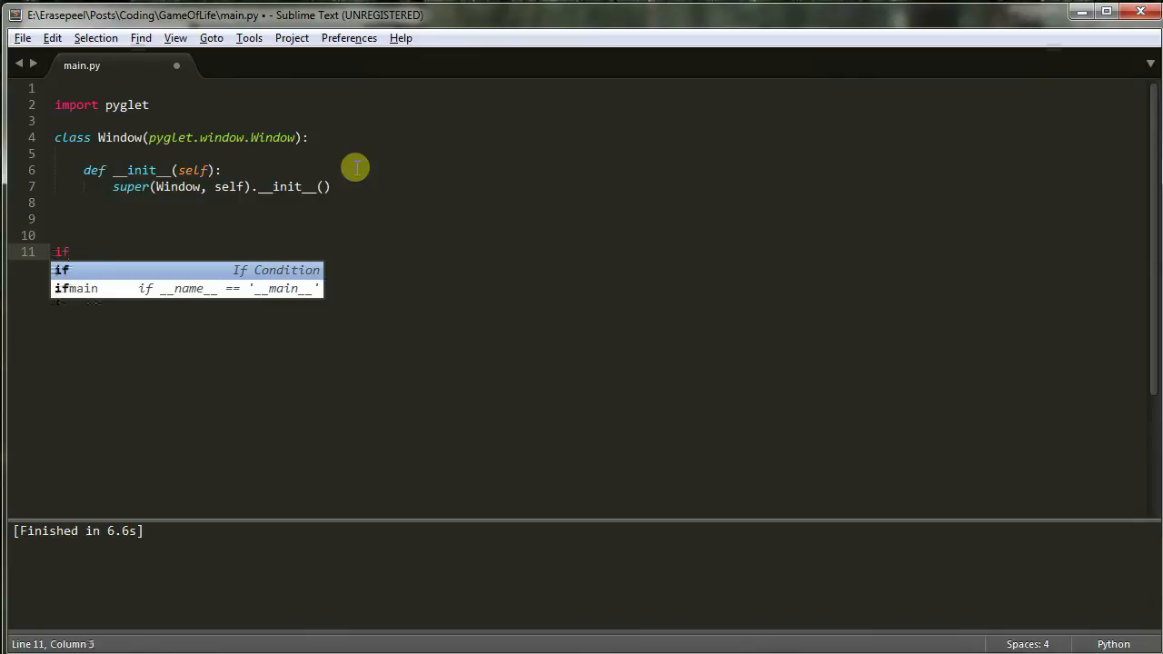
type("__")
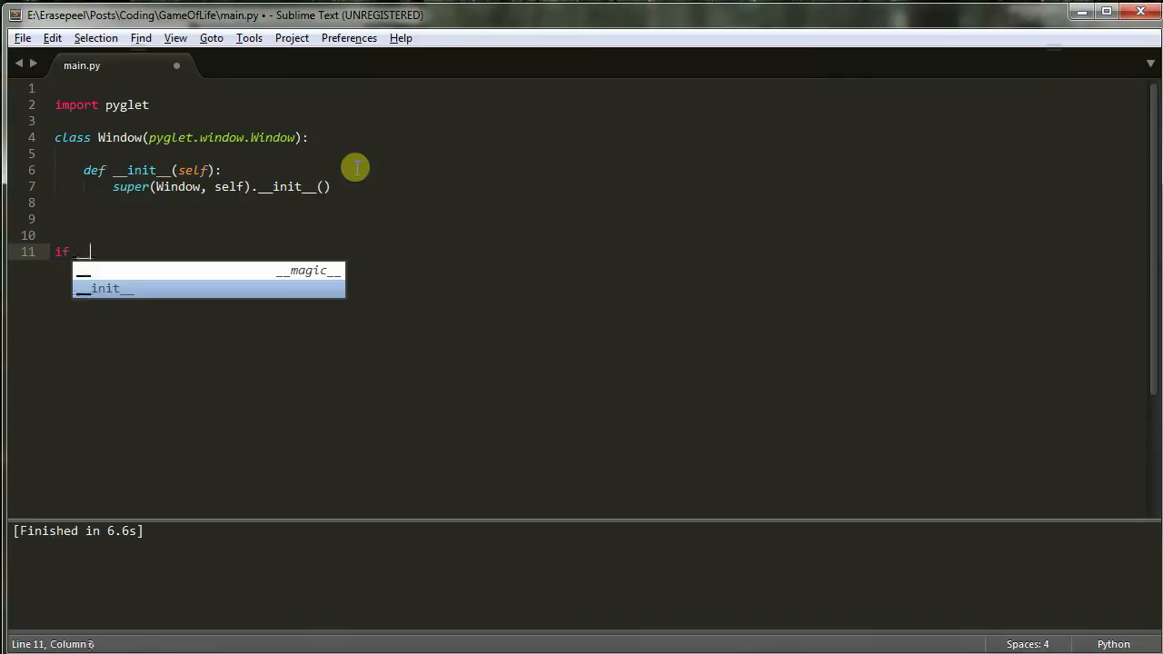
type("__name__ == '__main_")
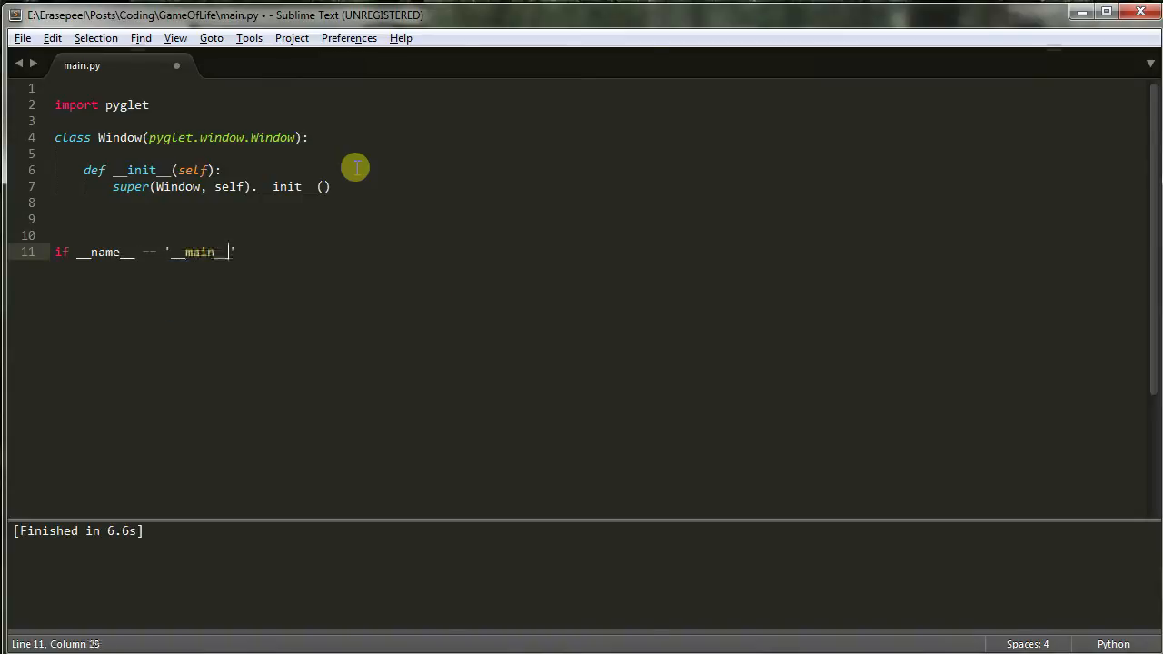
type("_':")
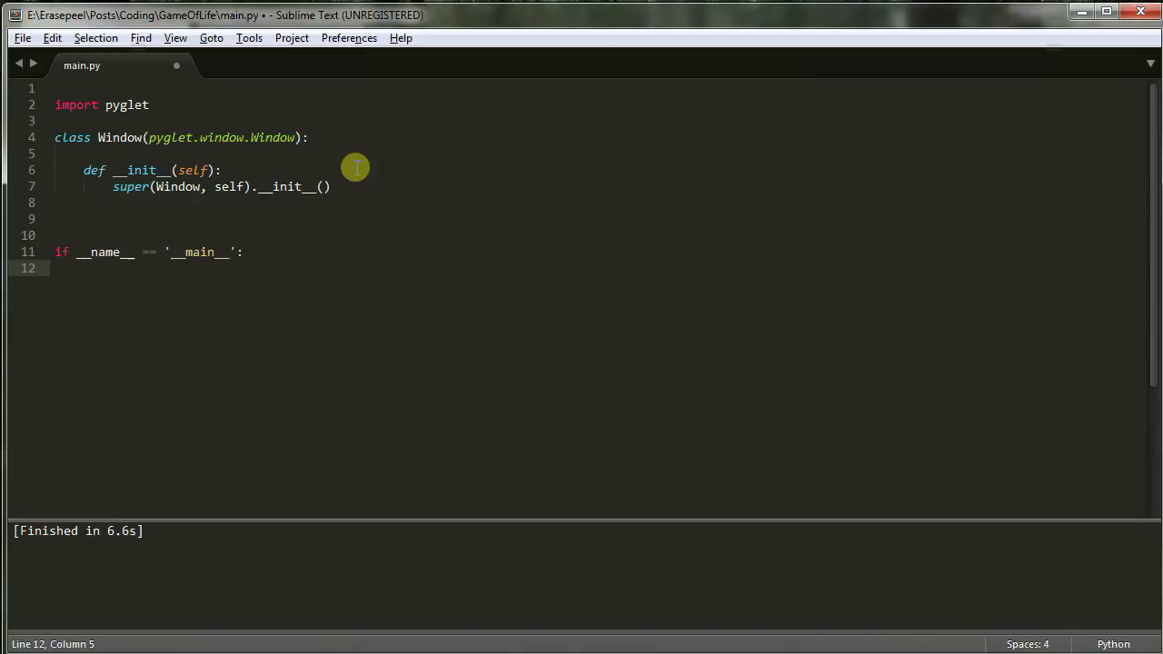
Step: Inside the main block create 'window = Window()' and call 'pyglet.app.run()'
type("window")
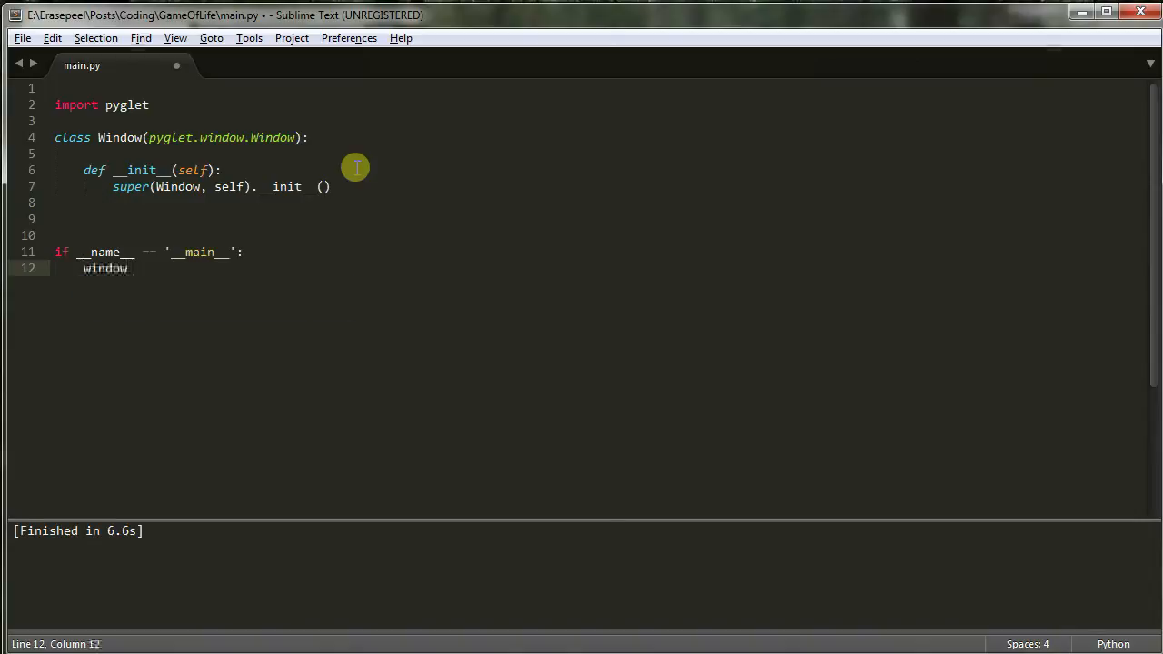
type("= Window()")
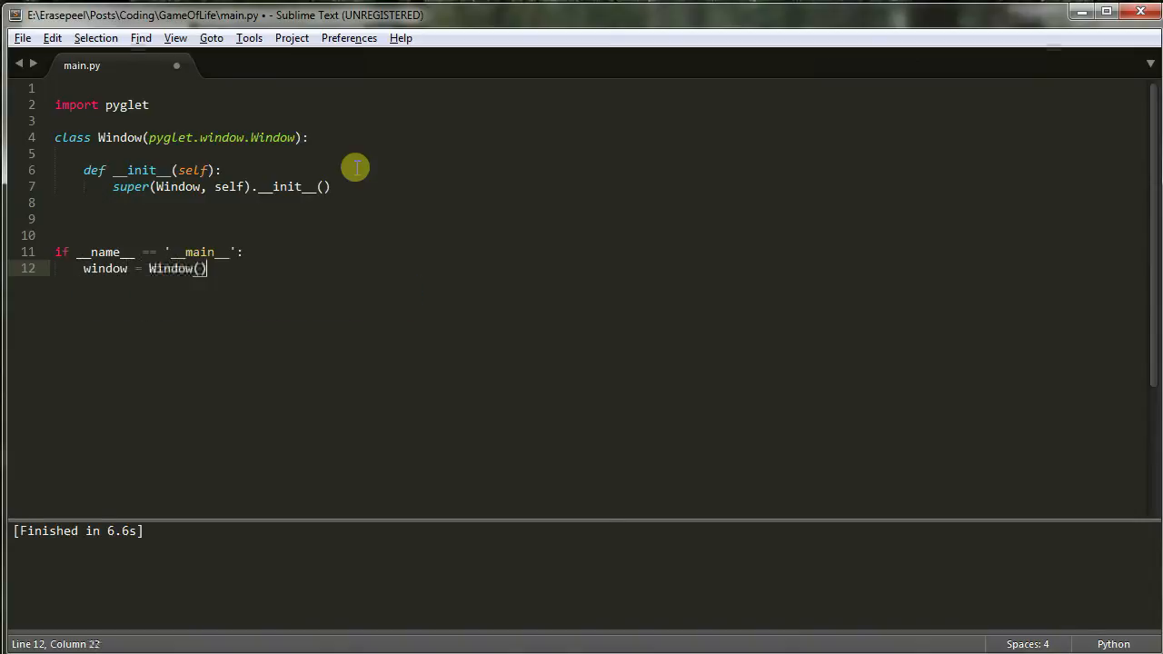
type("pyglet")
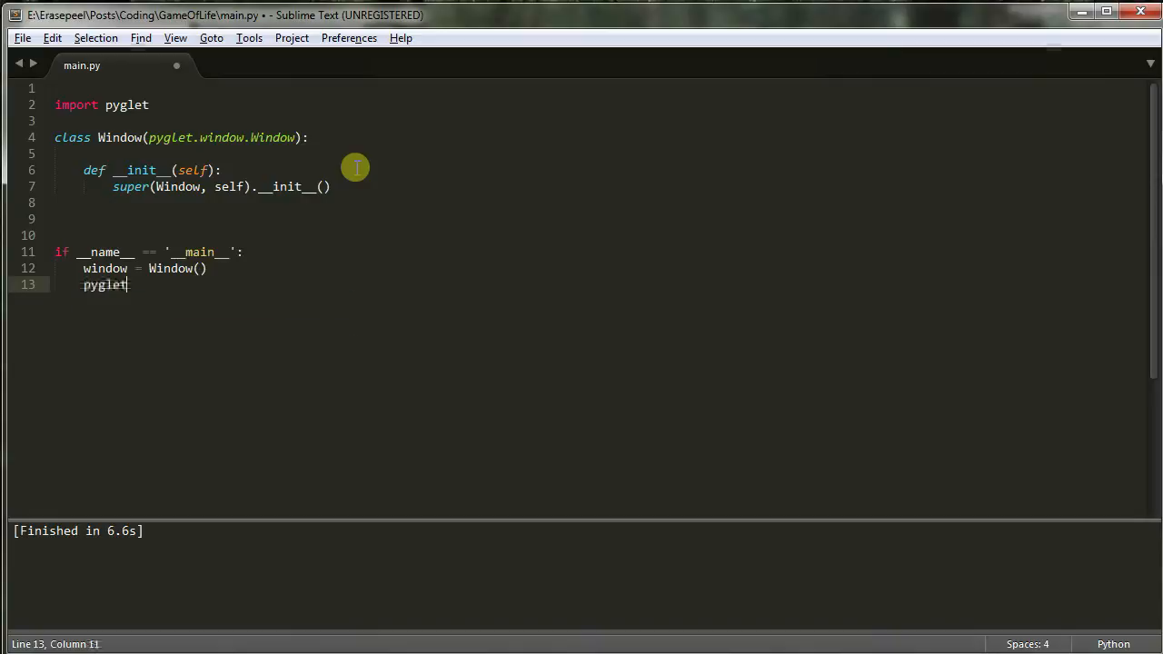
type(".a")
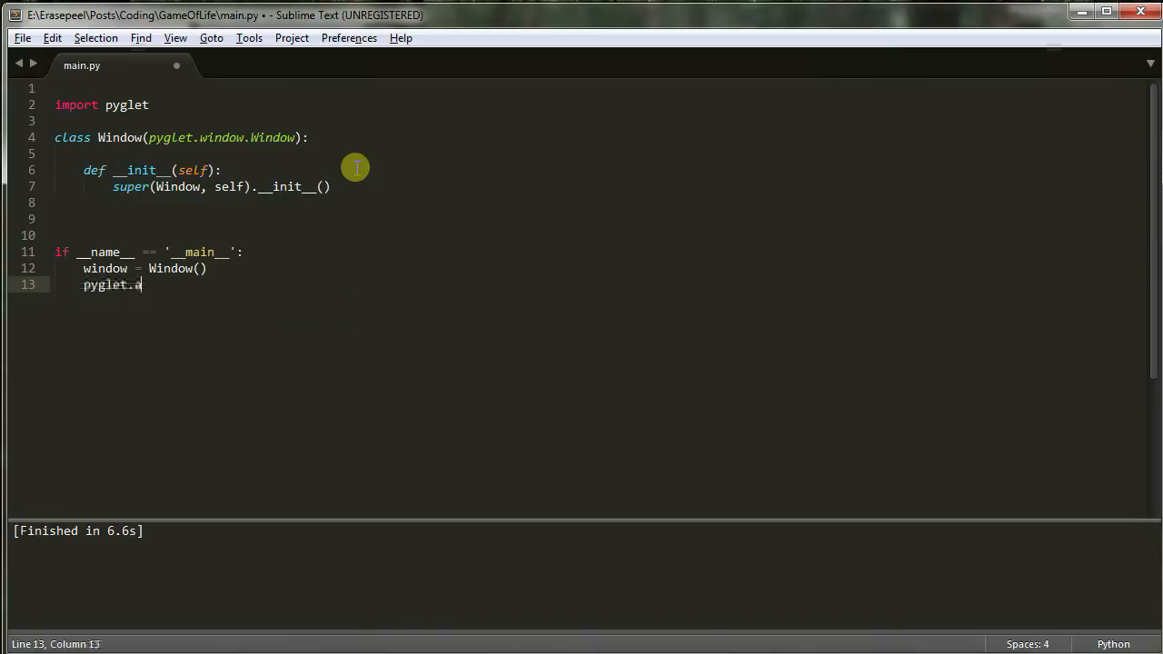
type("pp.run()")
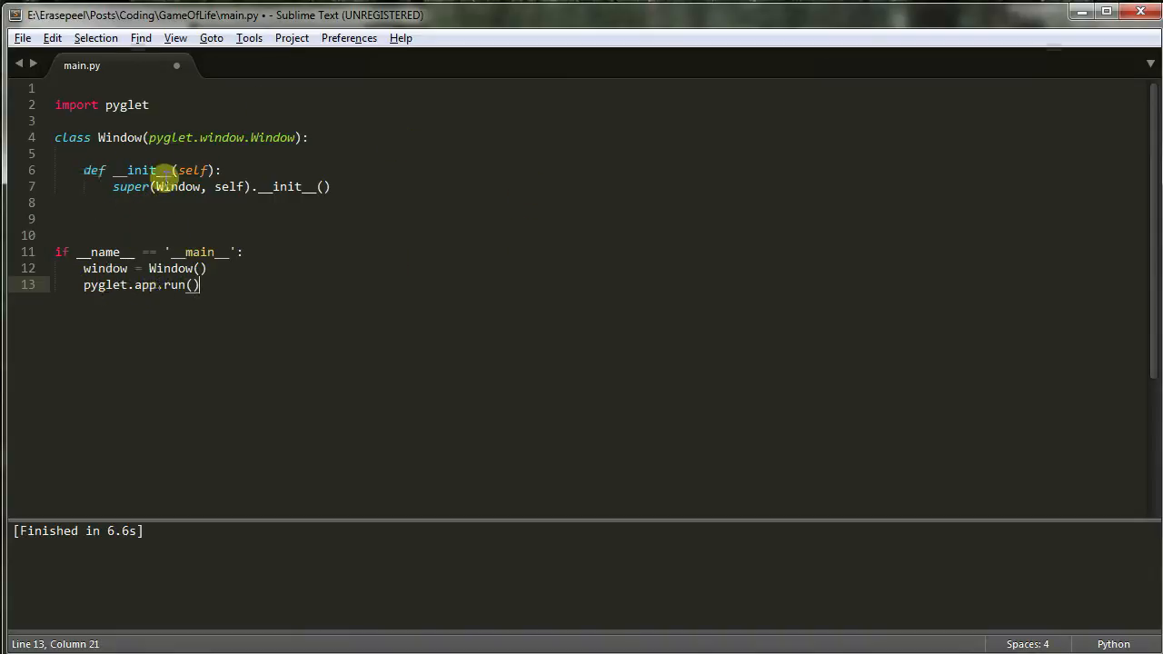
mouse_move(173, 195)
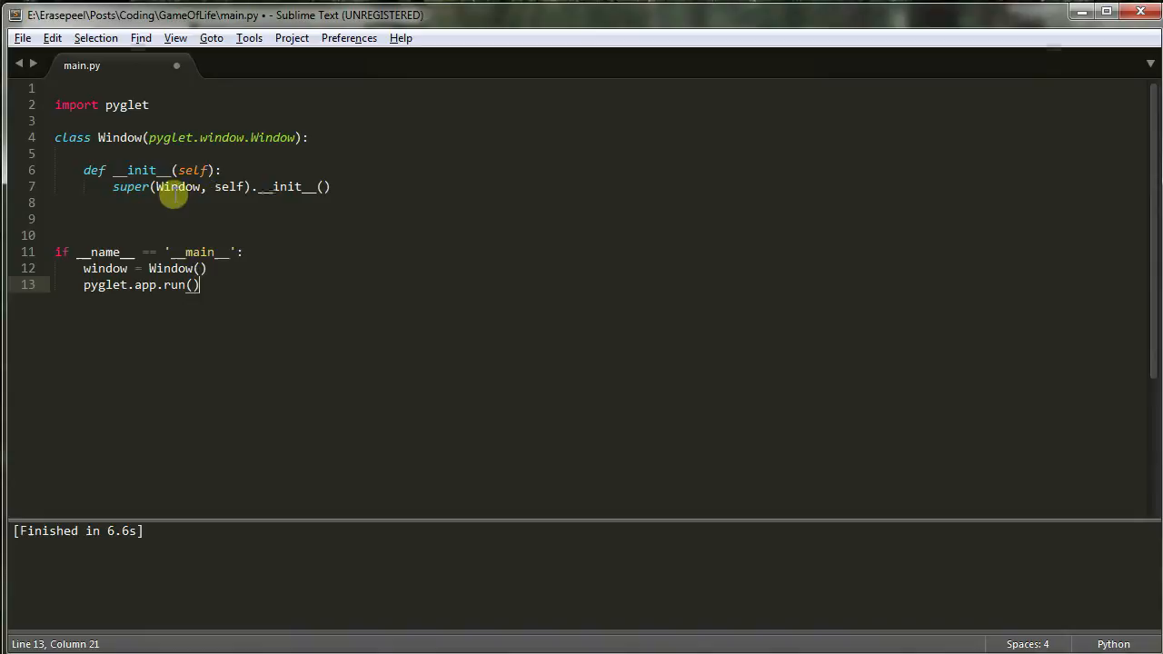
mouse_move(142, 210)
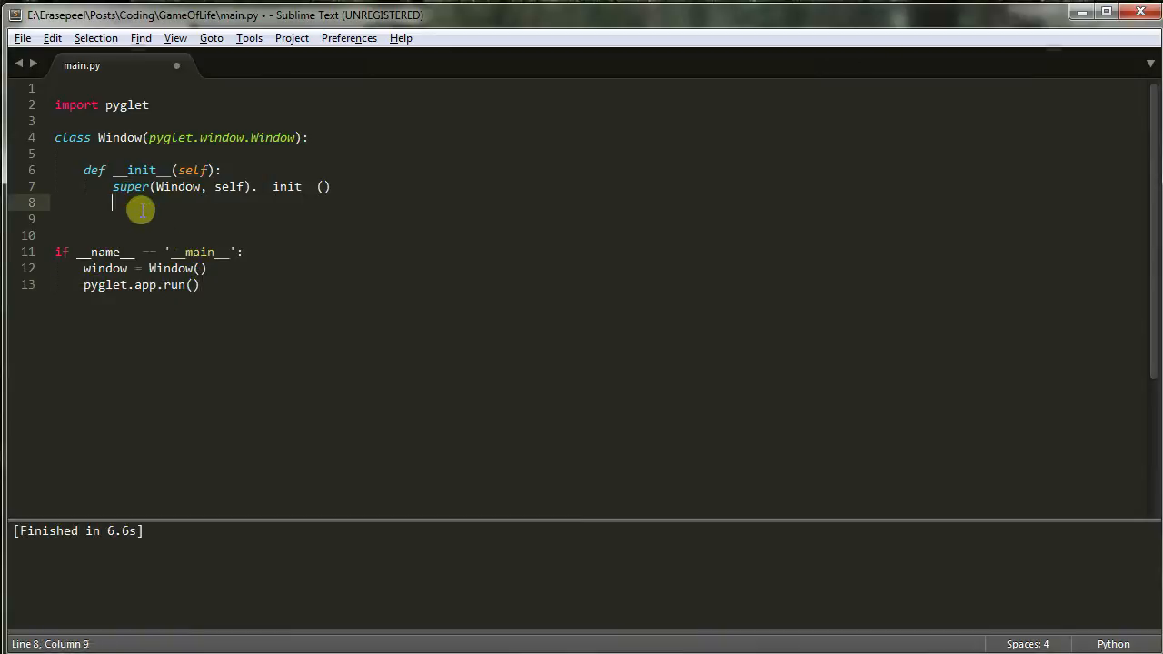
Step: Add 'self.set_size(600, 600)' under the super call and run the script
type("self.")
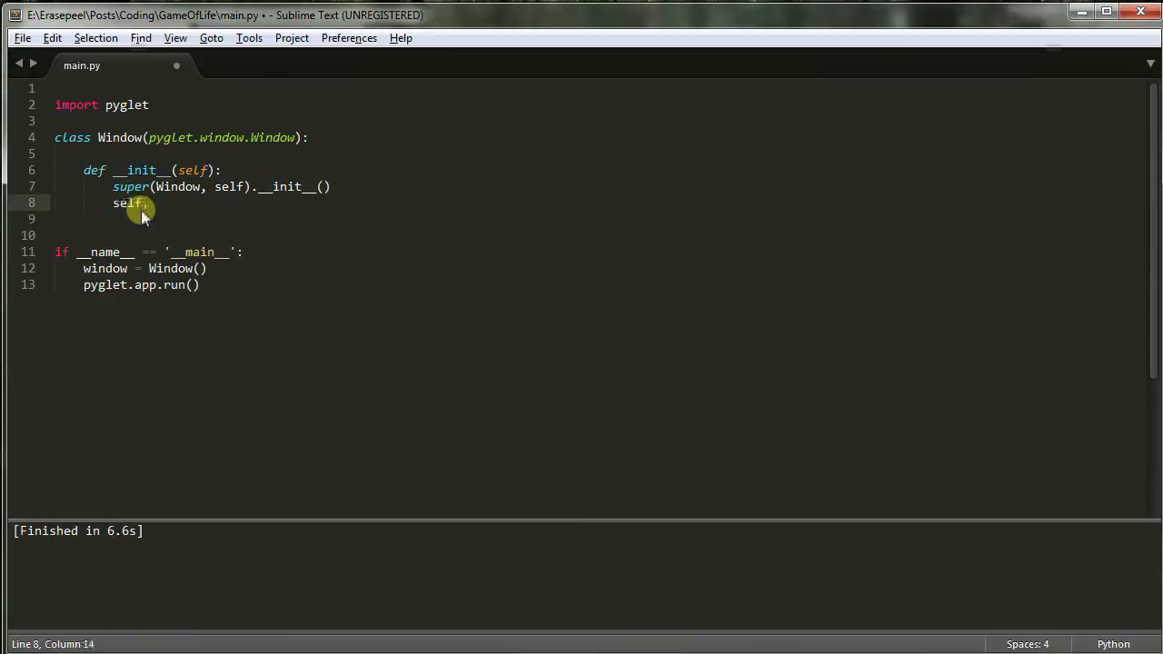
mouse_move(262, 230)
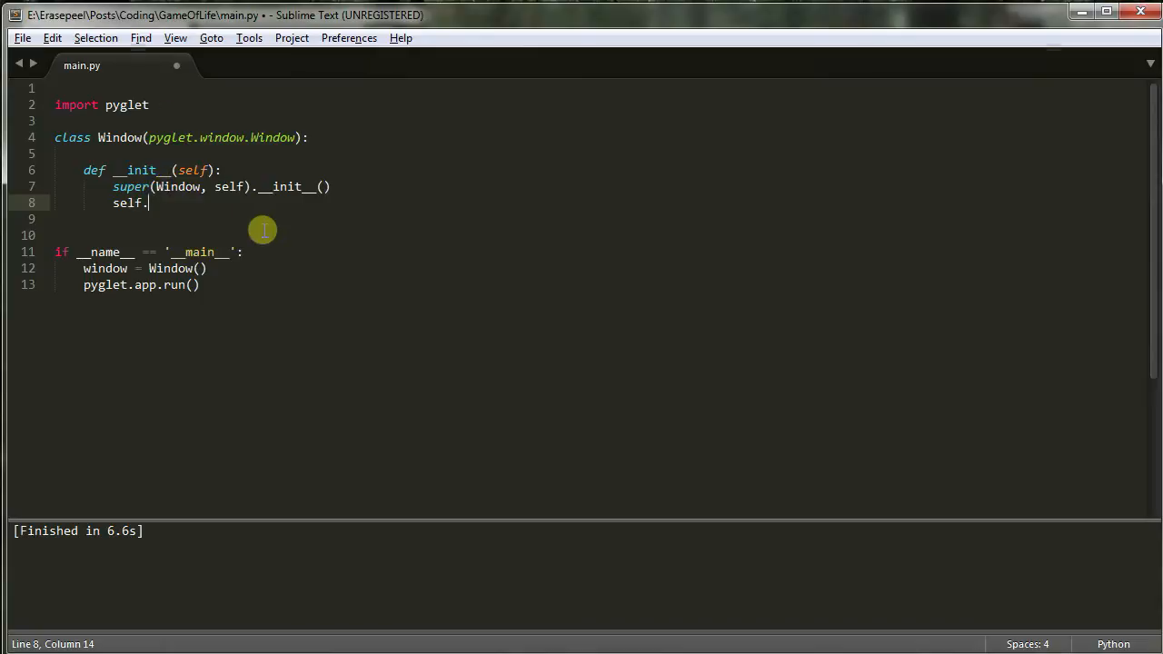
type("set_size")
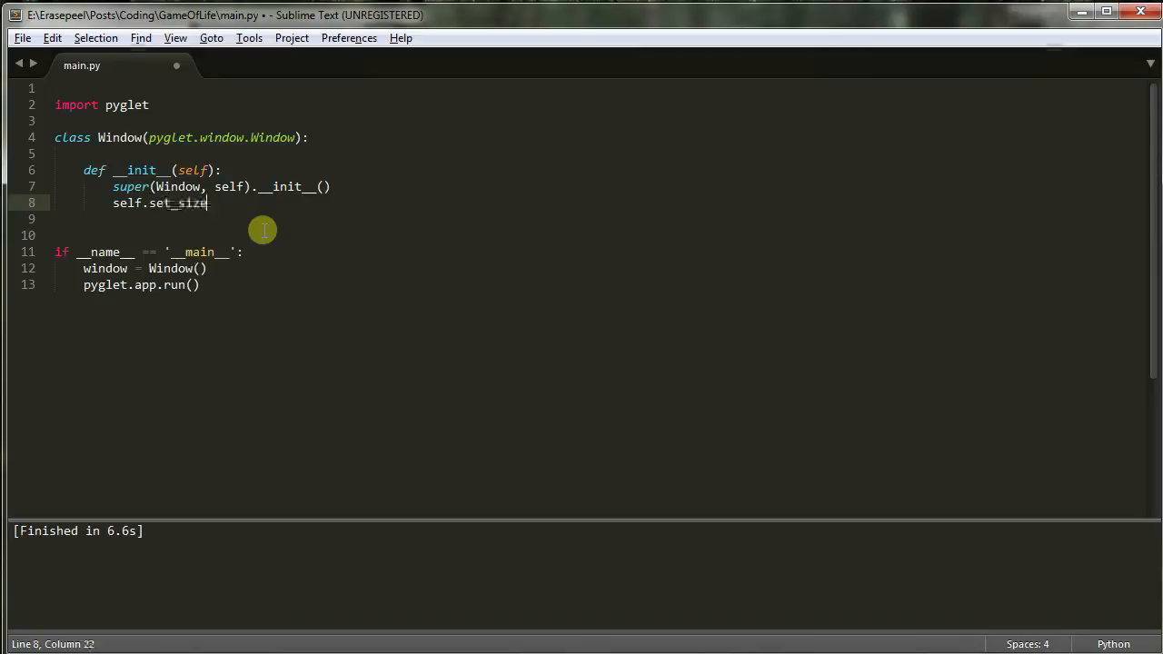
type("()")
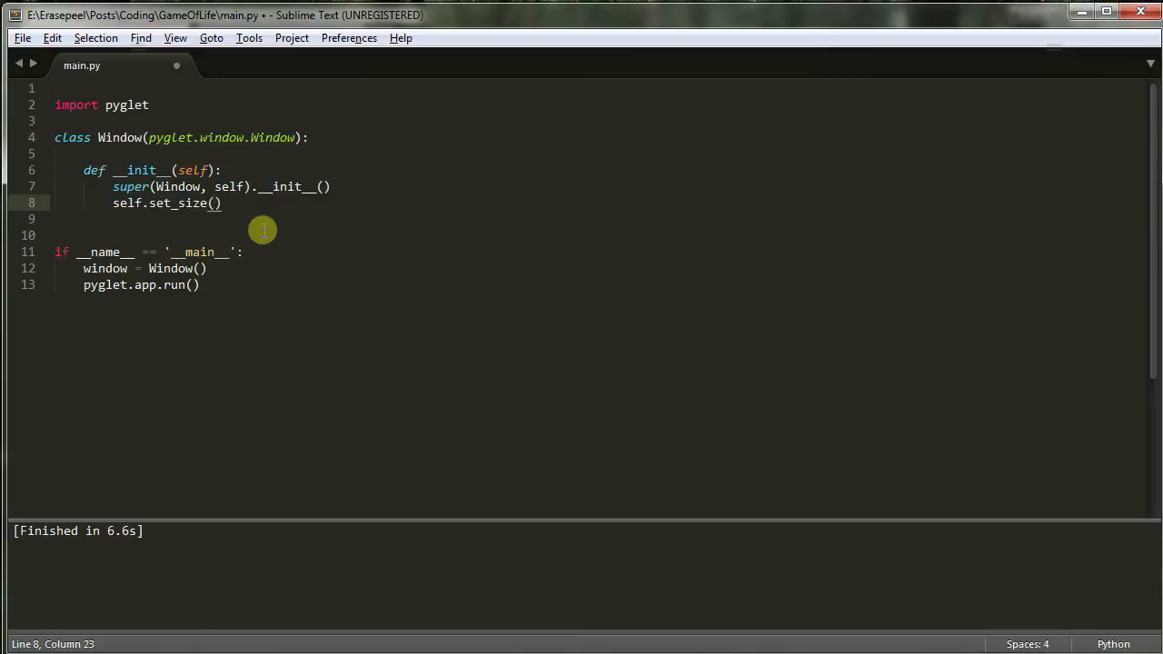
type("600, 600")
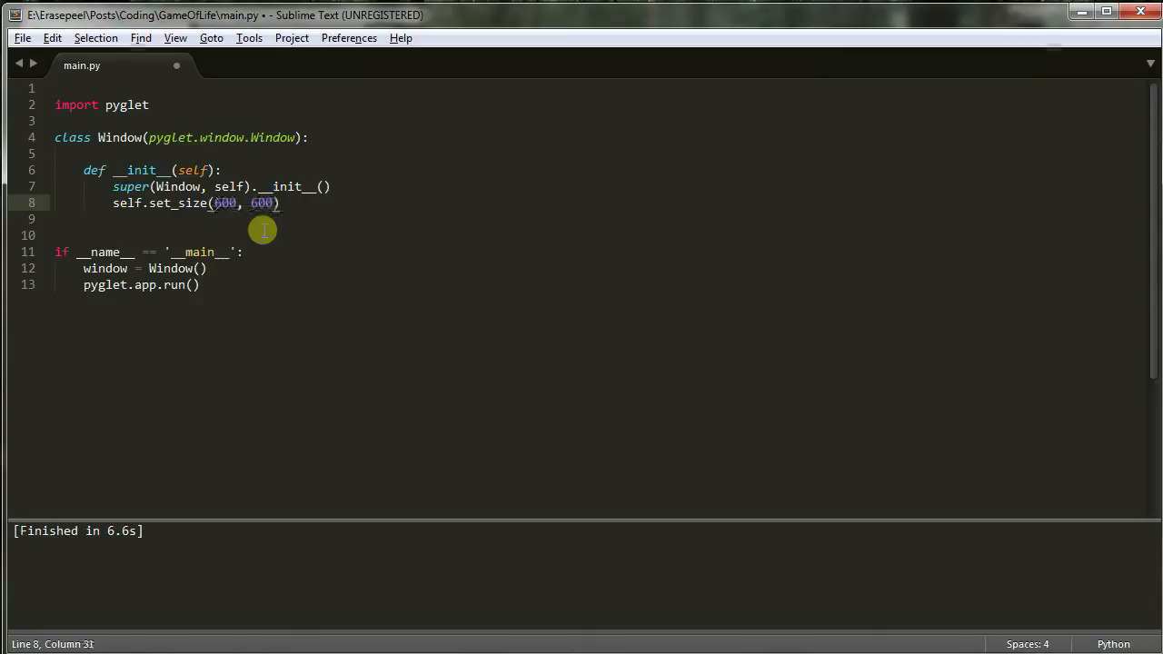
key("ctrl+s")
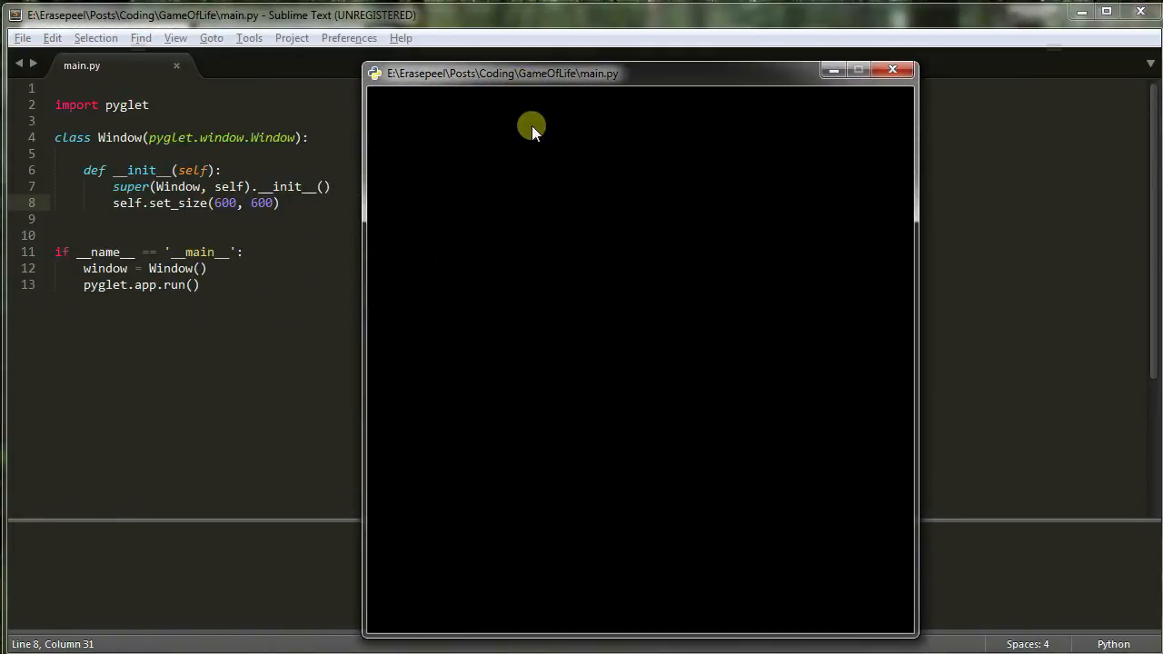
mouse_move(540, 290)
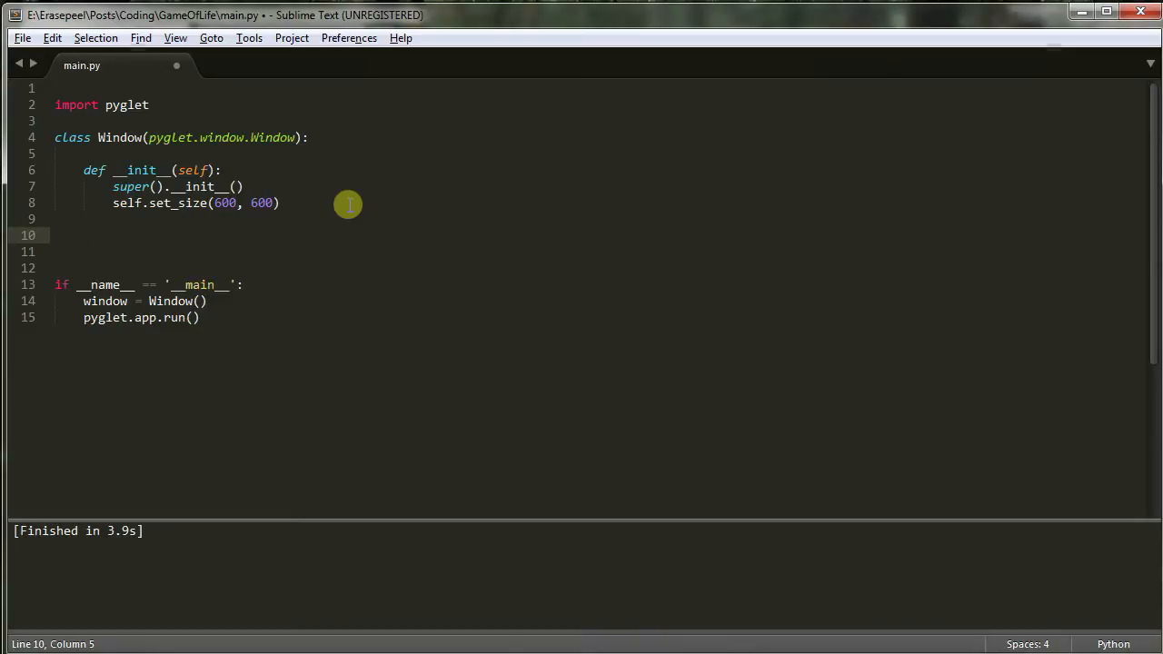
Step: Add 'def on_draw(self):' to the Window class with 'self.clear()' as its body
type("def")
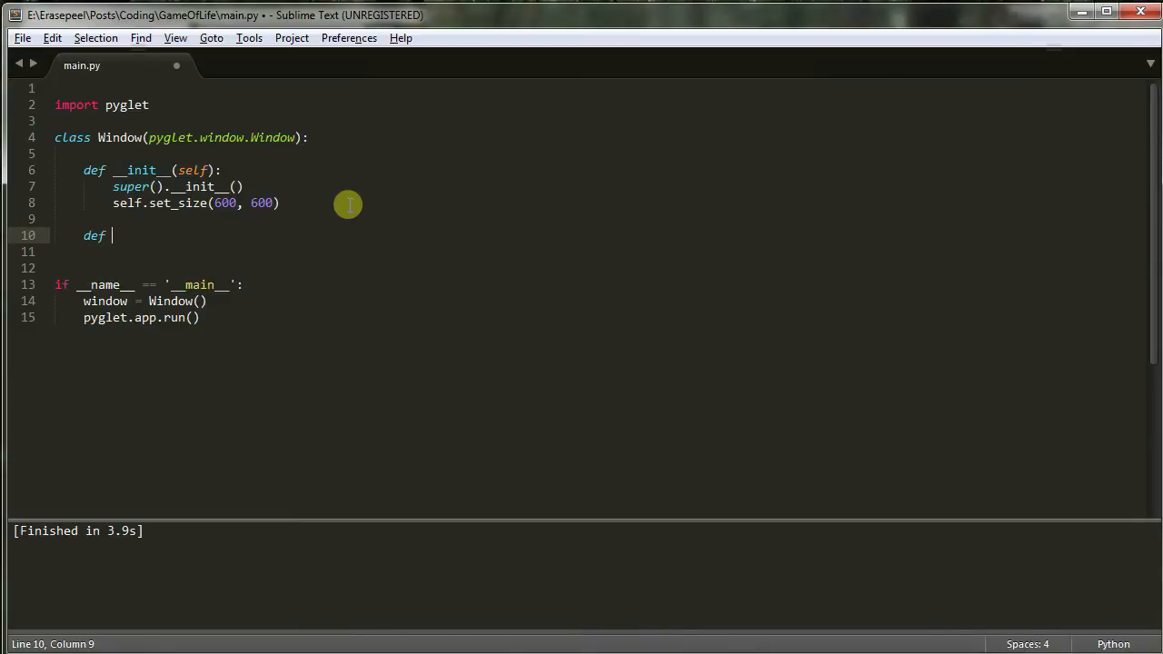
type("on_draw")
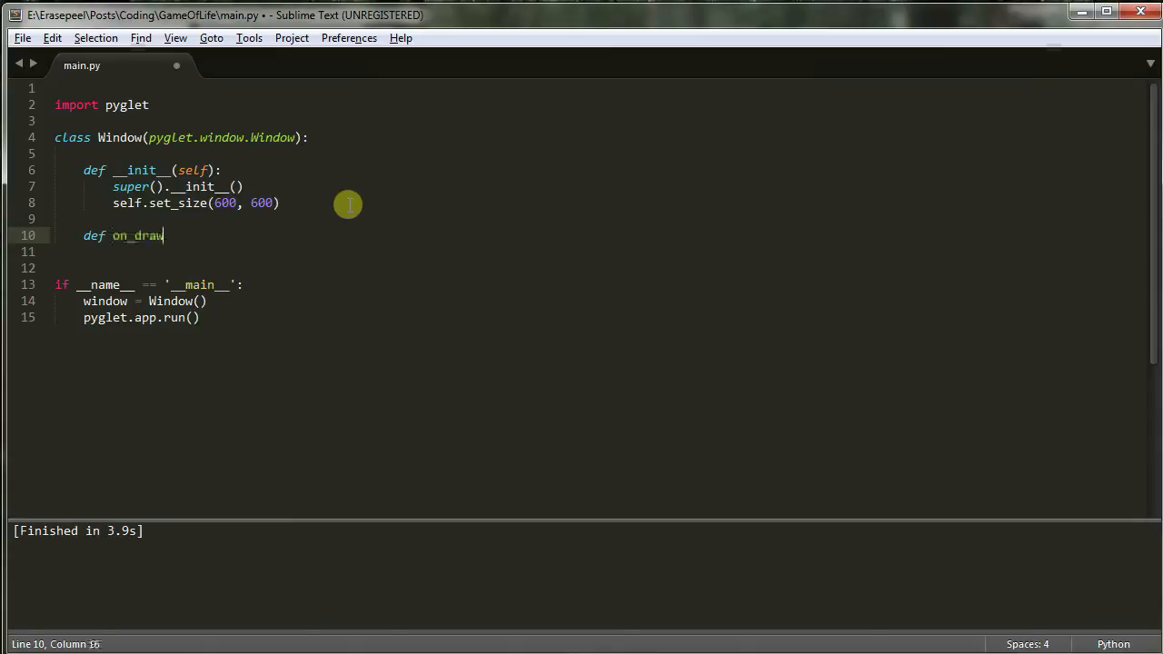
type("(self):")
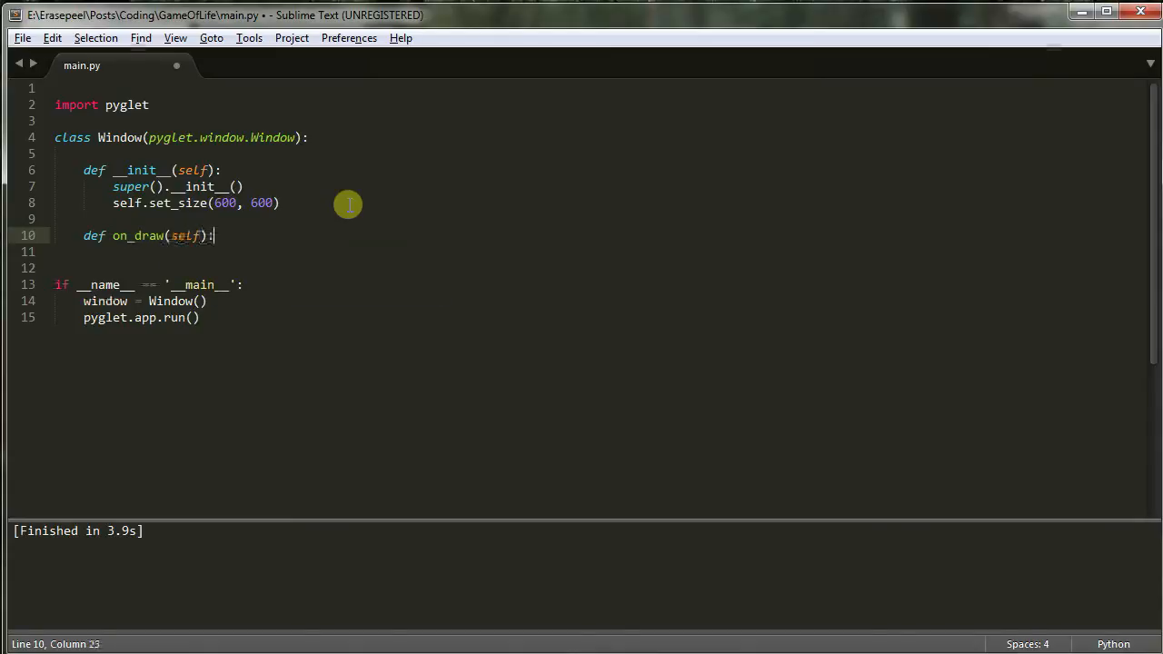
key("Return")
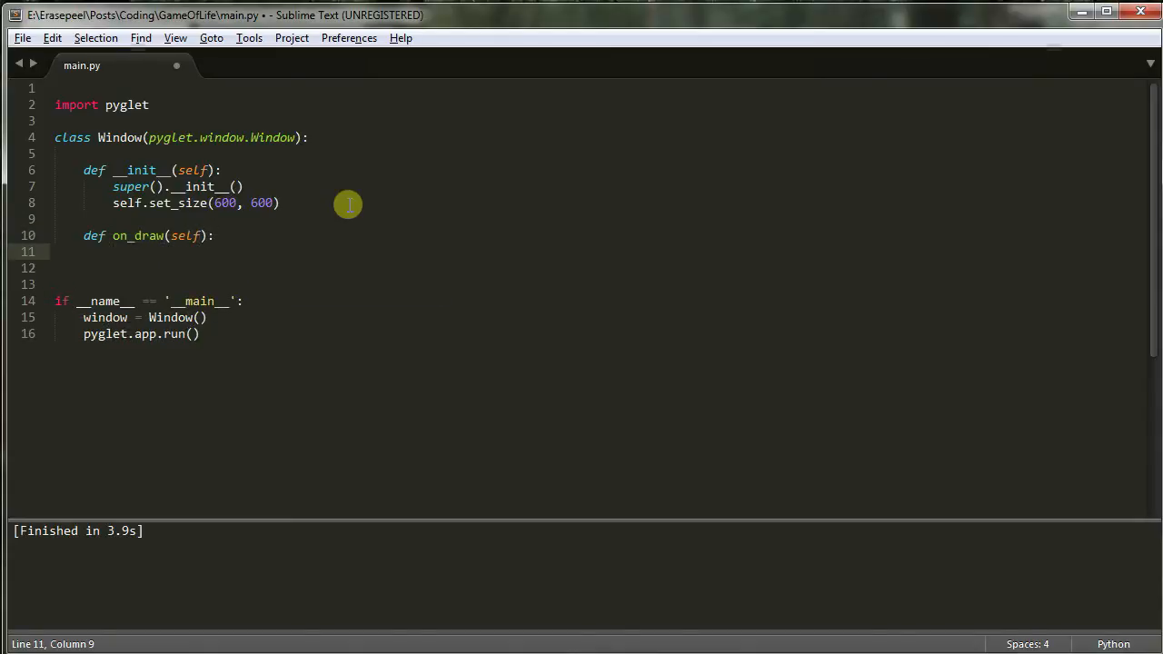
type("self.clear()")
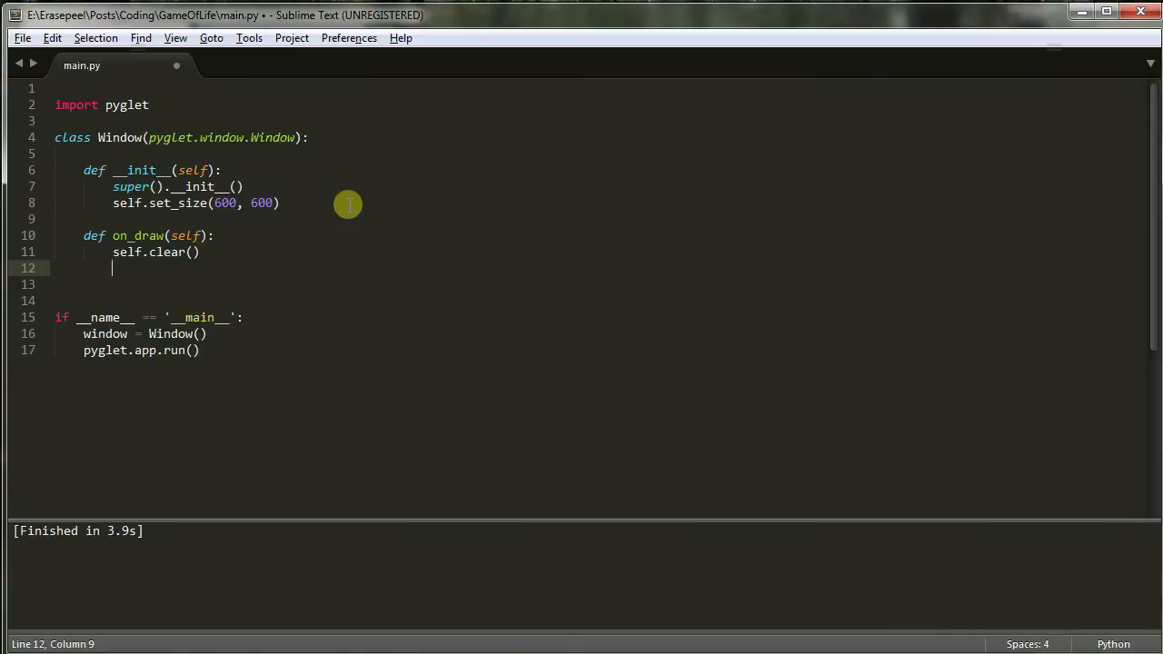
Step: Call 'pyglet.graphics.draw_indexed(3, ...)' inside on_draw
type("pyglet.")
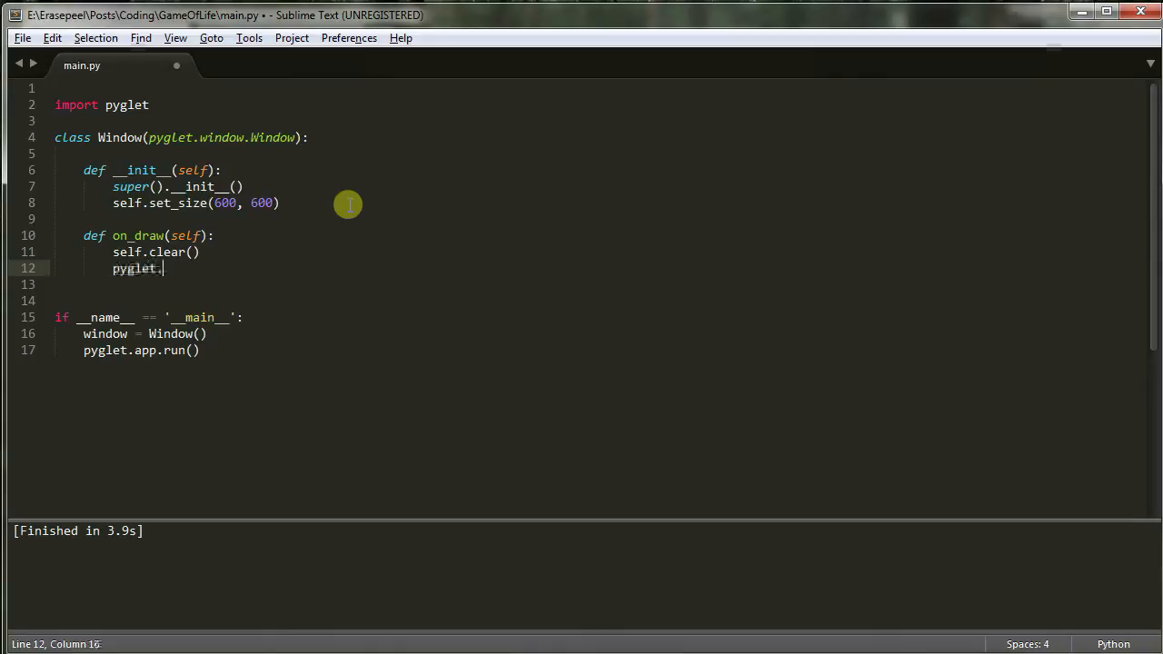
type("graphics.dra")
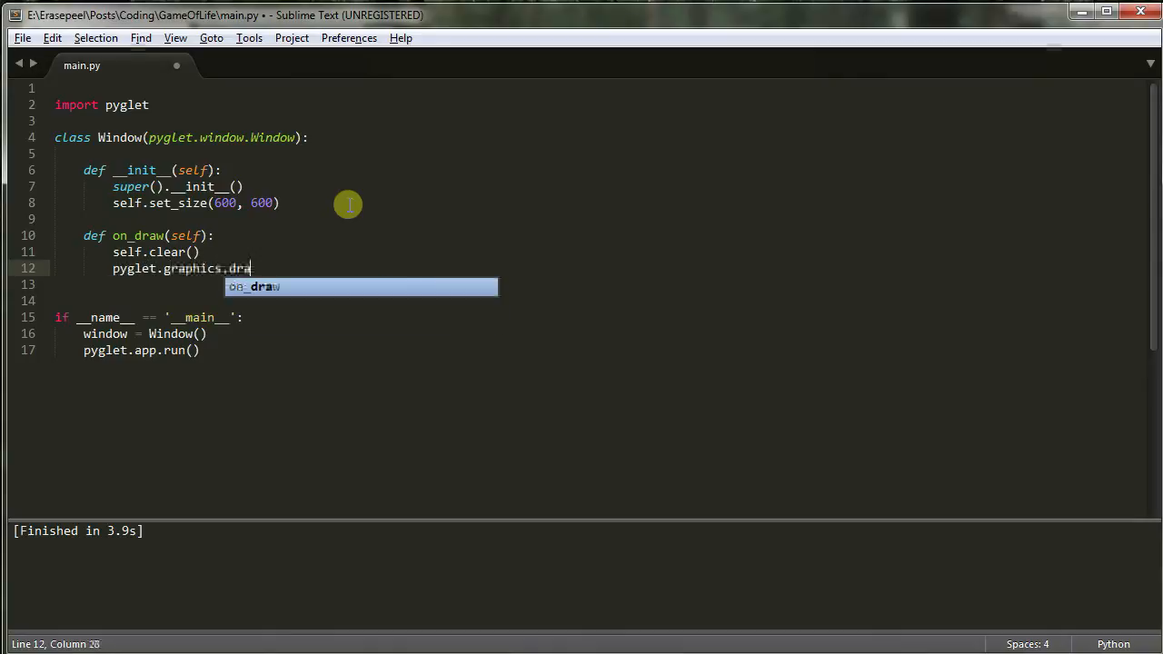
type("w_index")
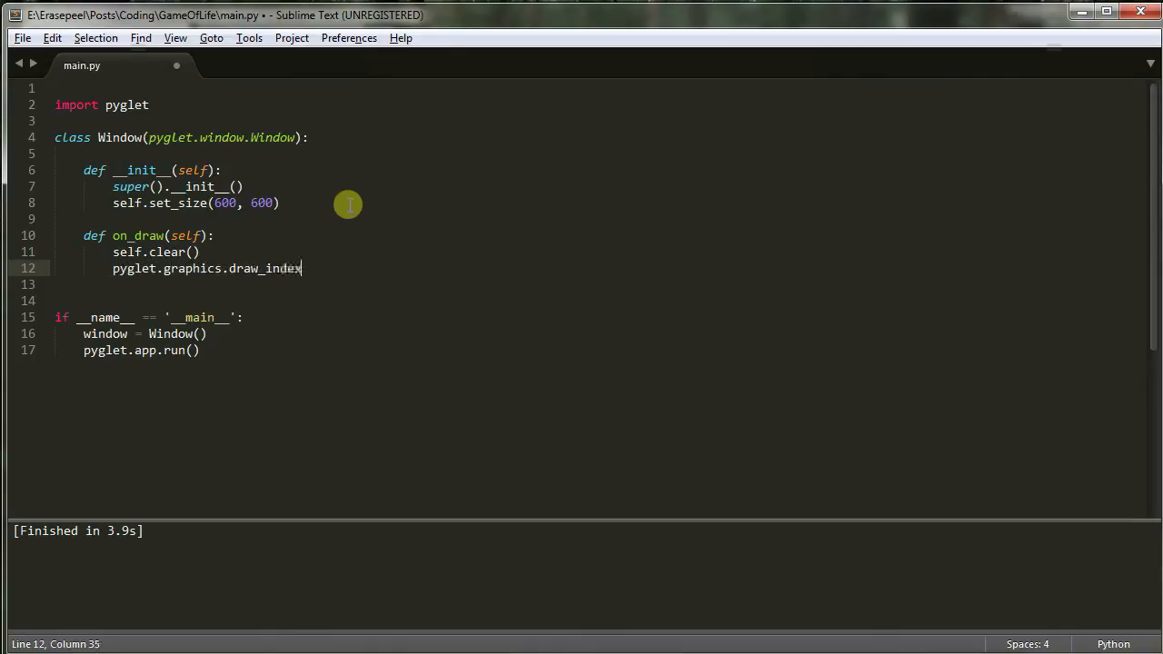
type("ed()")
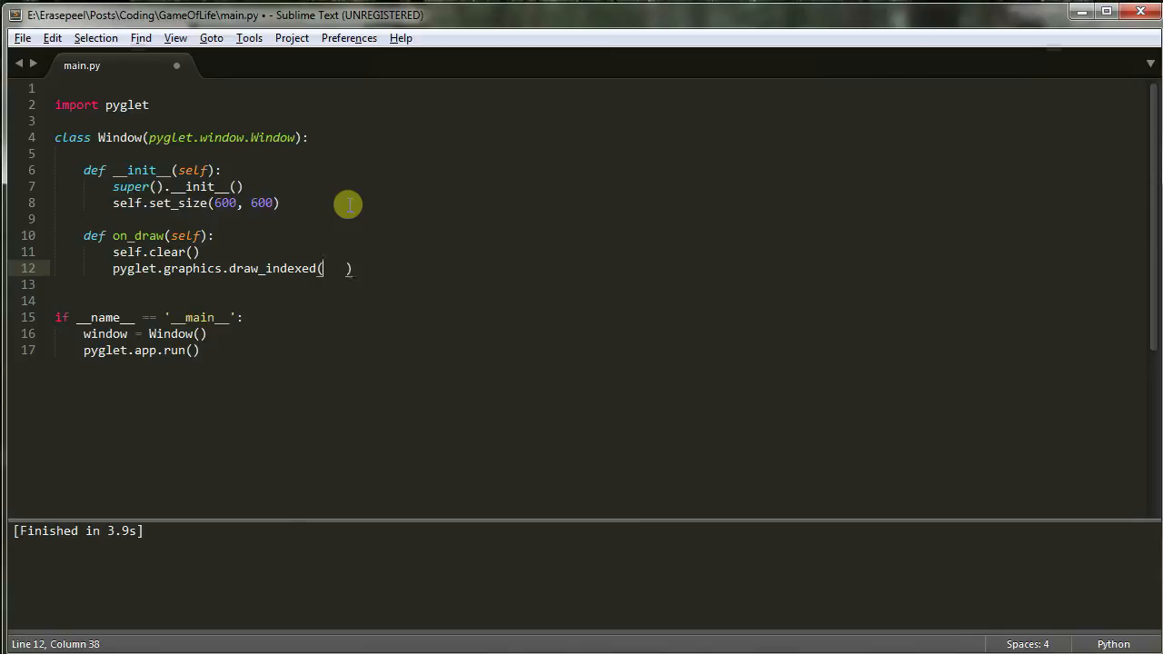
type("4")
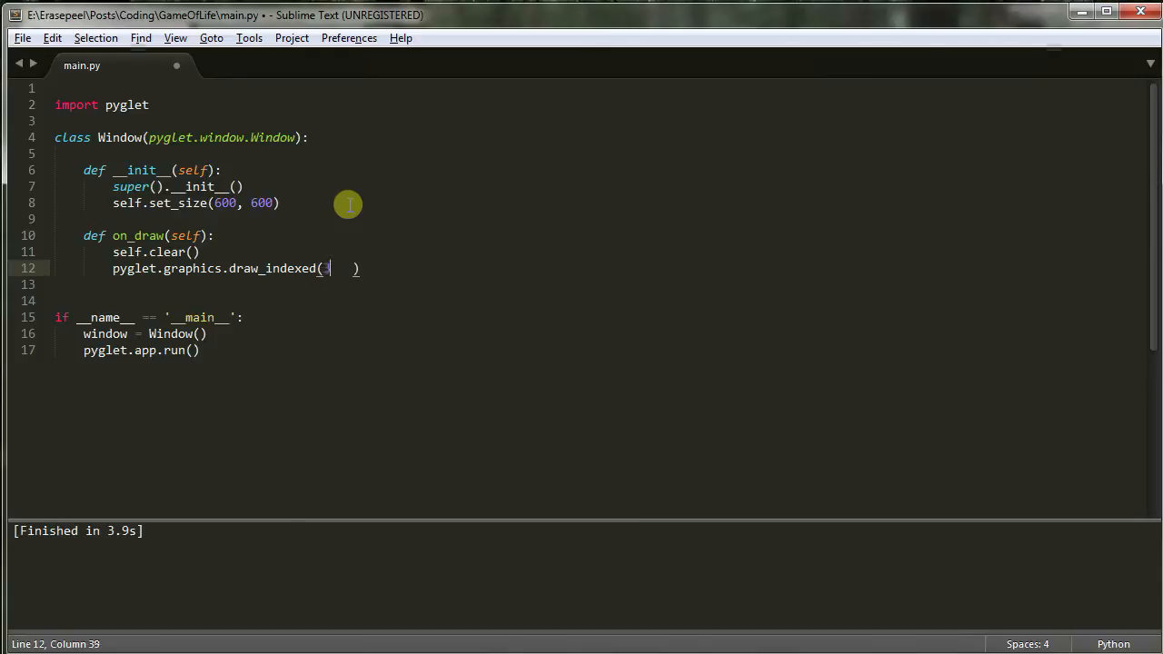
type("3,")
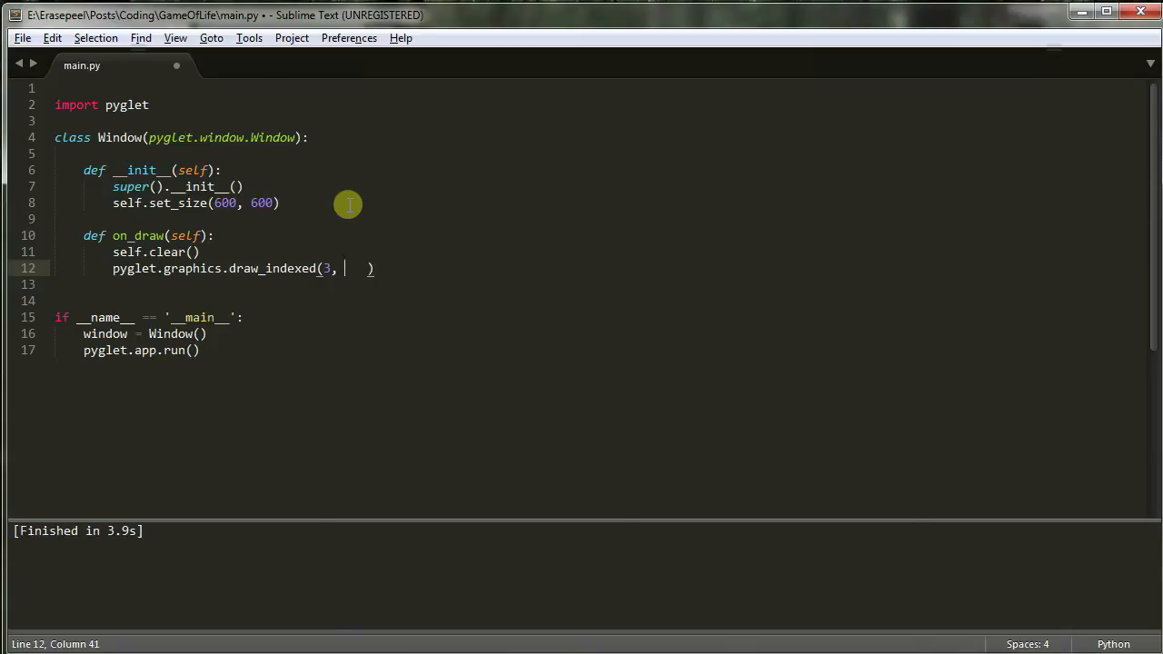
Step: Pass 'pyglet.gl.GL_TRIANGLES' and the index list [0, 1, 2] to draw_indexed
type("pyglet")
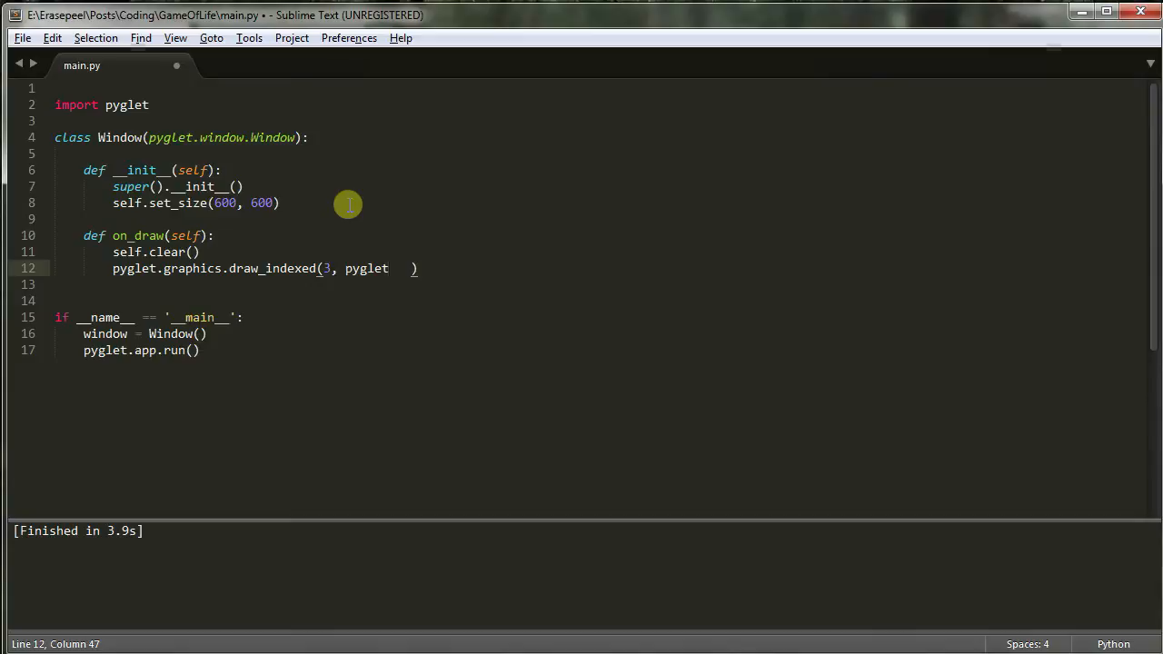
type(",")
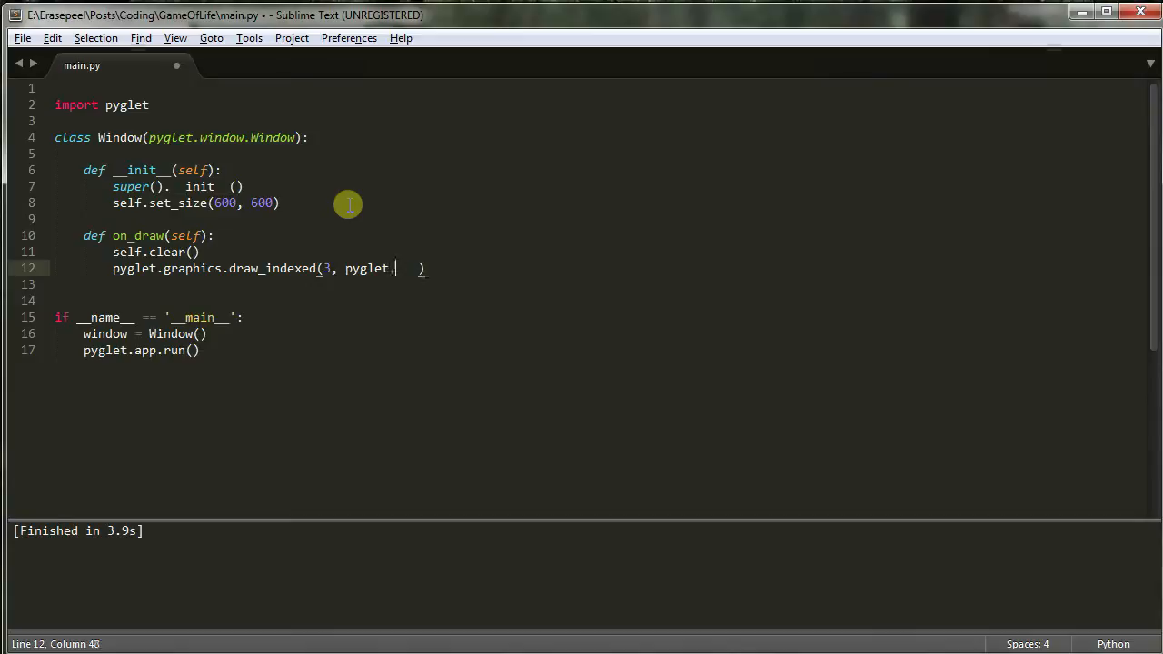
type("gl.GL_)")
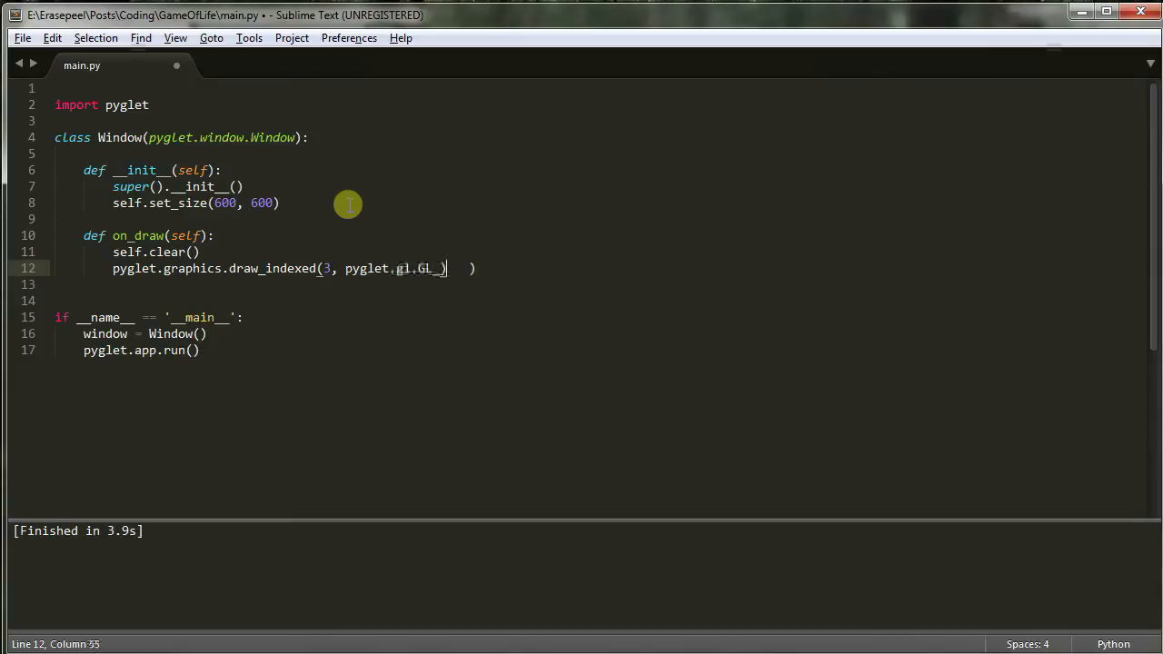
type("TRIANGLES,")
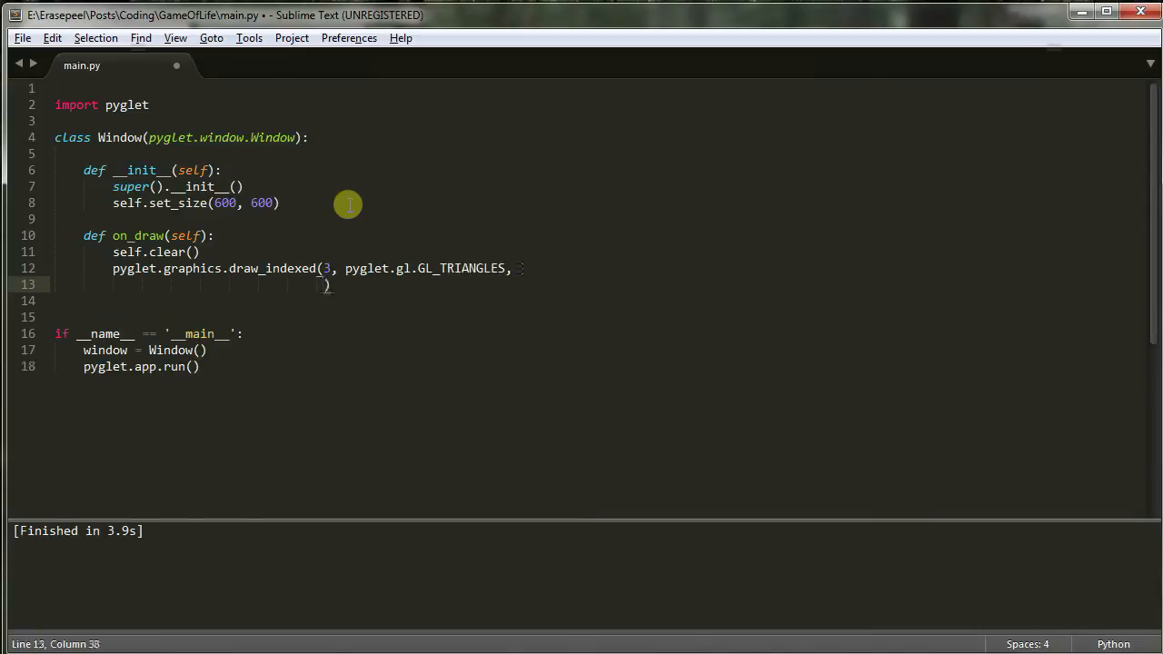
type("[")
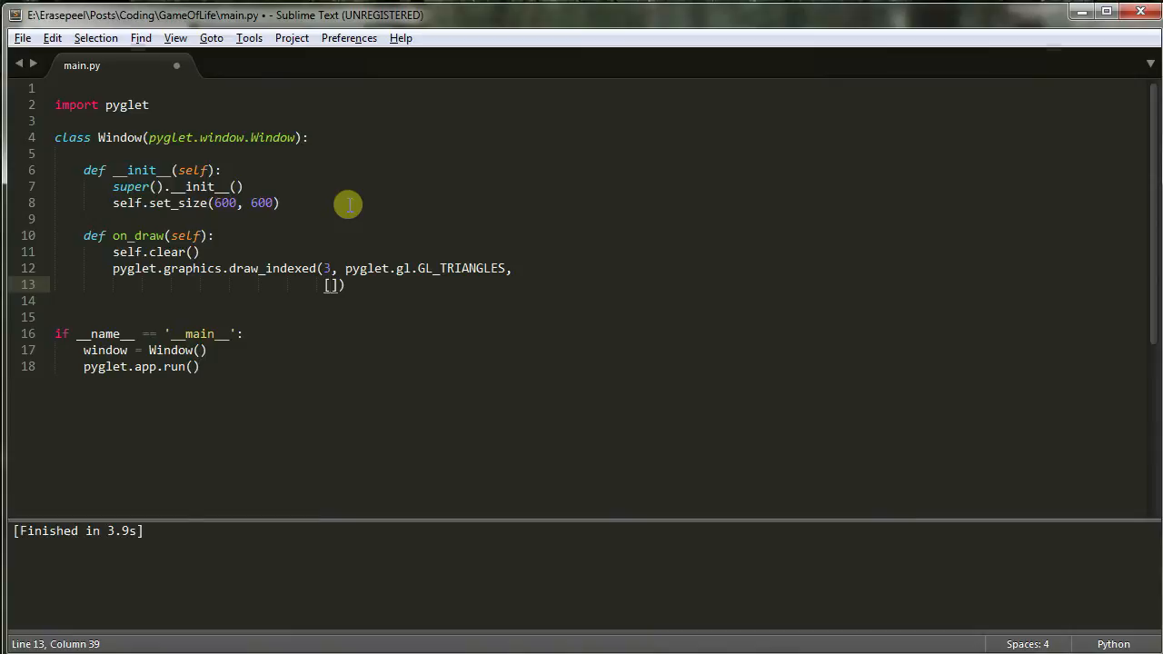
double_click(287, 269)
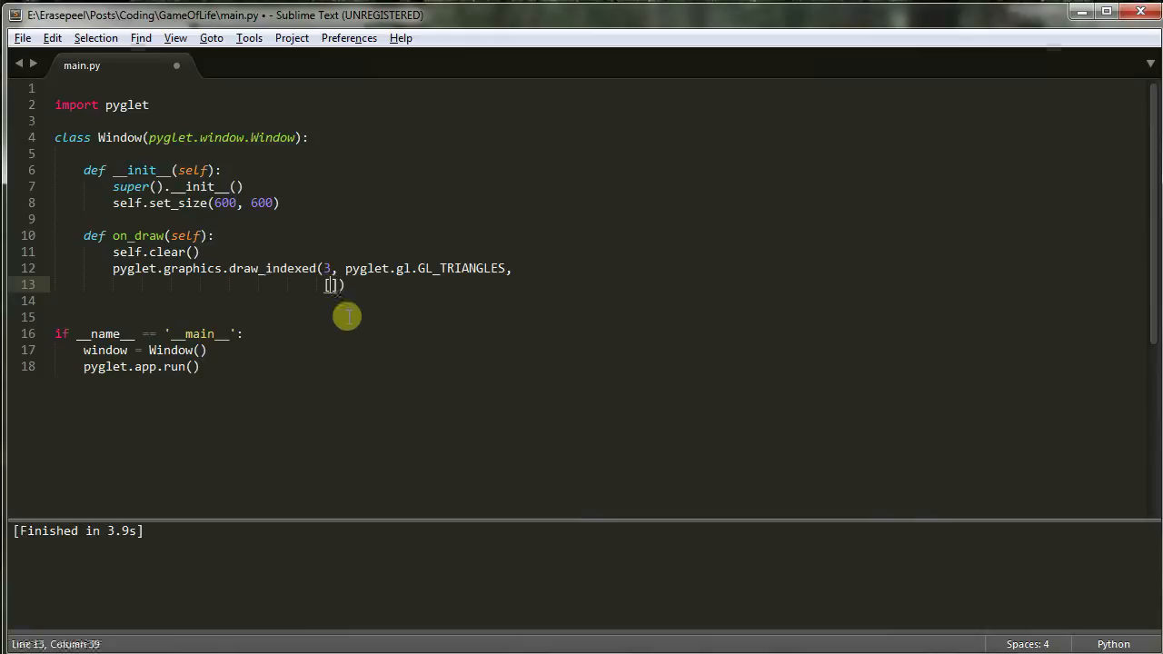
type("0, 1, 2")
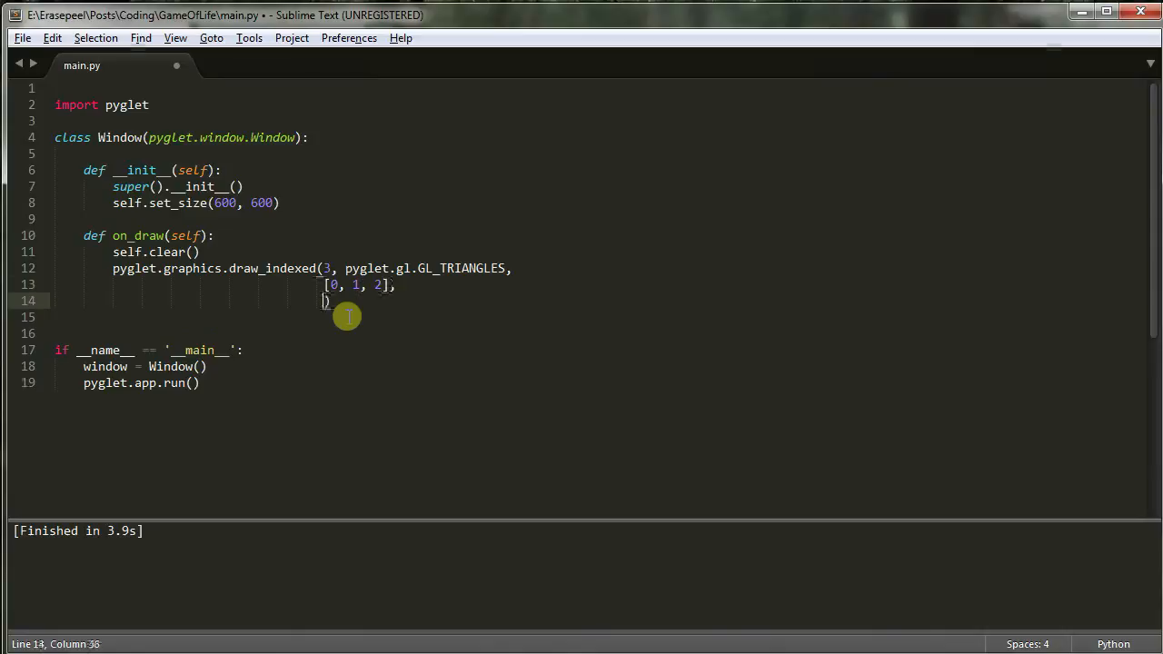
Step: Add a 'v2i' vertex argument with points (300, 350), (250, 250), (350, 250) and run it
type("('v2i")
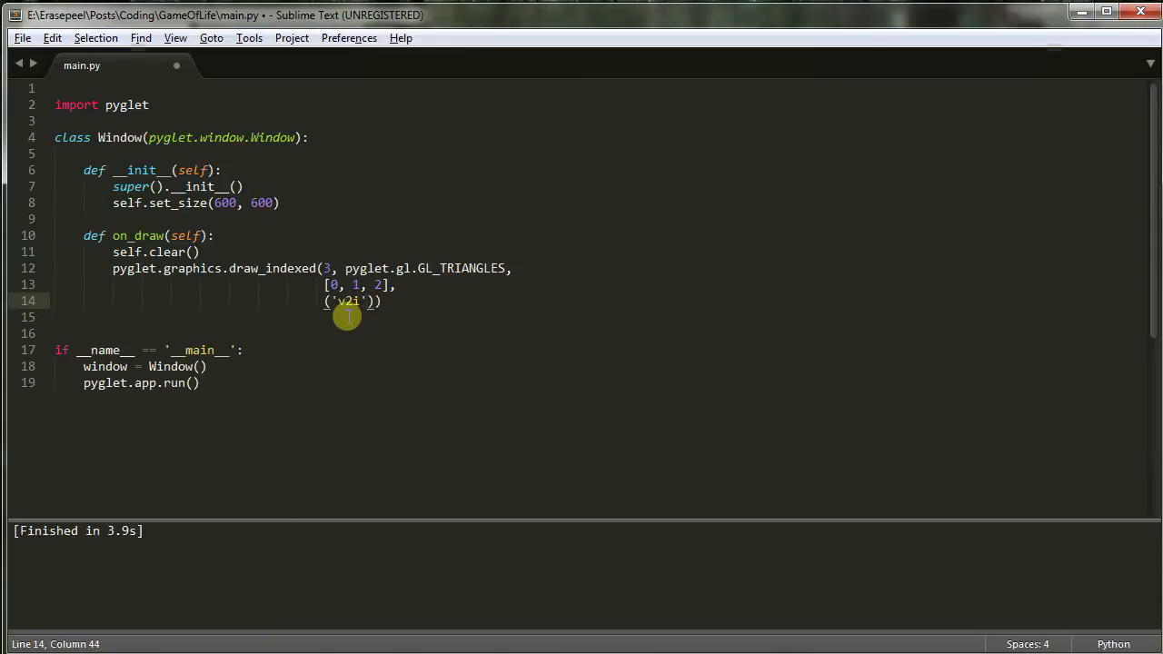
type(",")
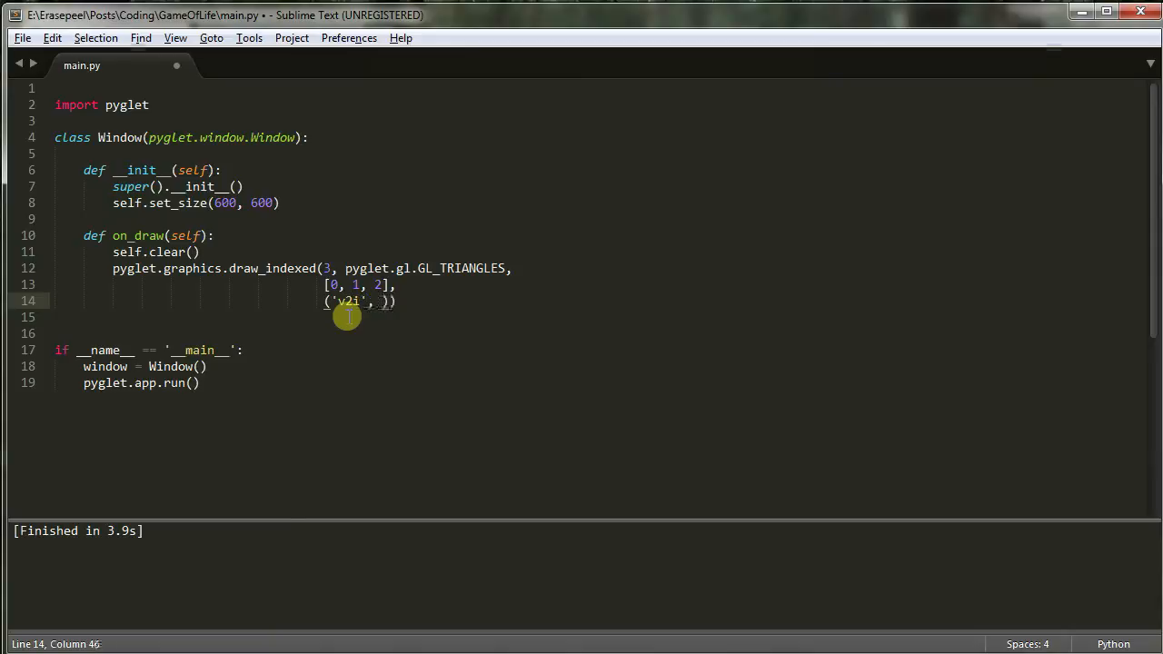
type("(")
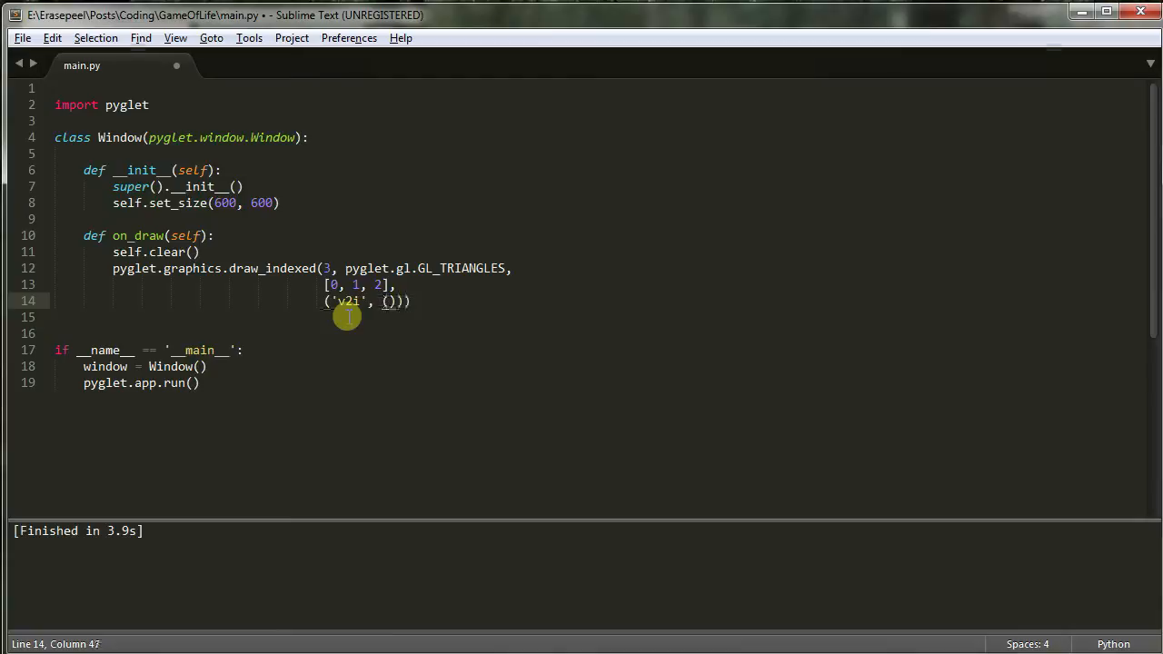
type("300,")
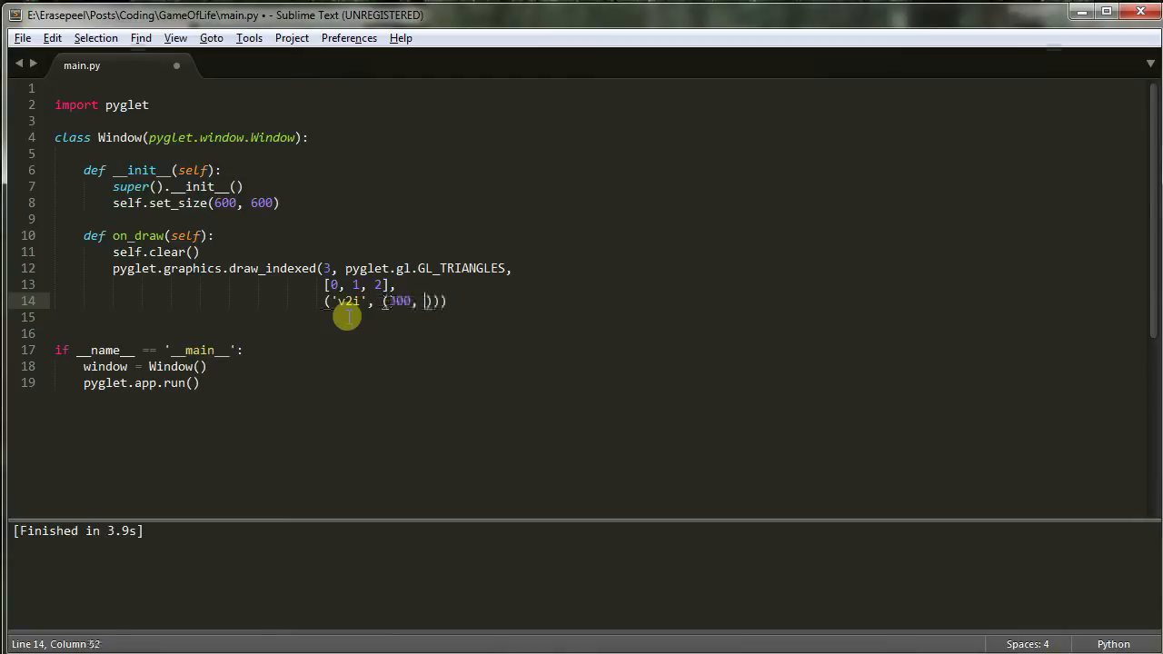
type("350")
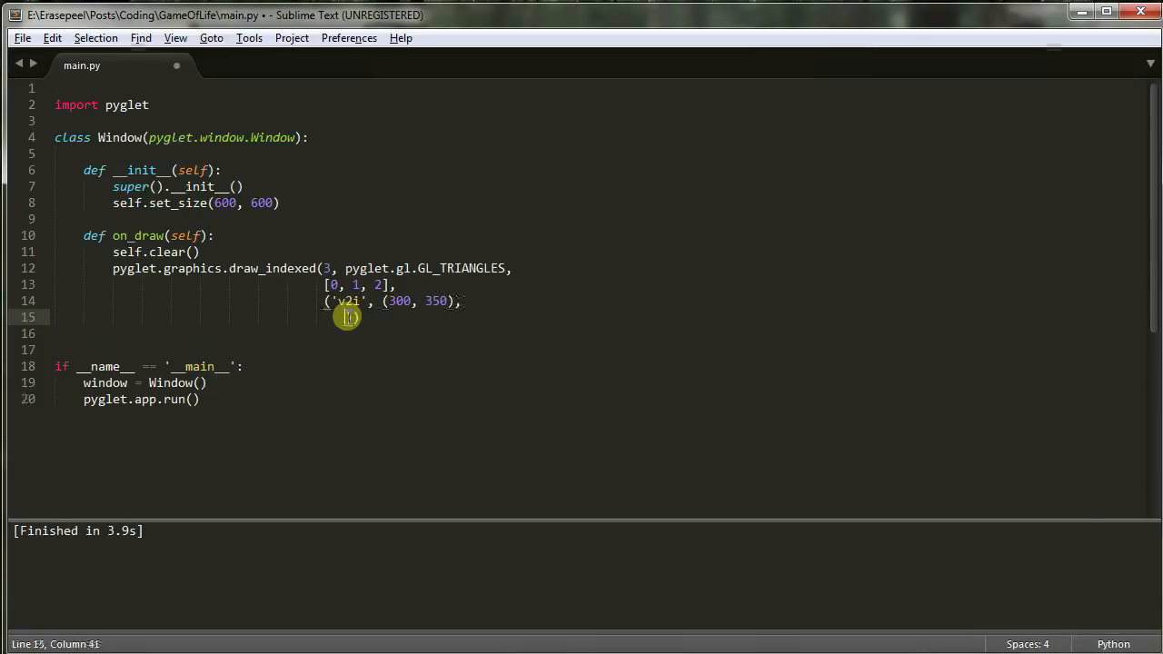
type("()")
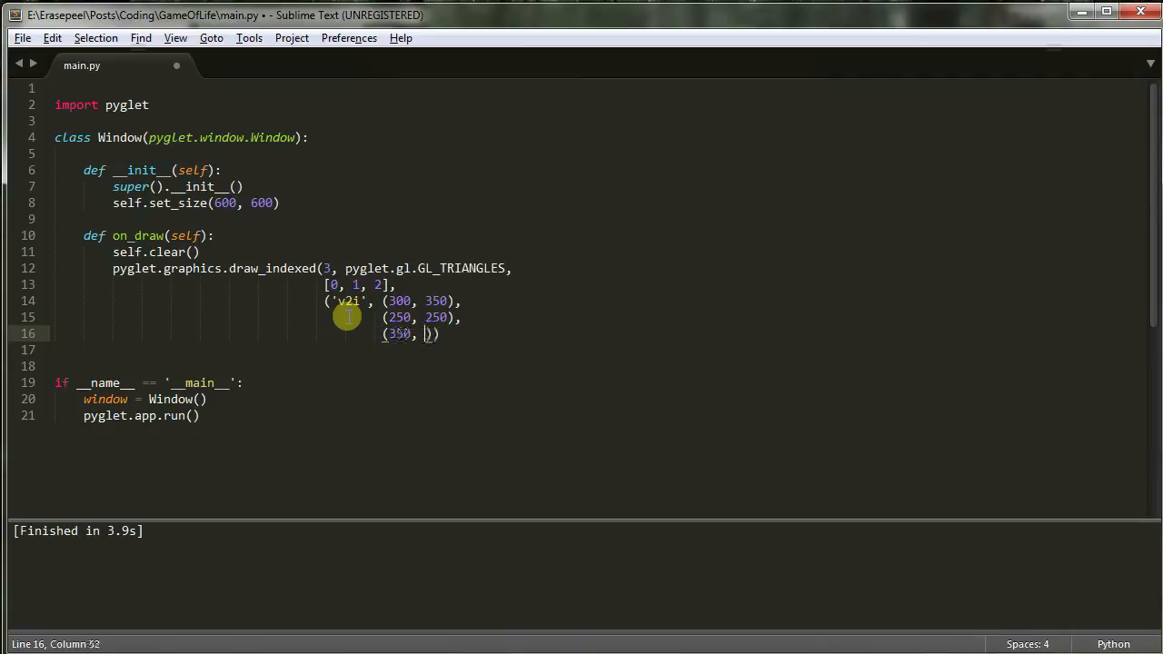
type("250")
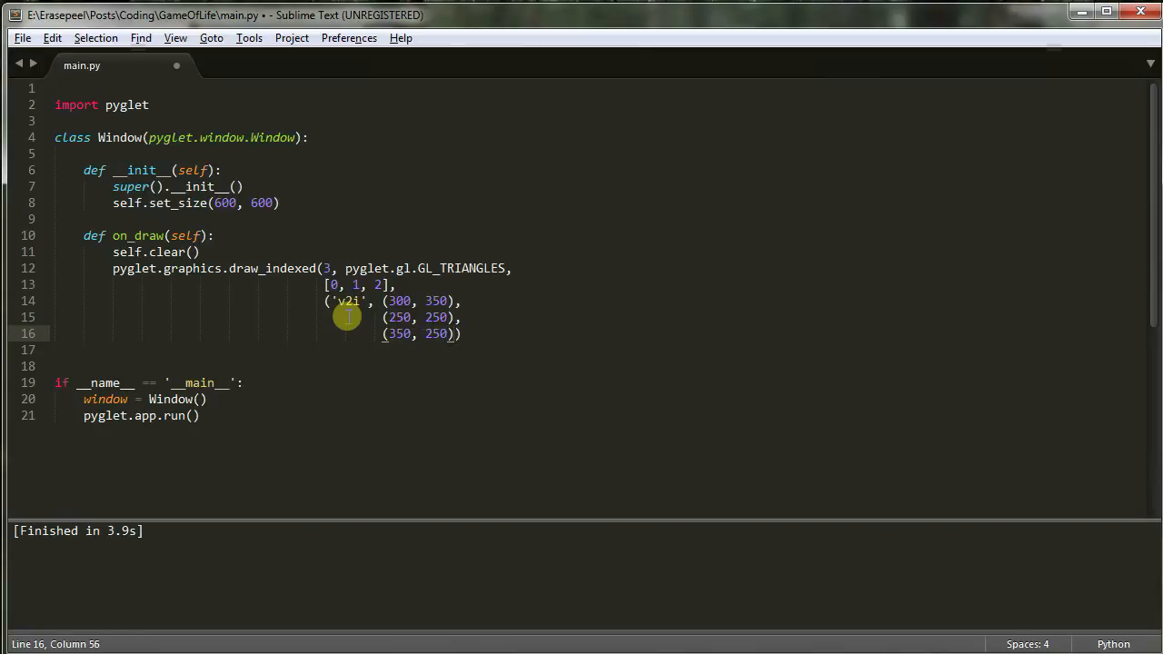
key("ctrl+s")
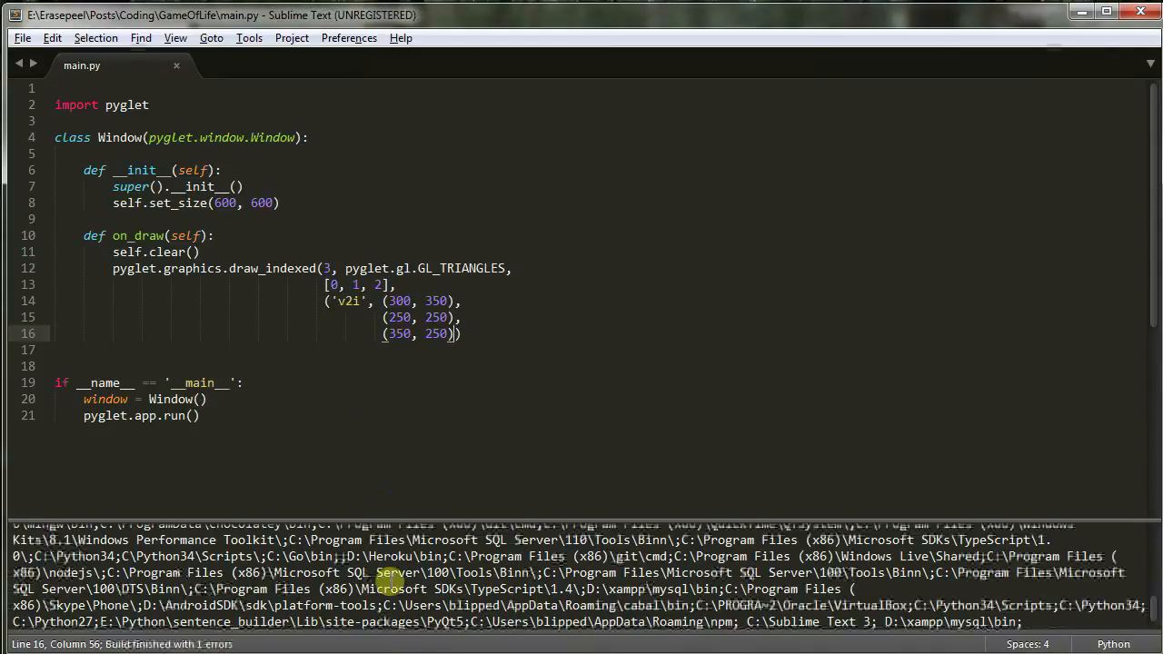
mouse_move(461, 338)
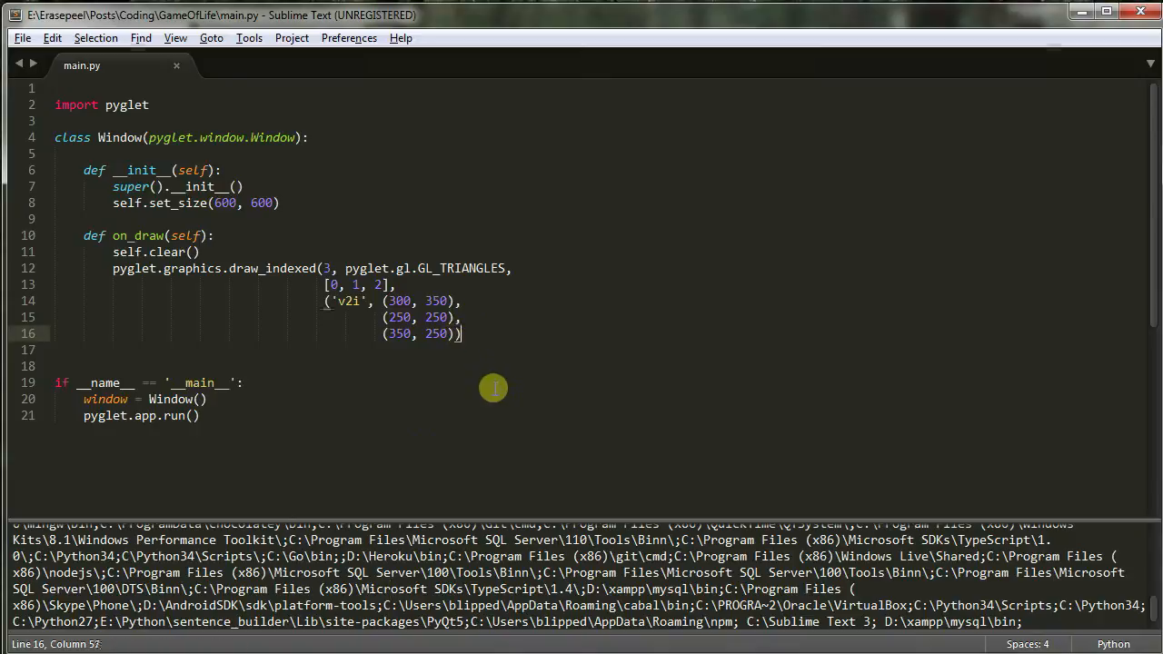
Step: Close the draw_indexed call with its missing parenthesis, dismissing the license reminder
type(")")
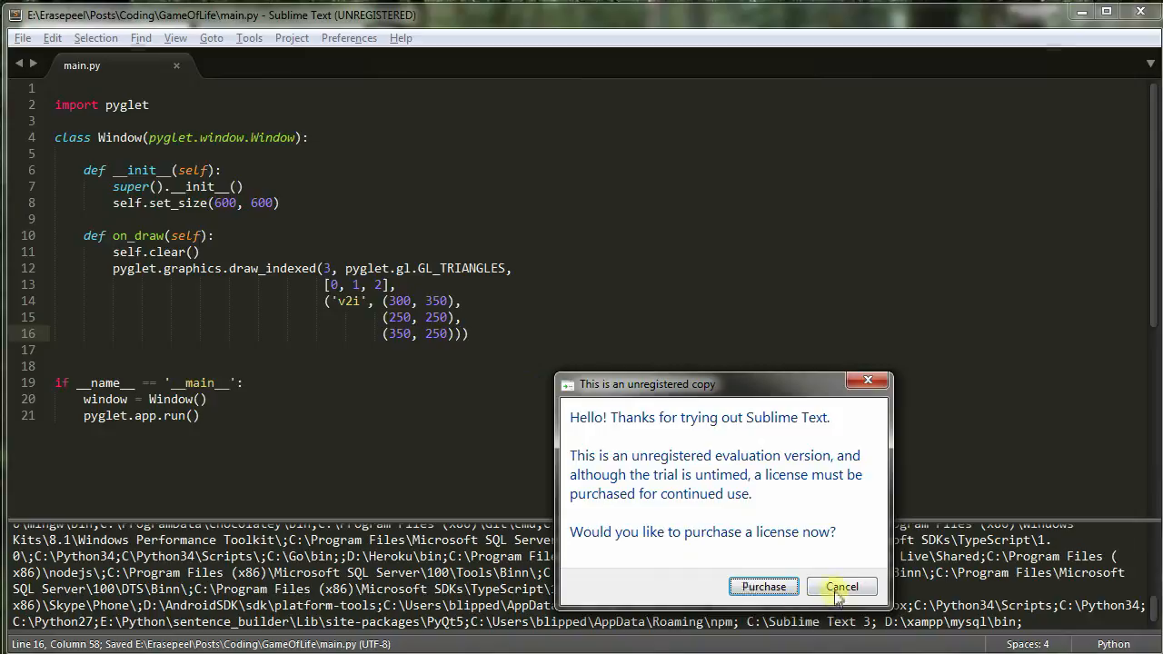
left_click(843, 585)
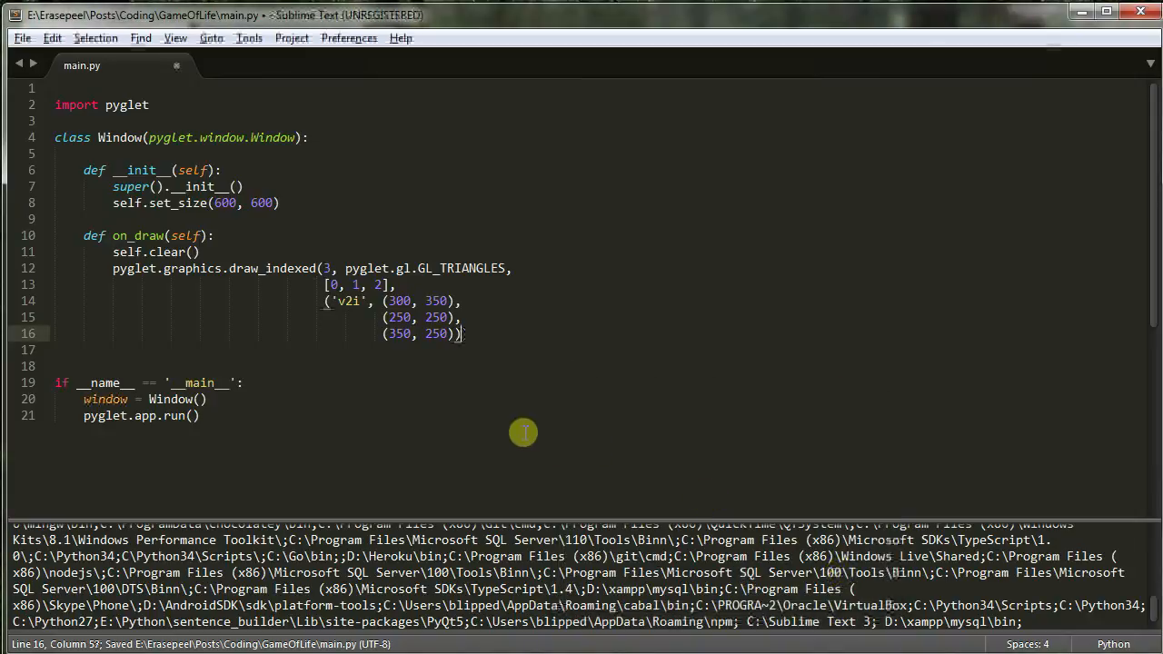
type(")")
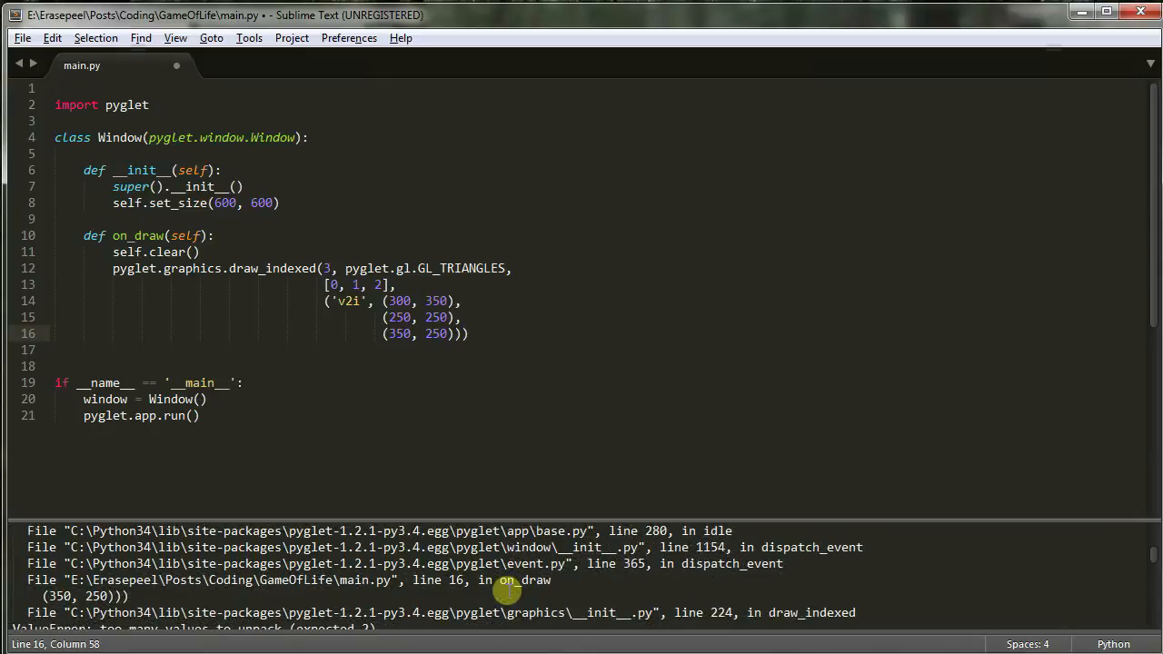
Step: Rerun, delete the three vertex tuple lines and begin a new "('v" entry
key("ctrl+s")
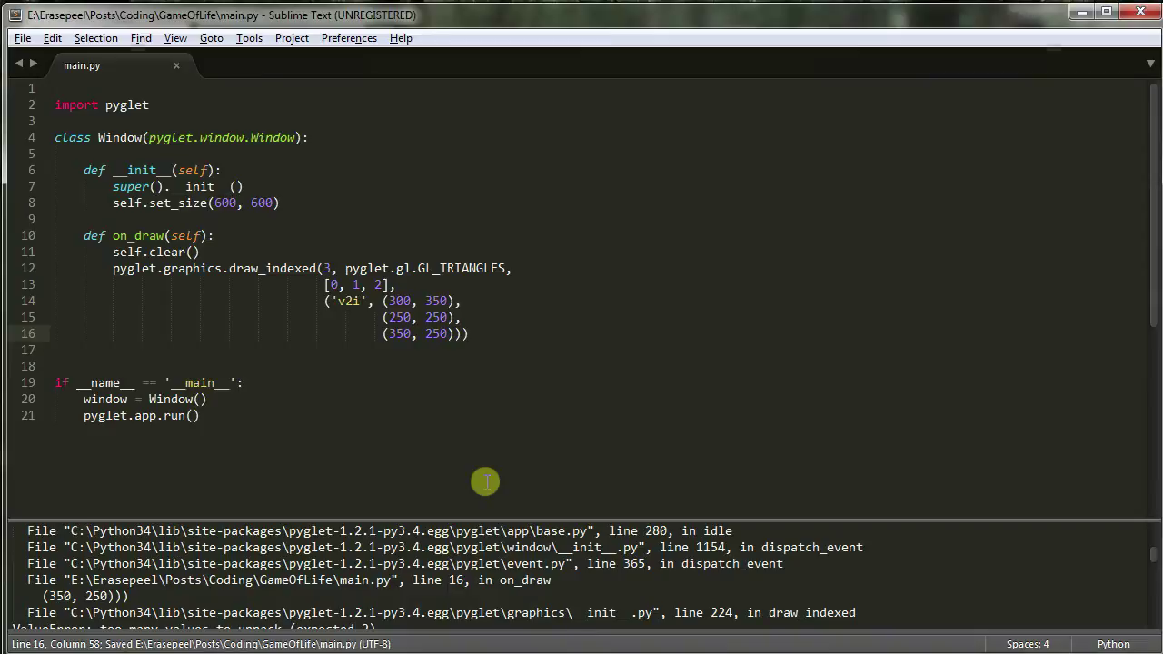
mouse_move(451, 407)
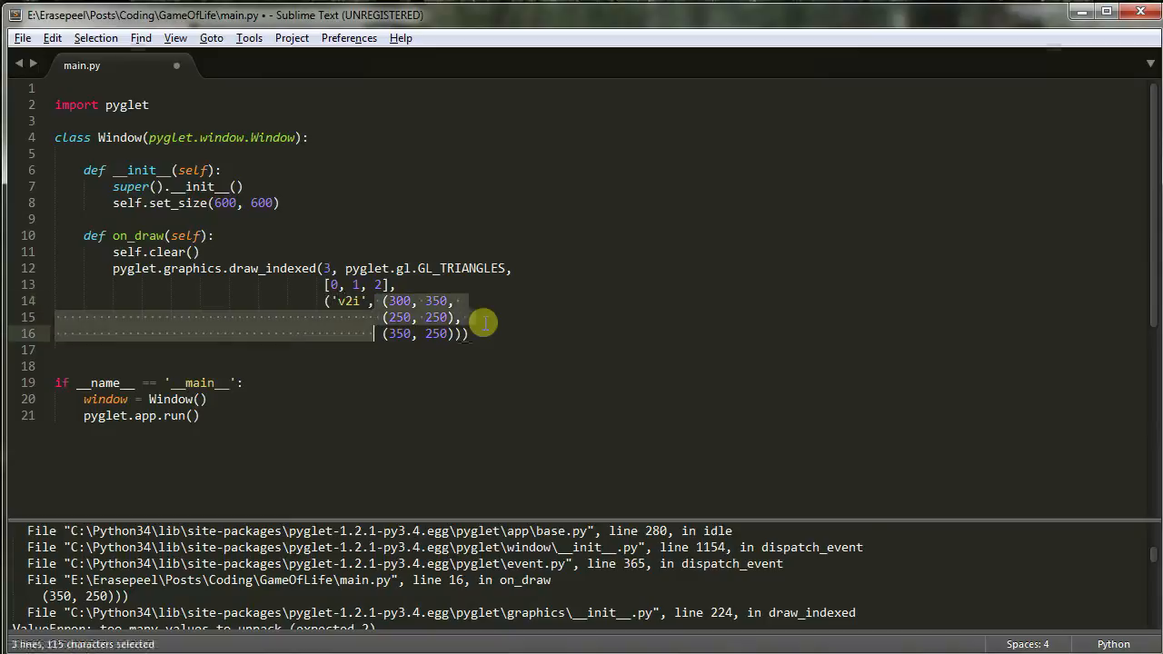
key("Delete")
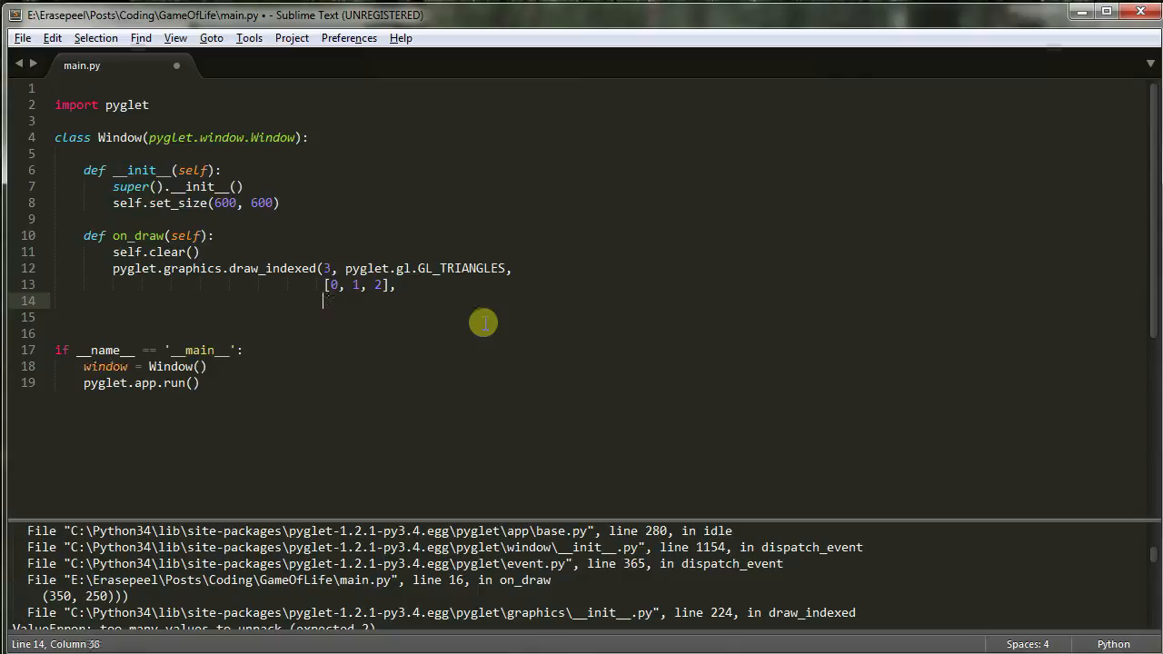
type("(")
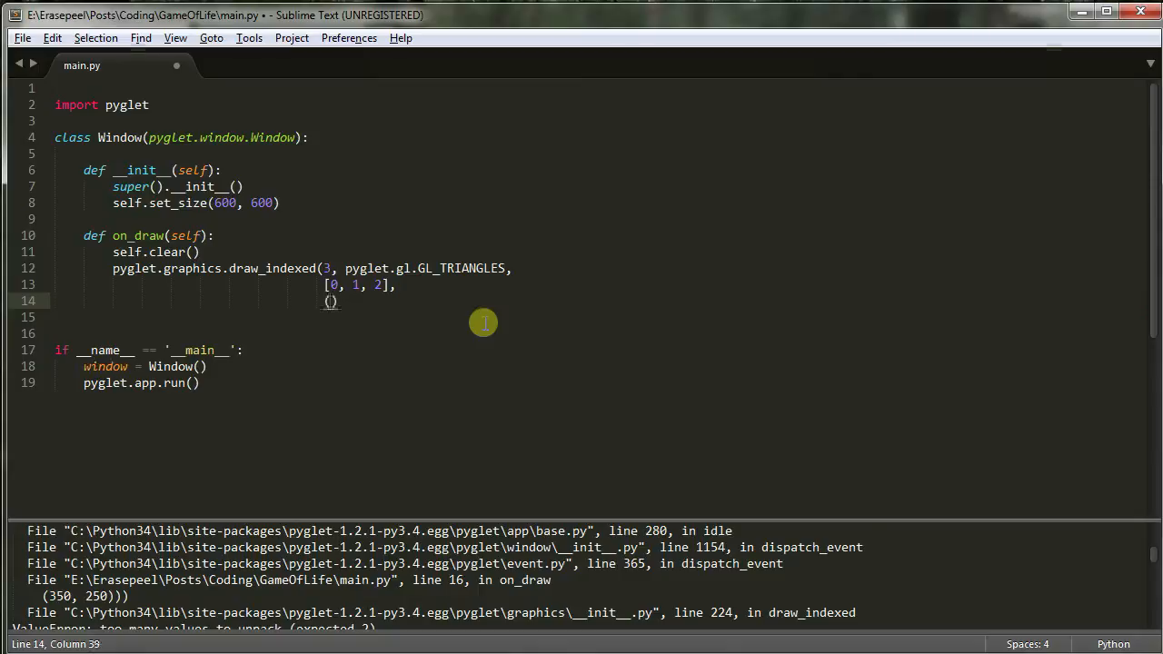
type("'v2")
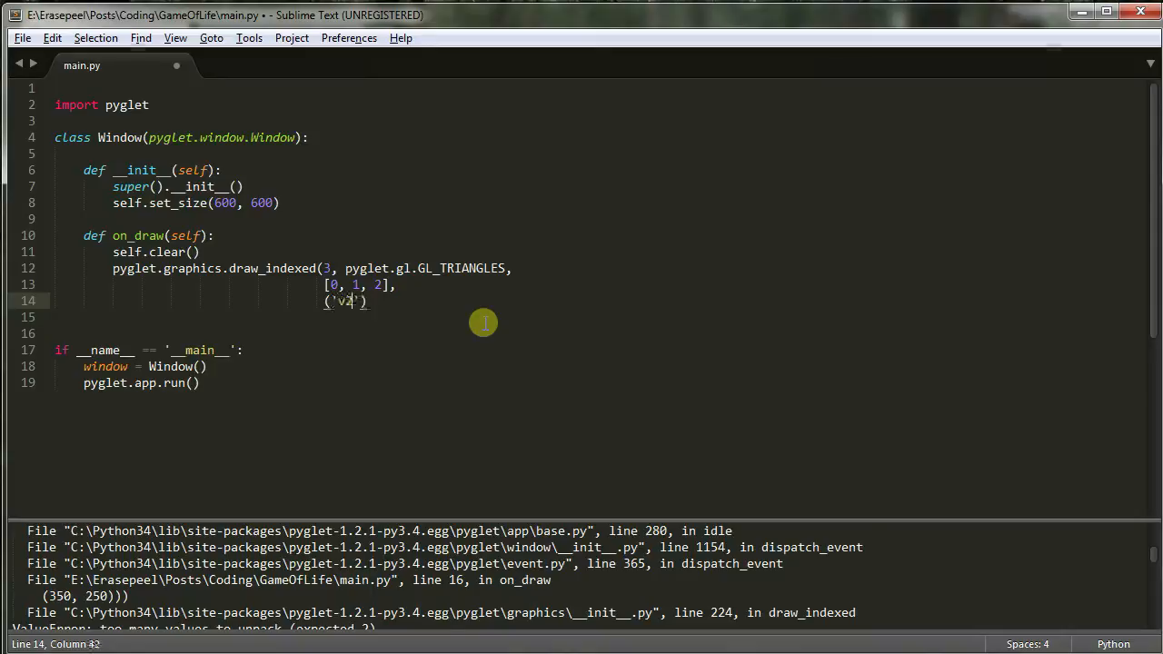
Step: Write the flat vertex tuple "('v2i', (300, 350, 250, 250, 350, 250))" across two lines
type("i")
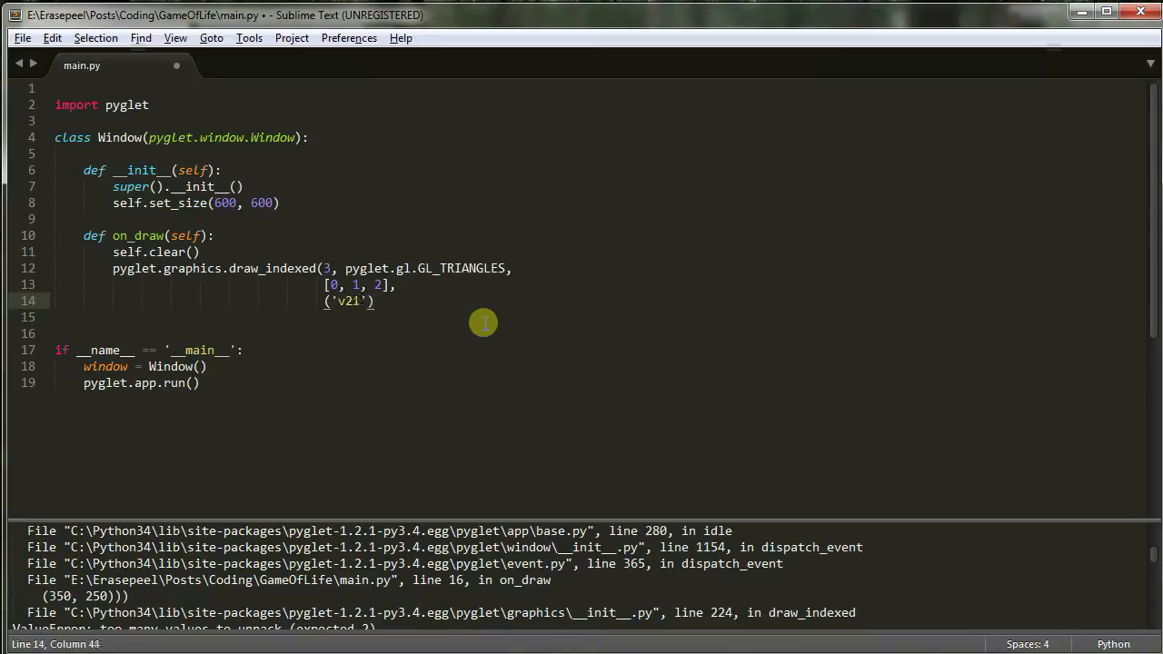
type(",")
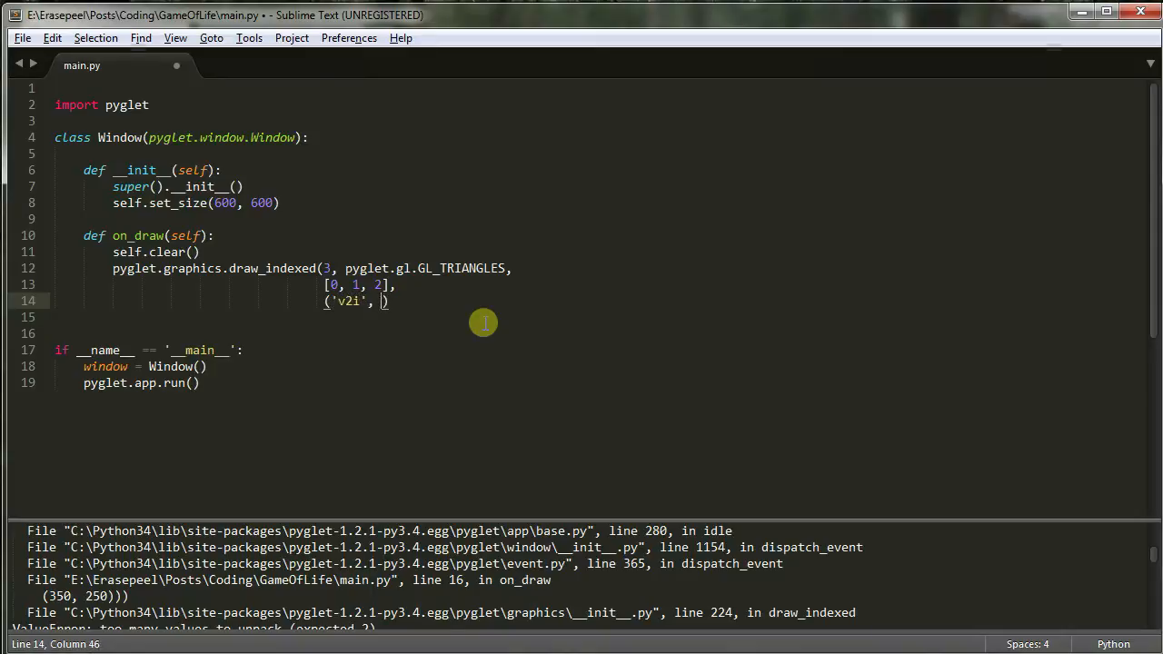
type("(")
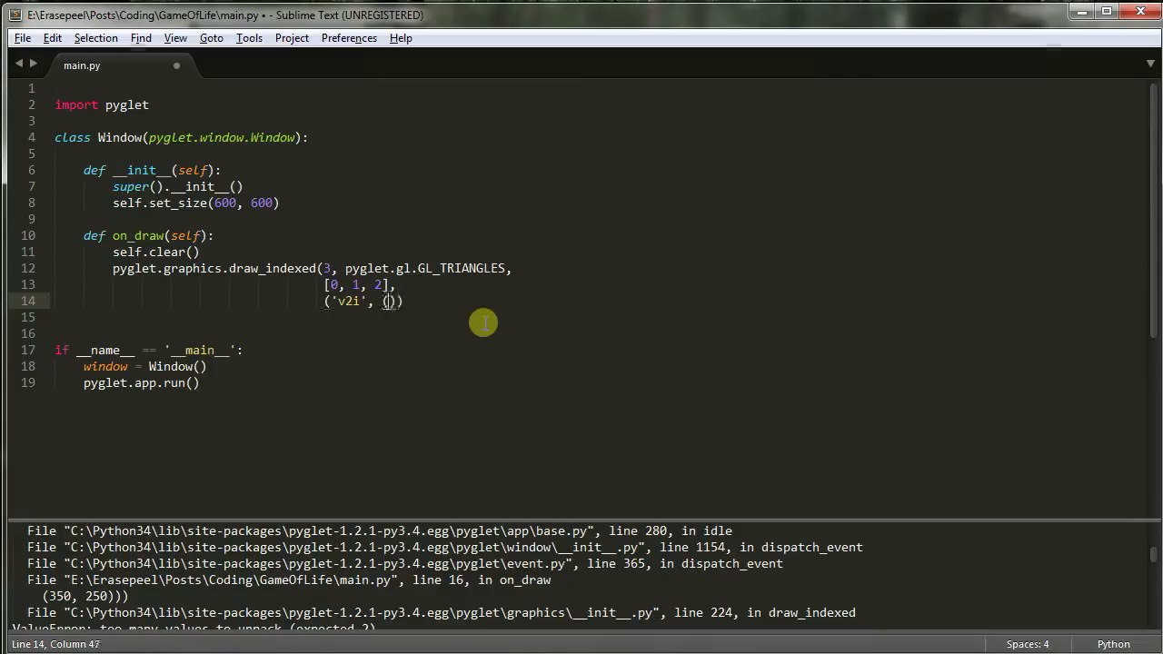
type("300")
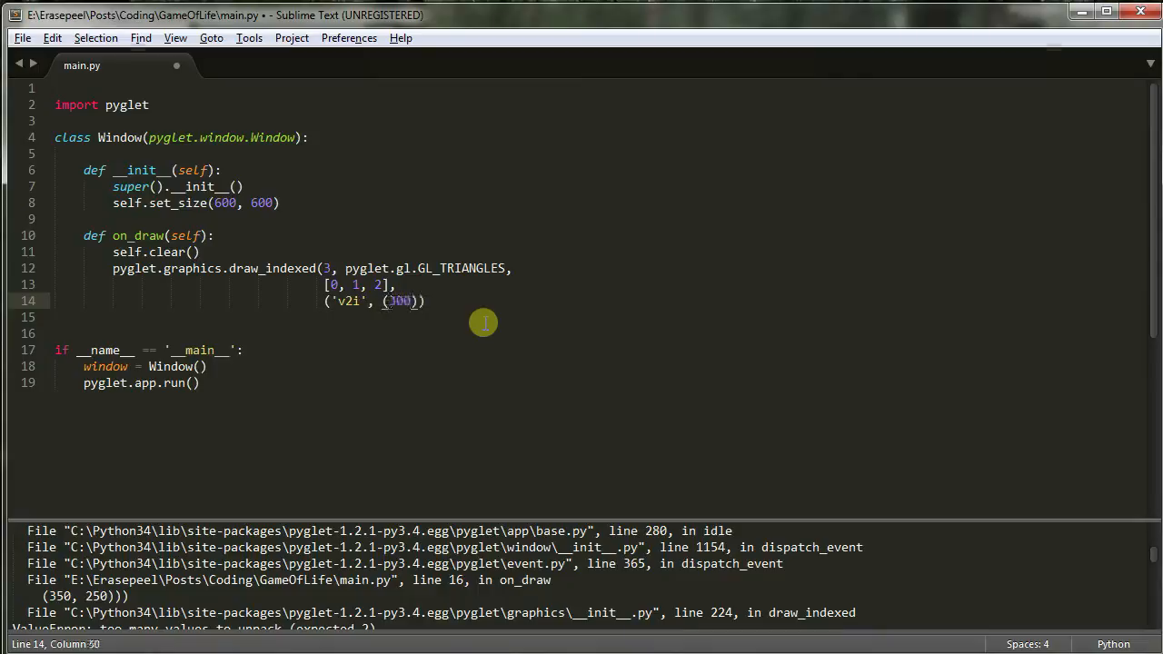
type(",")
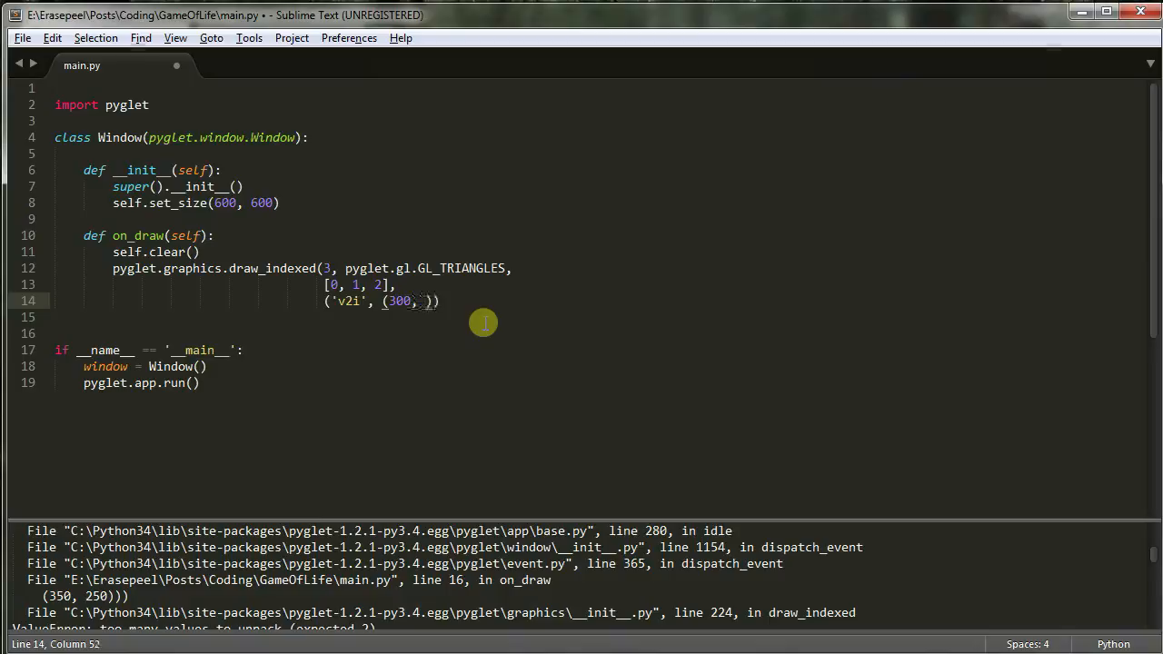
type("250")
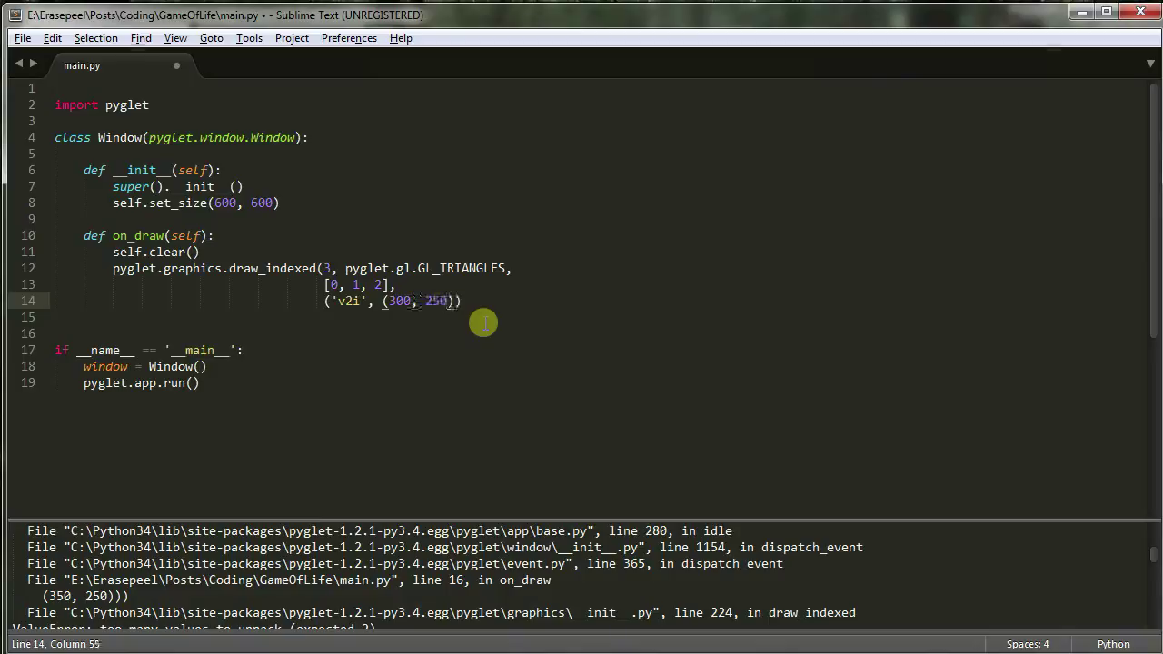
type("350,")
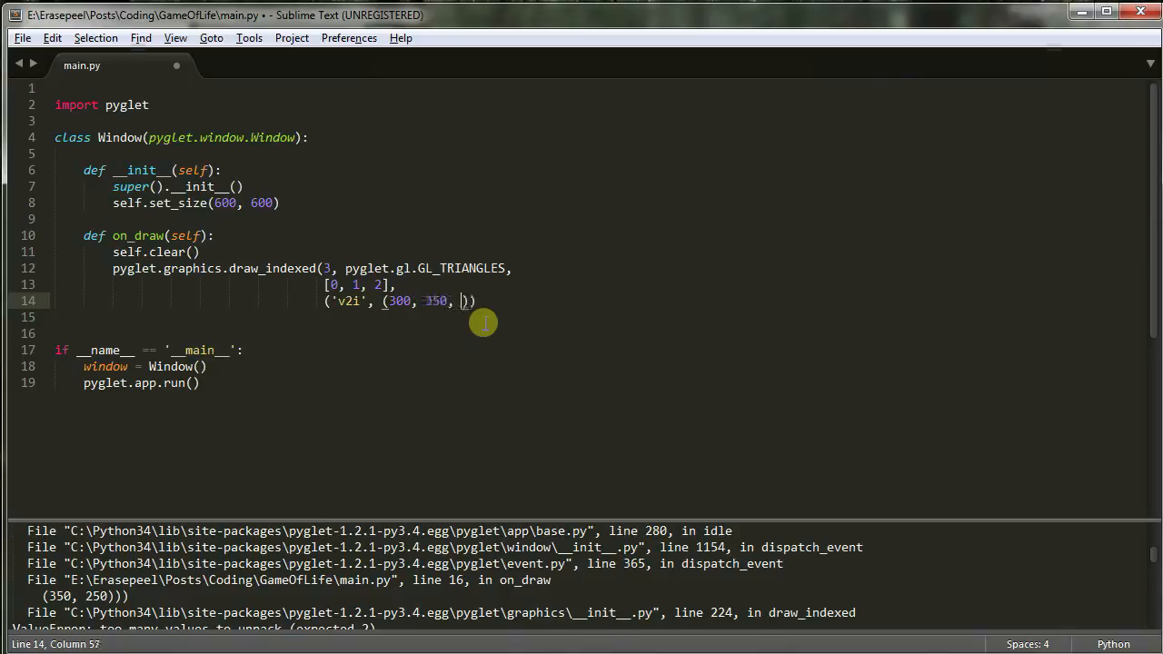
key("Enter")
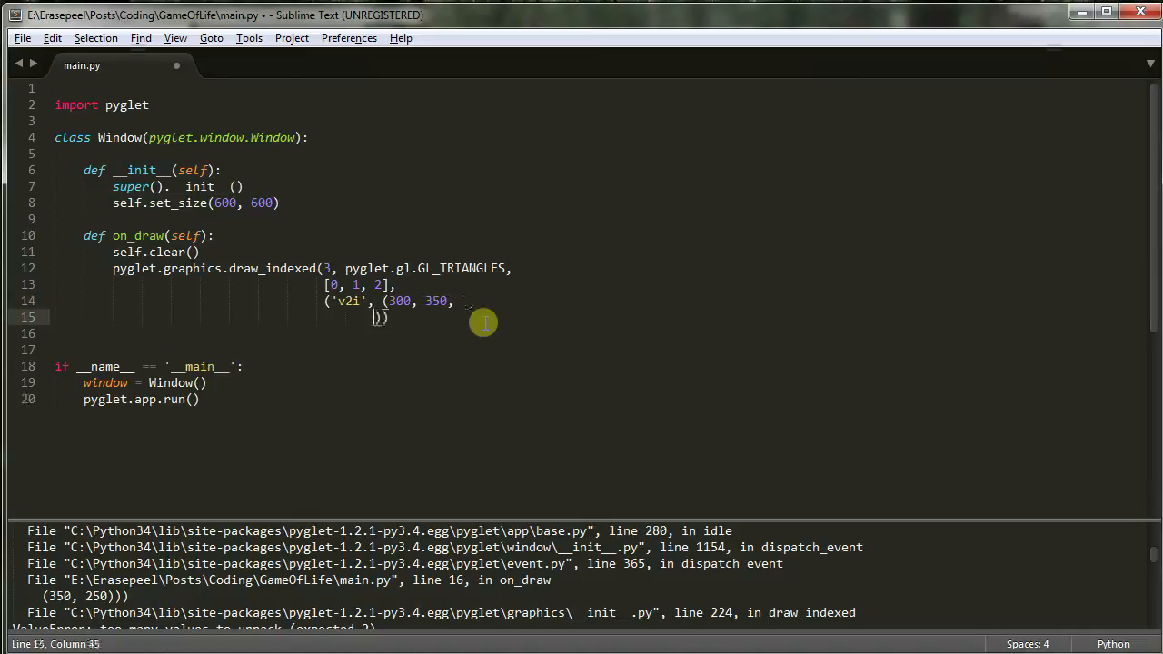
type("250,")
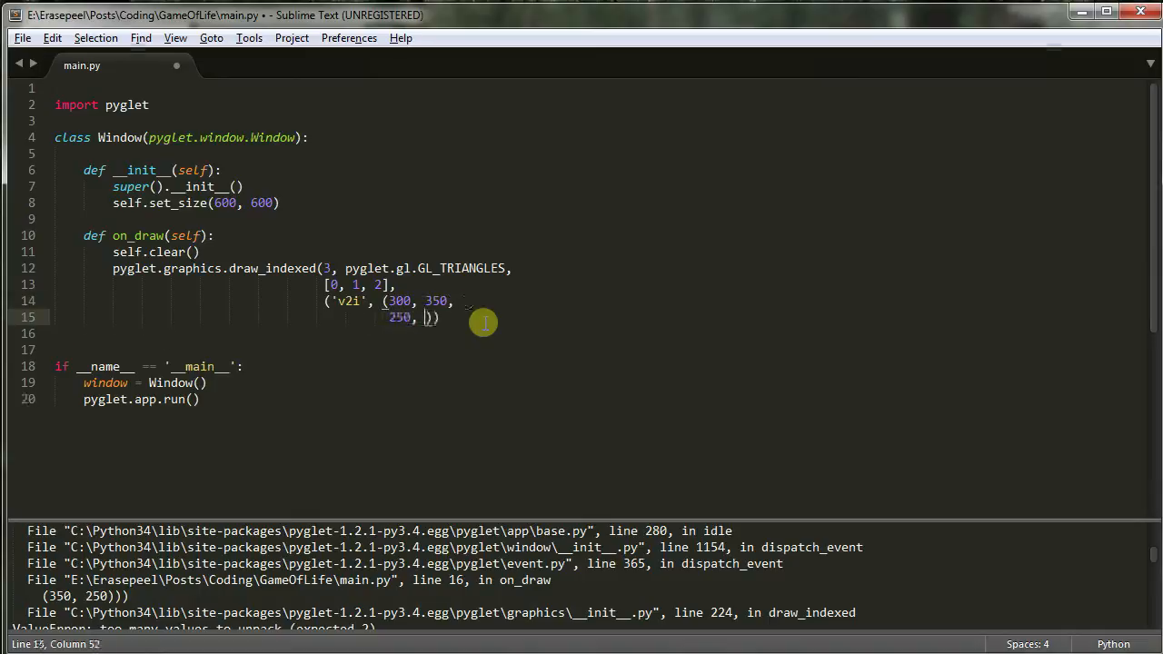
type("250,")
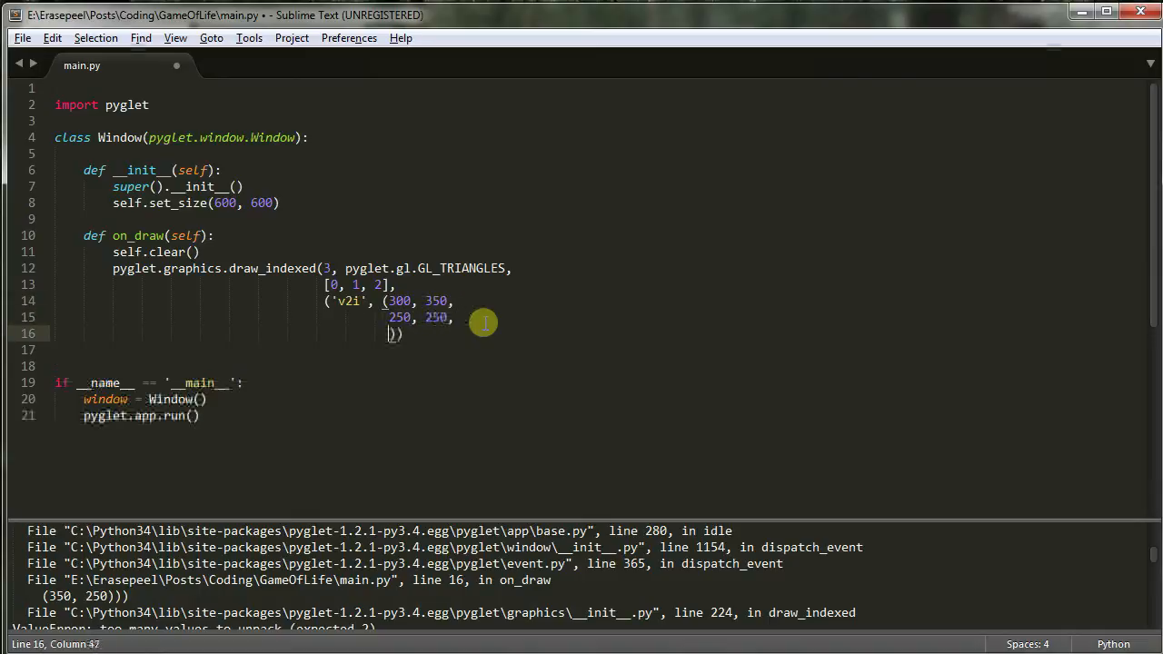
type("30")
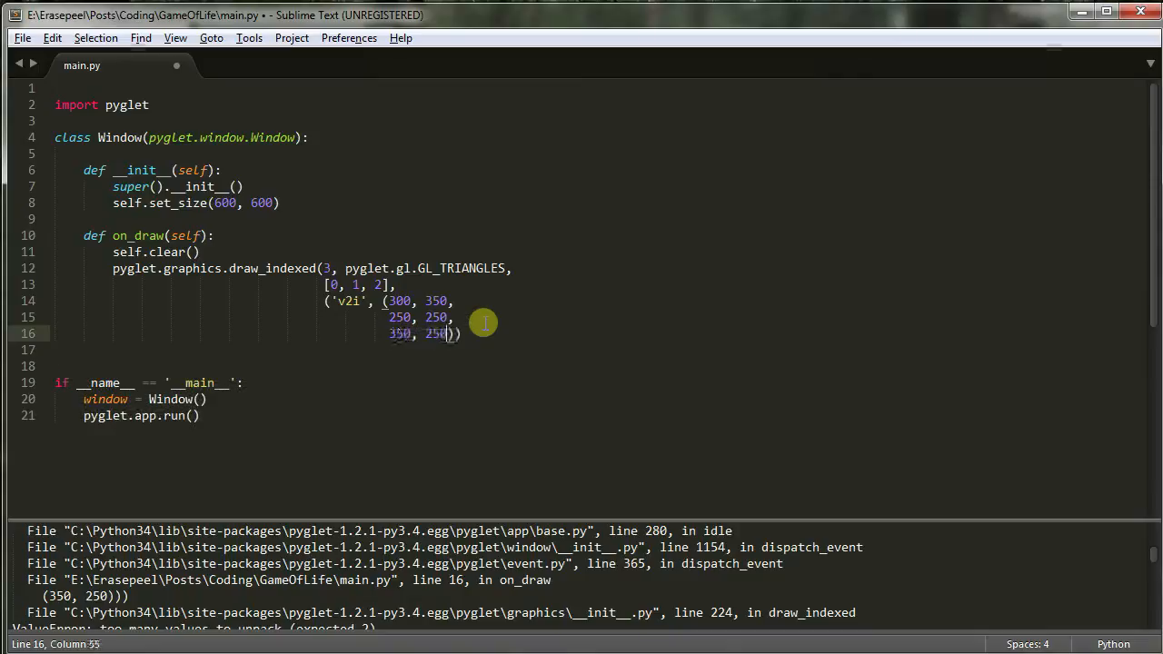
type(")")
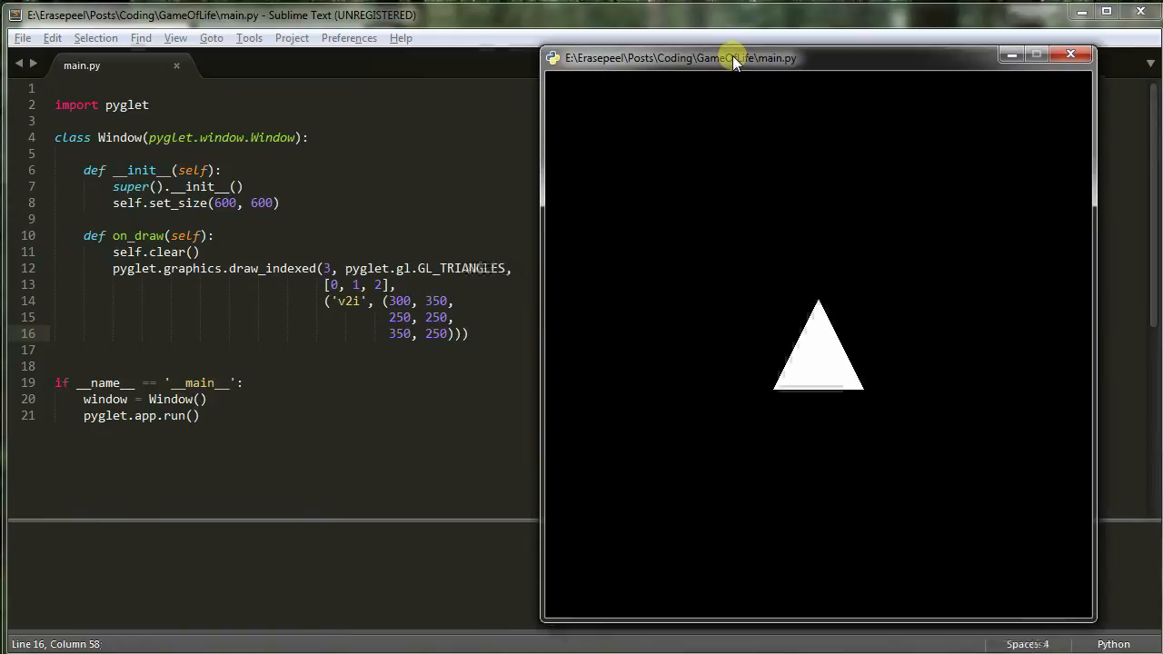
left_click_drag(736, 56, 876, 62)
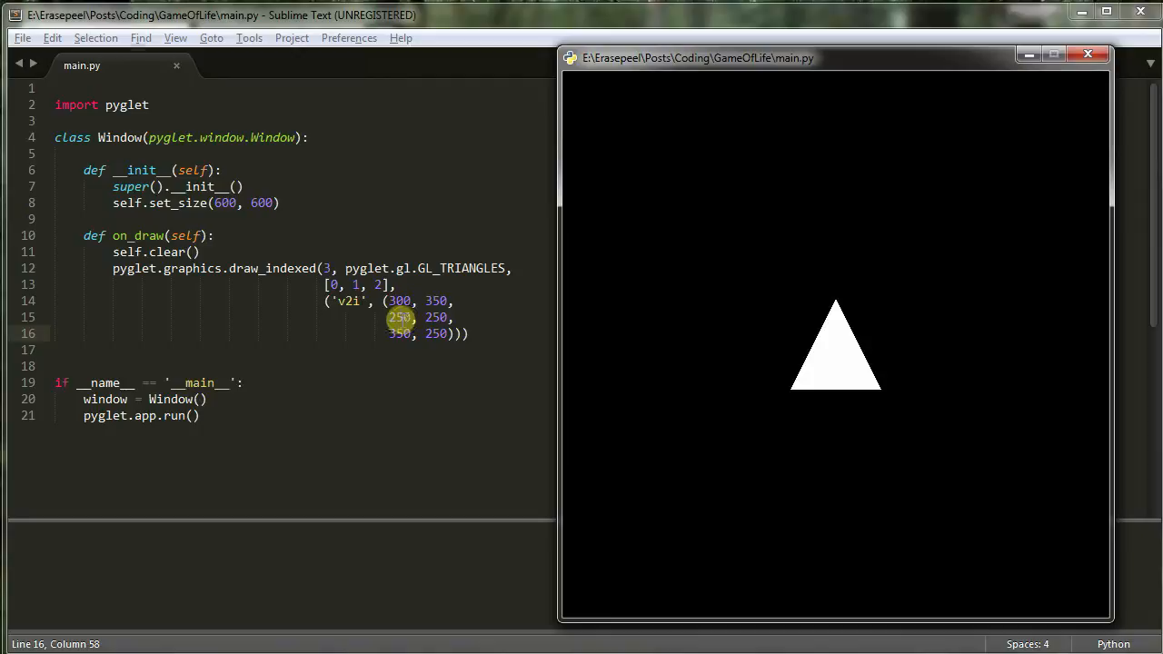
mouse_move(370, 306)
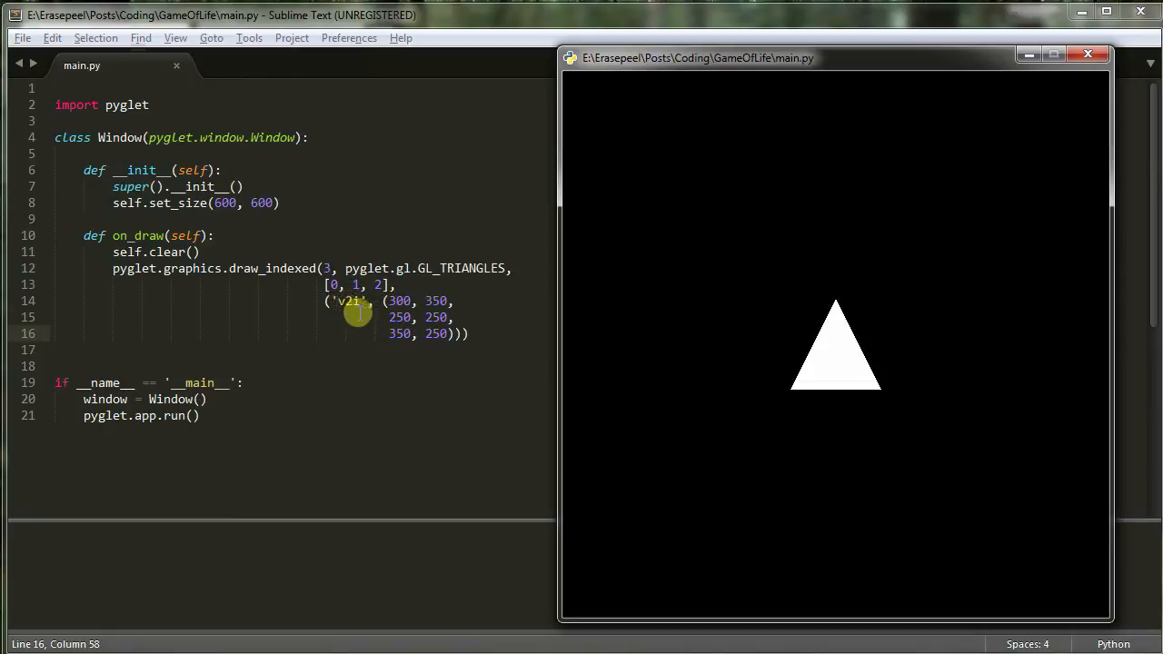
mouse_move(432, 301)
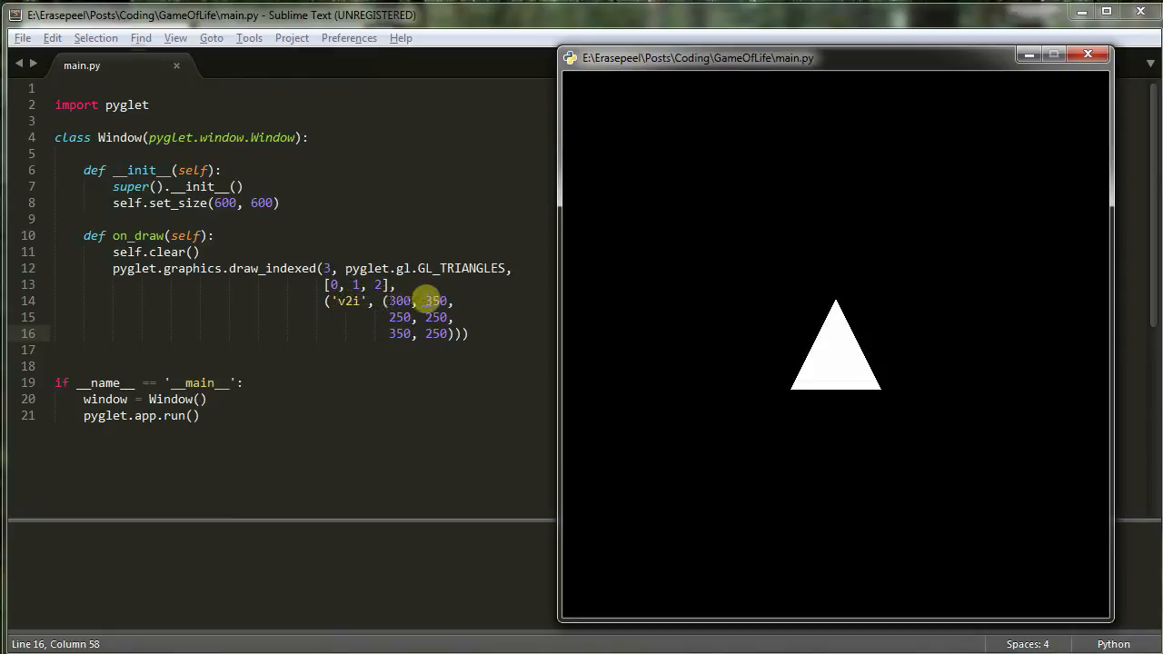
mouse_move(376, 316)
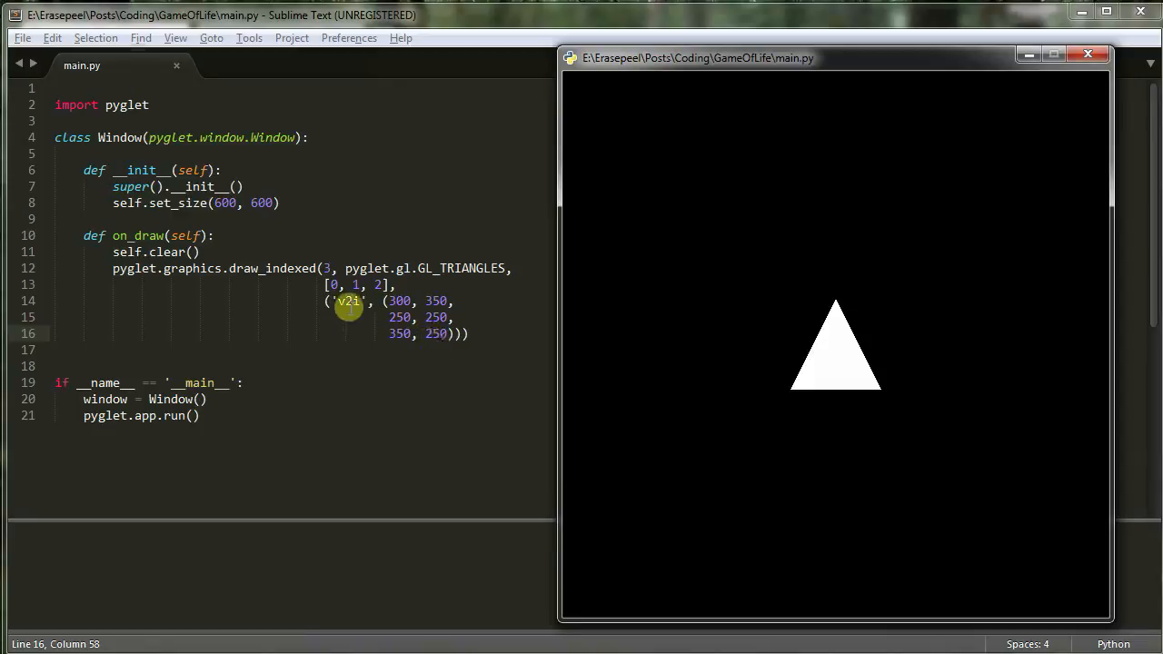
mouse_move(337, 284)
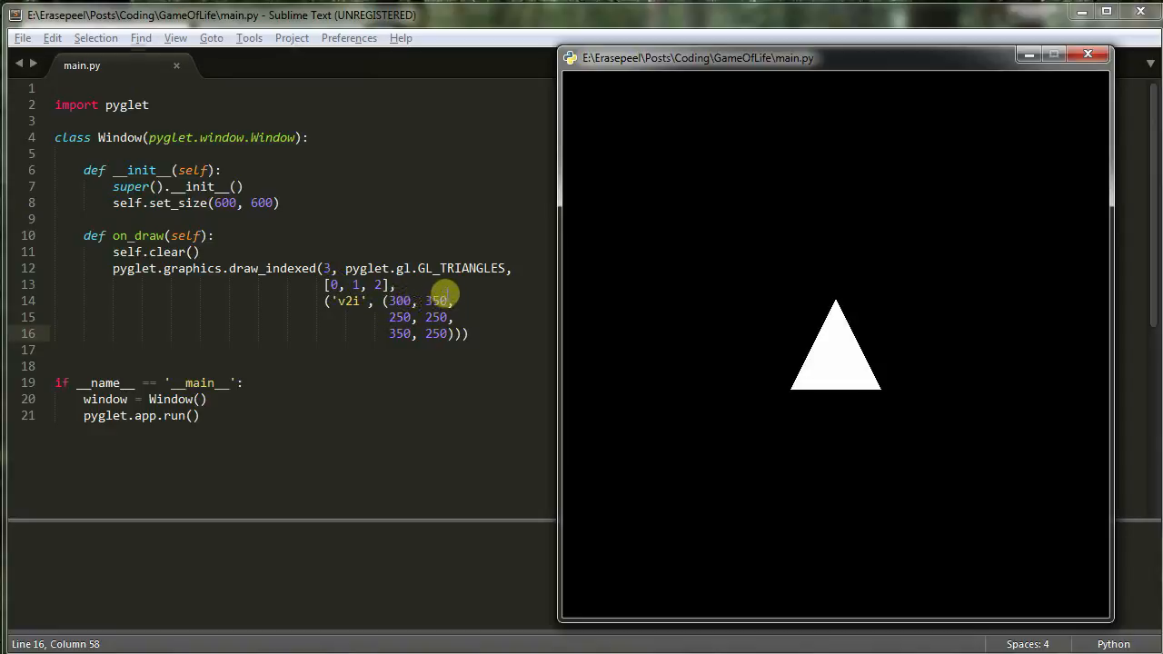
mouse_move(455, 291)
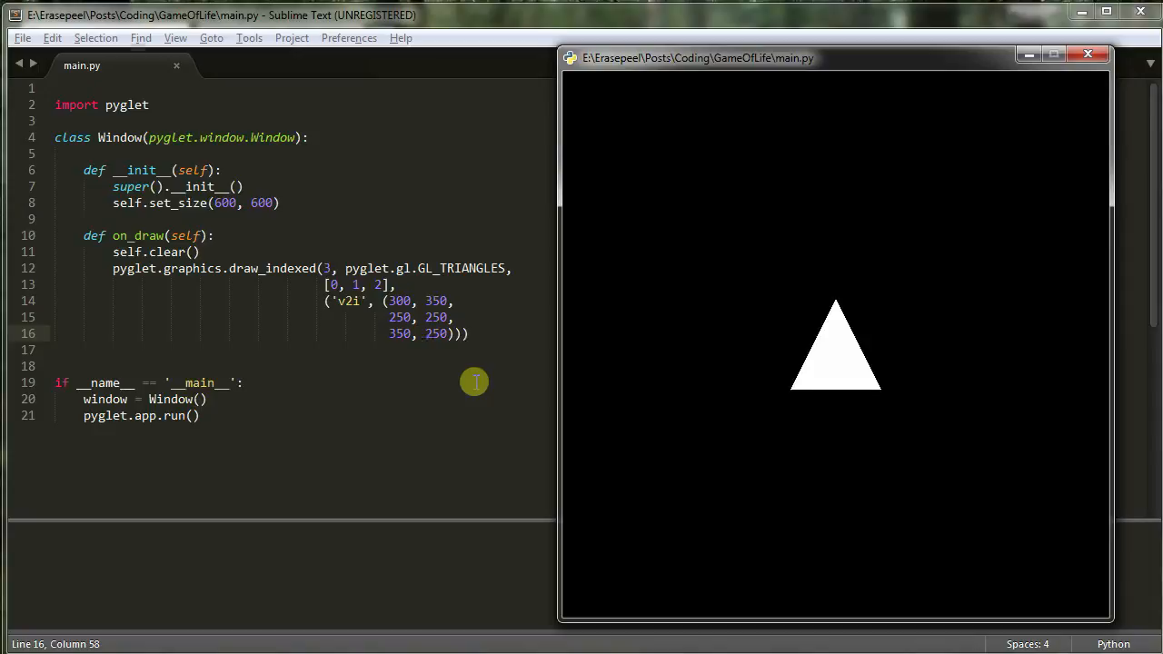
mouse_move(325, 269)
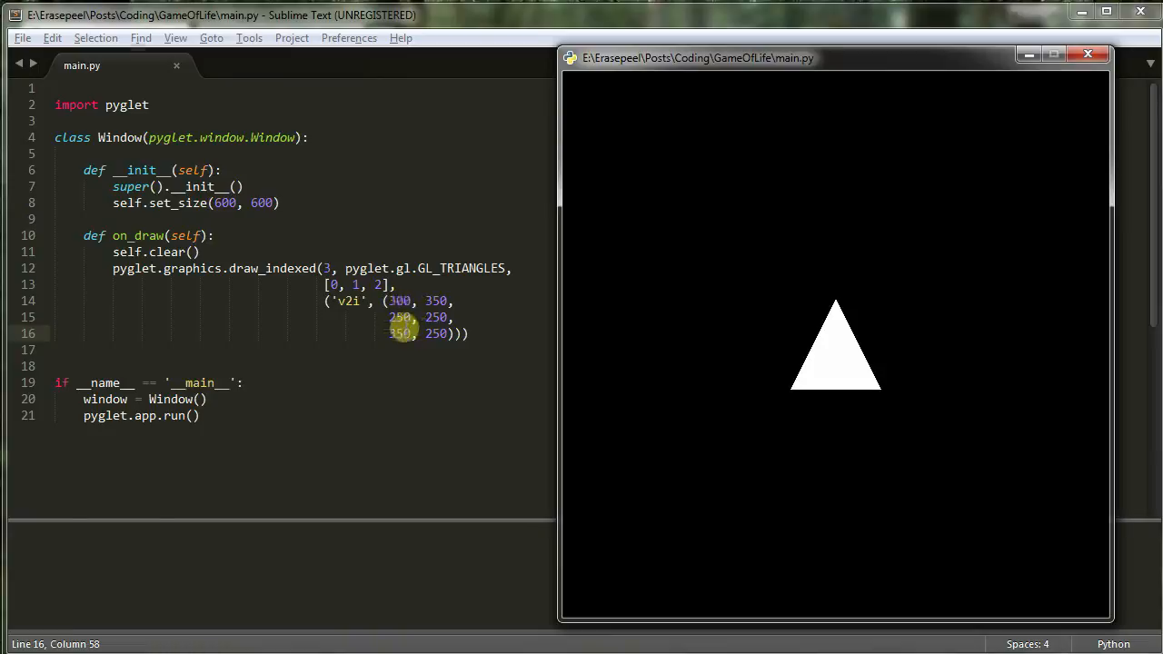
mouse_move(448, 294)
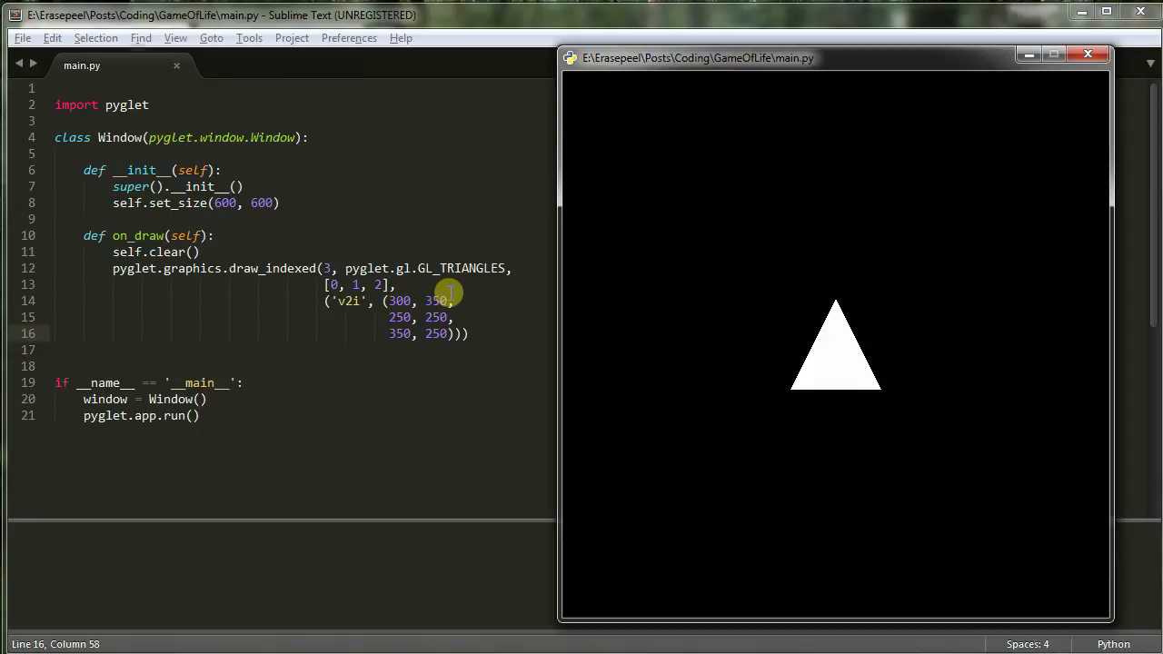
mouse_move(927, 295)
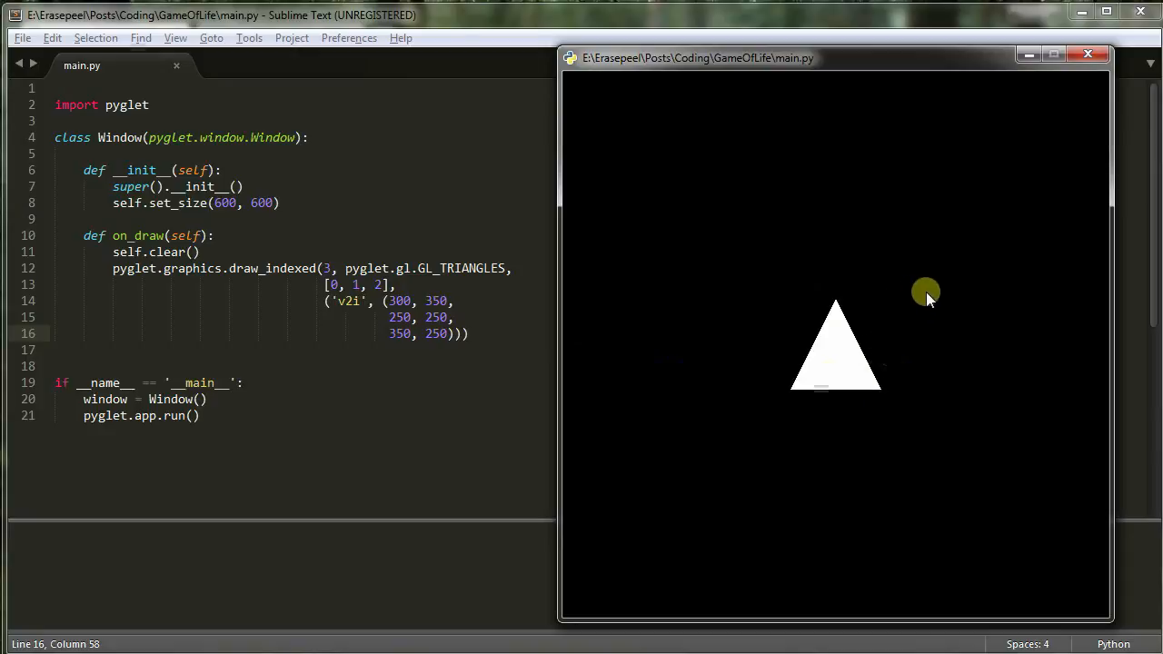
mouse_move(938, 313)
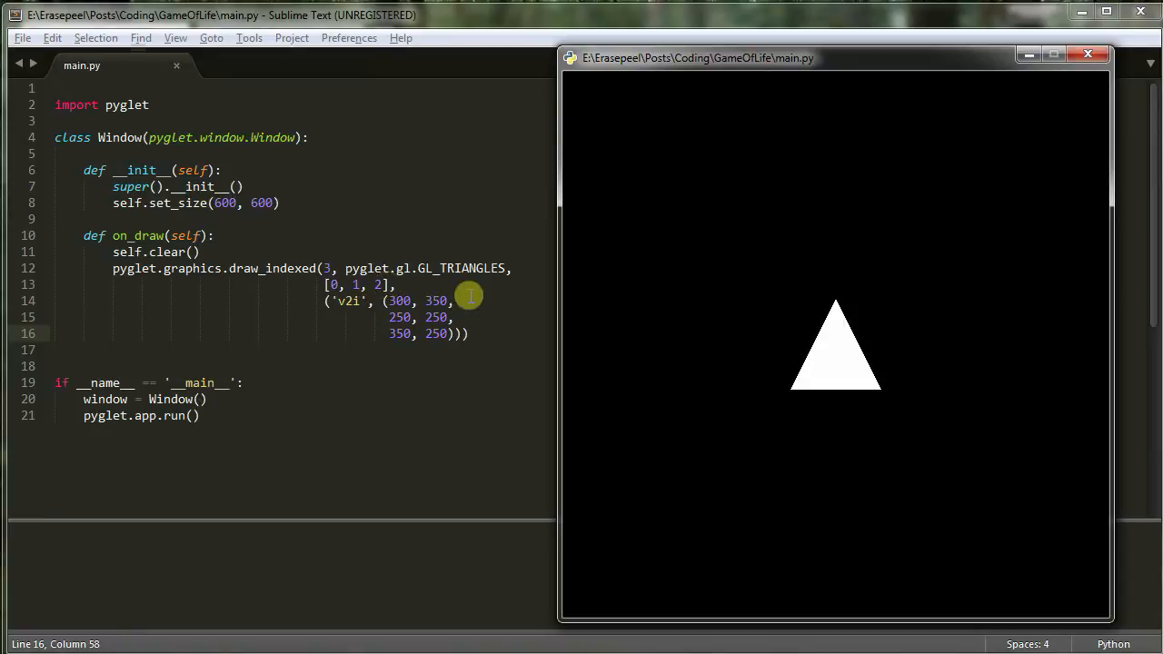
mouse_move(636, 330)
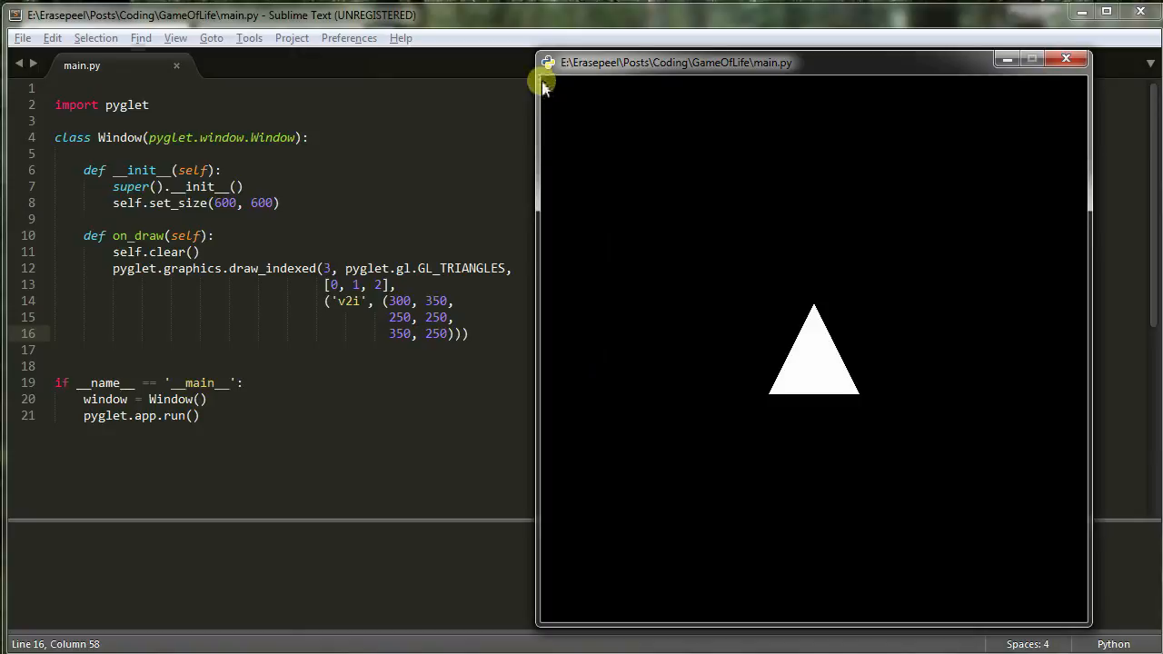
mouse_move(585, 111)
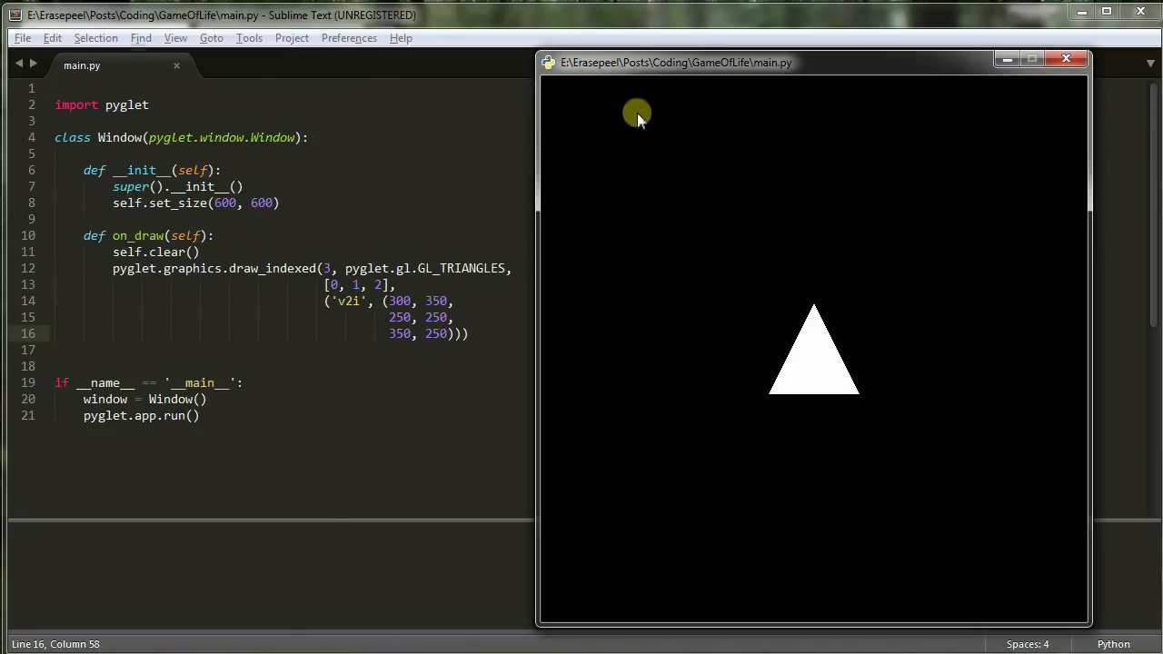
mouse_move(509, 607)
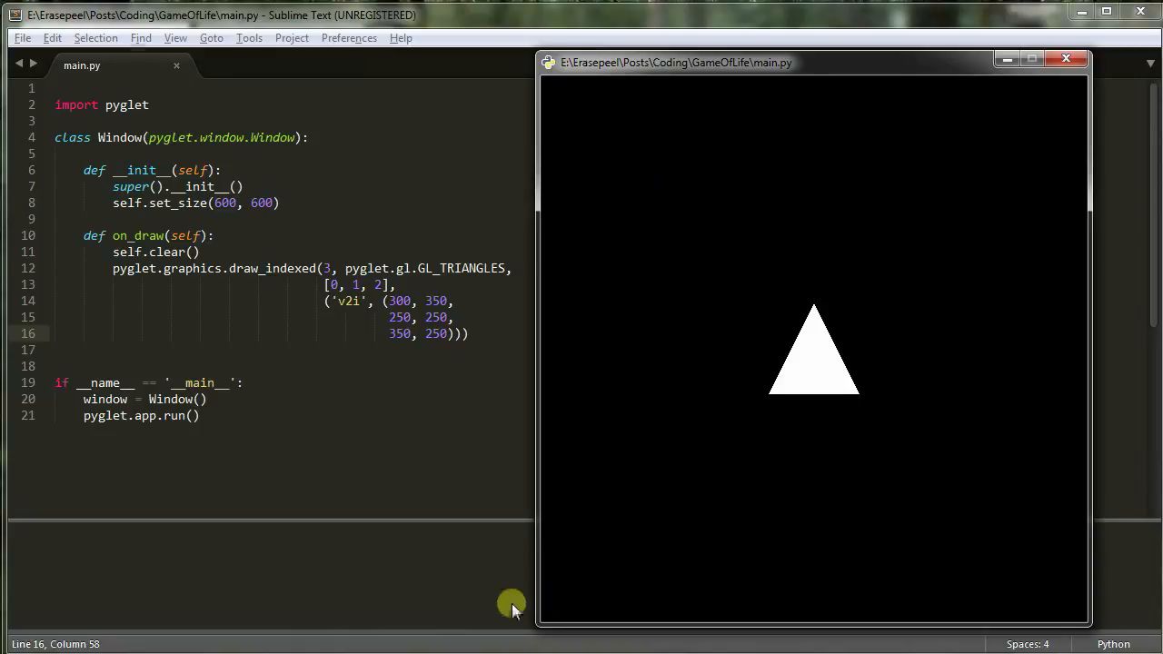
mouse_move(389, 345)
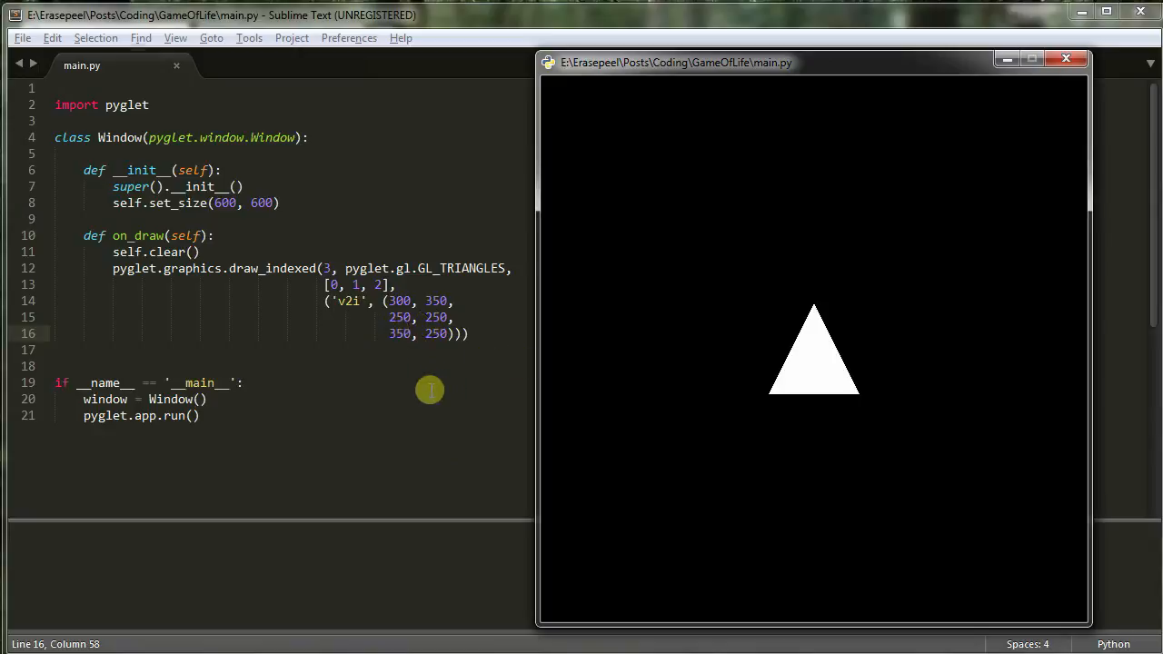
mouse_move(395, 317)
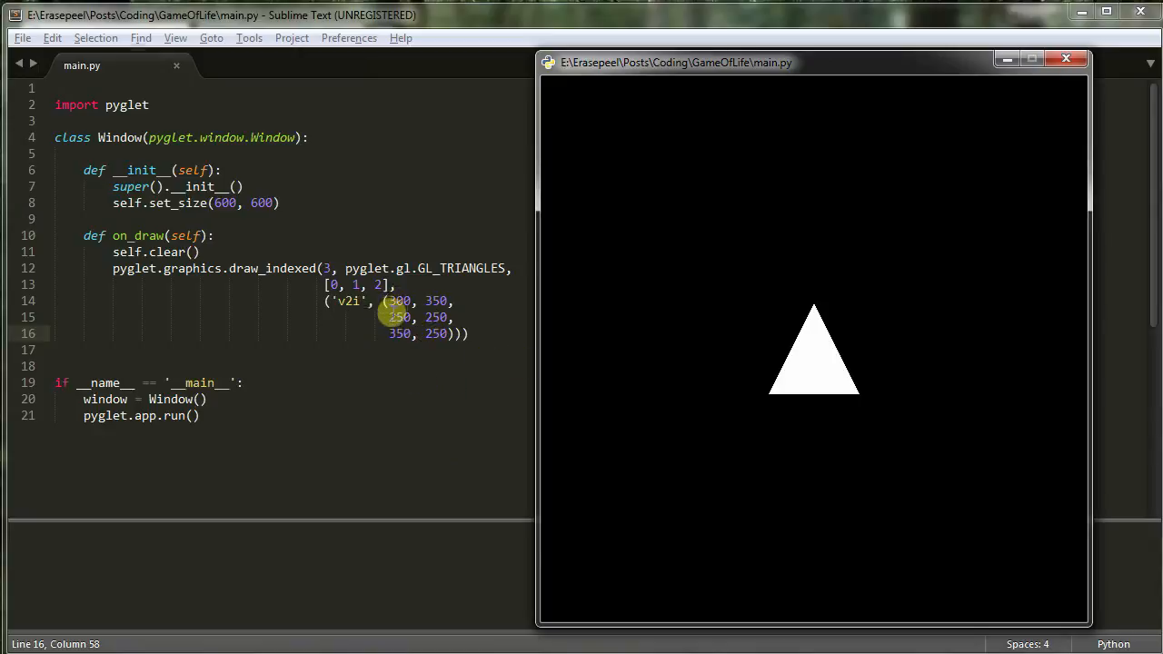
mouse_move(420, 355)
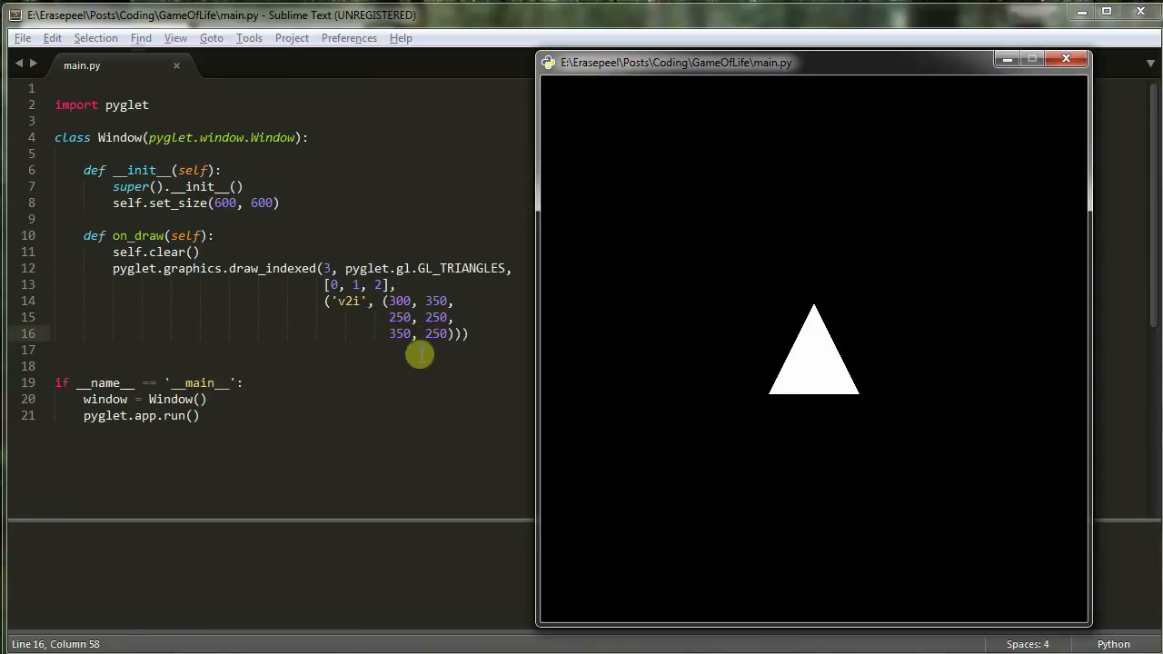
mouse_move(761, 412)
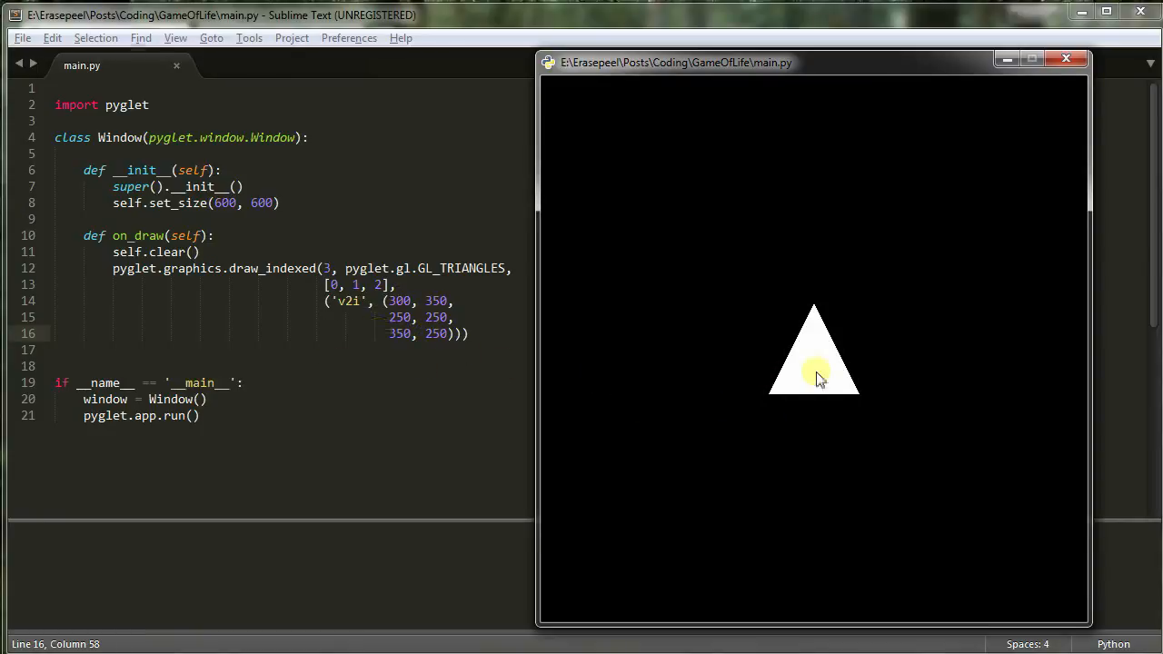
mouse_move(861, 400)
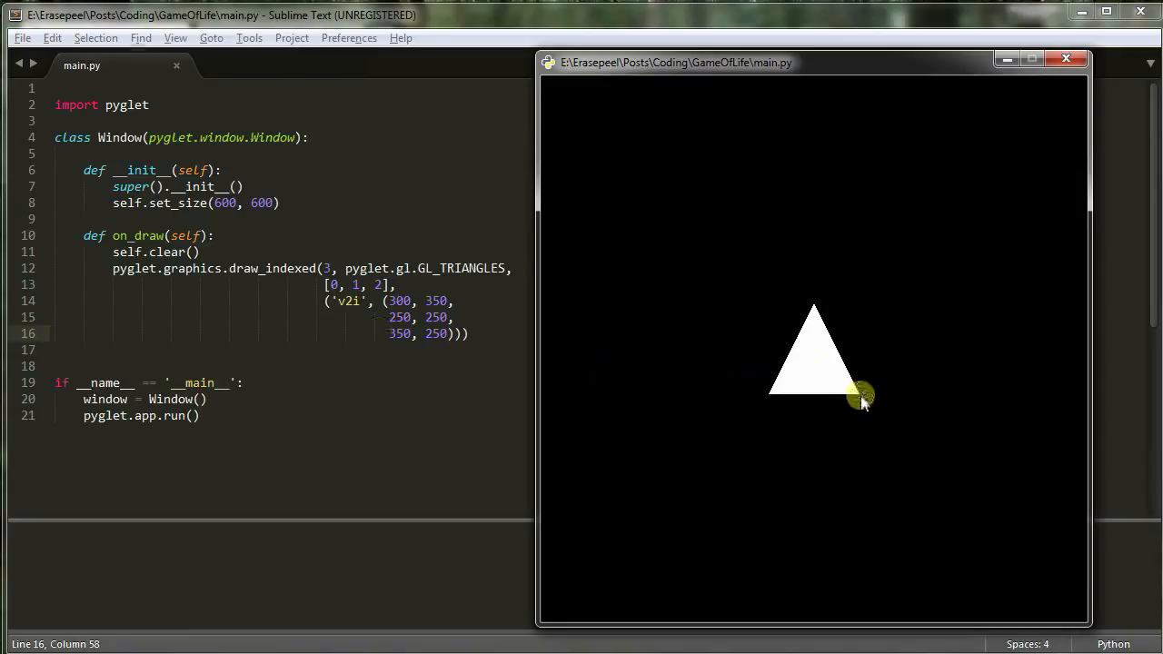
mouse_move(811, 305)
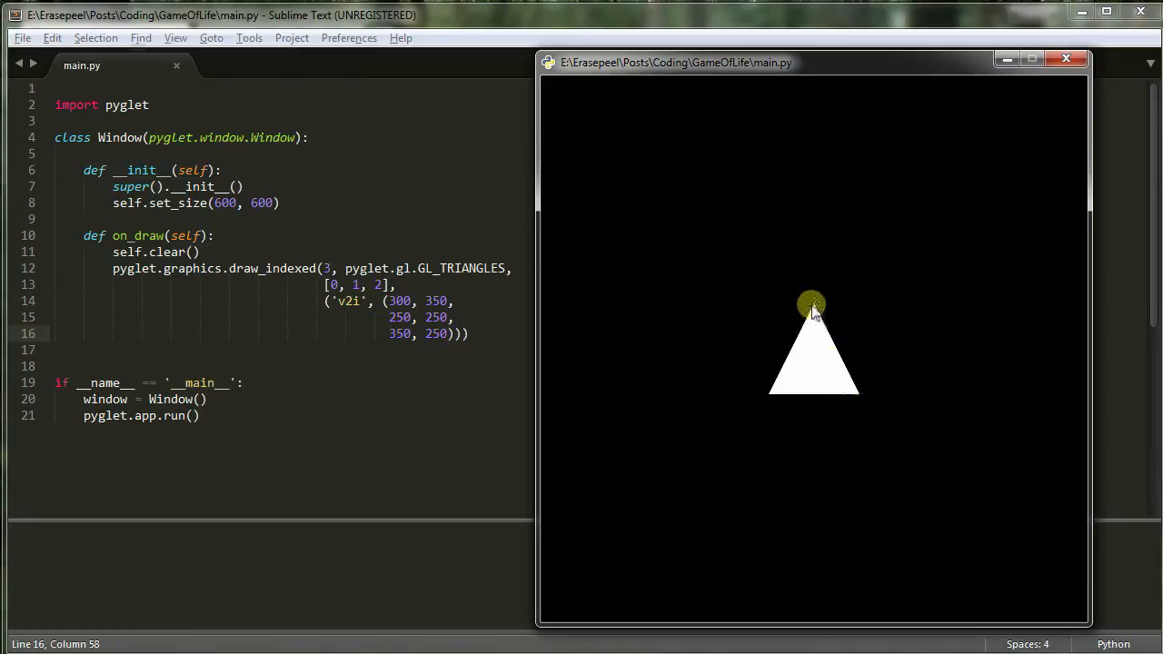
mouse_move(461, 228)
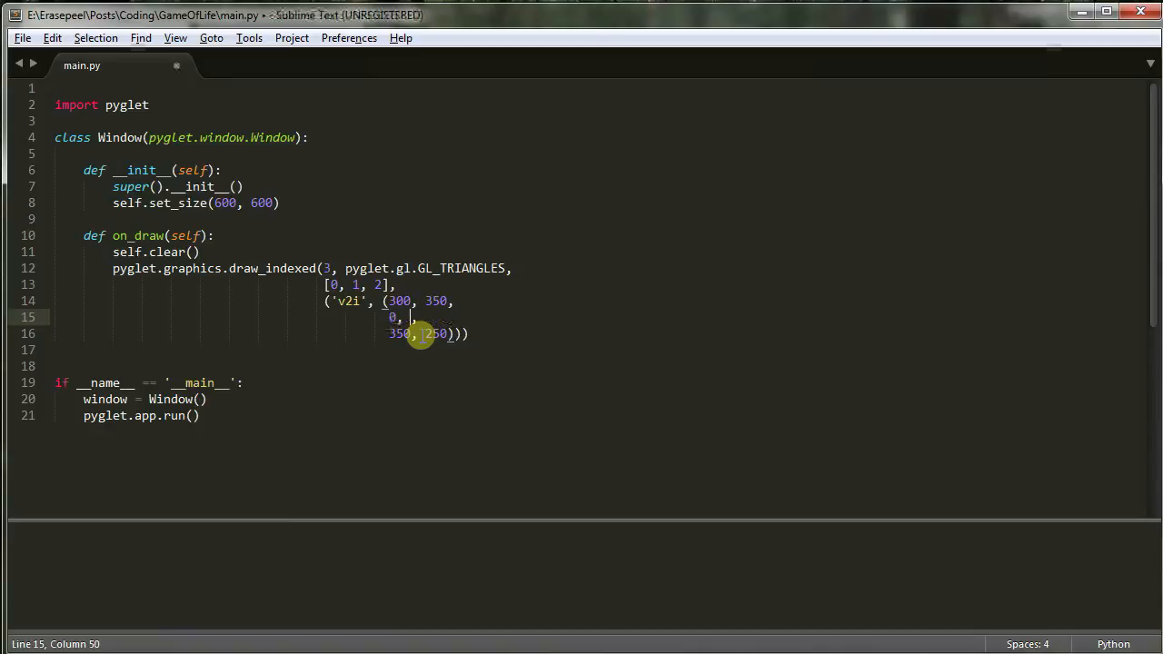
Step: Change vertices to (0, 0) and (350, 0), run to see the large triangle, then close its window
type("0")
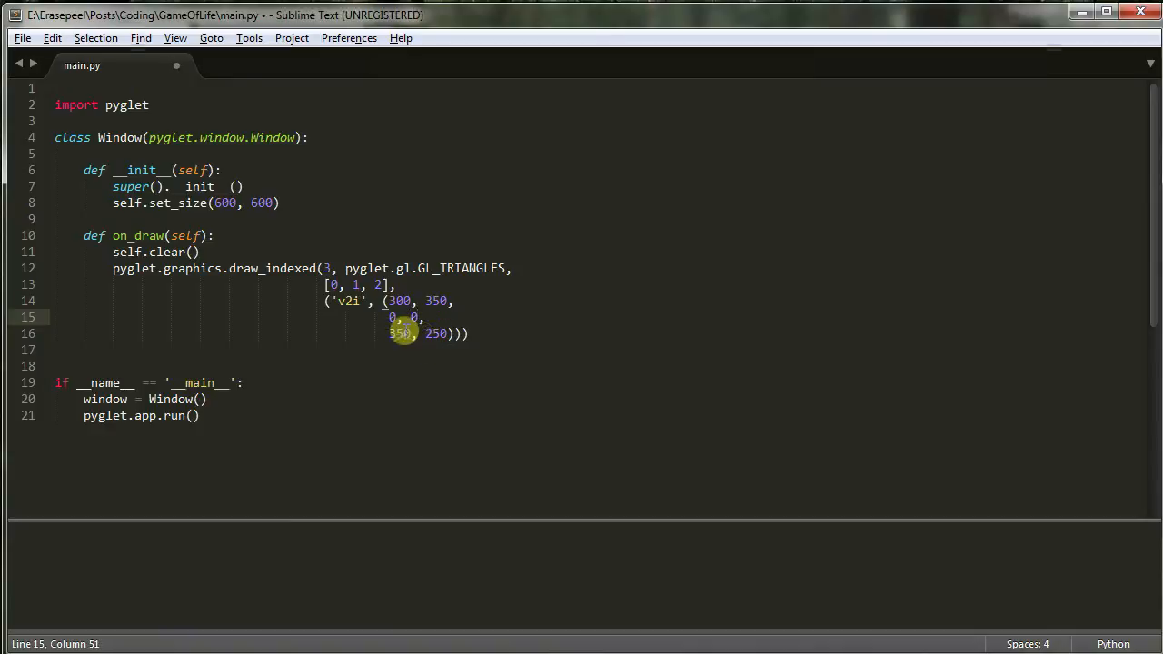
key("ctrl+b")
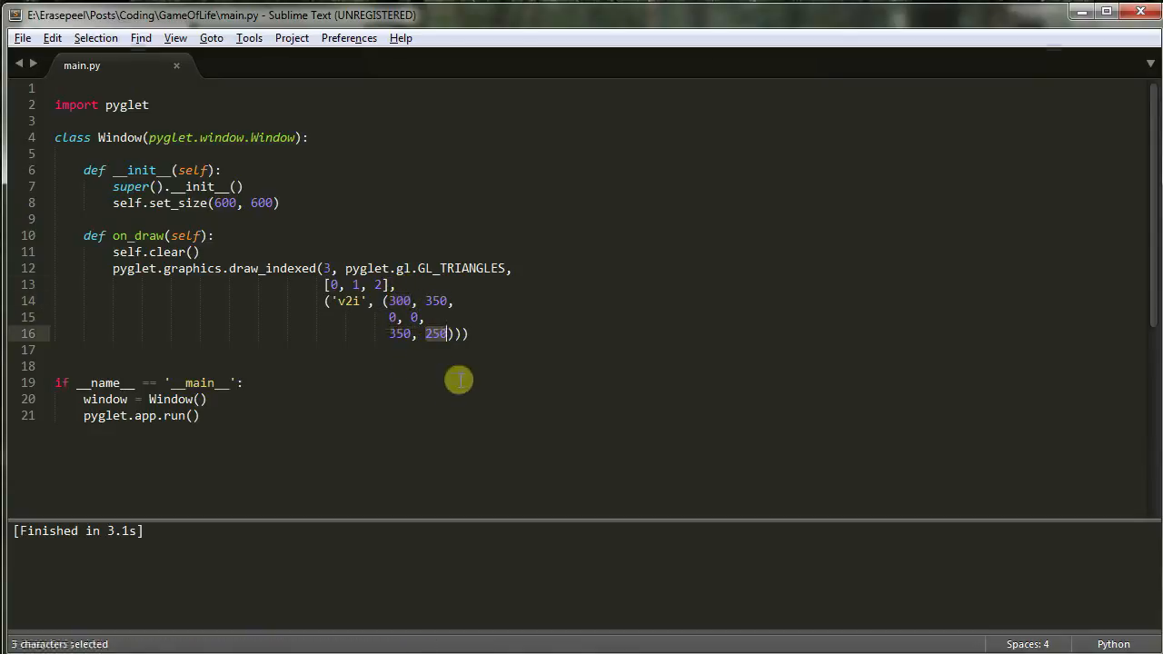
type("0")
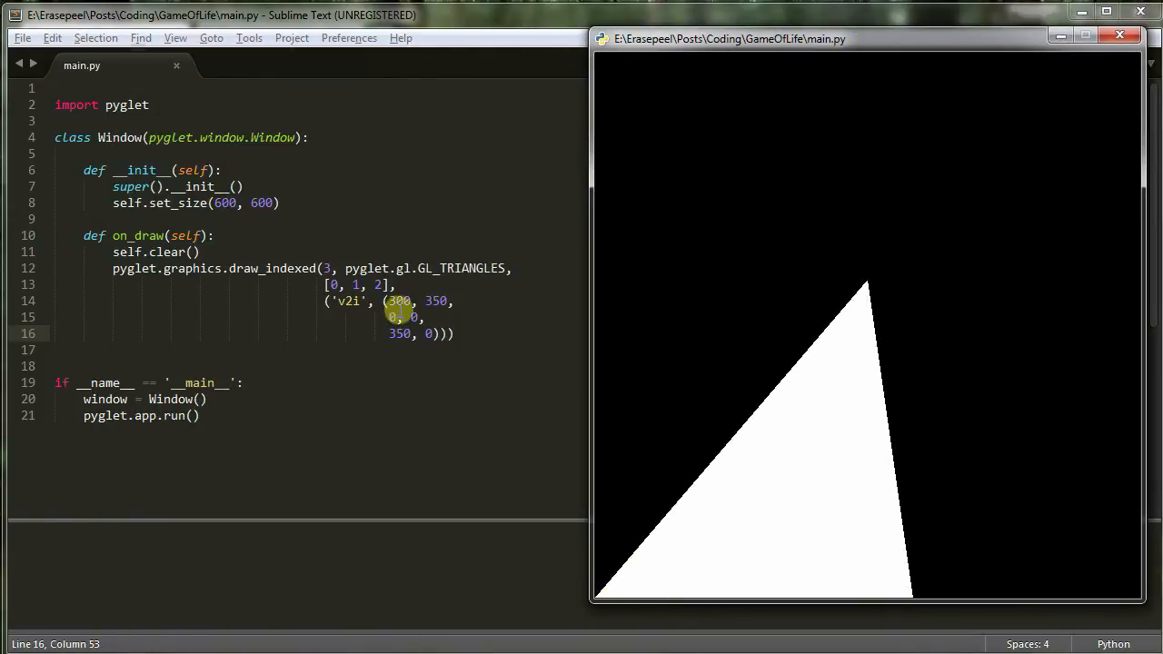
mouse_move(587, 602)
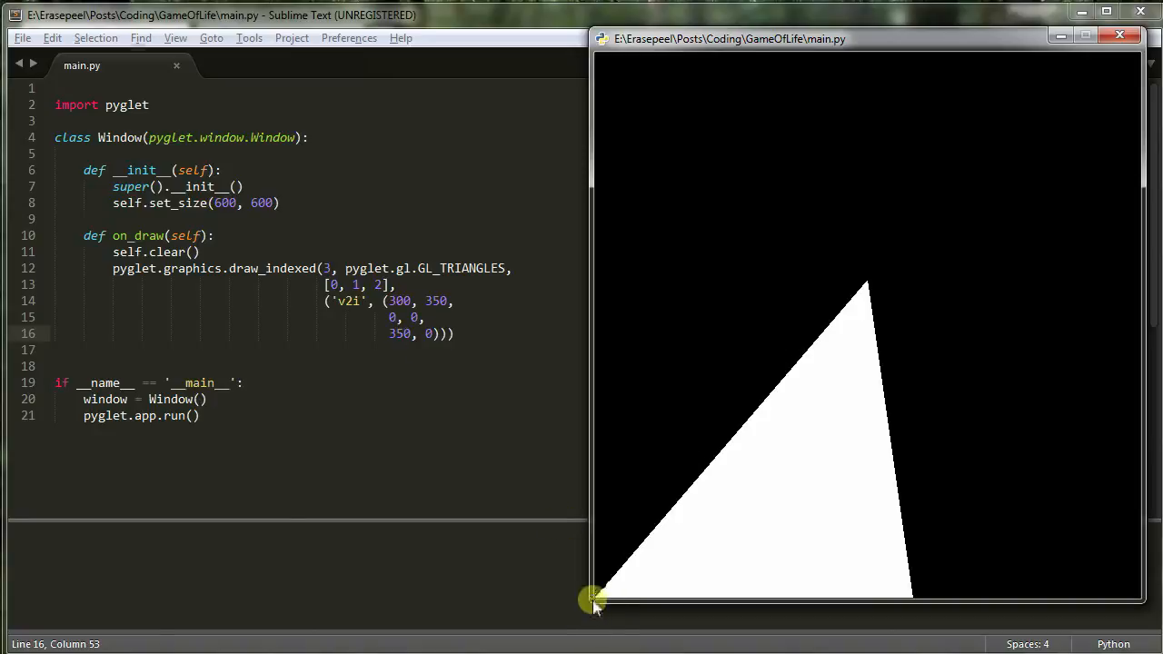
mouse_move(862, 287)
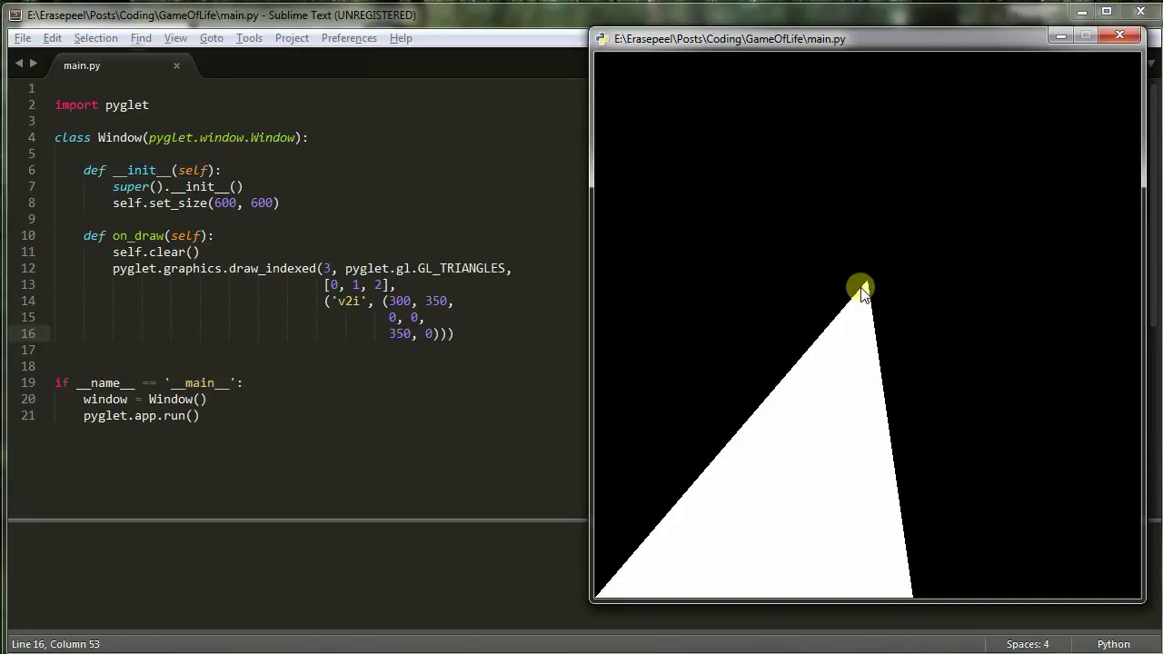
mouse_move(609, 69)
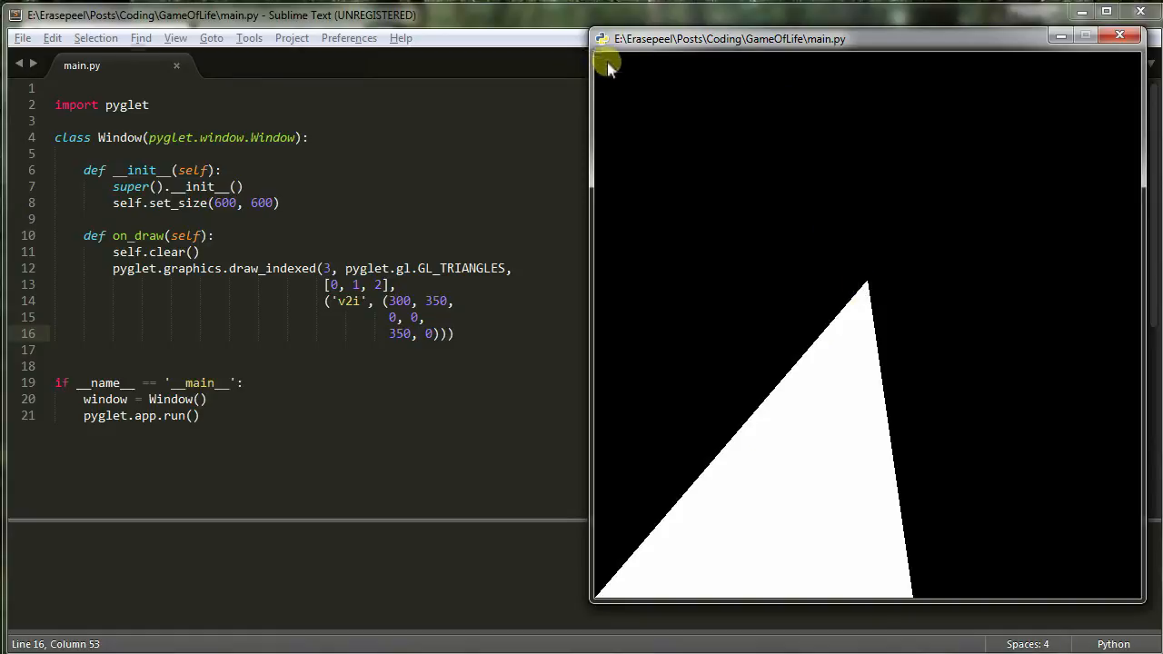
mouse_move(600, 65)
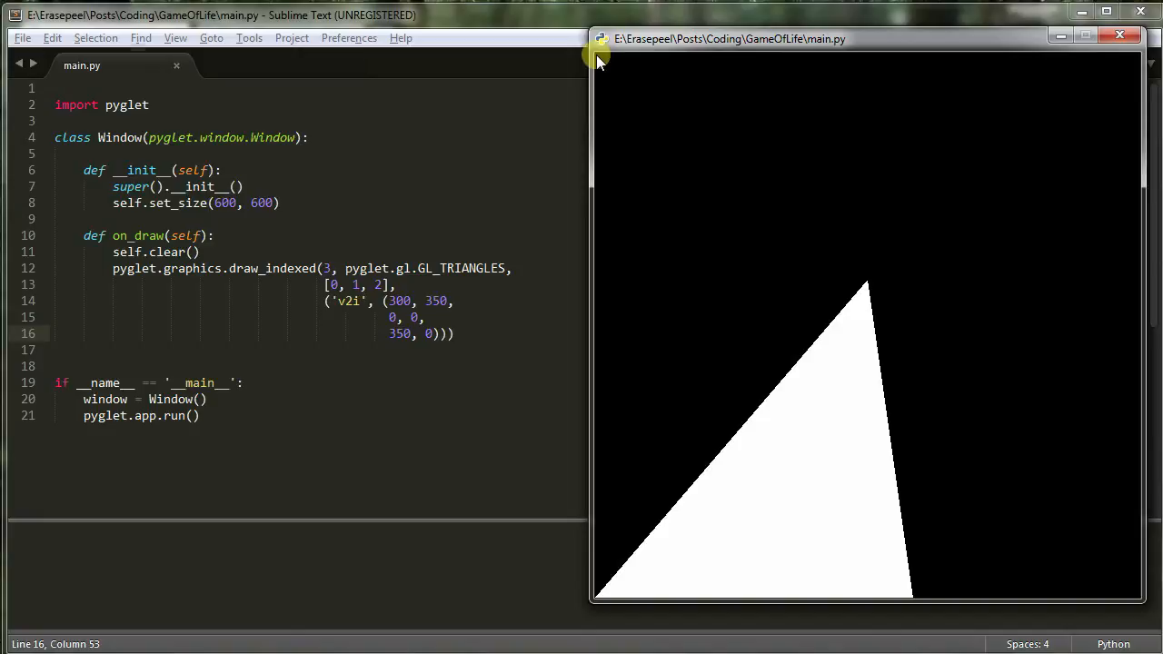
left_click_drag(599, 55, 673, 48)
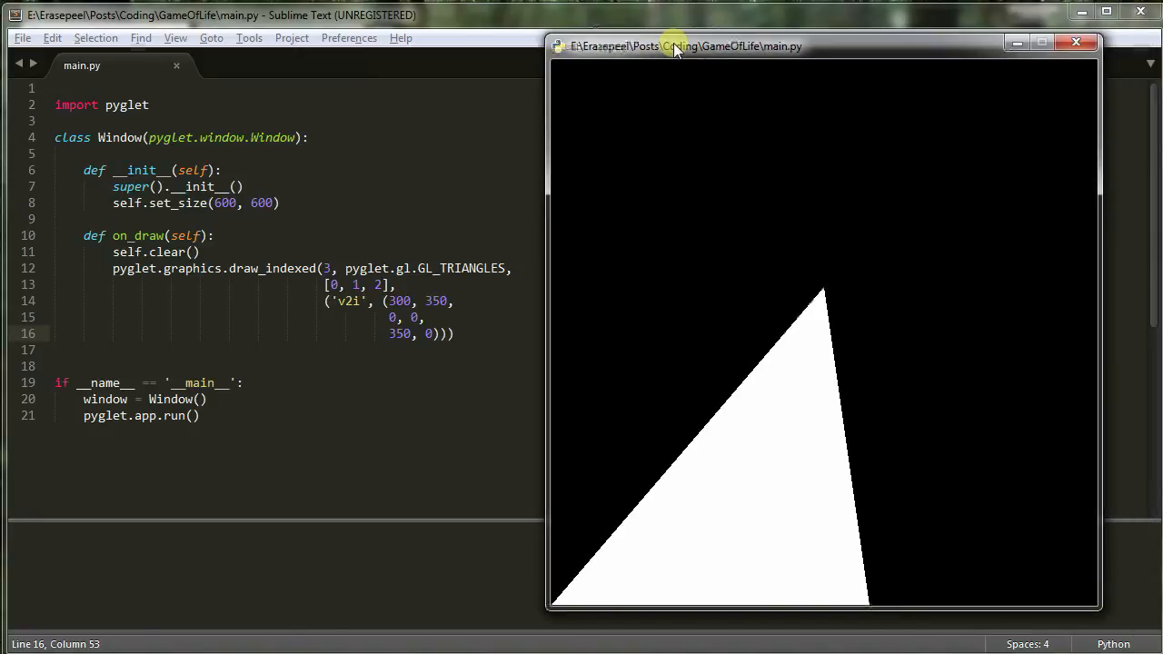
mouse_move(712, 323)
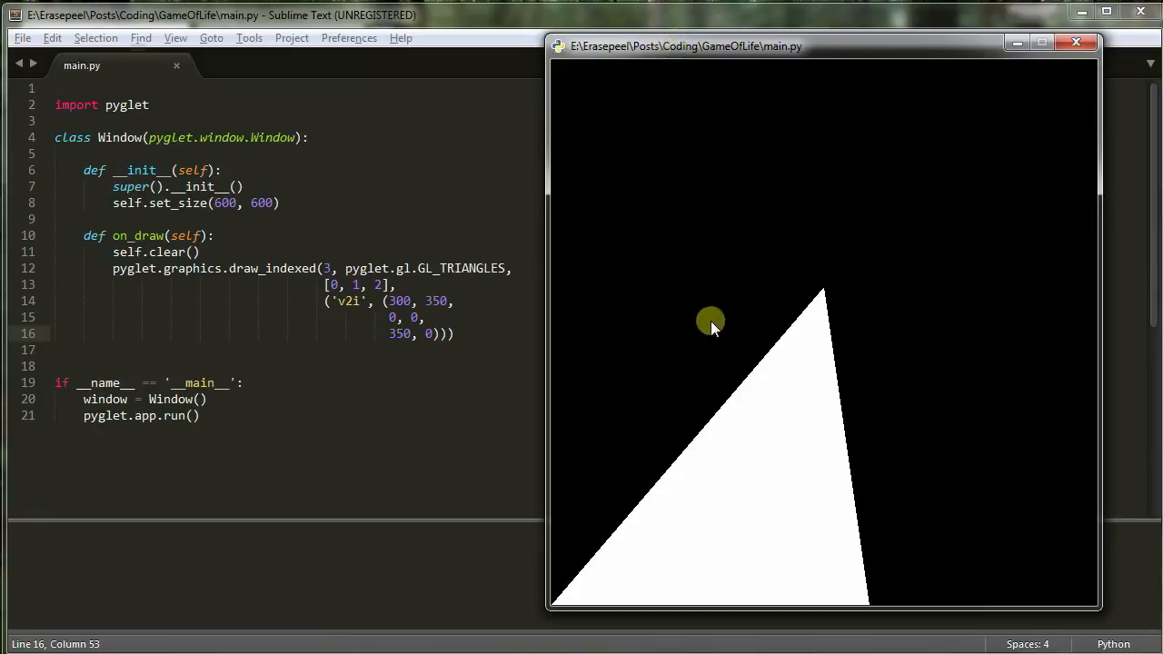
mouse_move(552, 603)
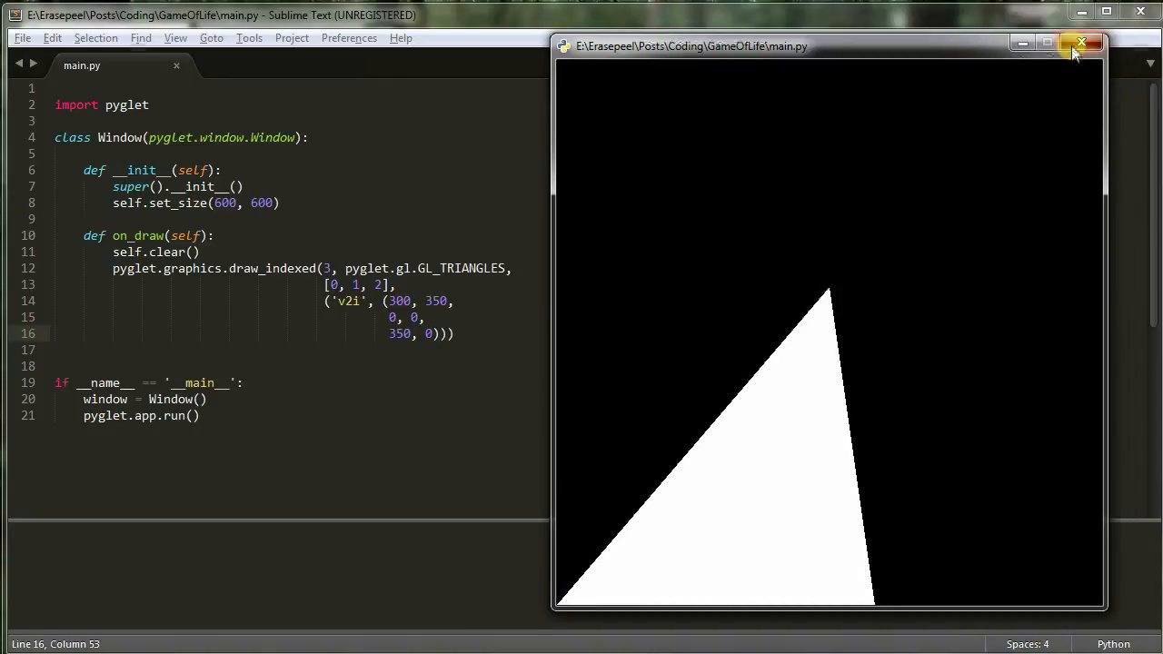
left_click(1083, 44)
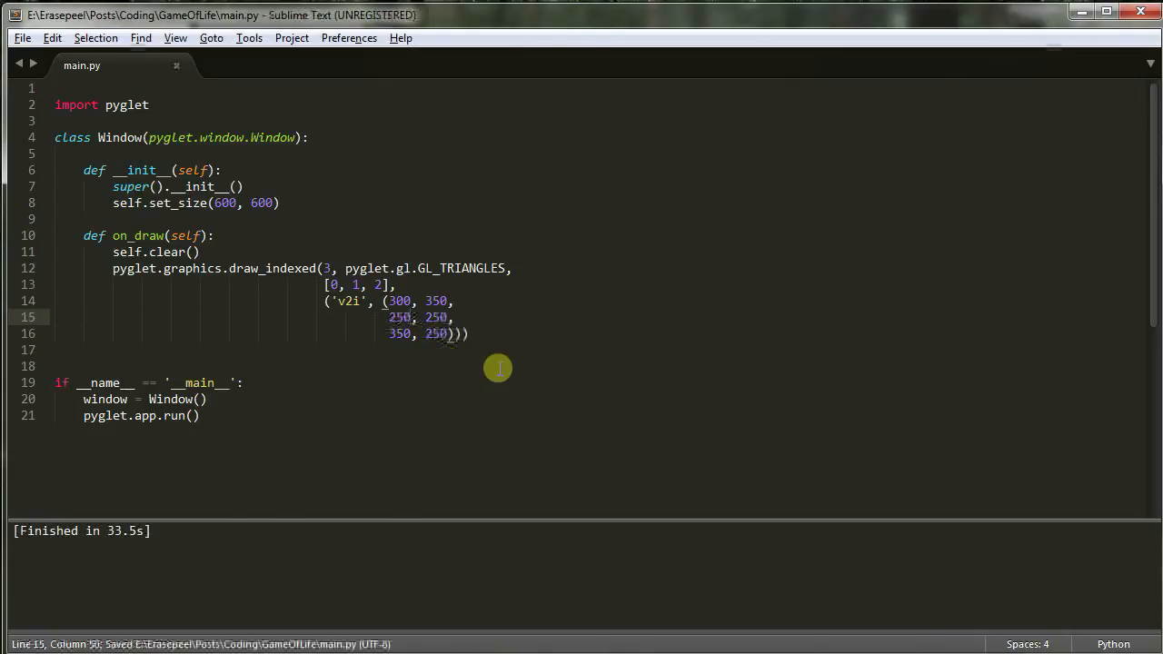
mouse_move(295, 349)
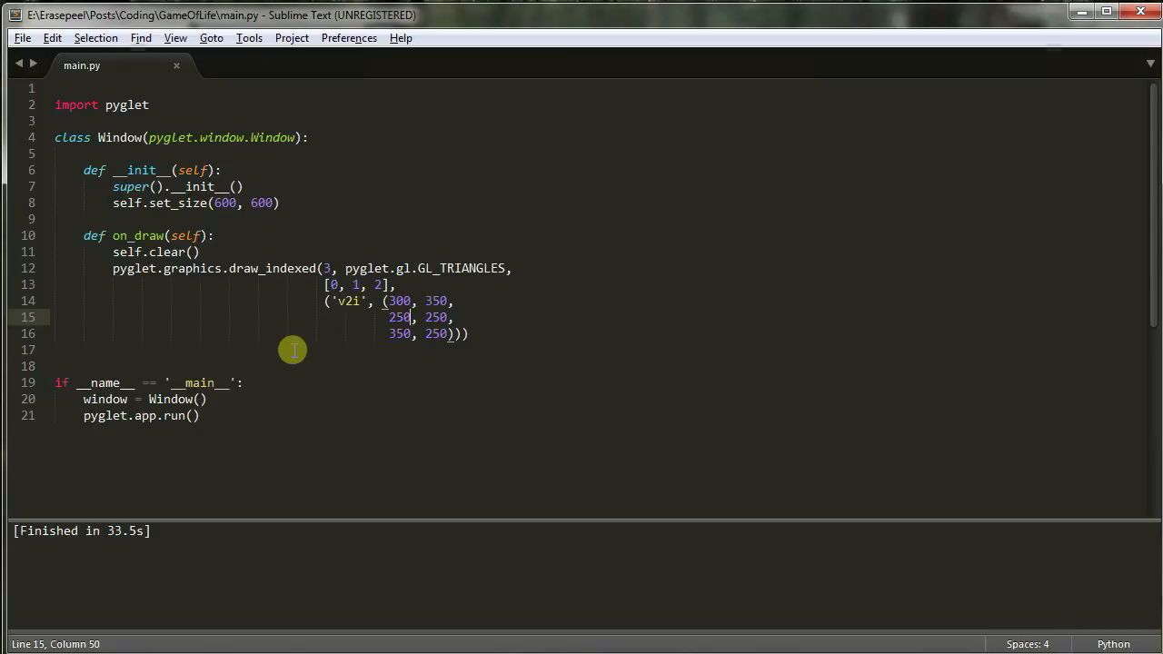
mouse_move(469, 305)
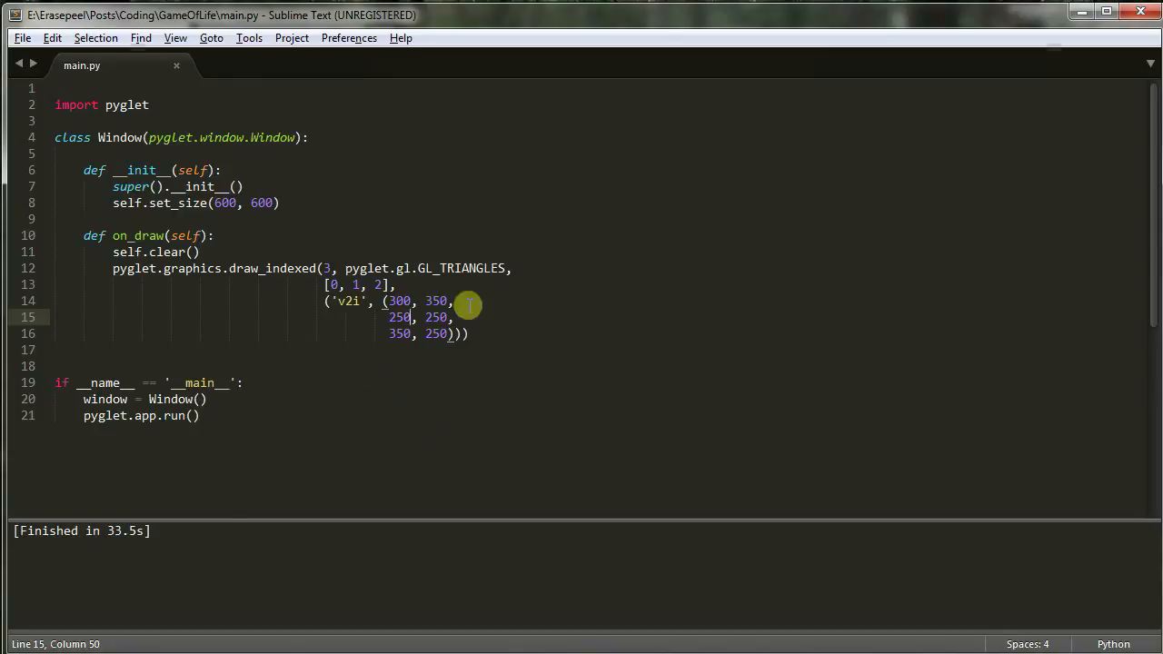